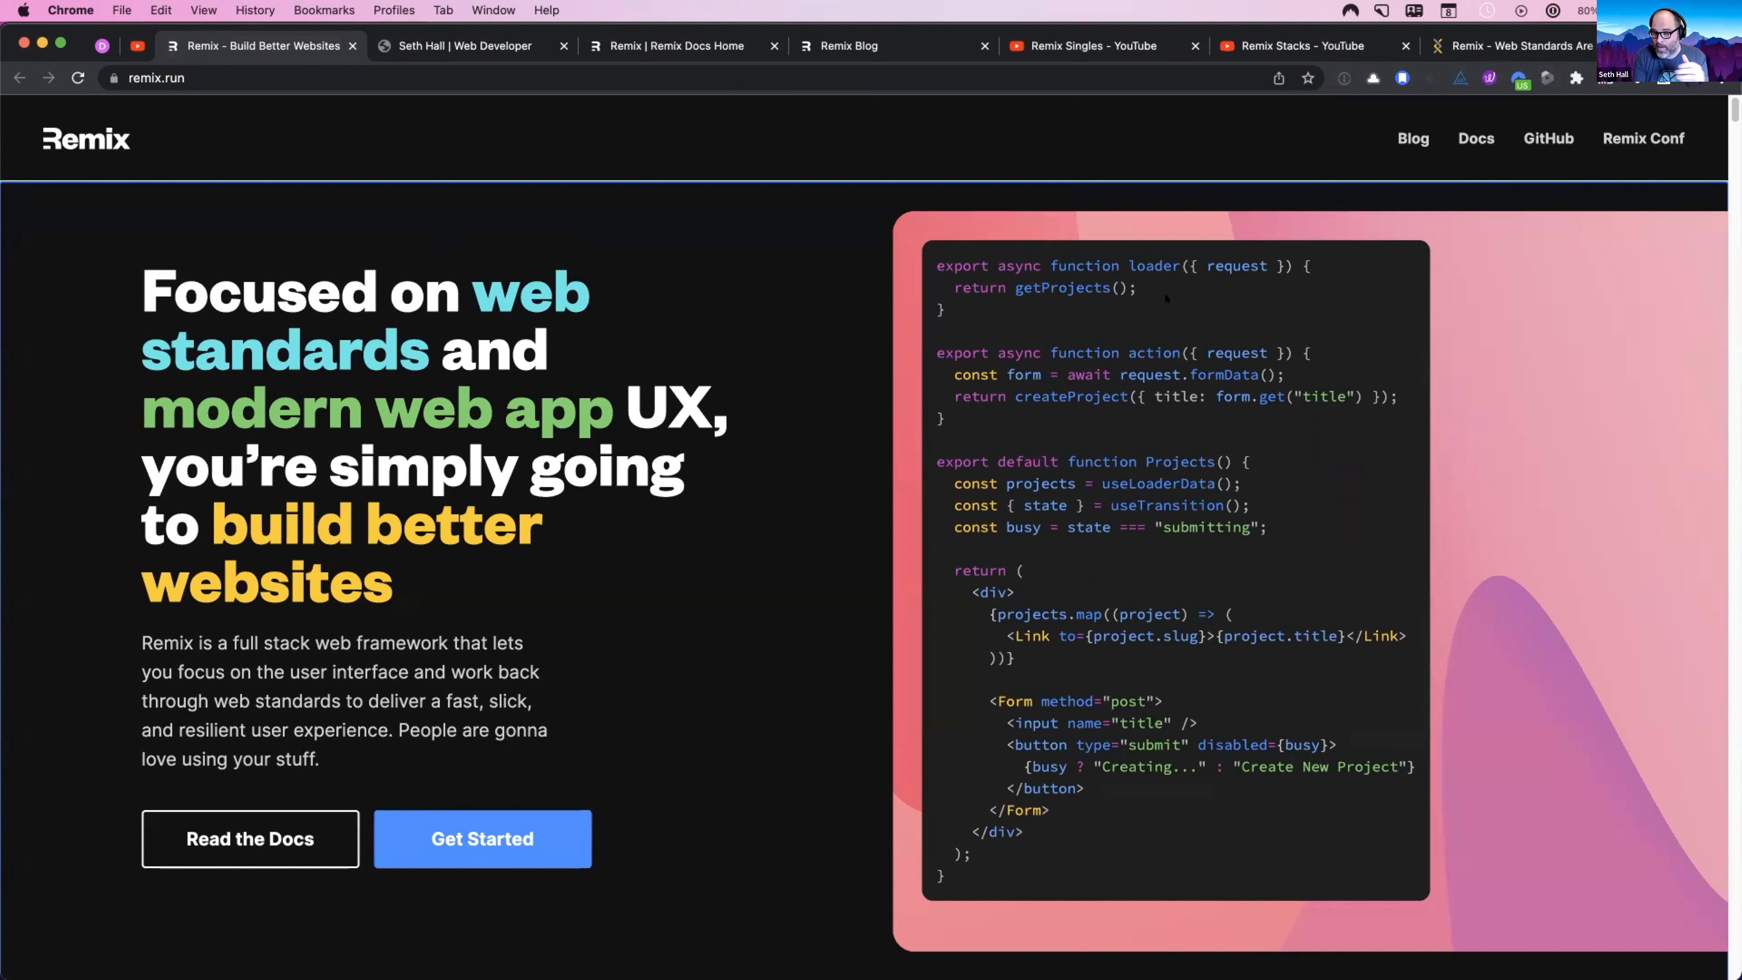
Step: Highlight the getProjects return line and the useLoaderData call in the sample loader code
double_click(1153, 266)
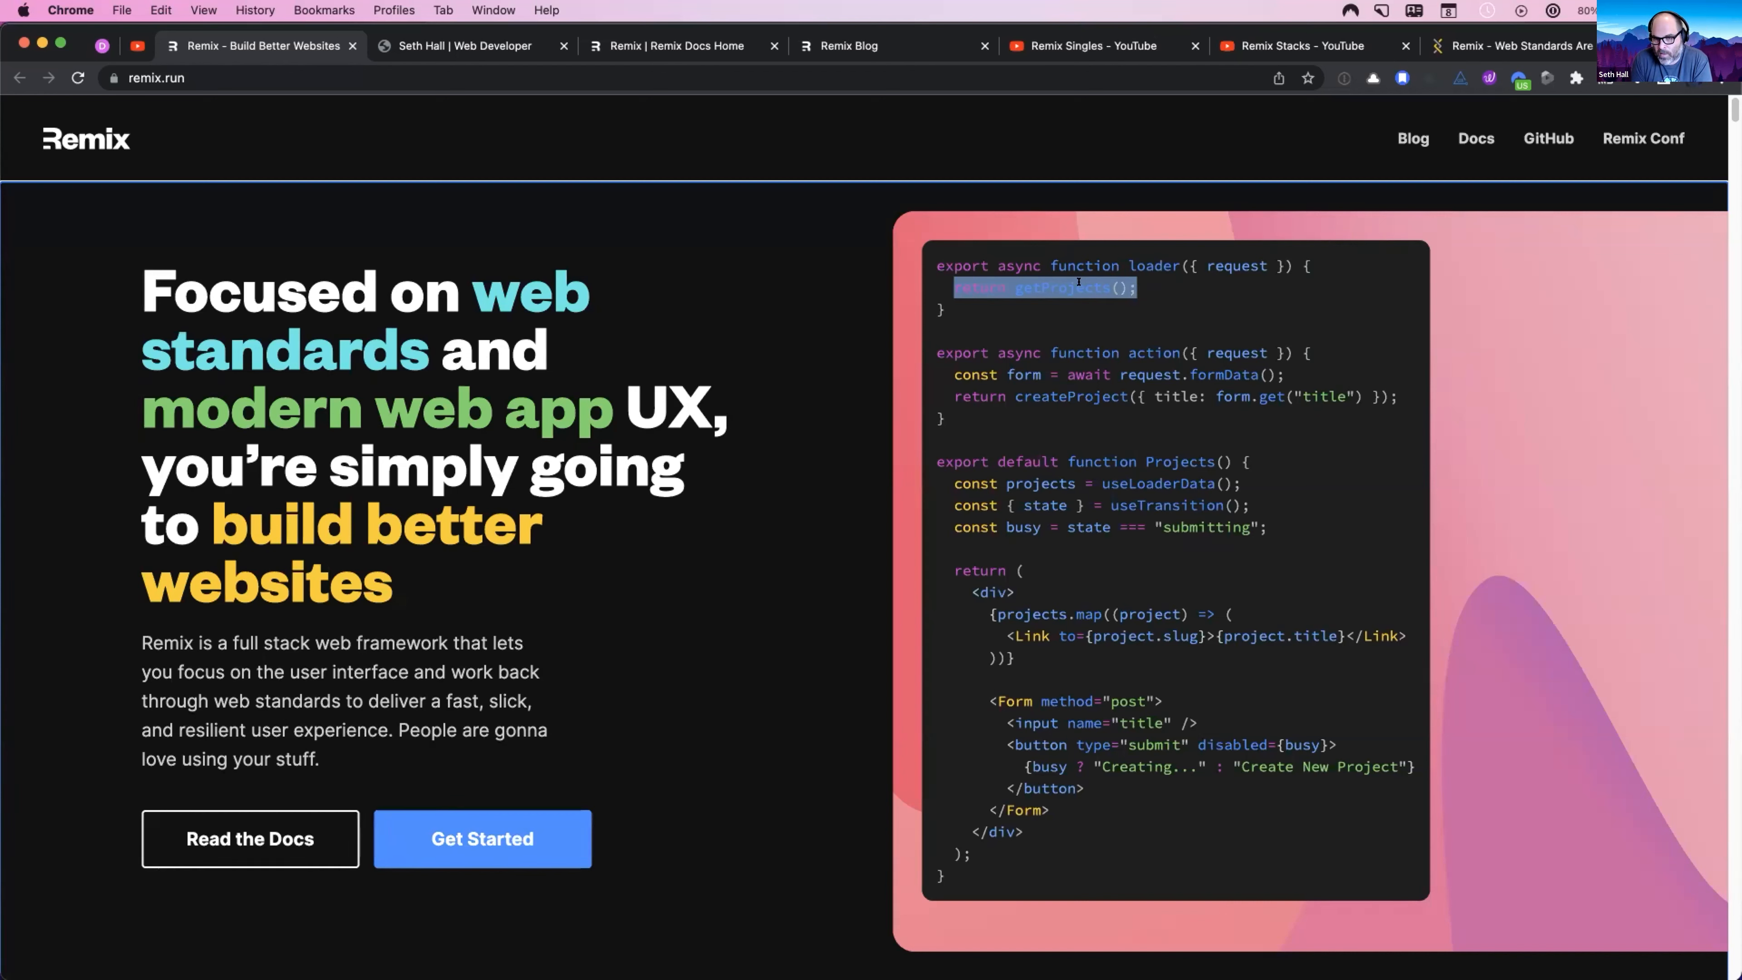
mouse_move(1122, 286)
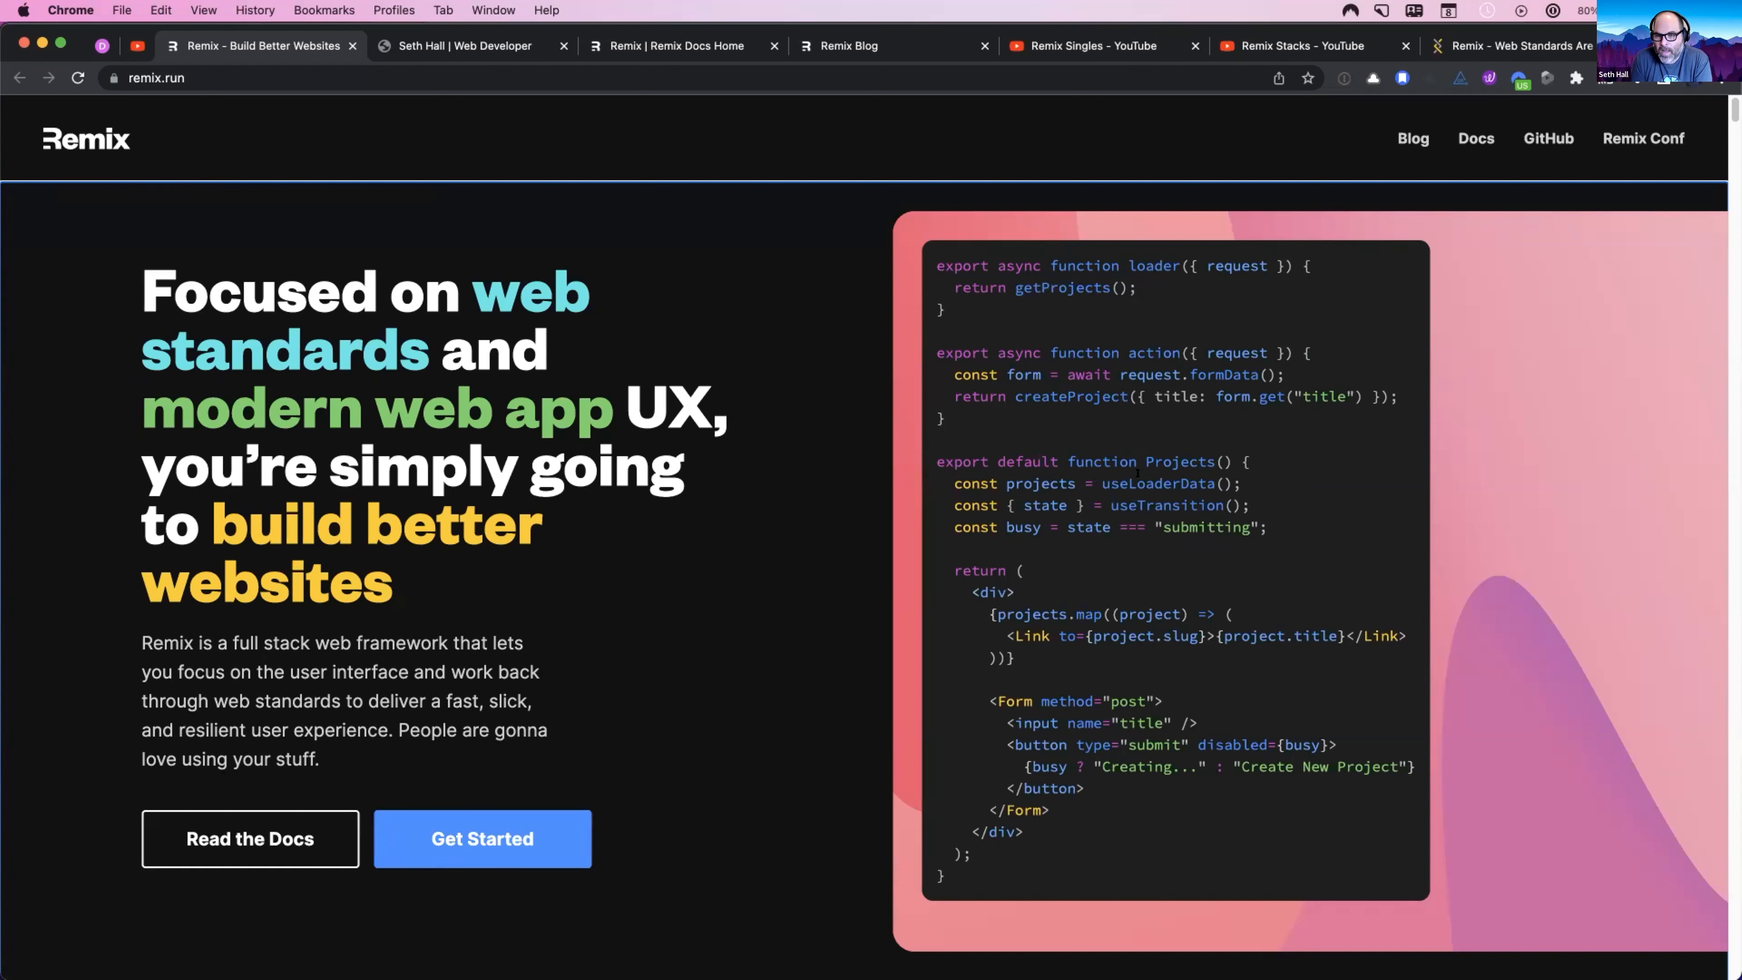
drag(1011, 483, 1241, 484)
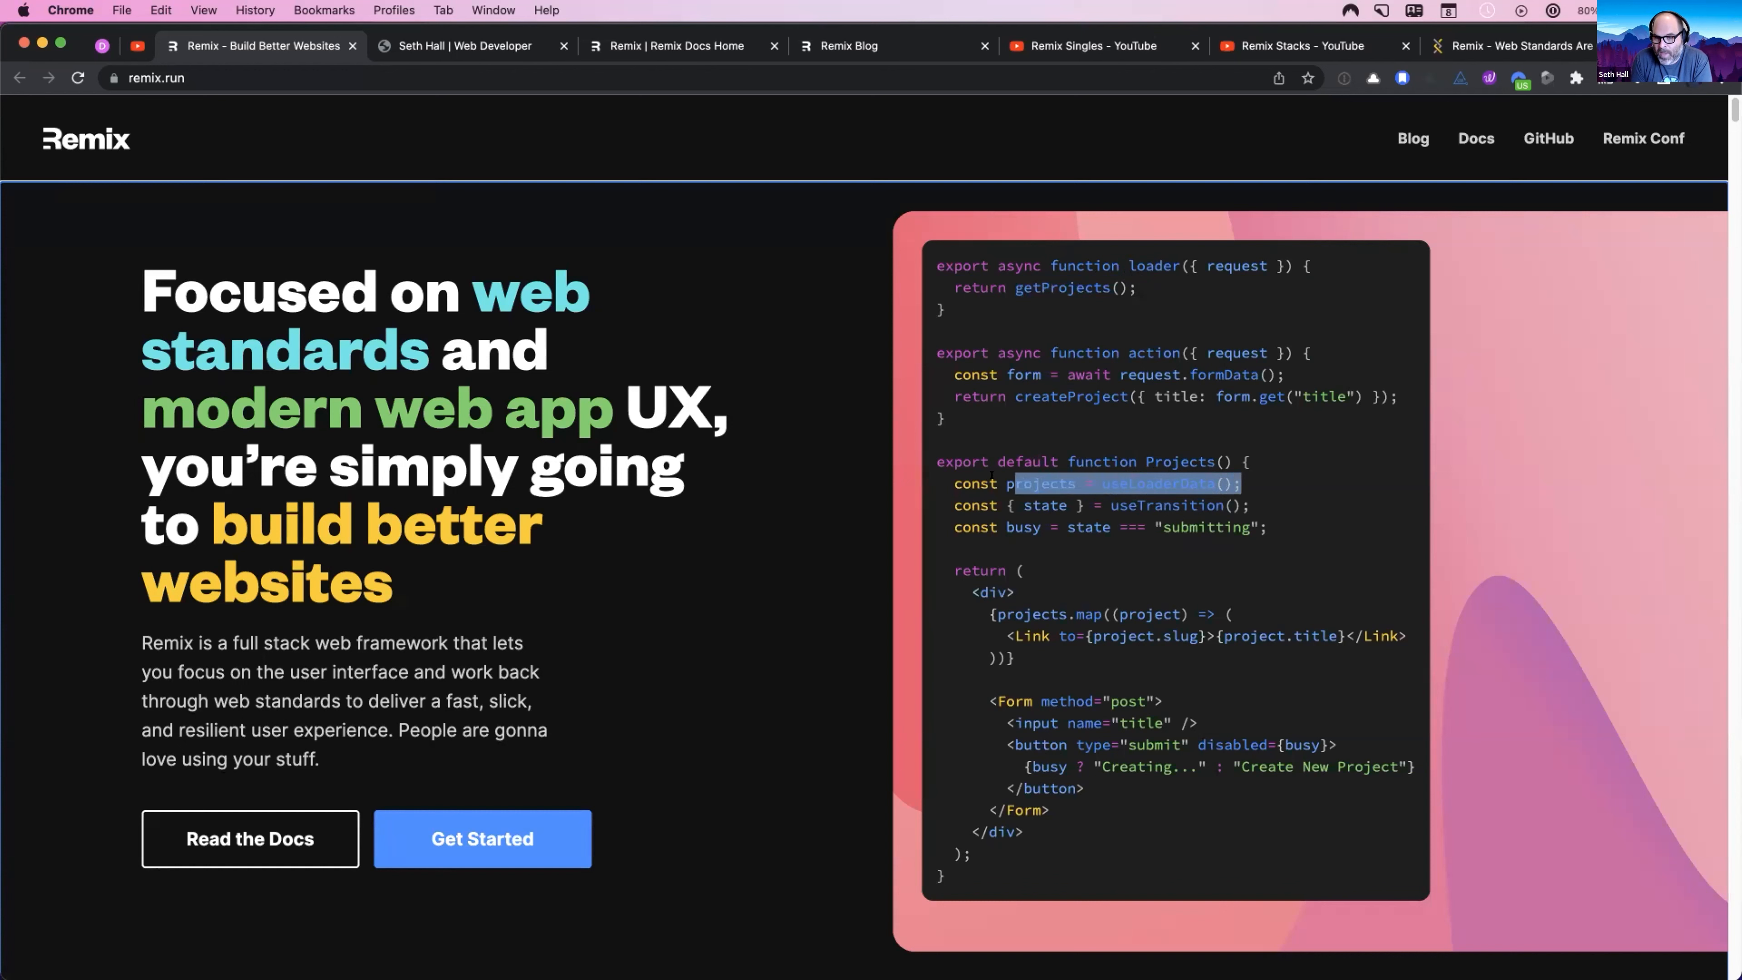
double_click(1155, 484)
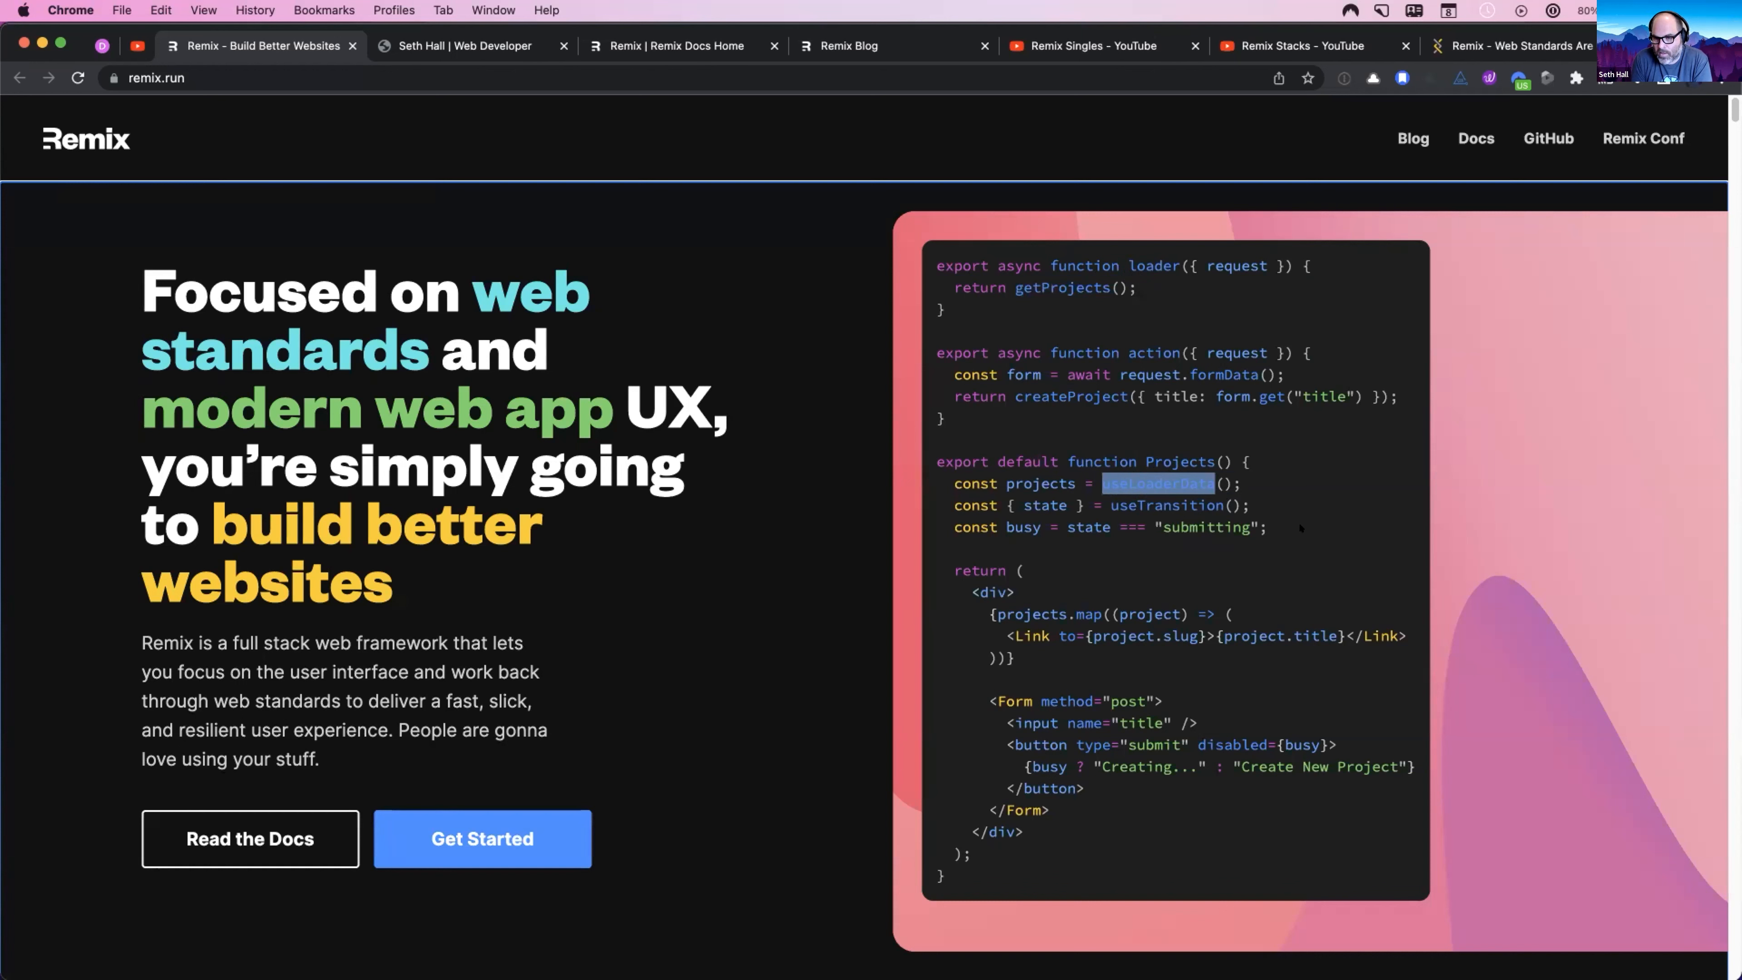
double_click(1153, 266)
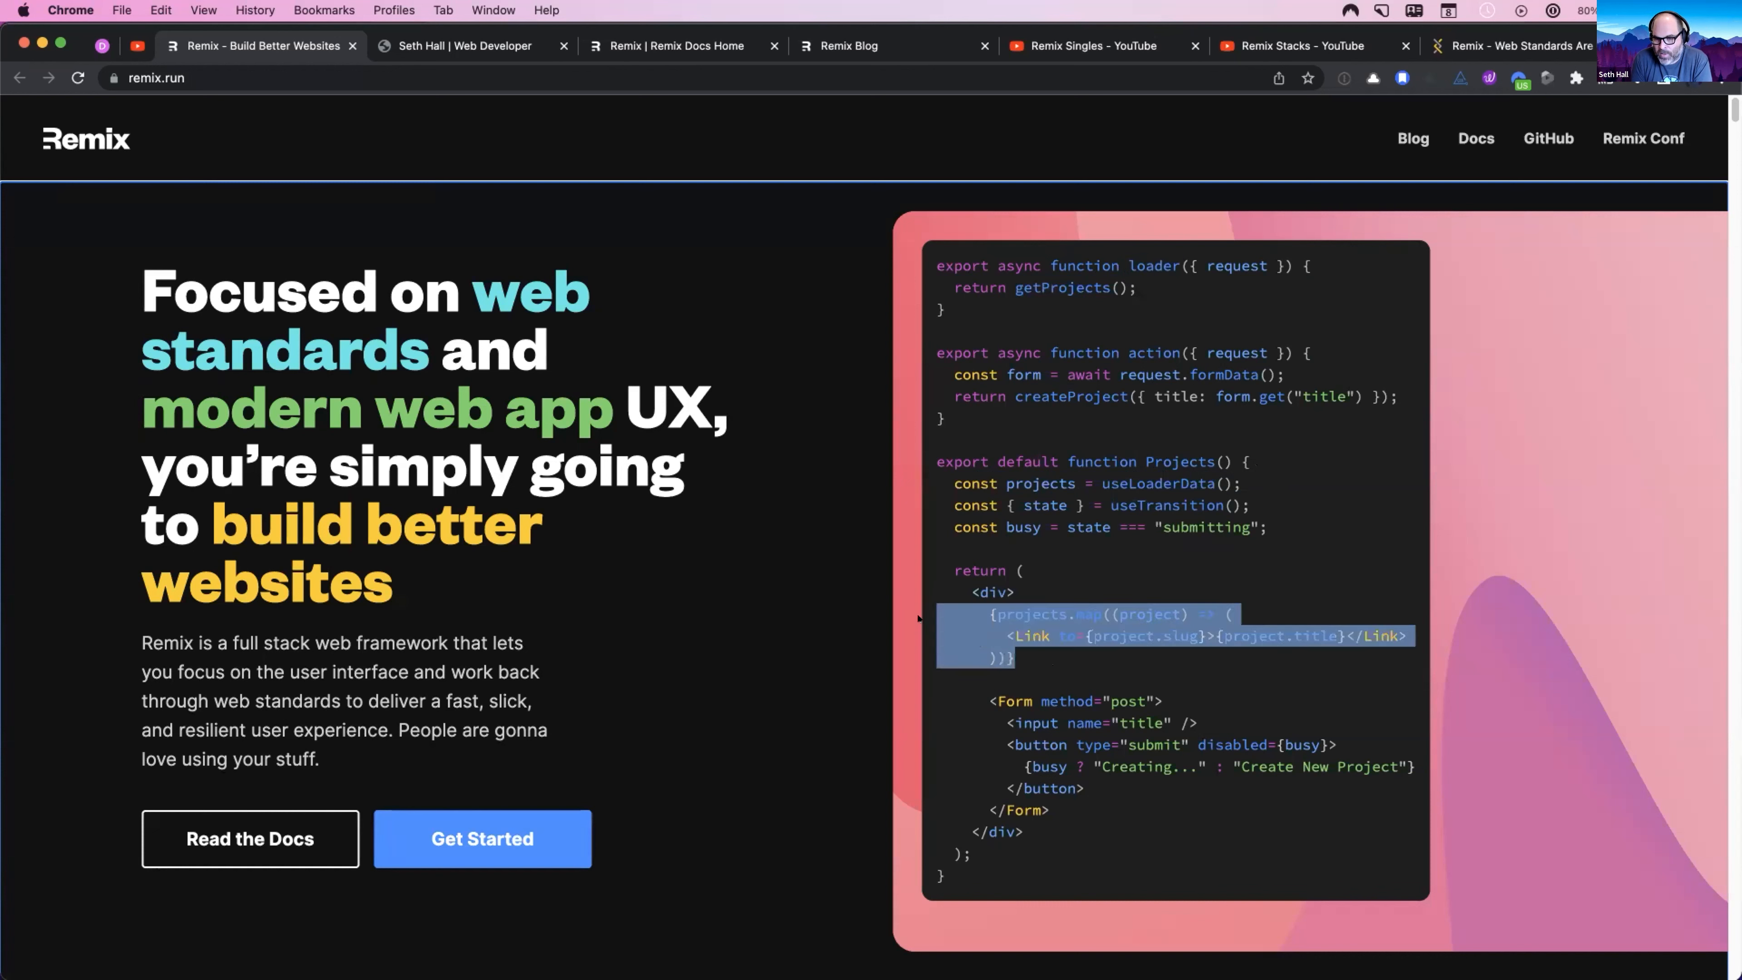
mouse_move(1107, 587)
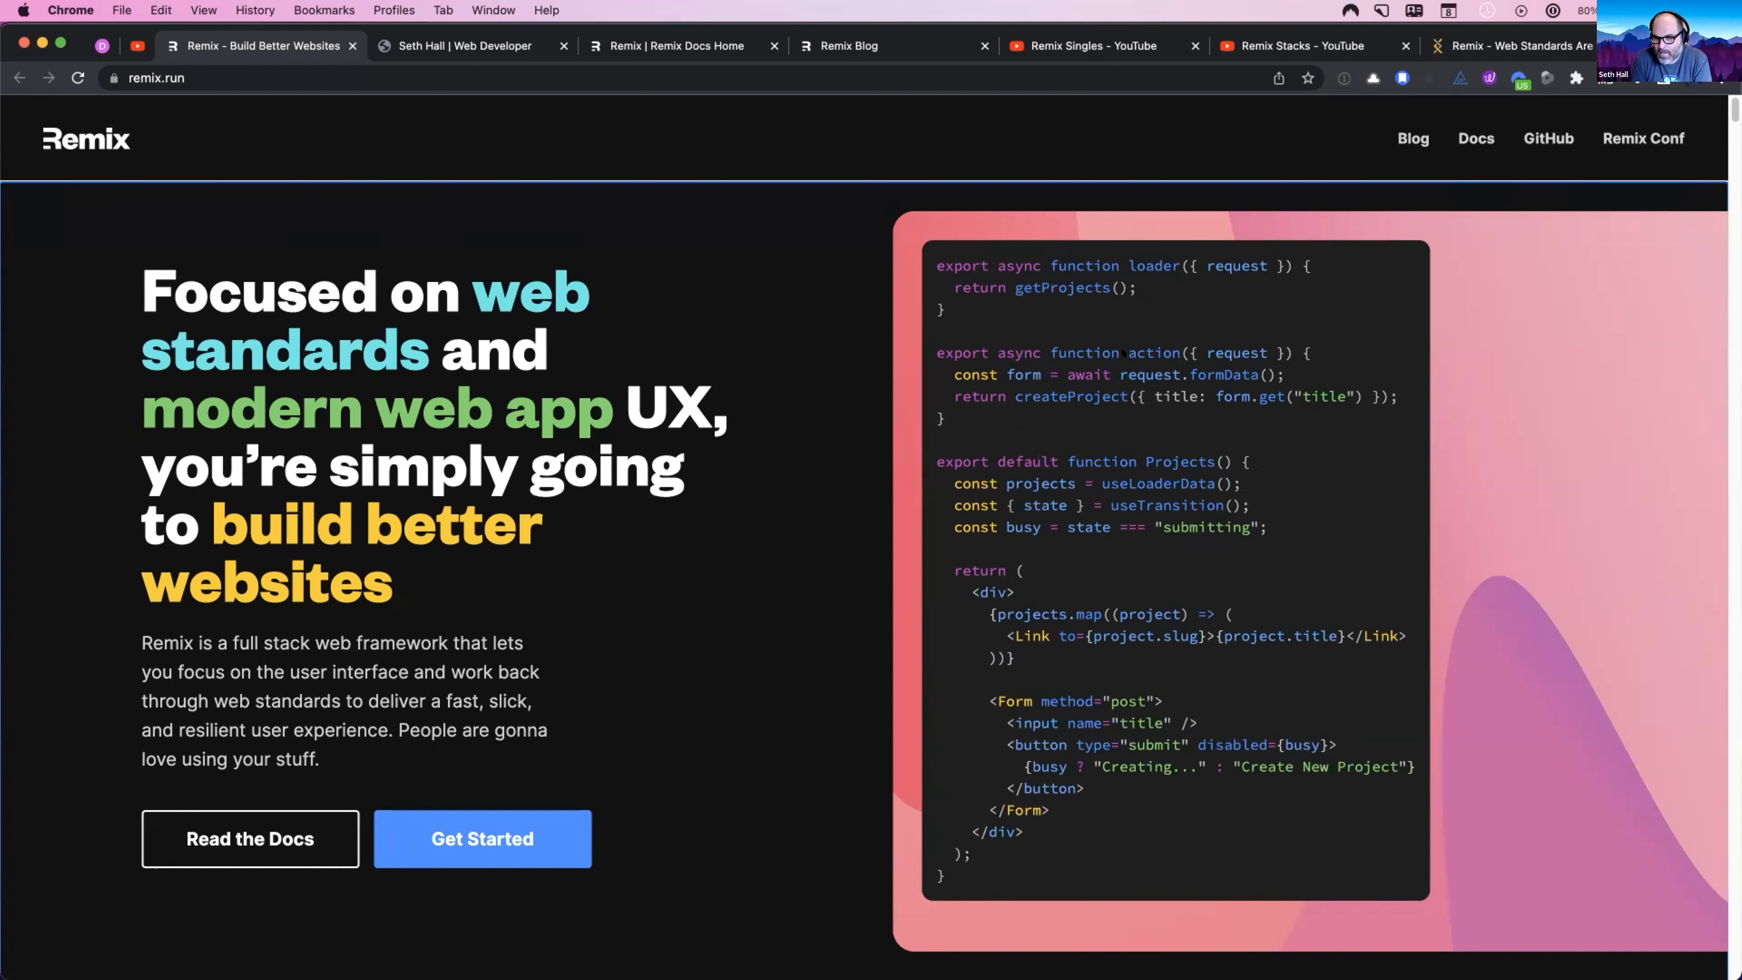
Step: Highlight further lines of the sample route code while explaining the loader and component
double_click(1151, 352)
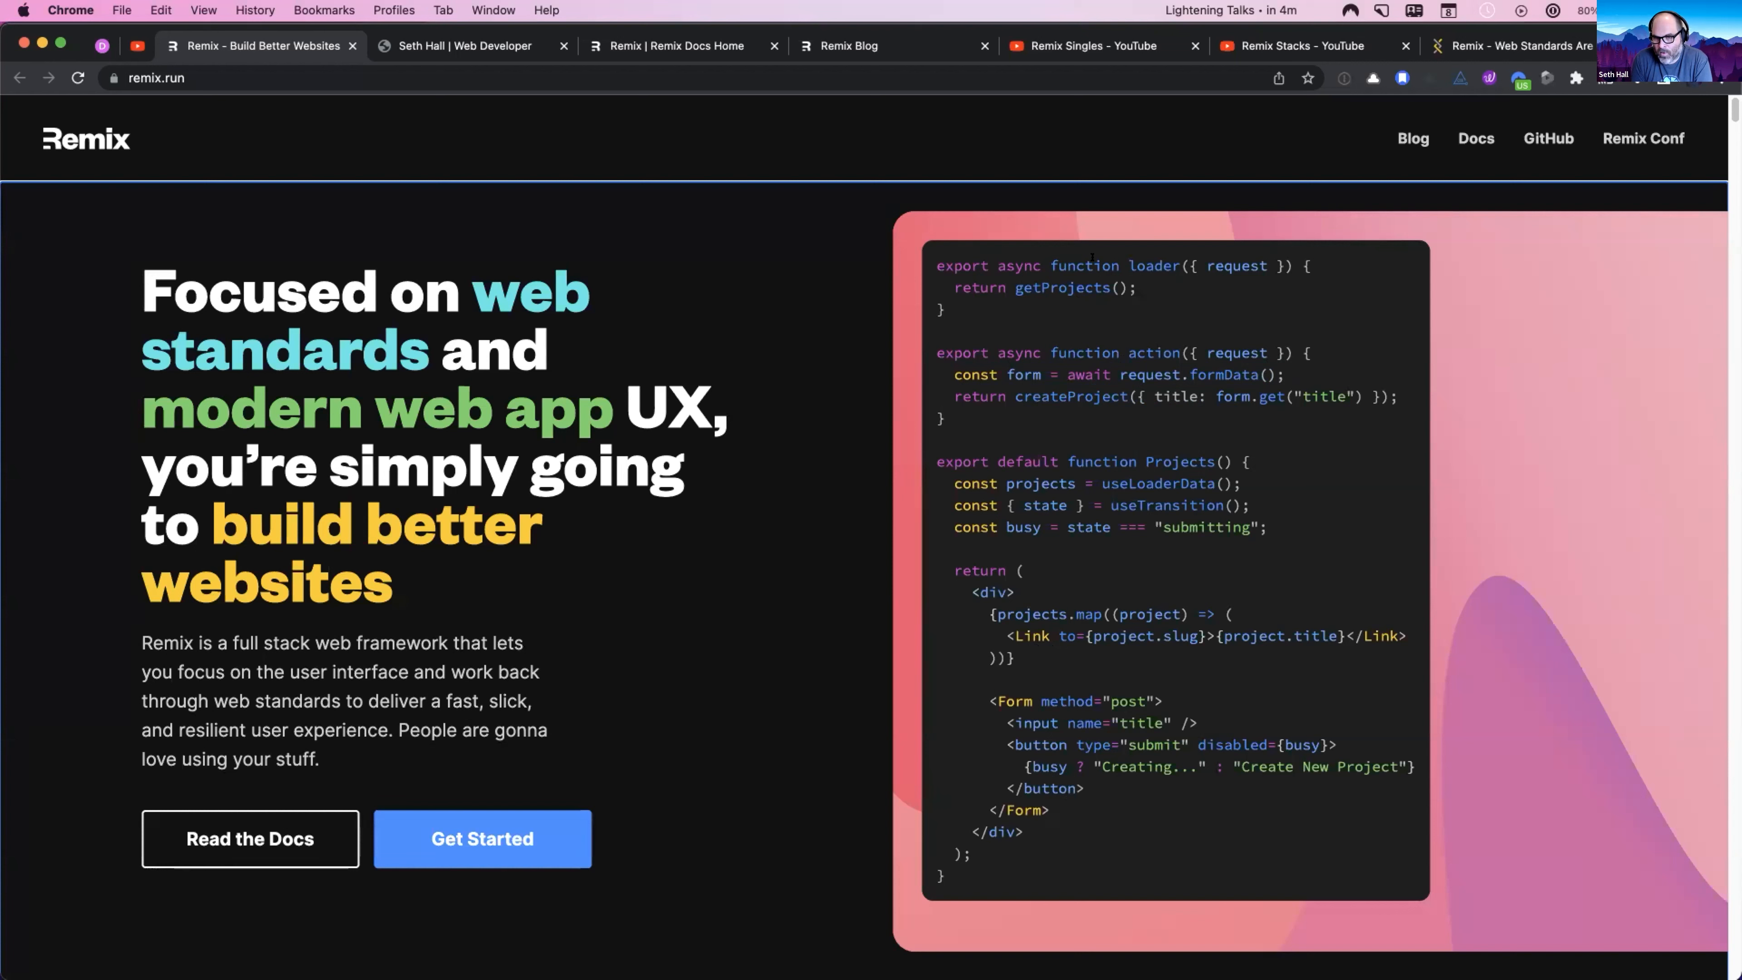
double_click(1153, 266)
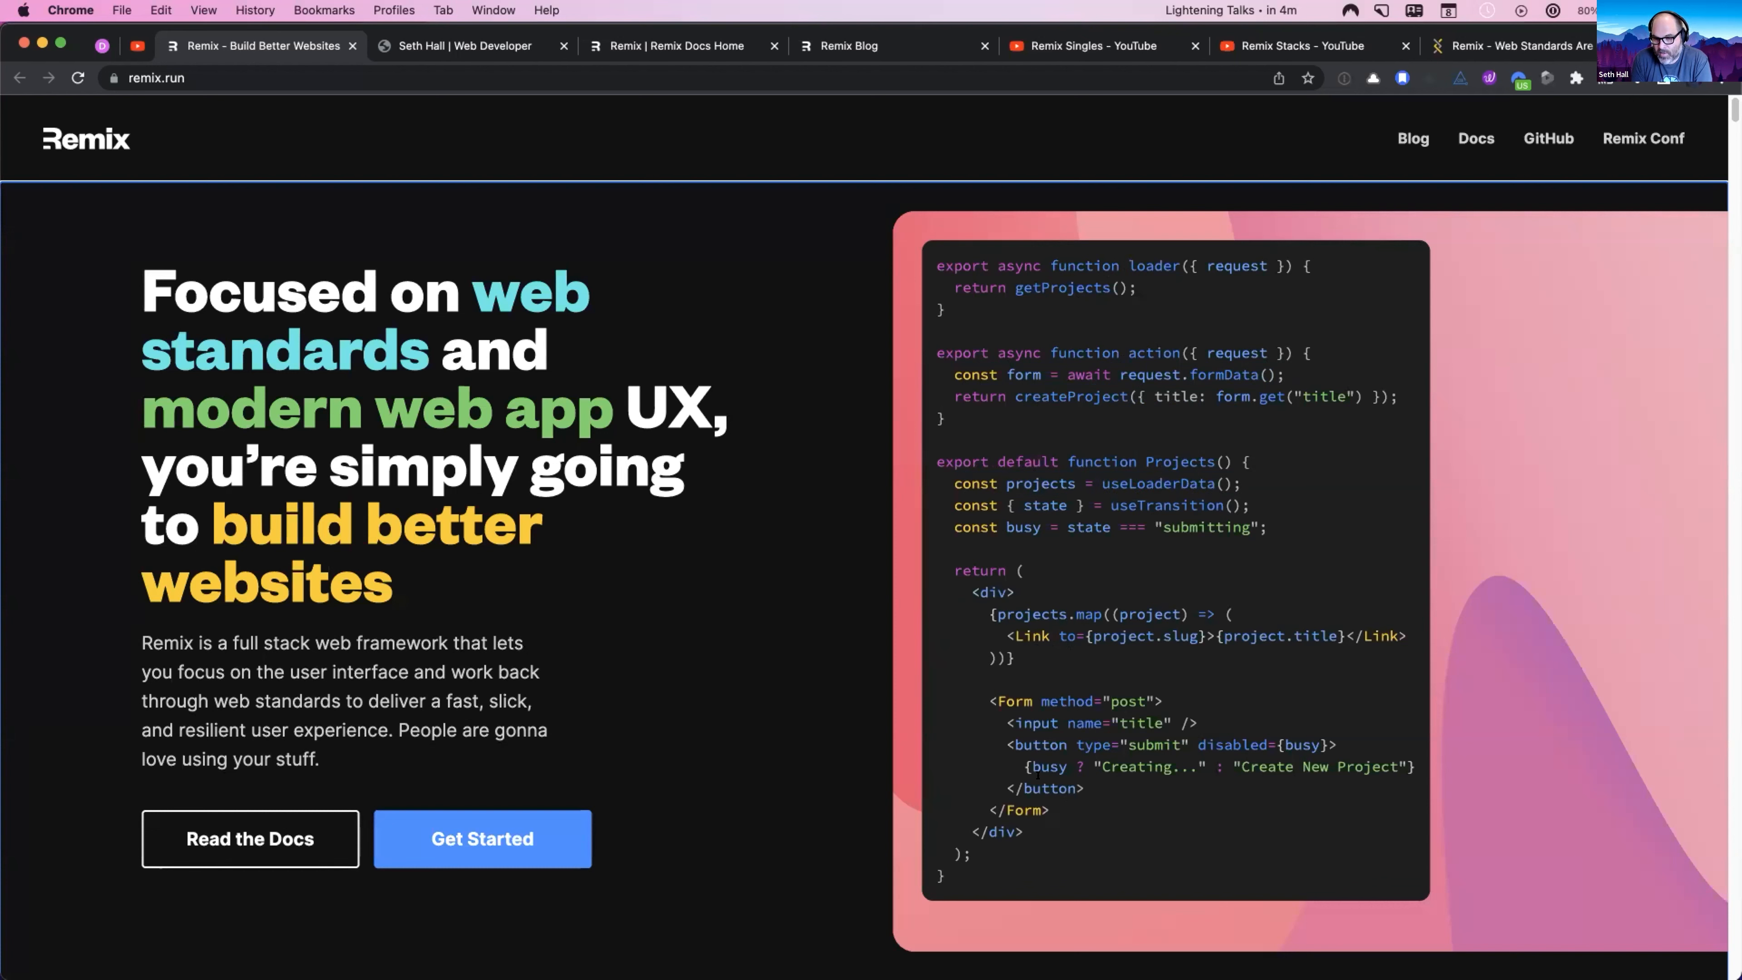
drag(988, 701, 1048, 810)
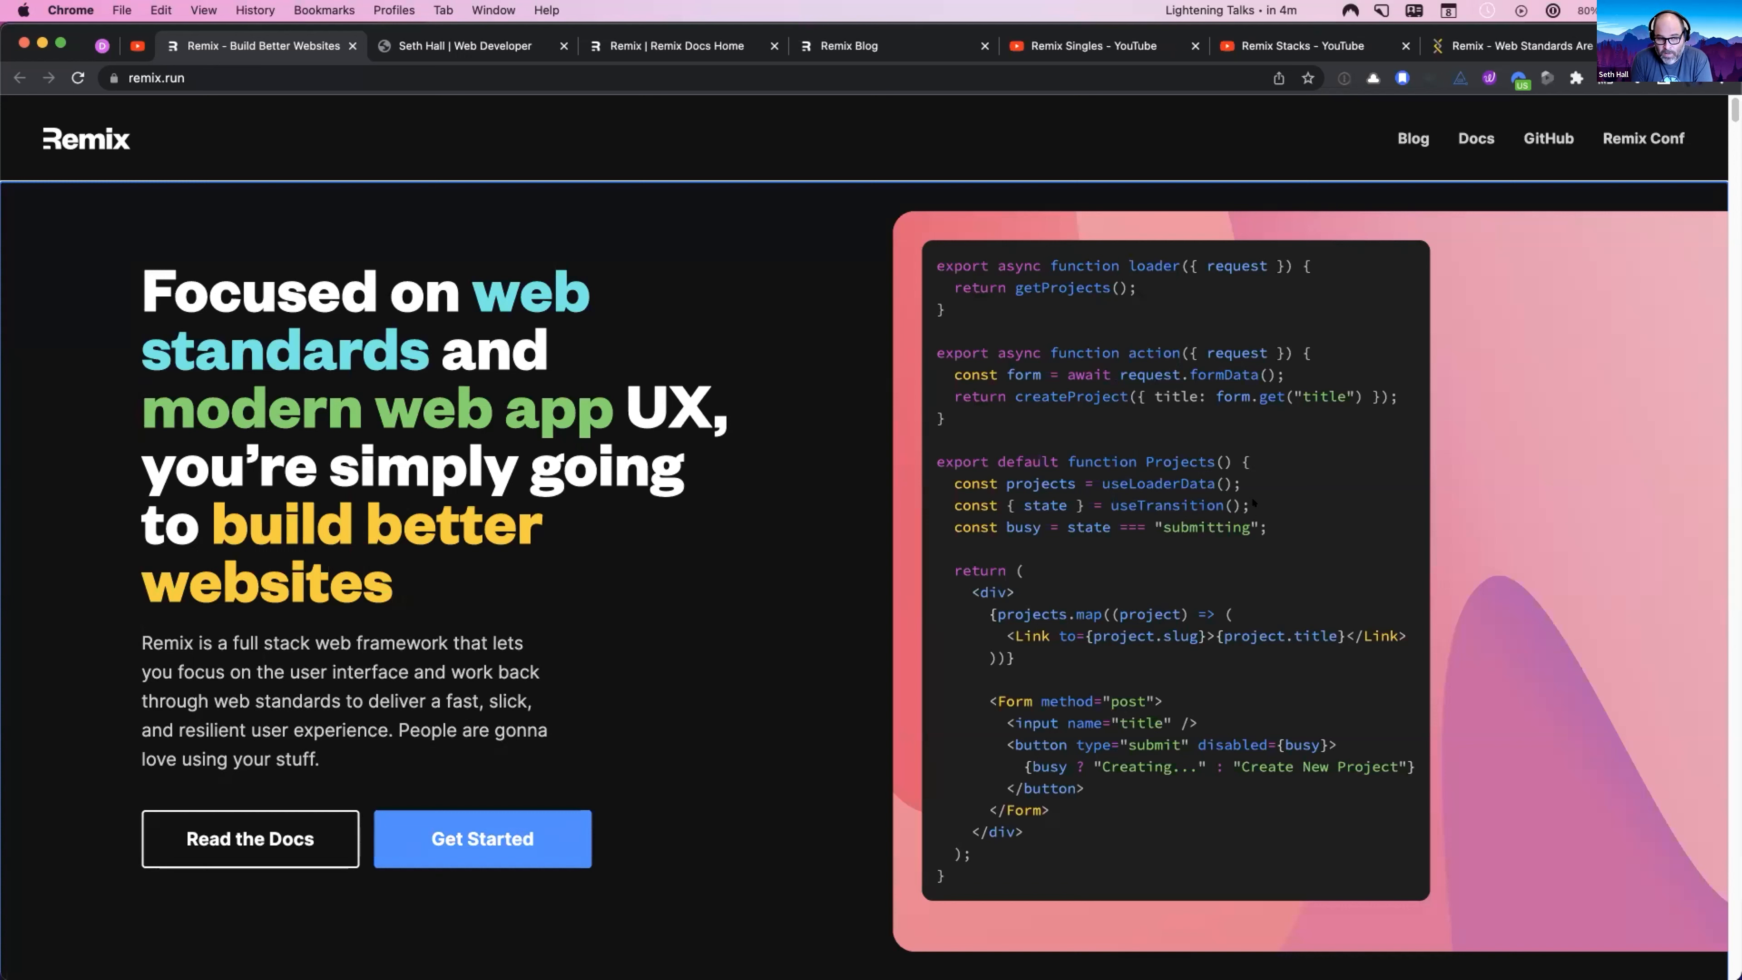
double_click(1164, 505)
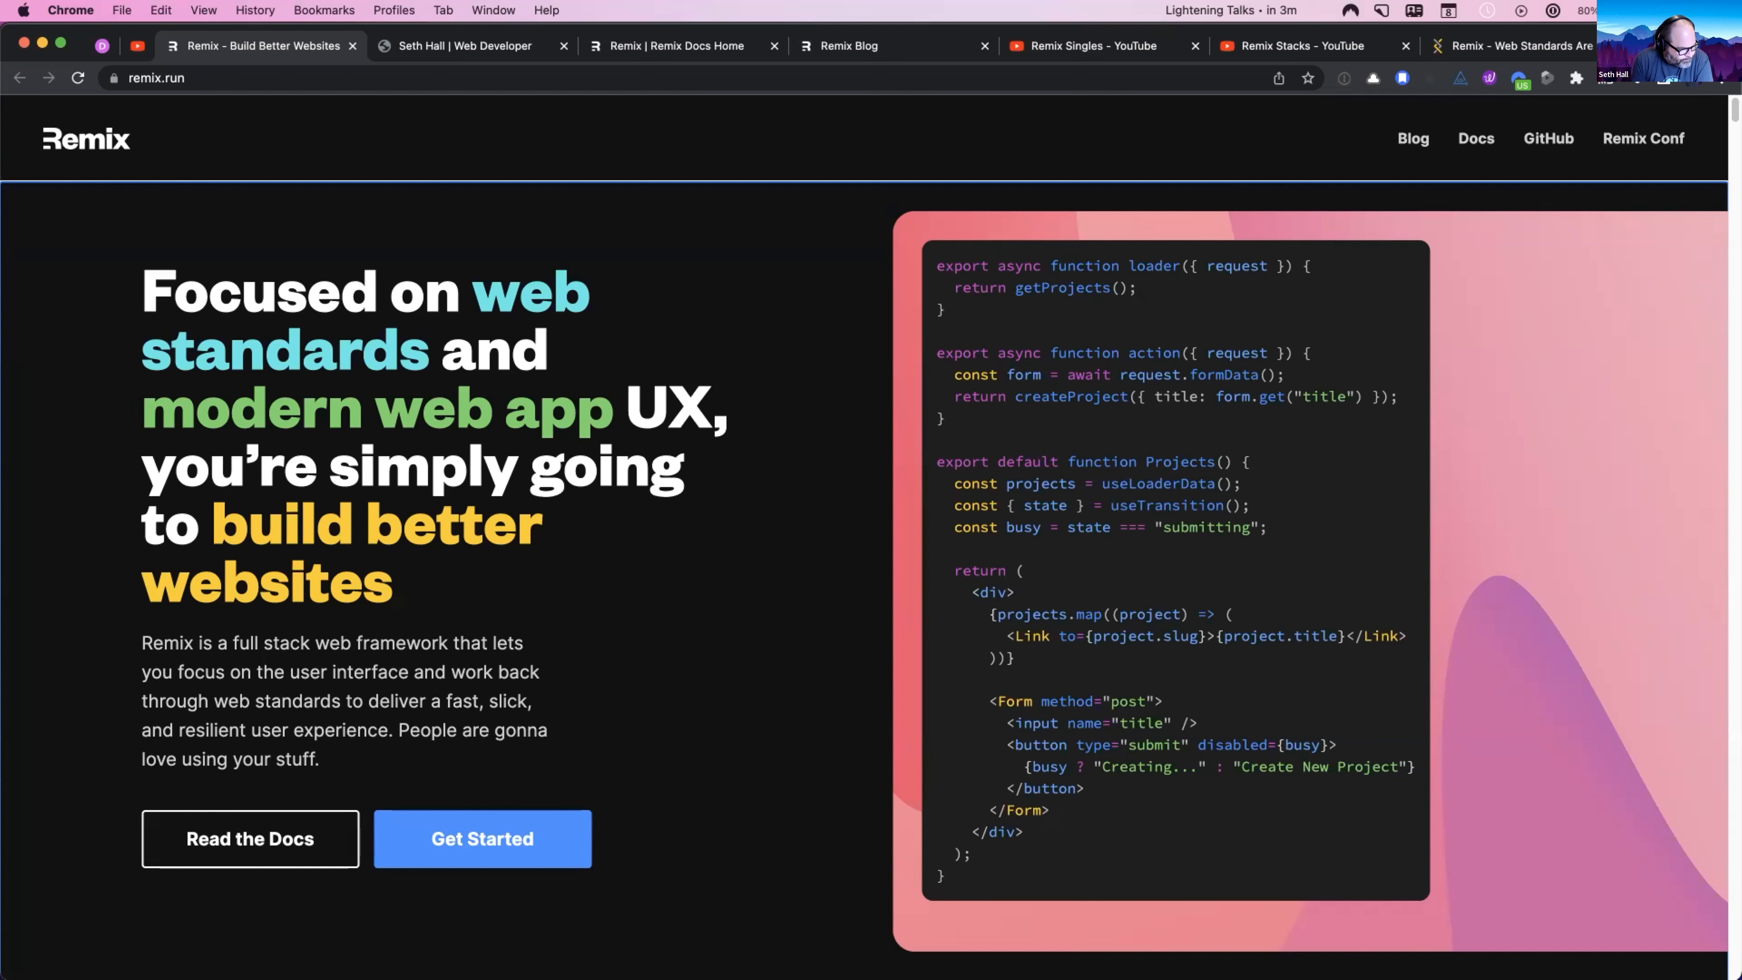
Step: Scroll to the Nested Routes Fakebooks demo and show what the Root route loads
scroll(down, 3)
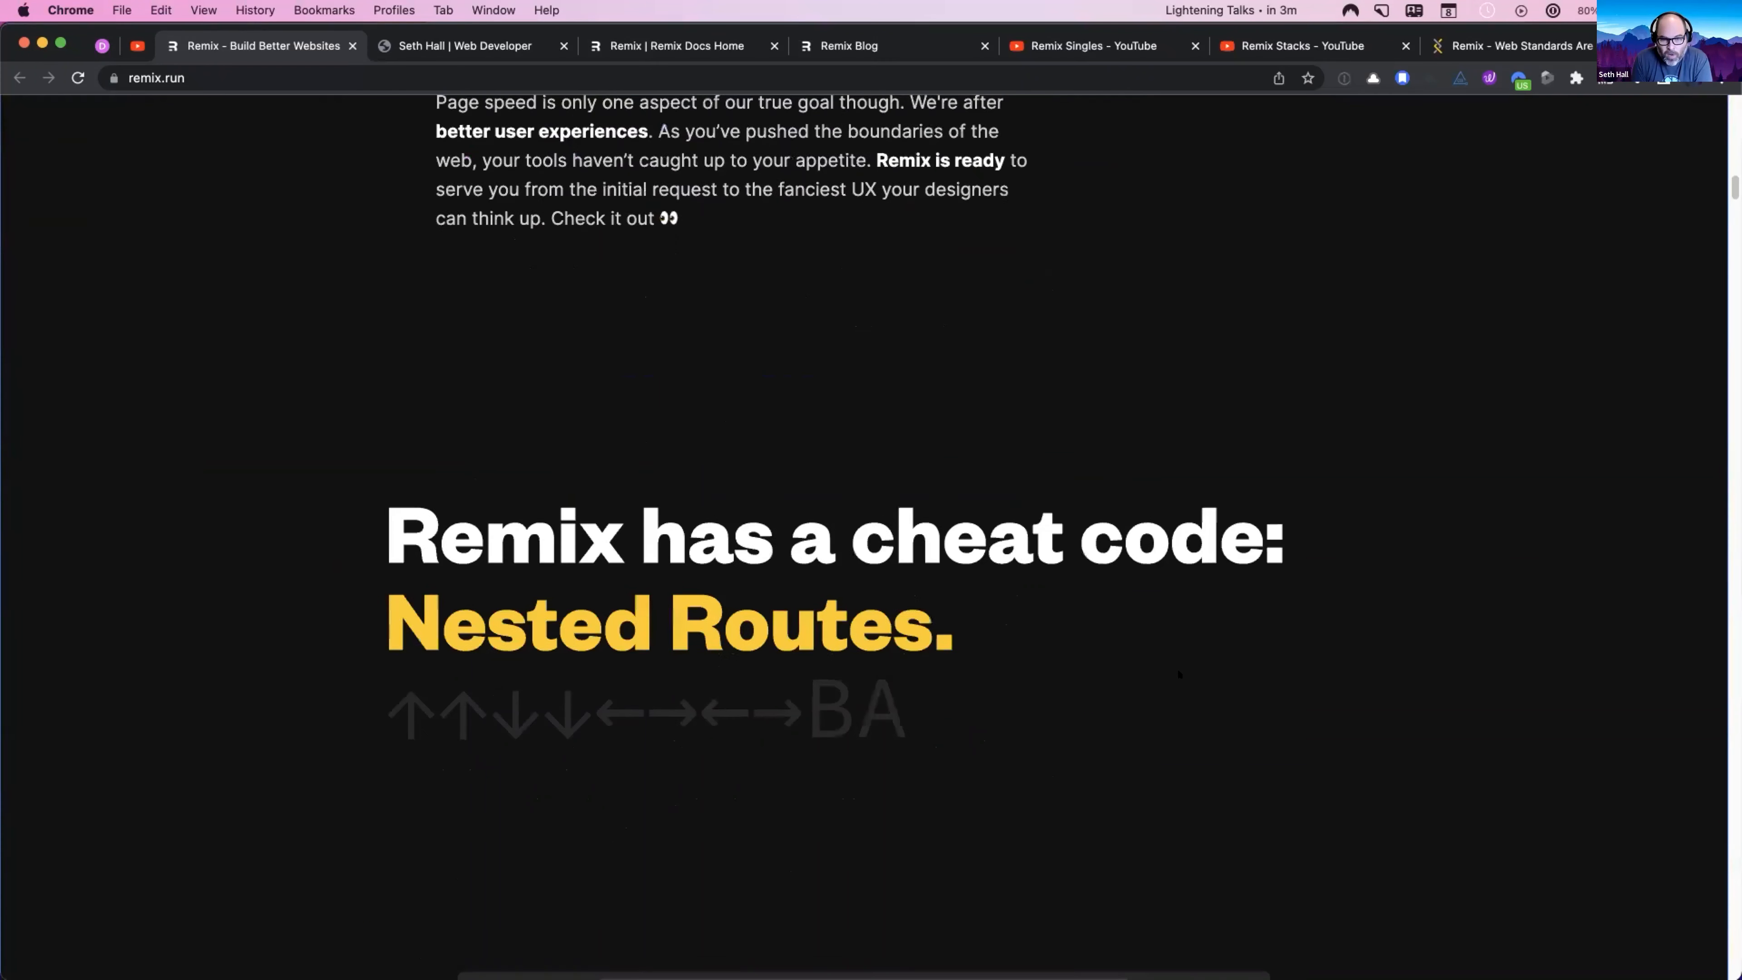
scroll(down, 3)
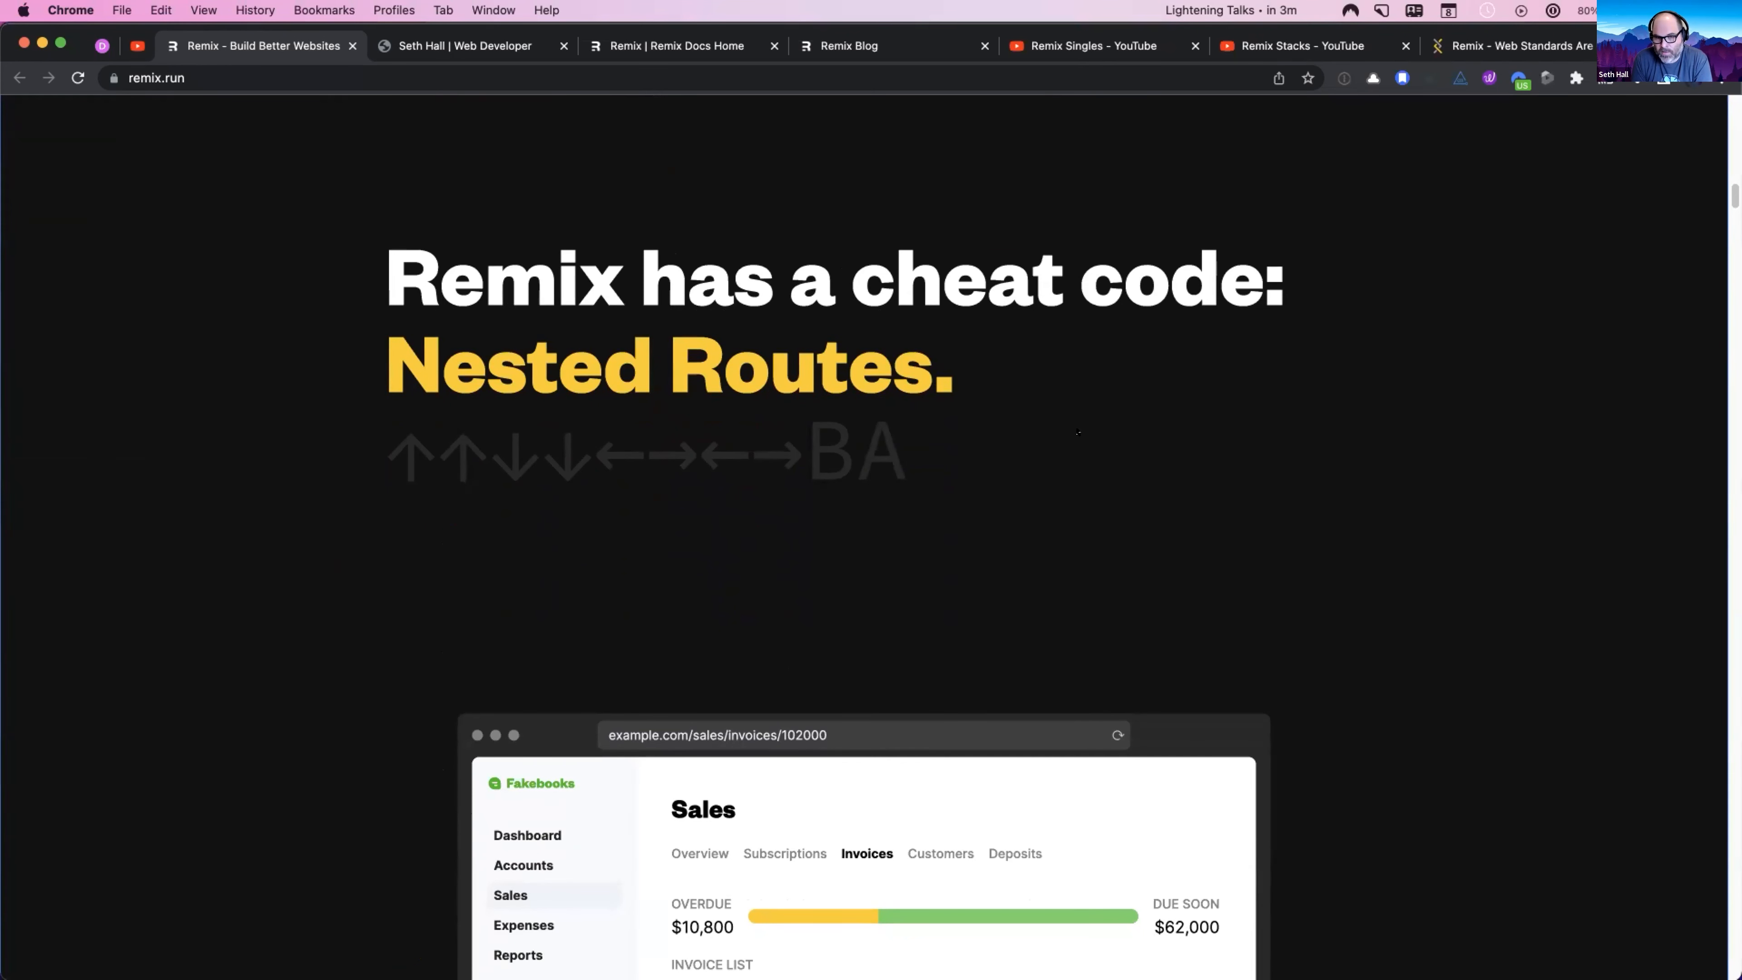
scroll(down, 3)
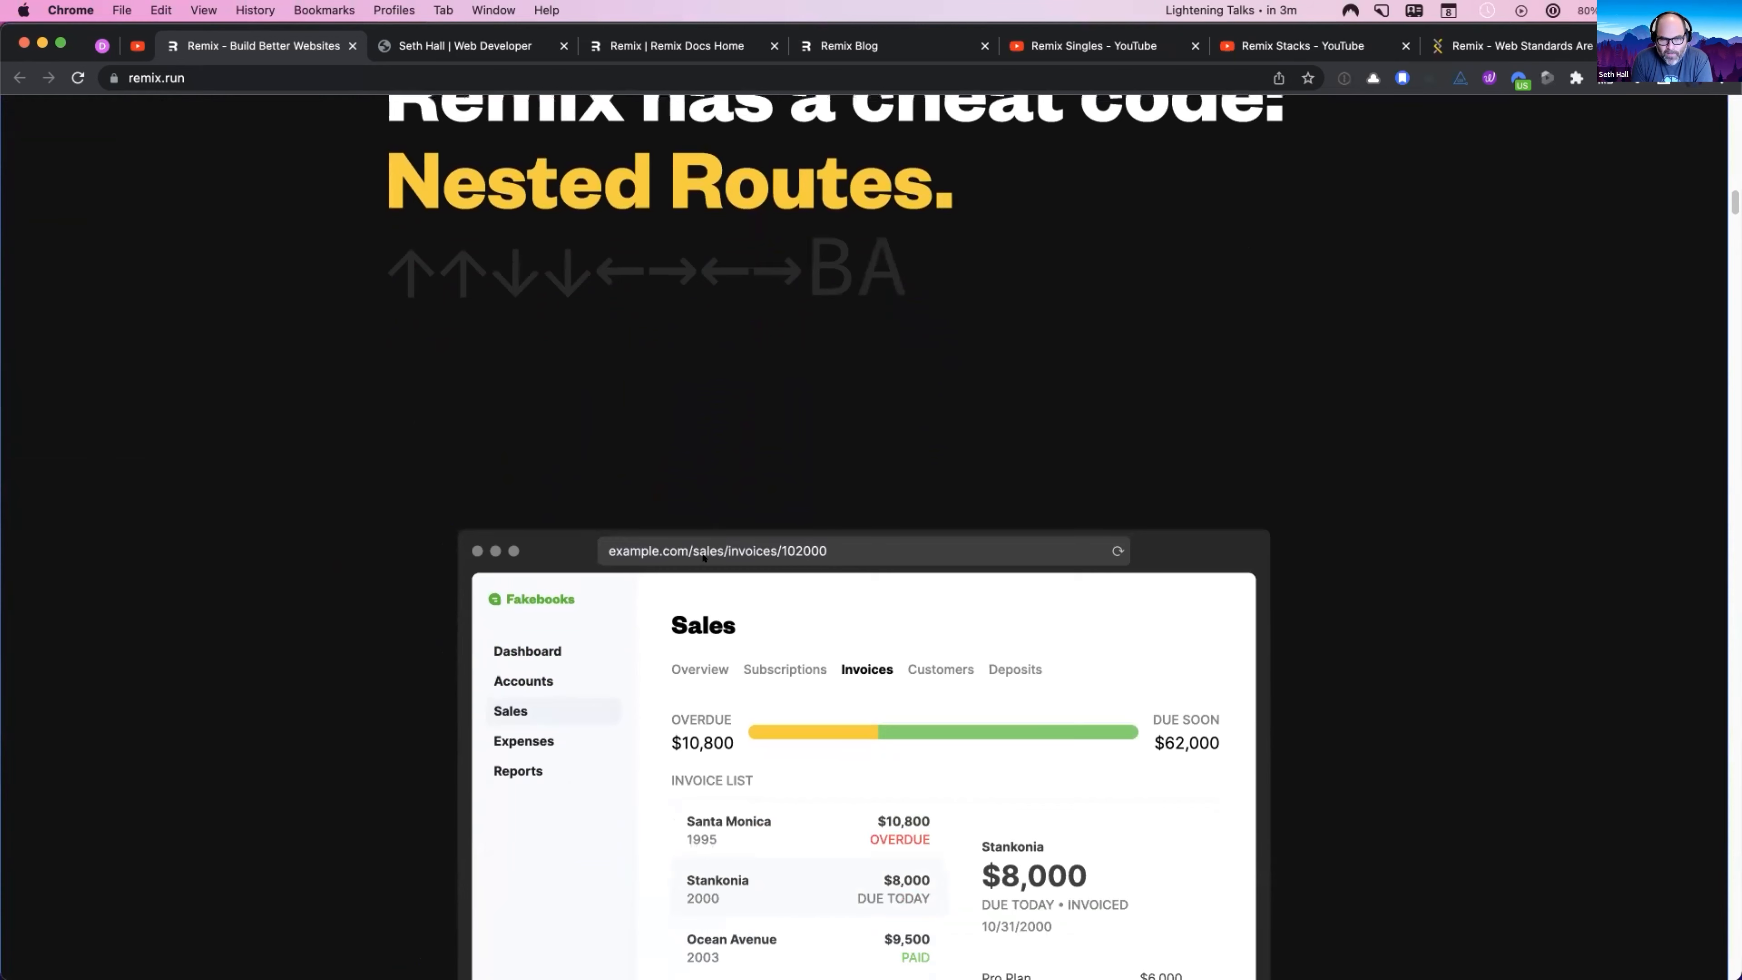
scroll(down, 3)
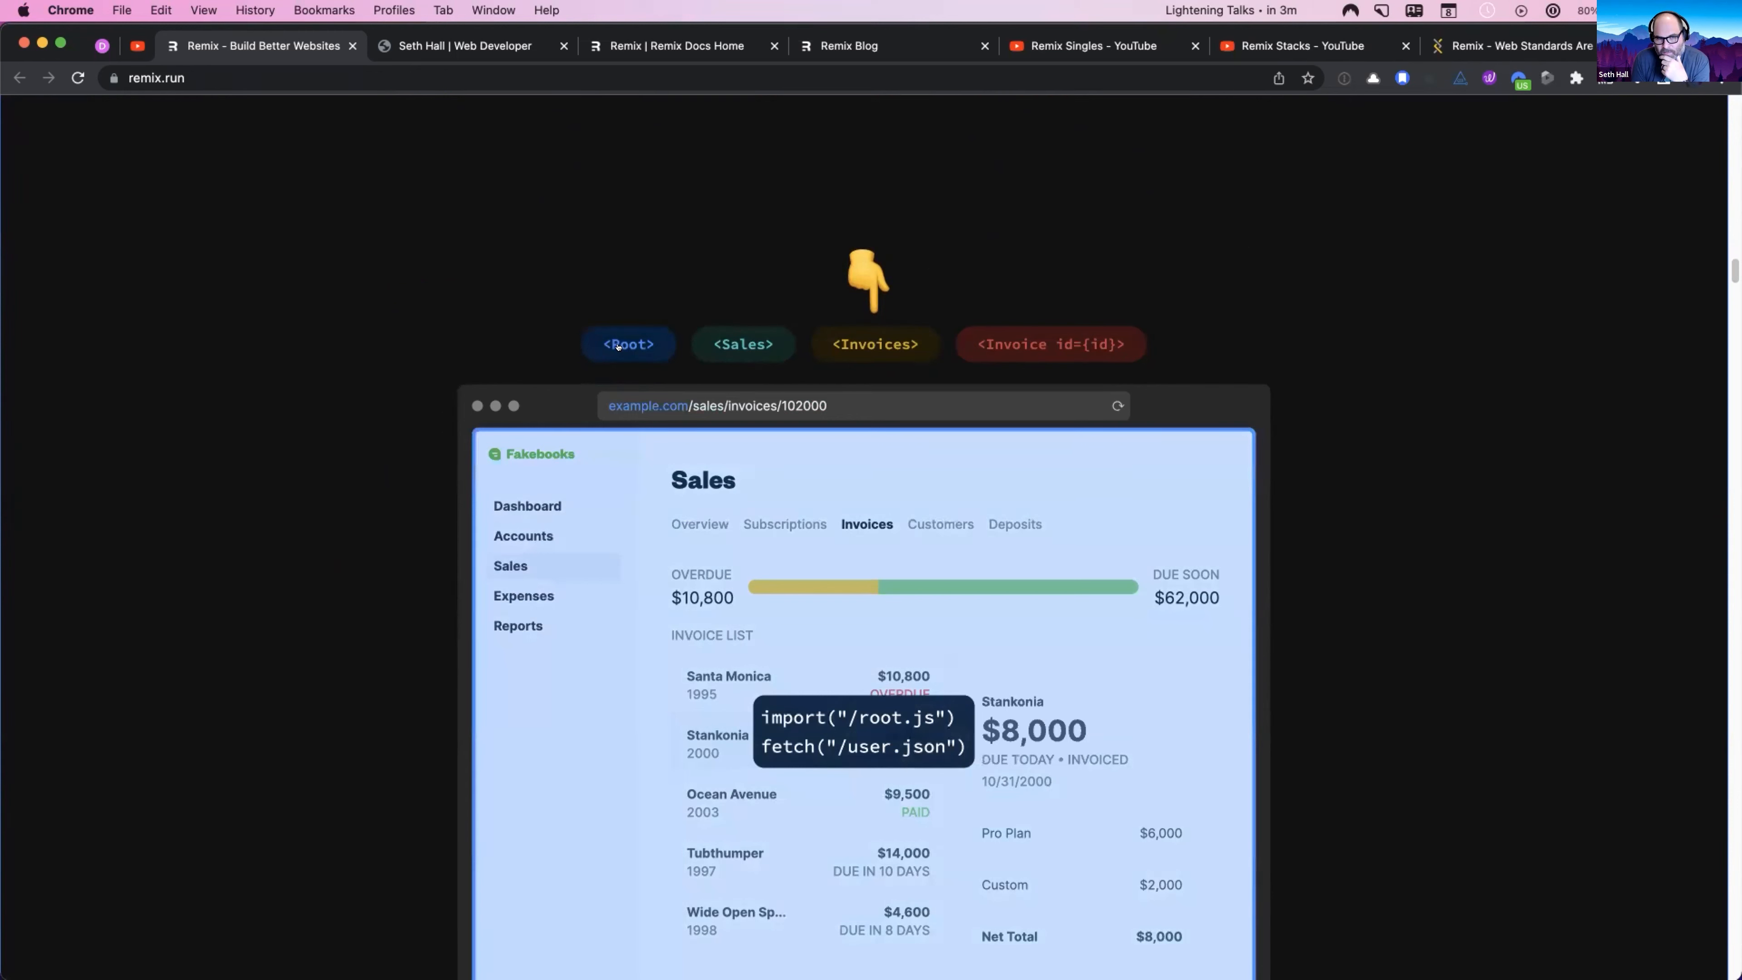
click(742, 343)
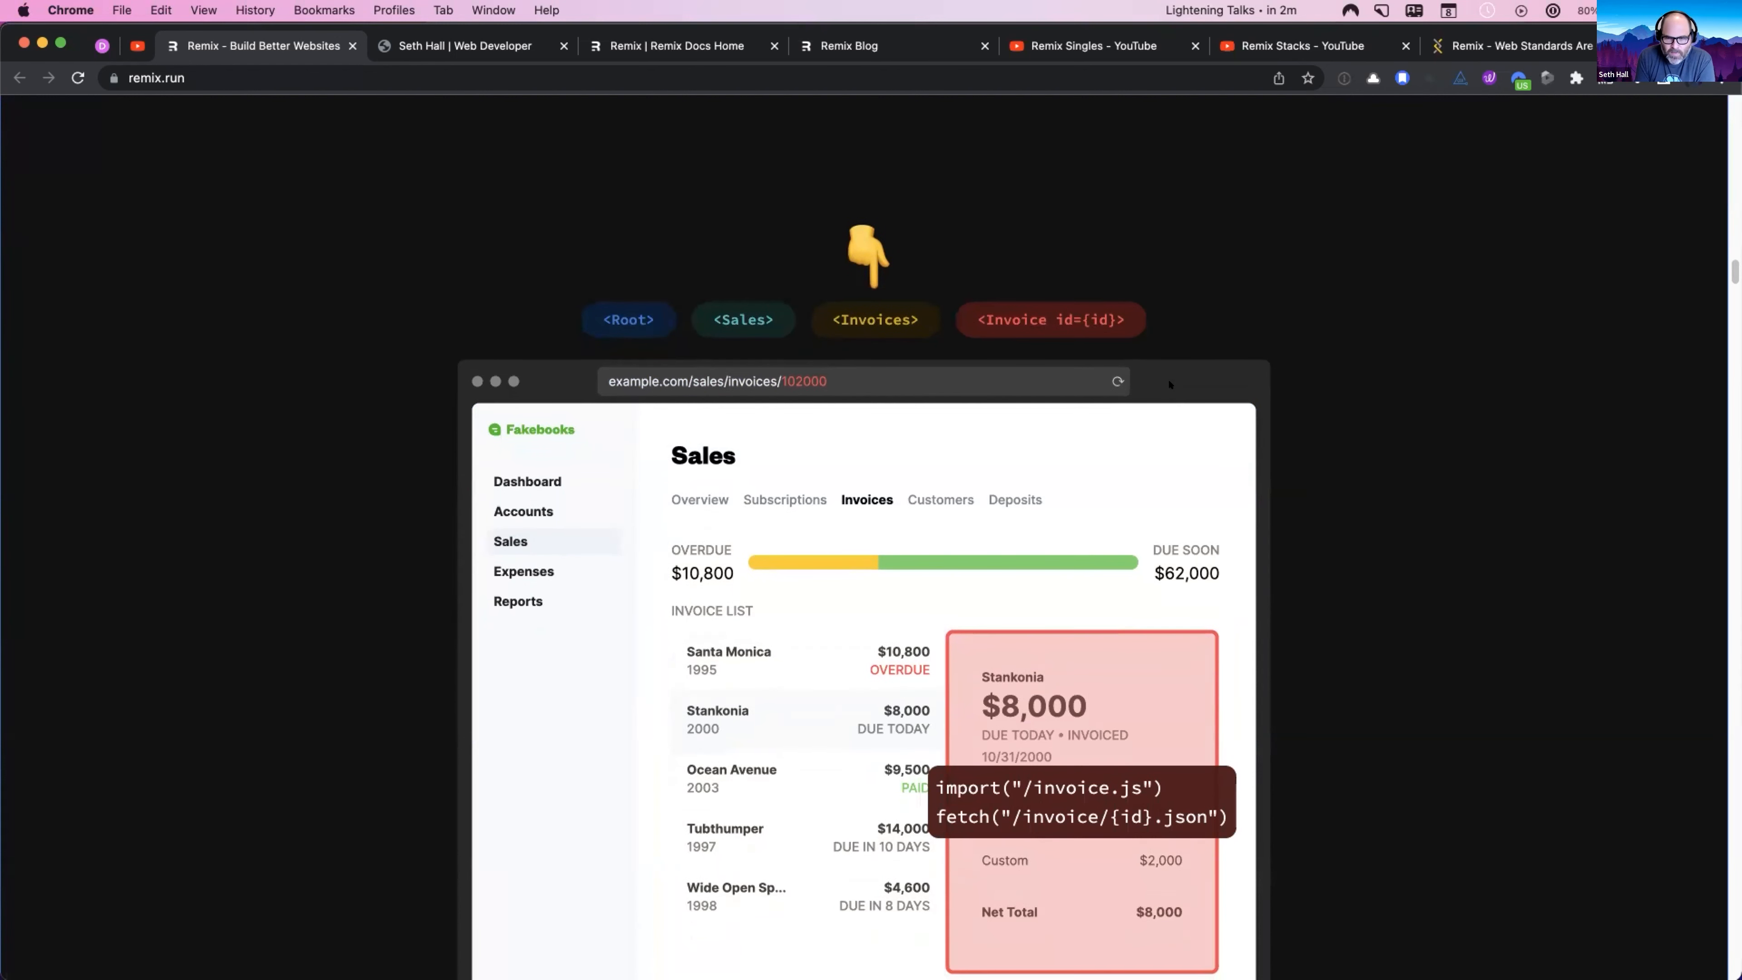
Step: Scroll down to the Without Remix versus With Remix invoice loading comparison with its request timelines
scroll(down, 3)
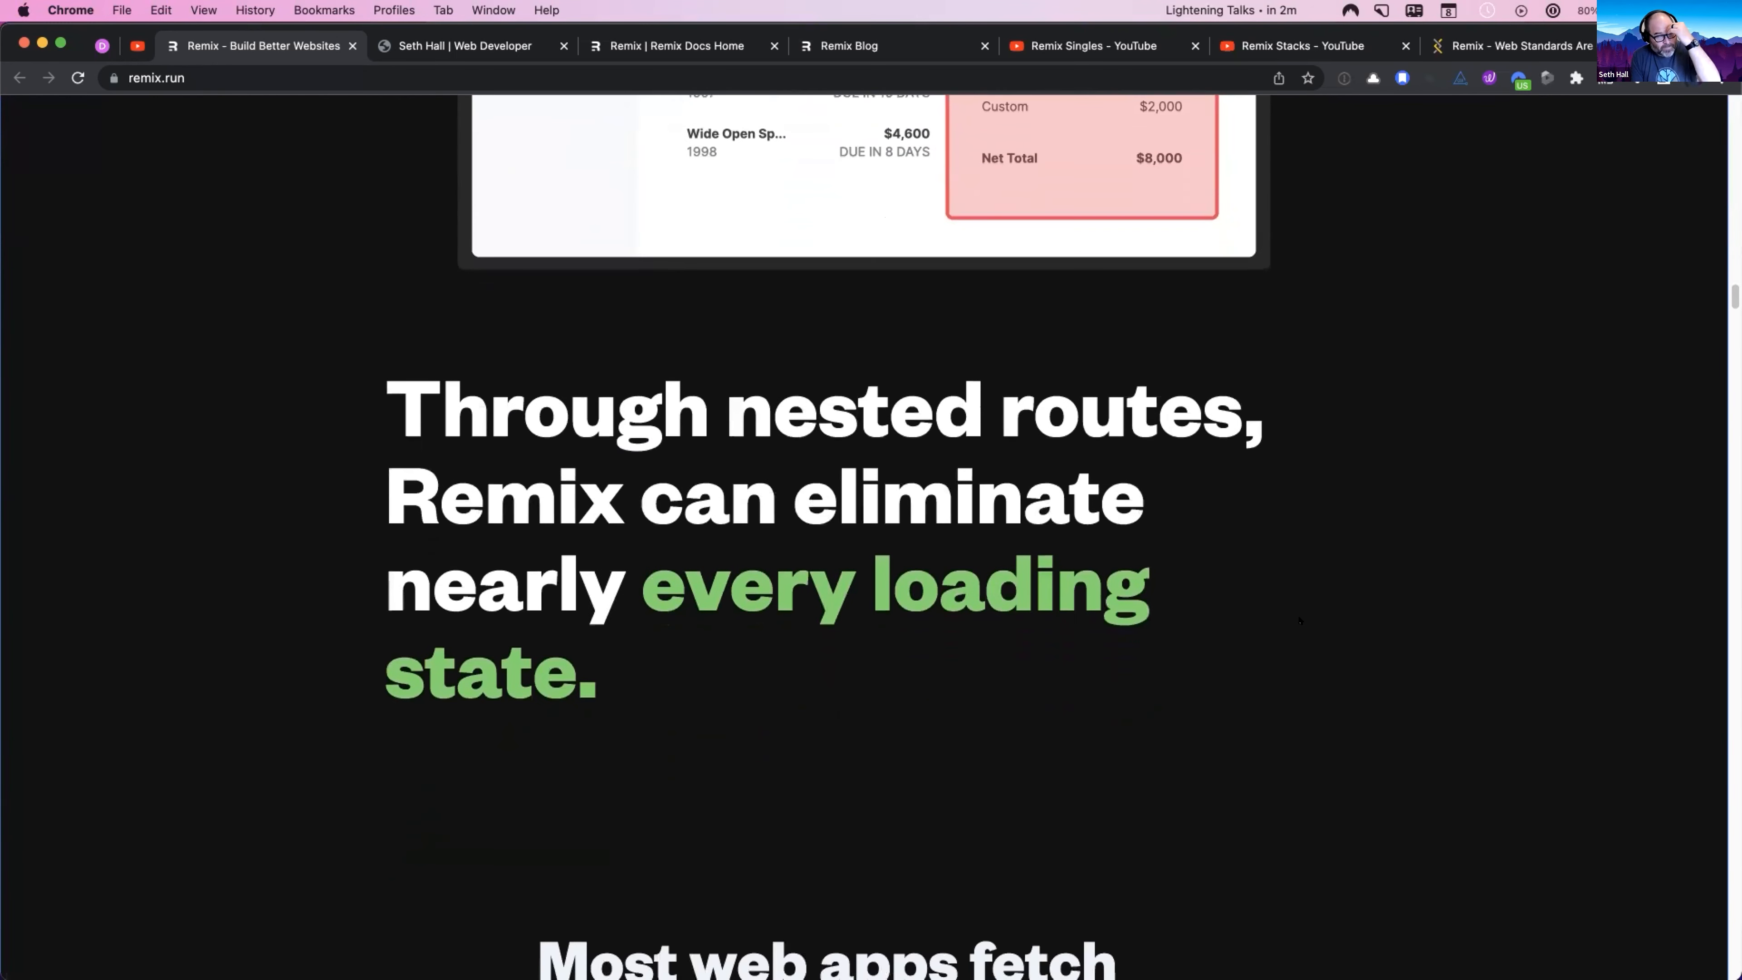
scroll(down, 3)
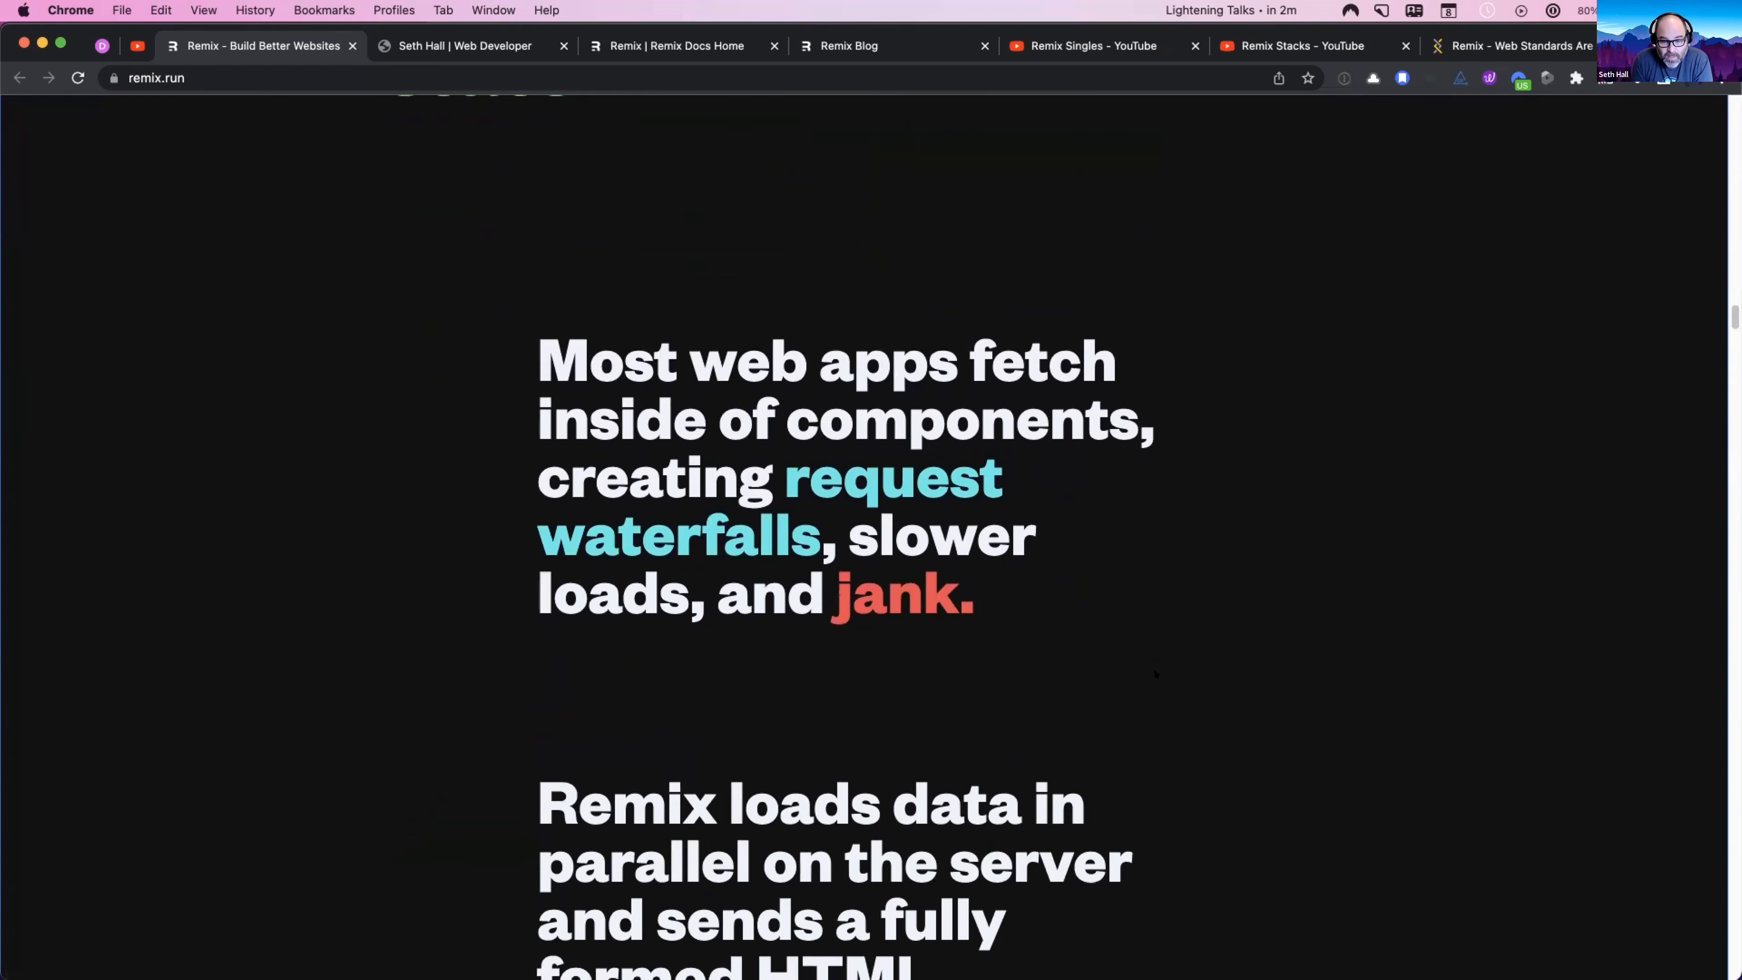
scroll(down, 3)
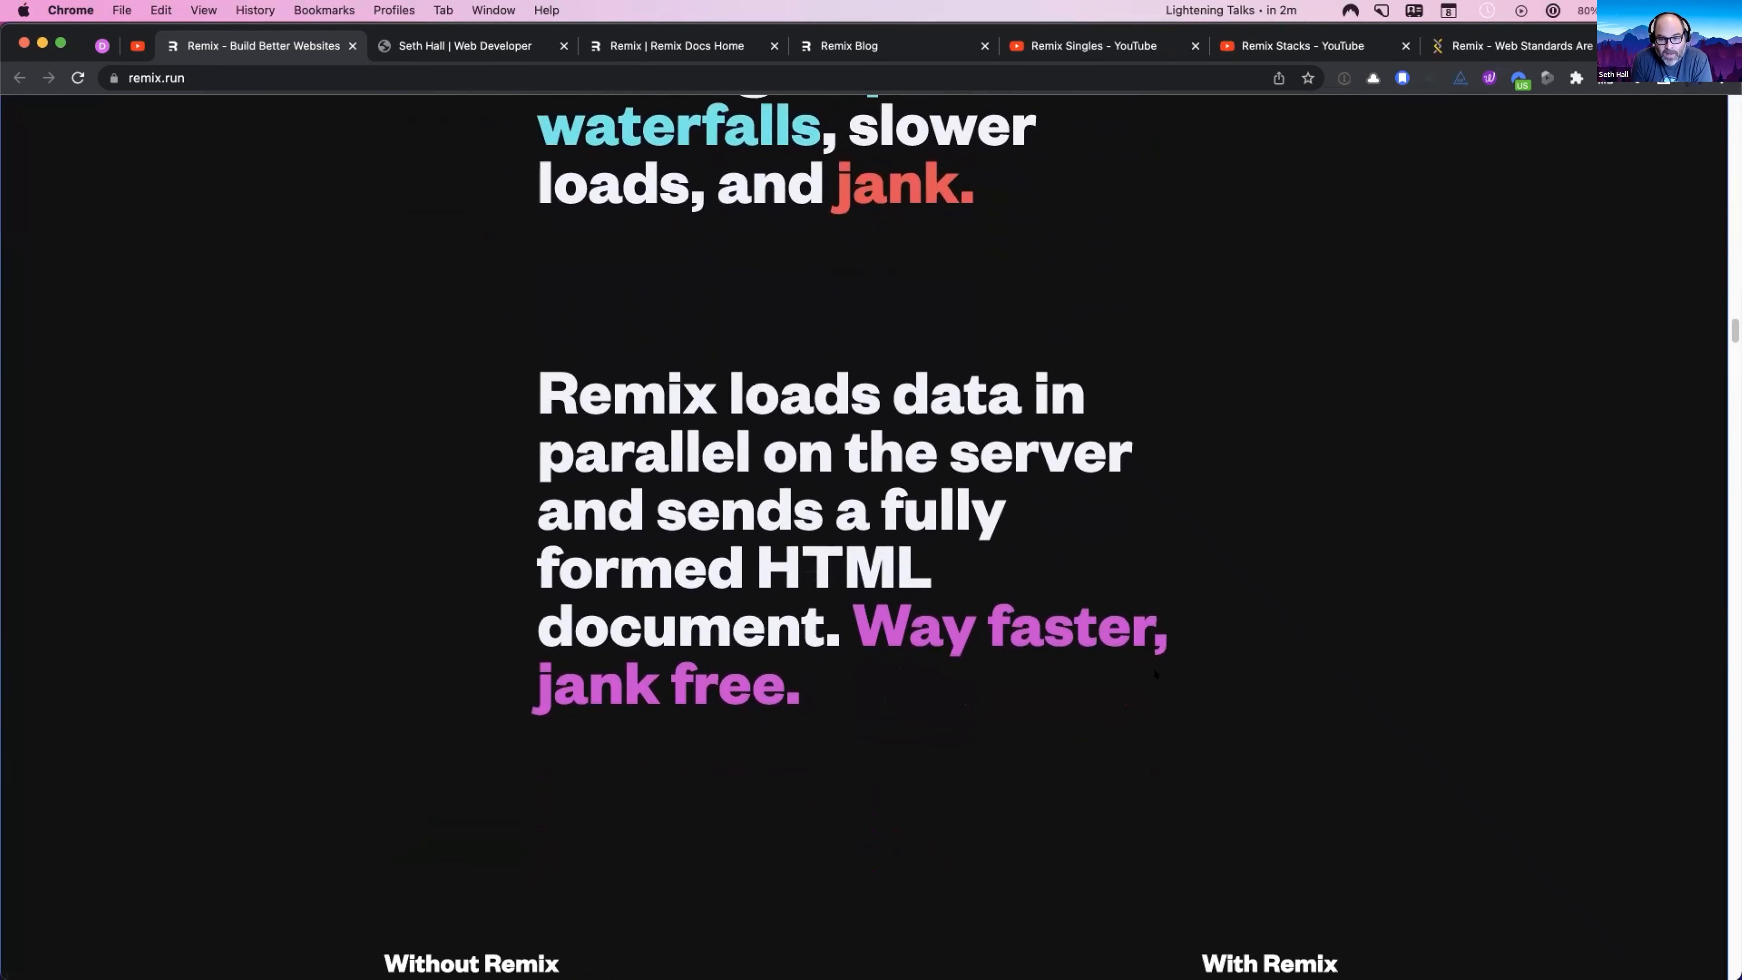
scroll(down, 3)
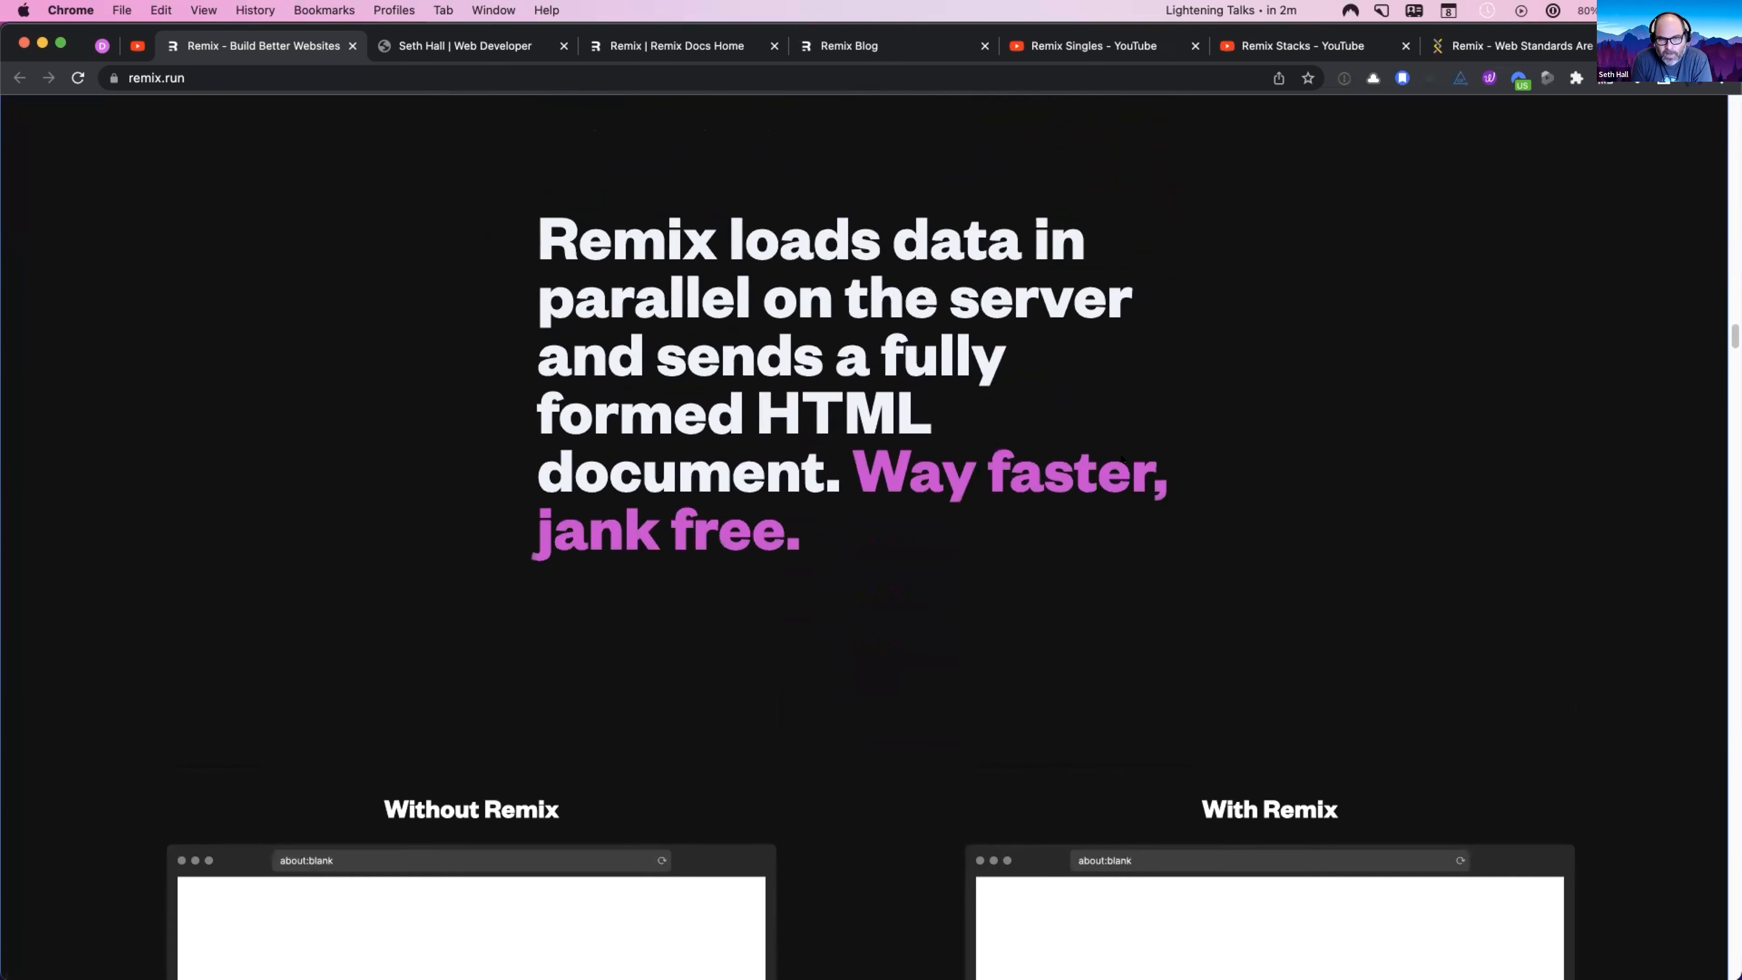
scroll(up, 3)
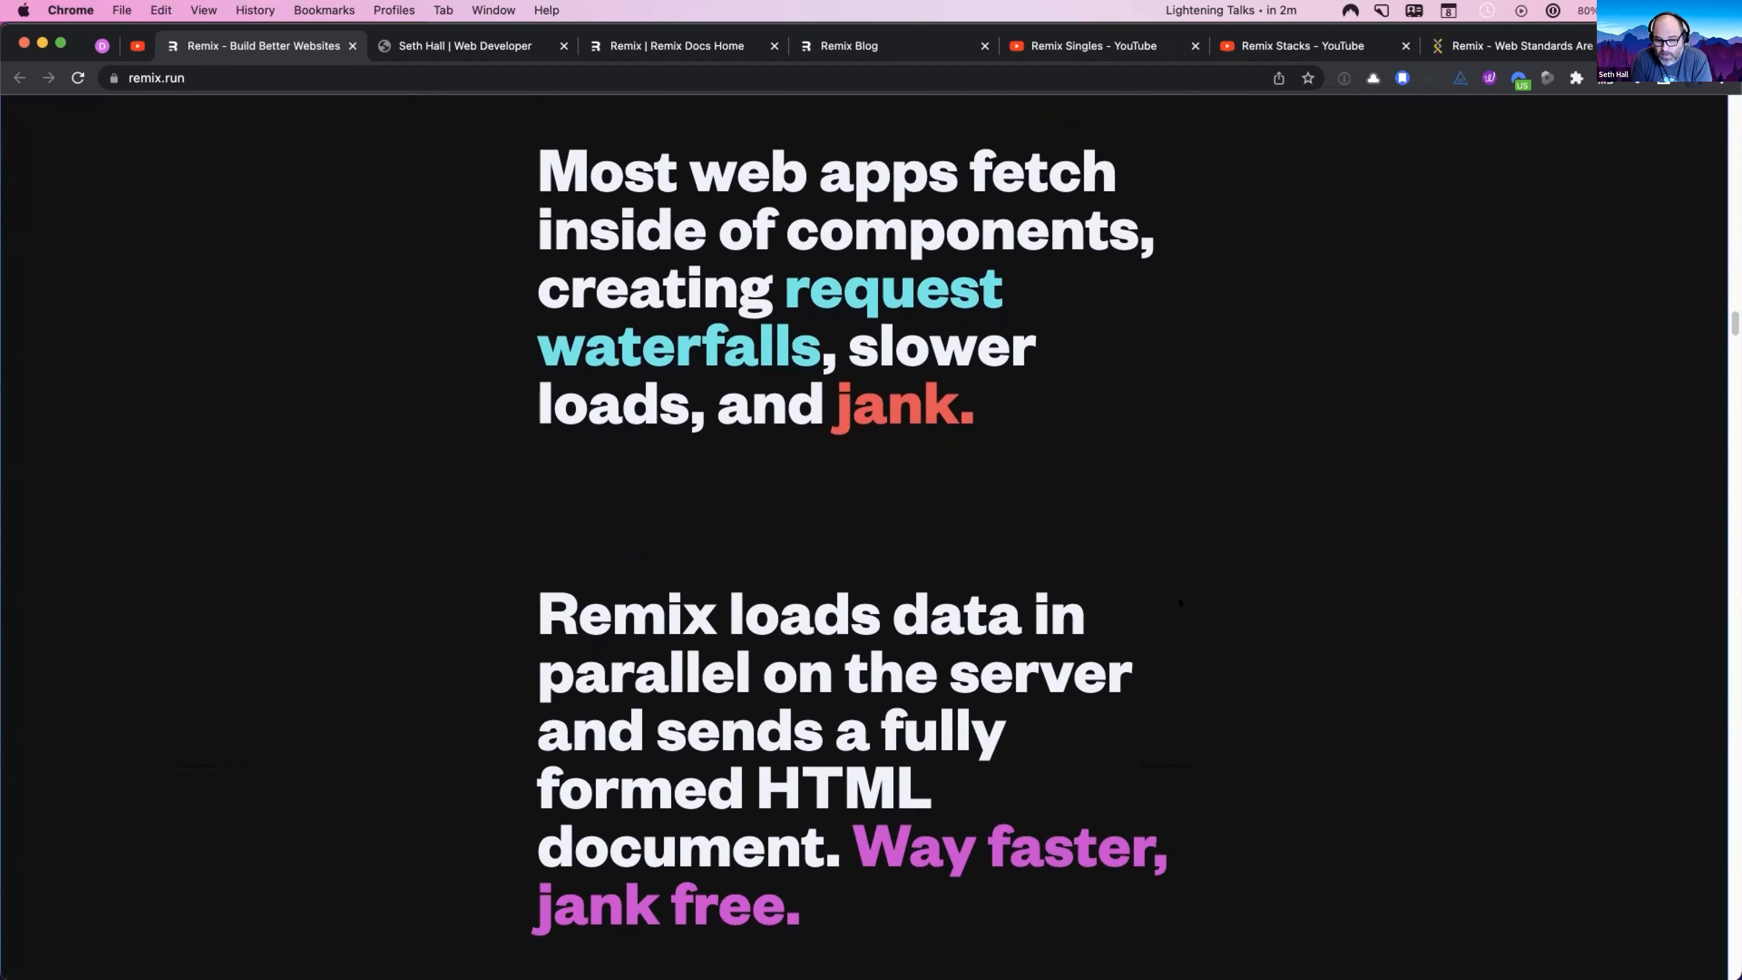
scroll(down, 3)
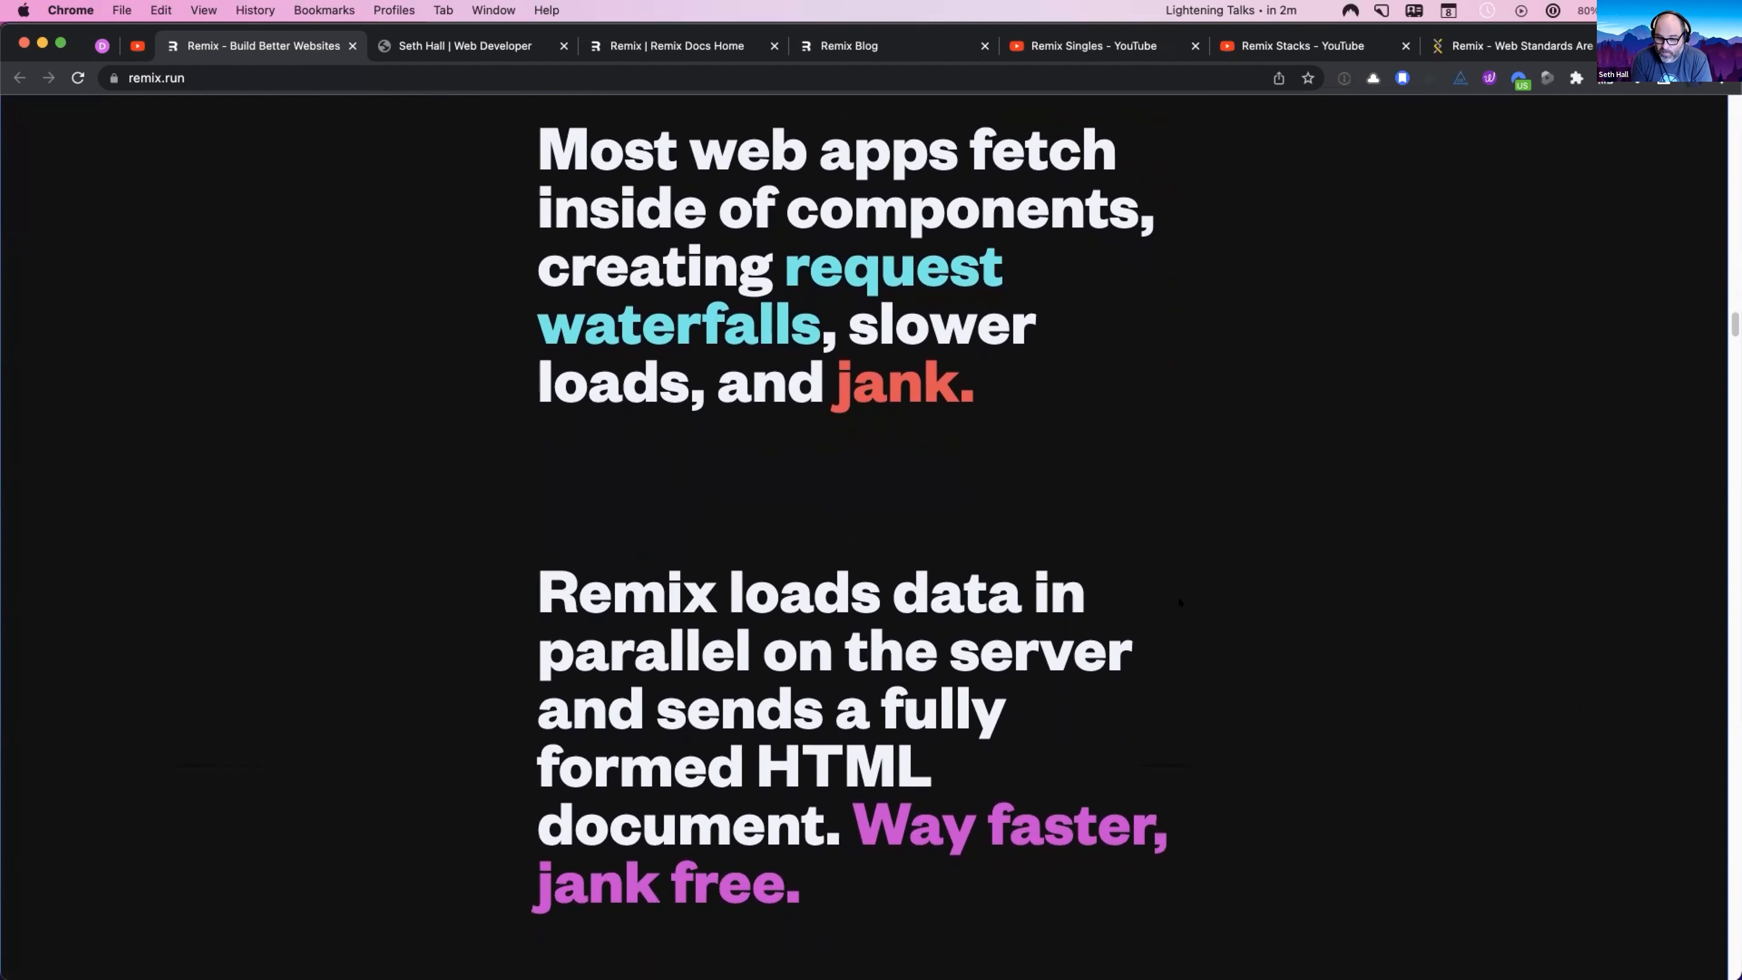
scroll(down, 3)
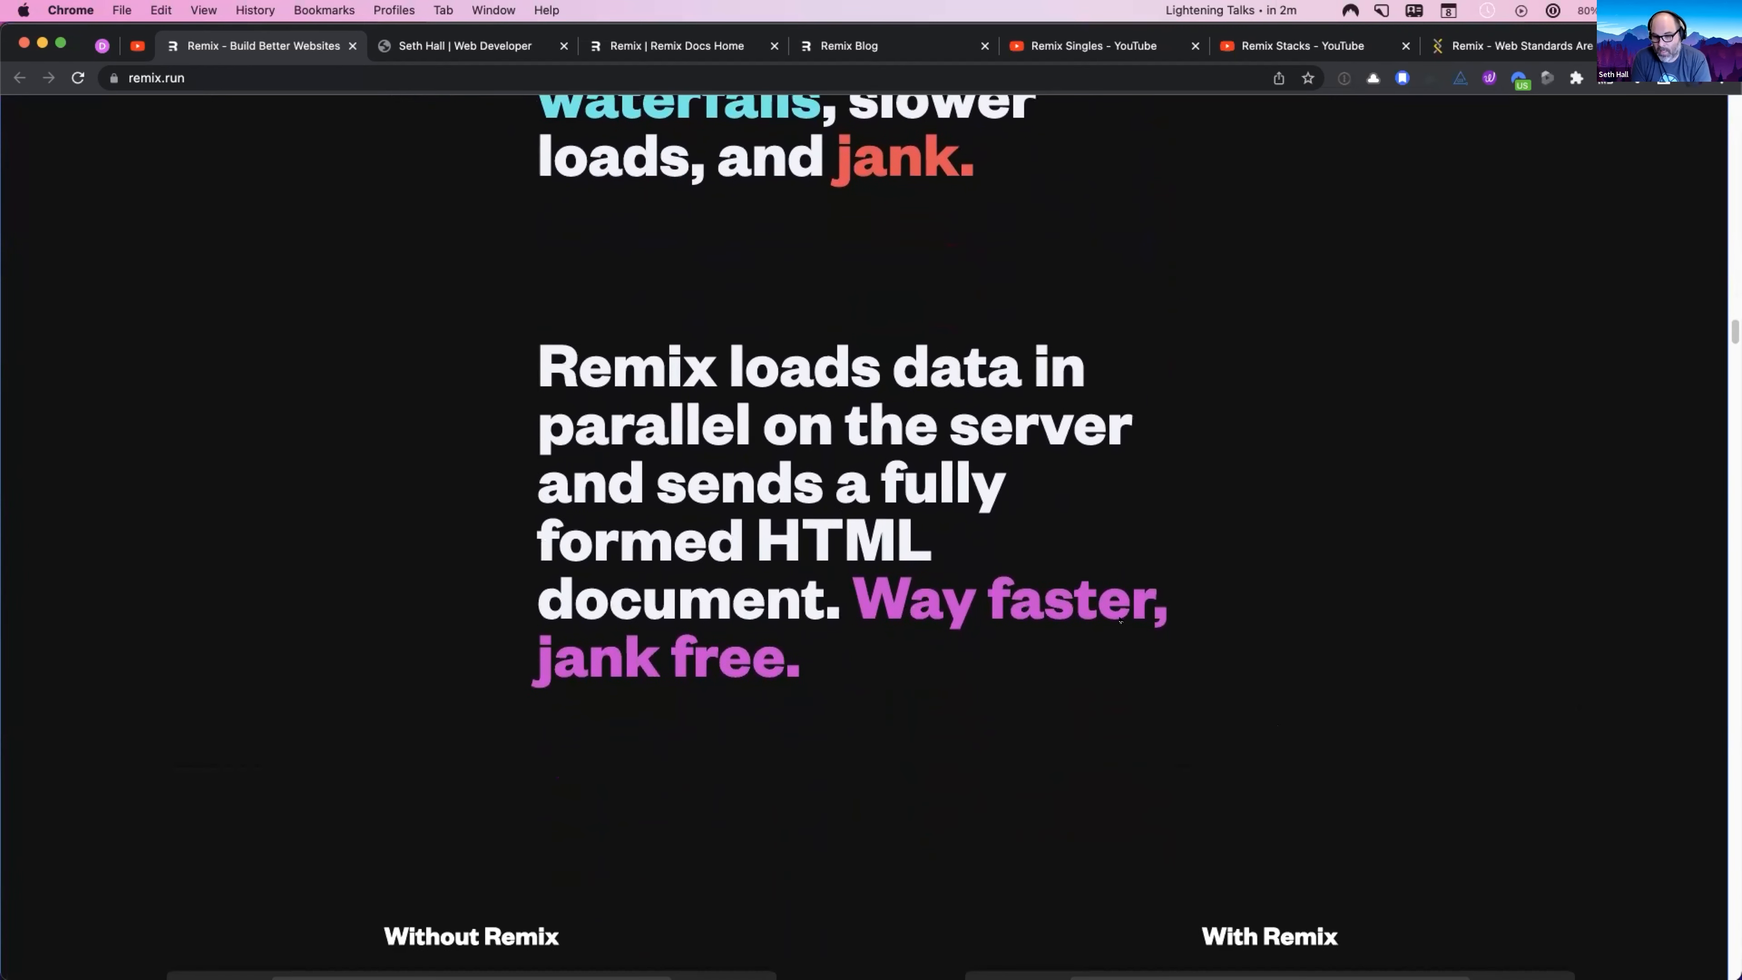
scroll(down, 3)
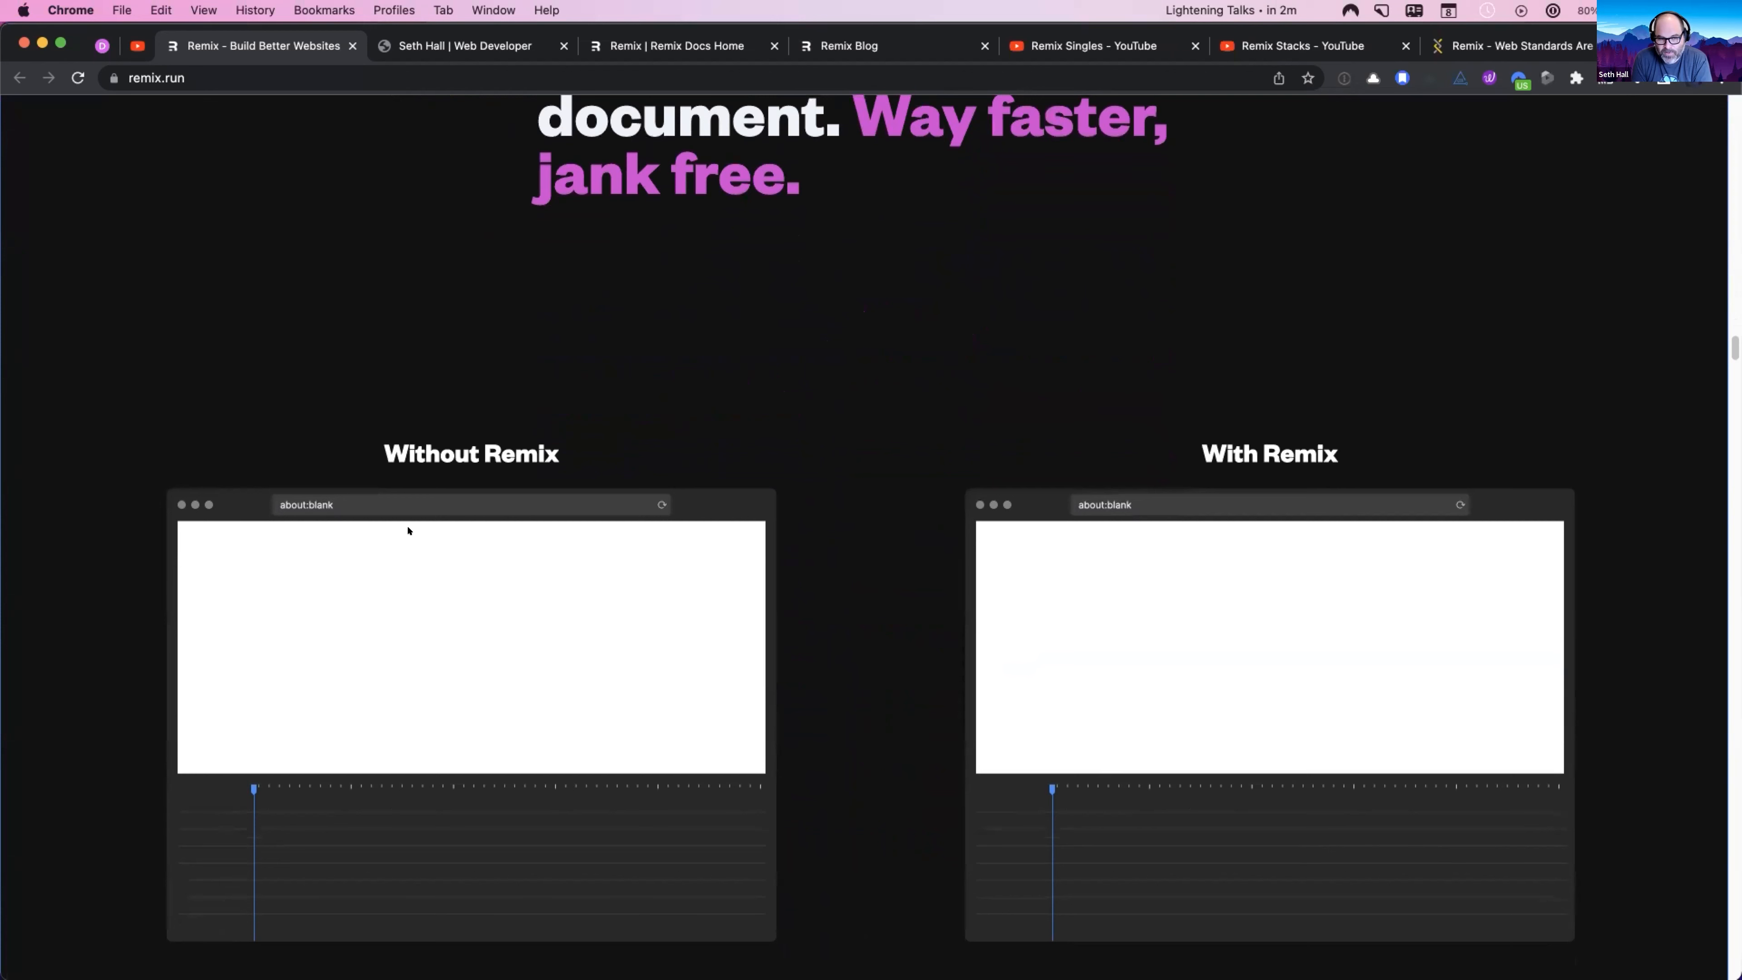
mouse_move(1310, 879)
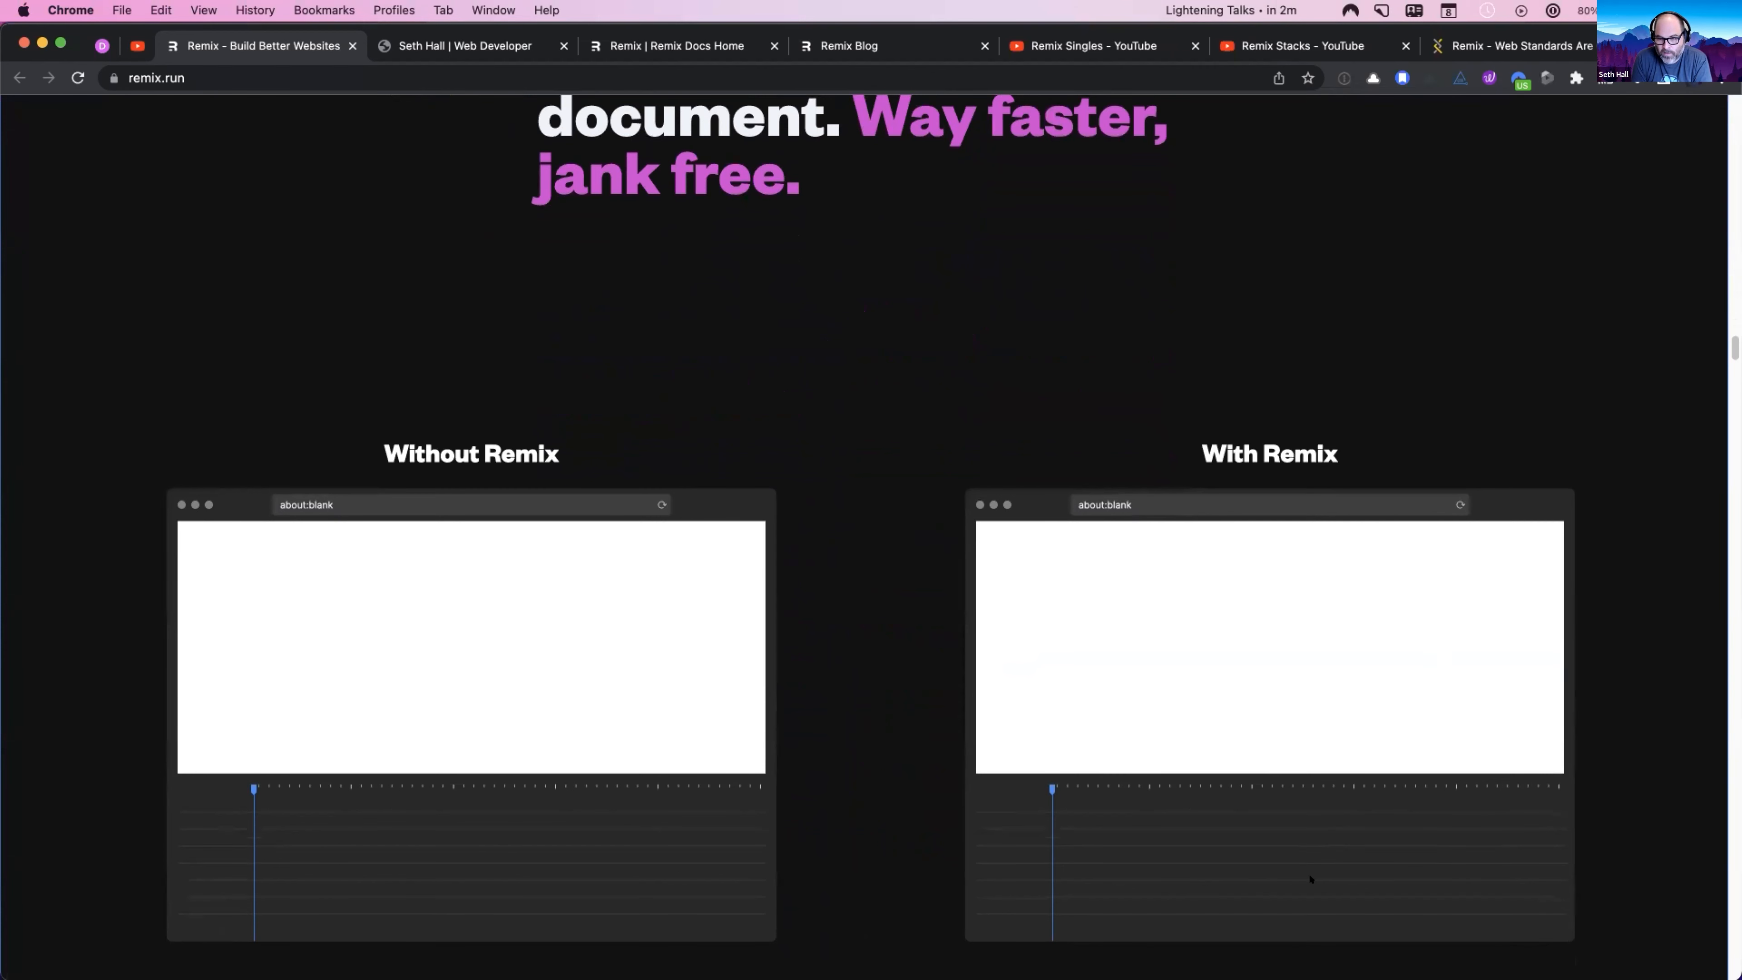
scroll(down, 3)
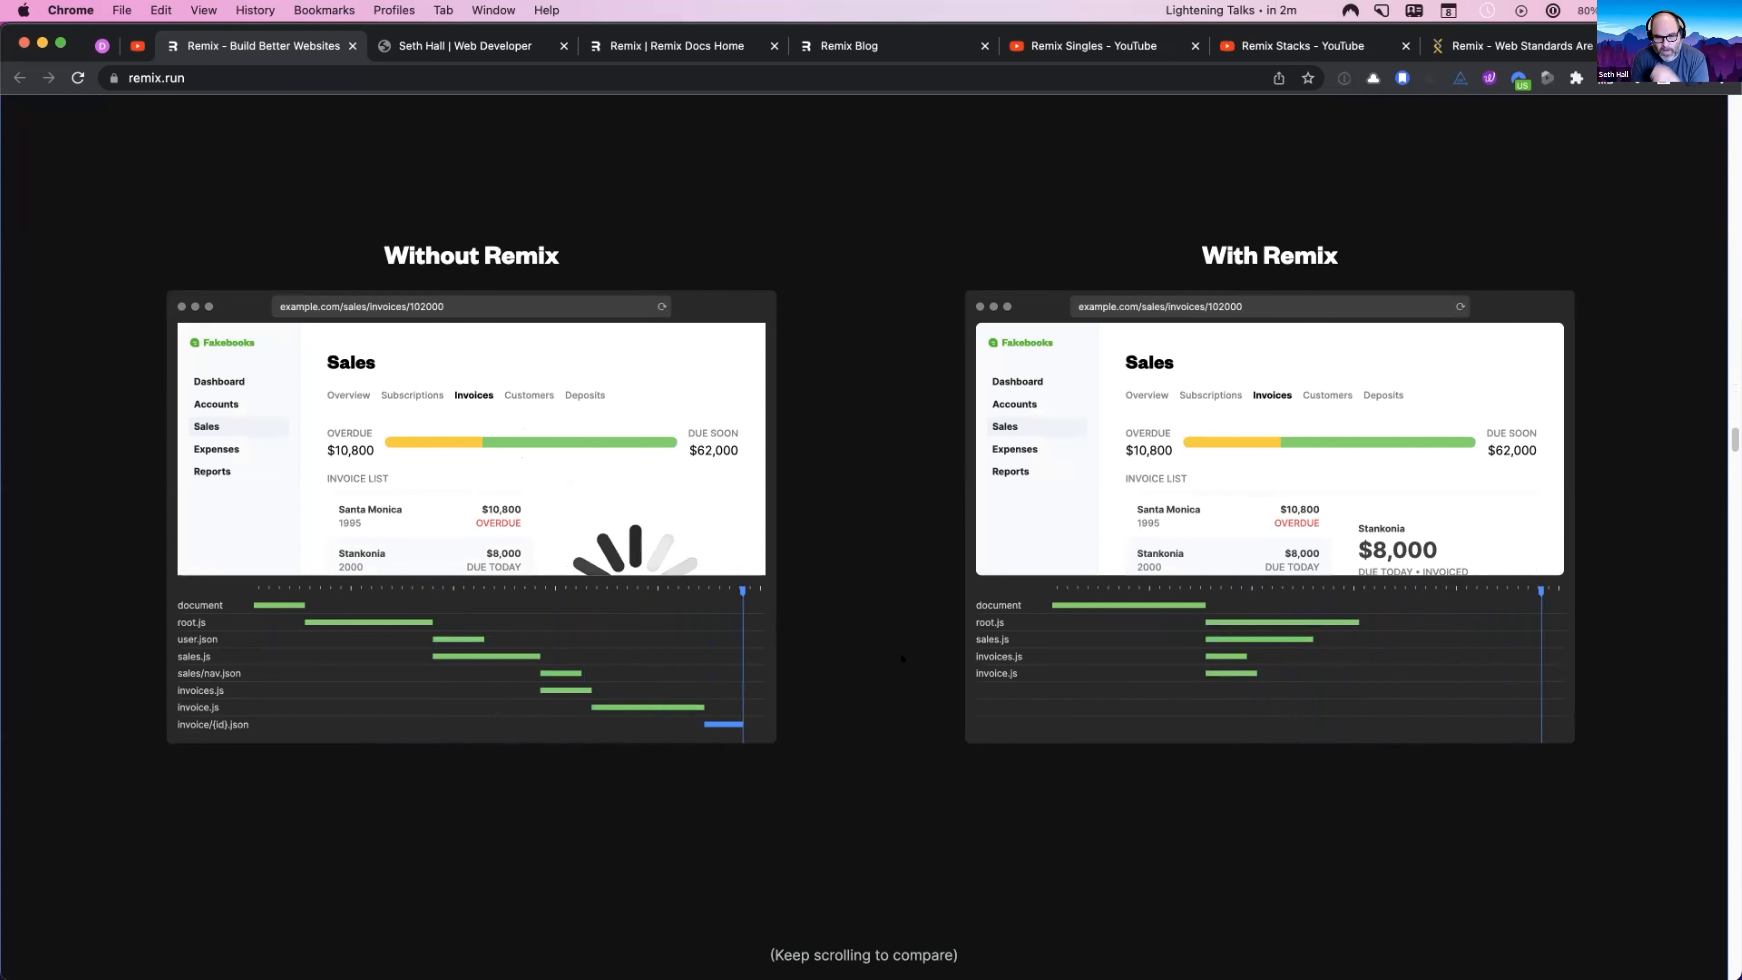
Step: Scroll past 'Say goodbye to Spinnageddon' through the prefetching explanation, highlighting a word in it
scroll(down, 3)
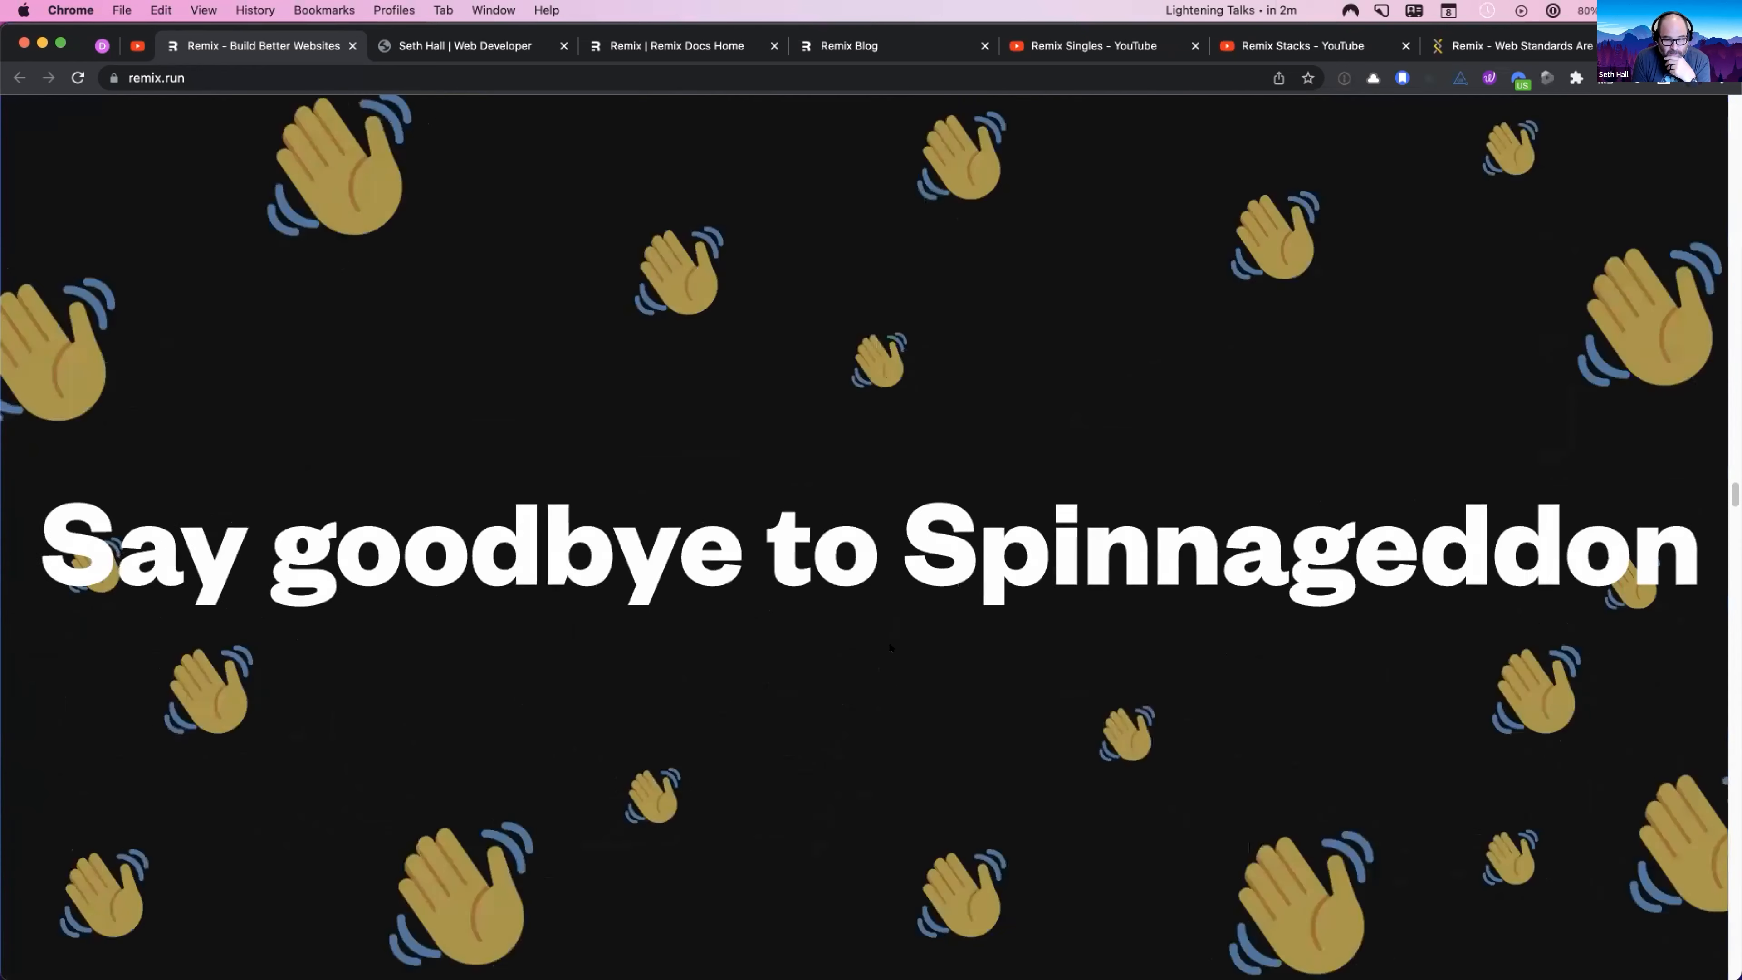
scroll(down, 3)
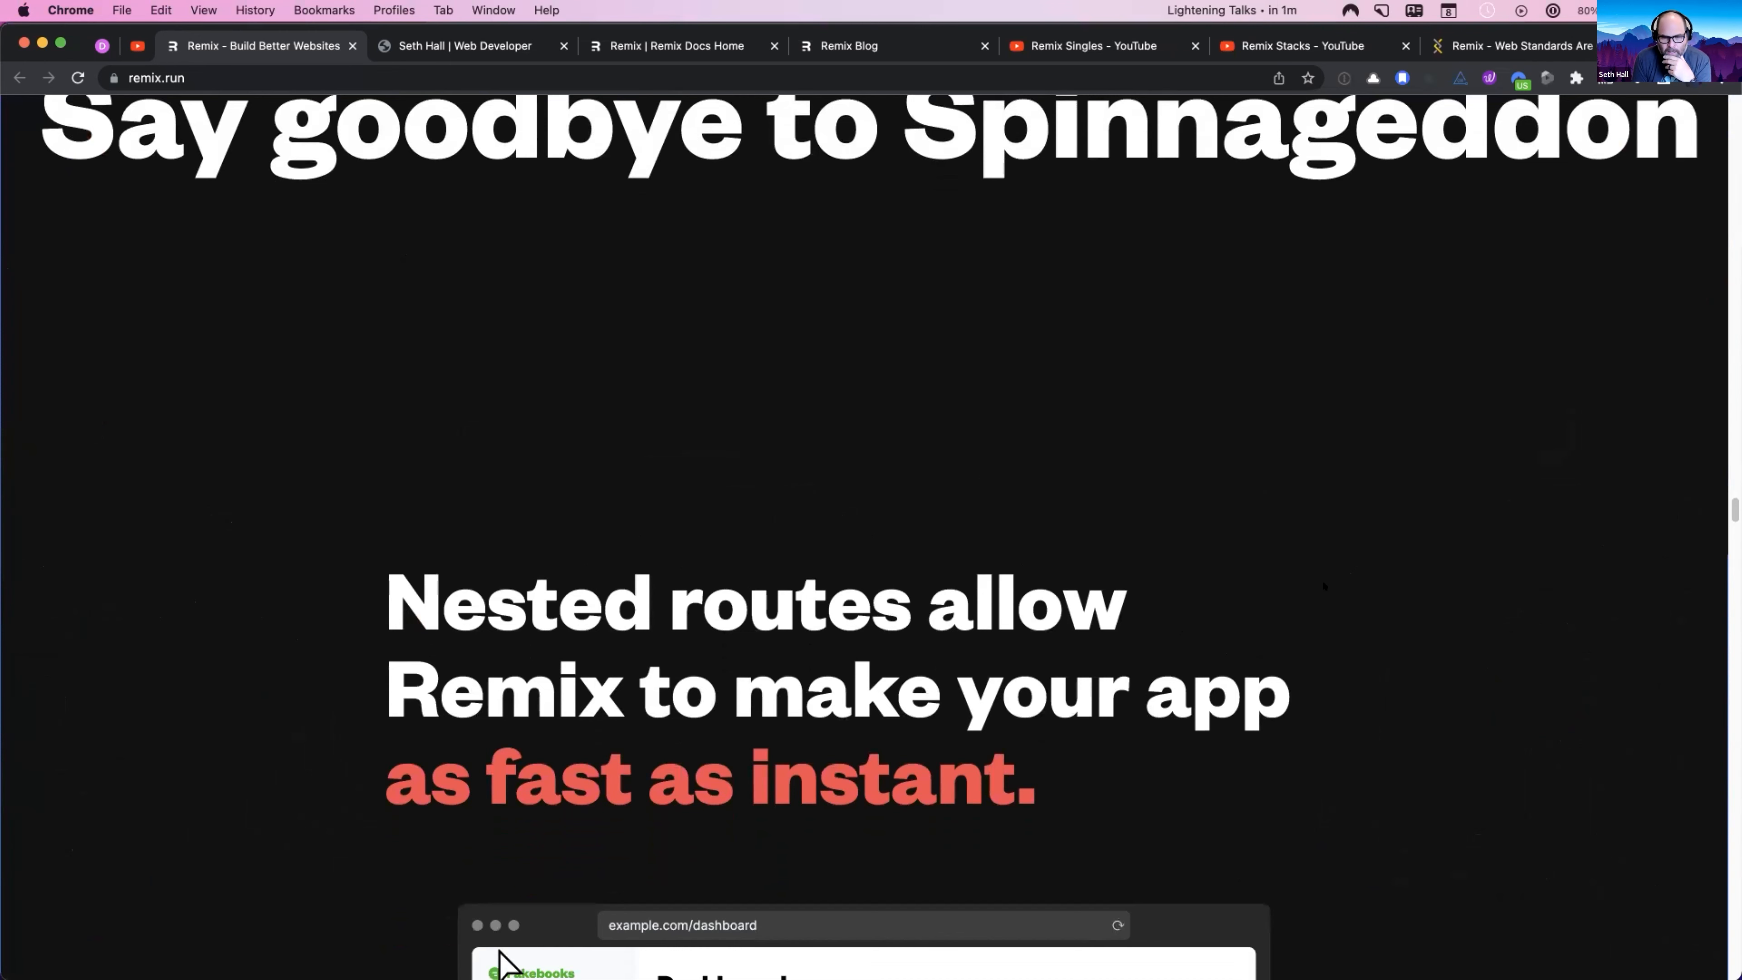
scroll(down, 3)
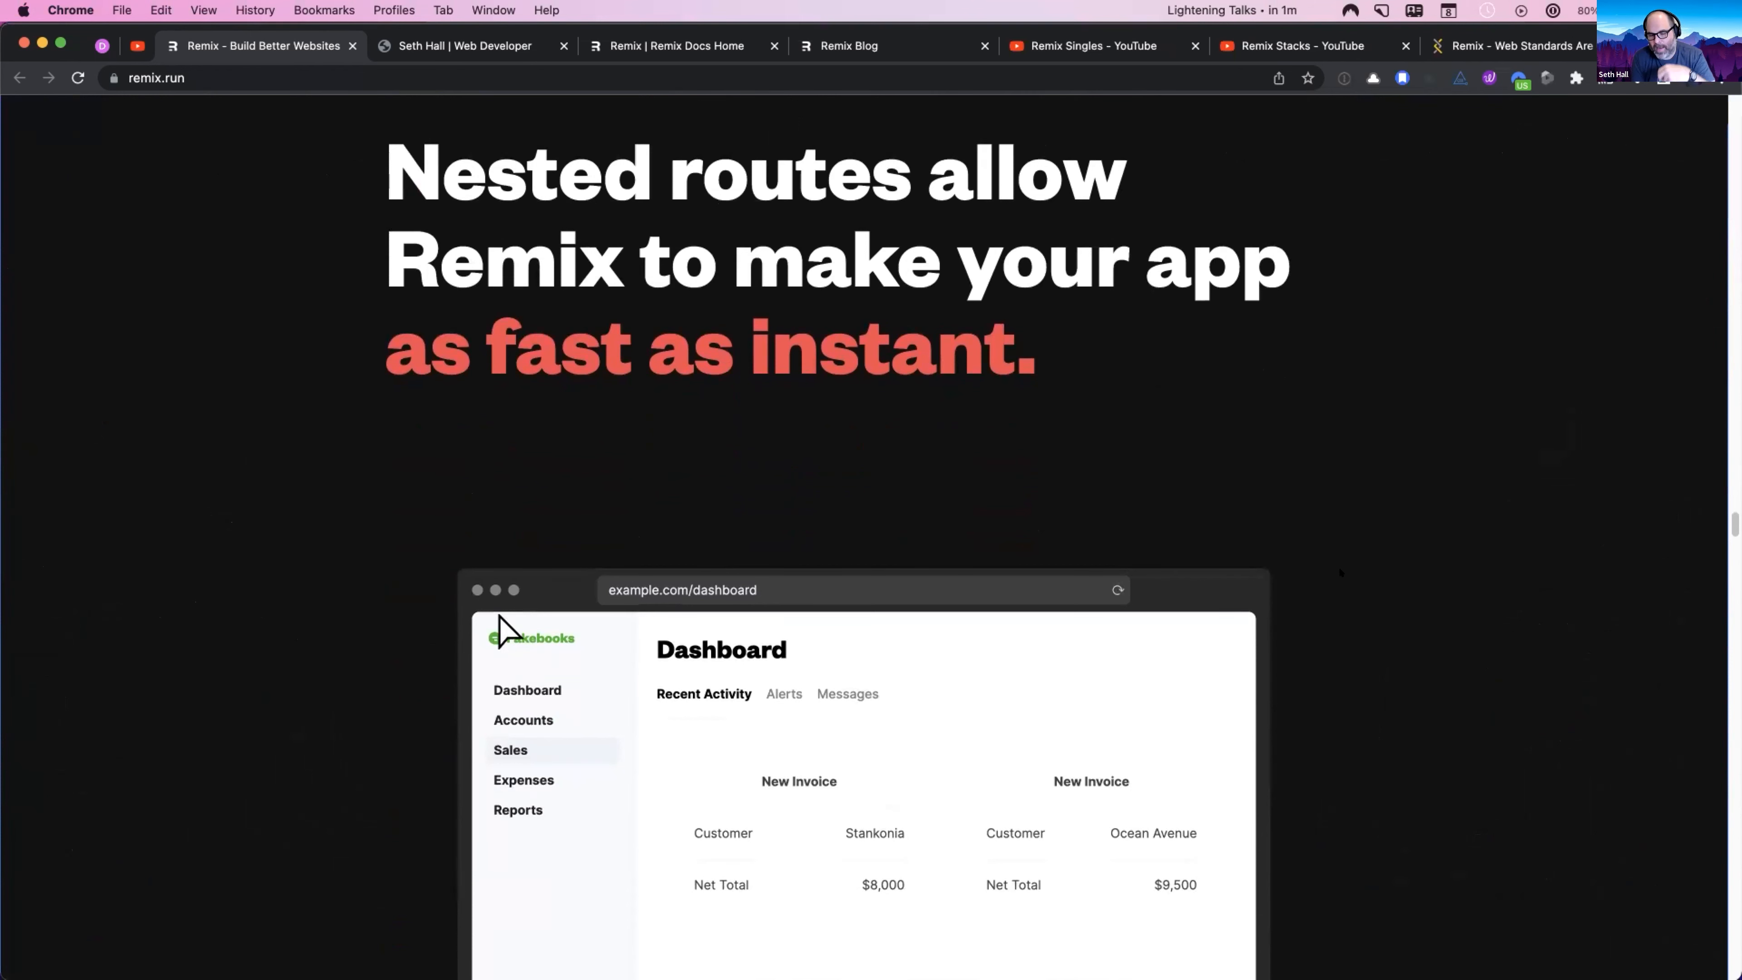
scroll(down, 3)
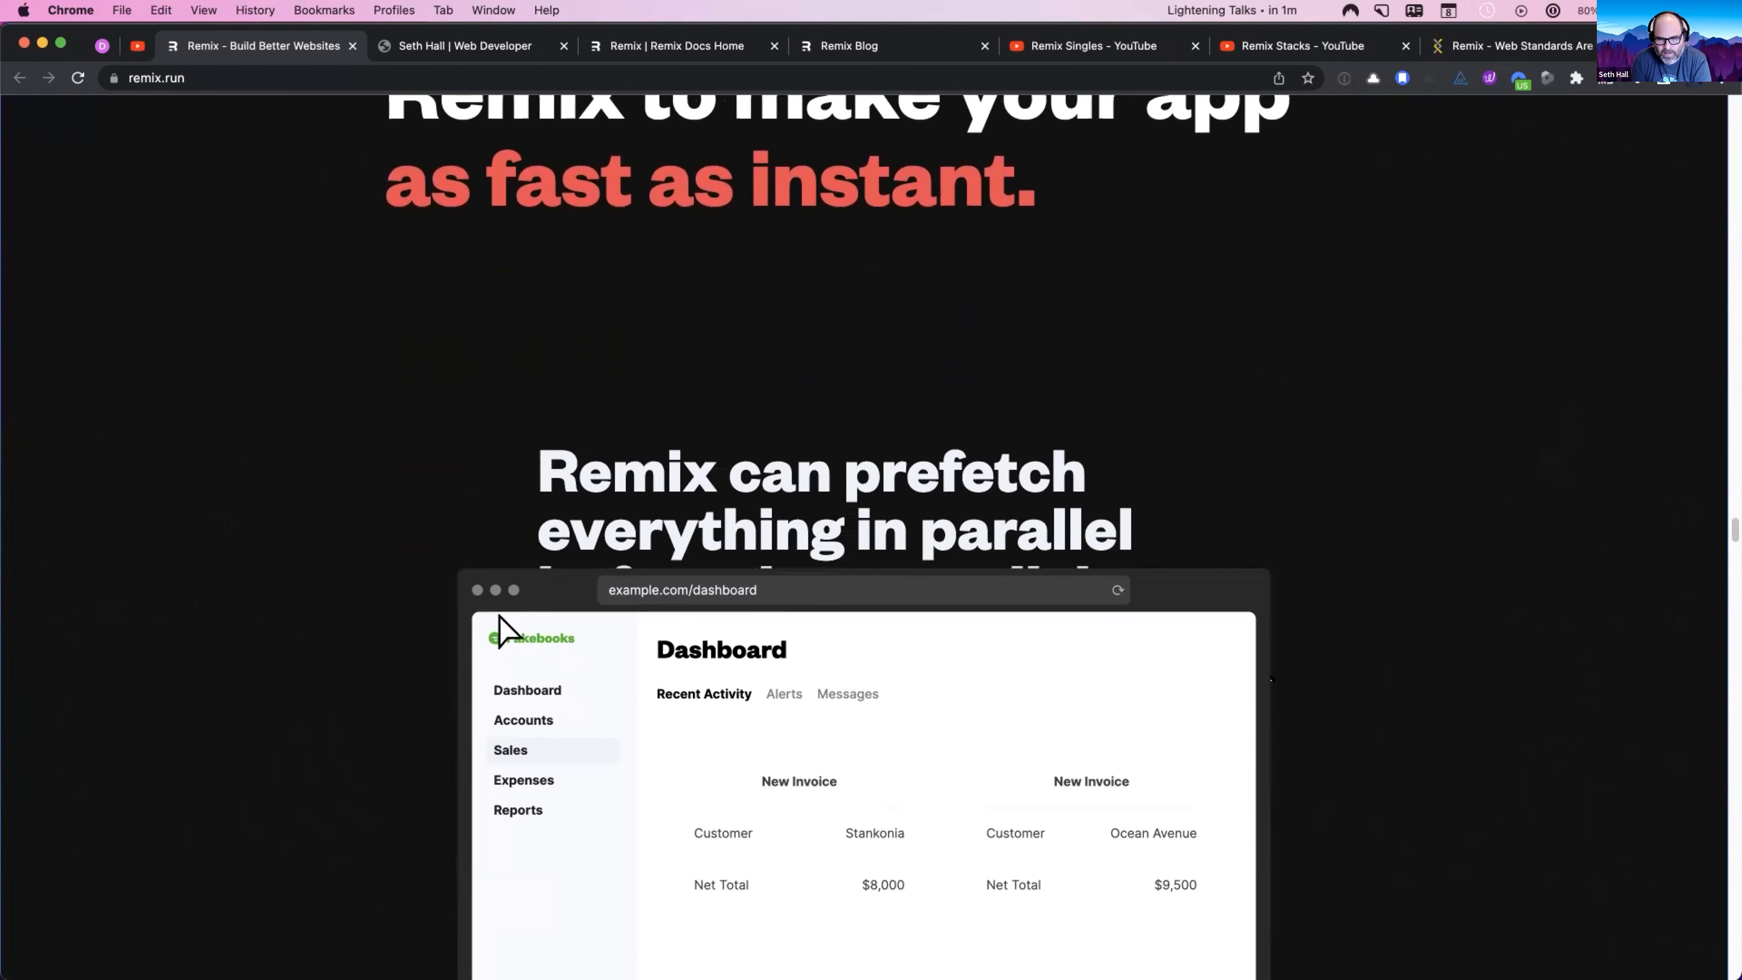
scroll(down, 3)
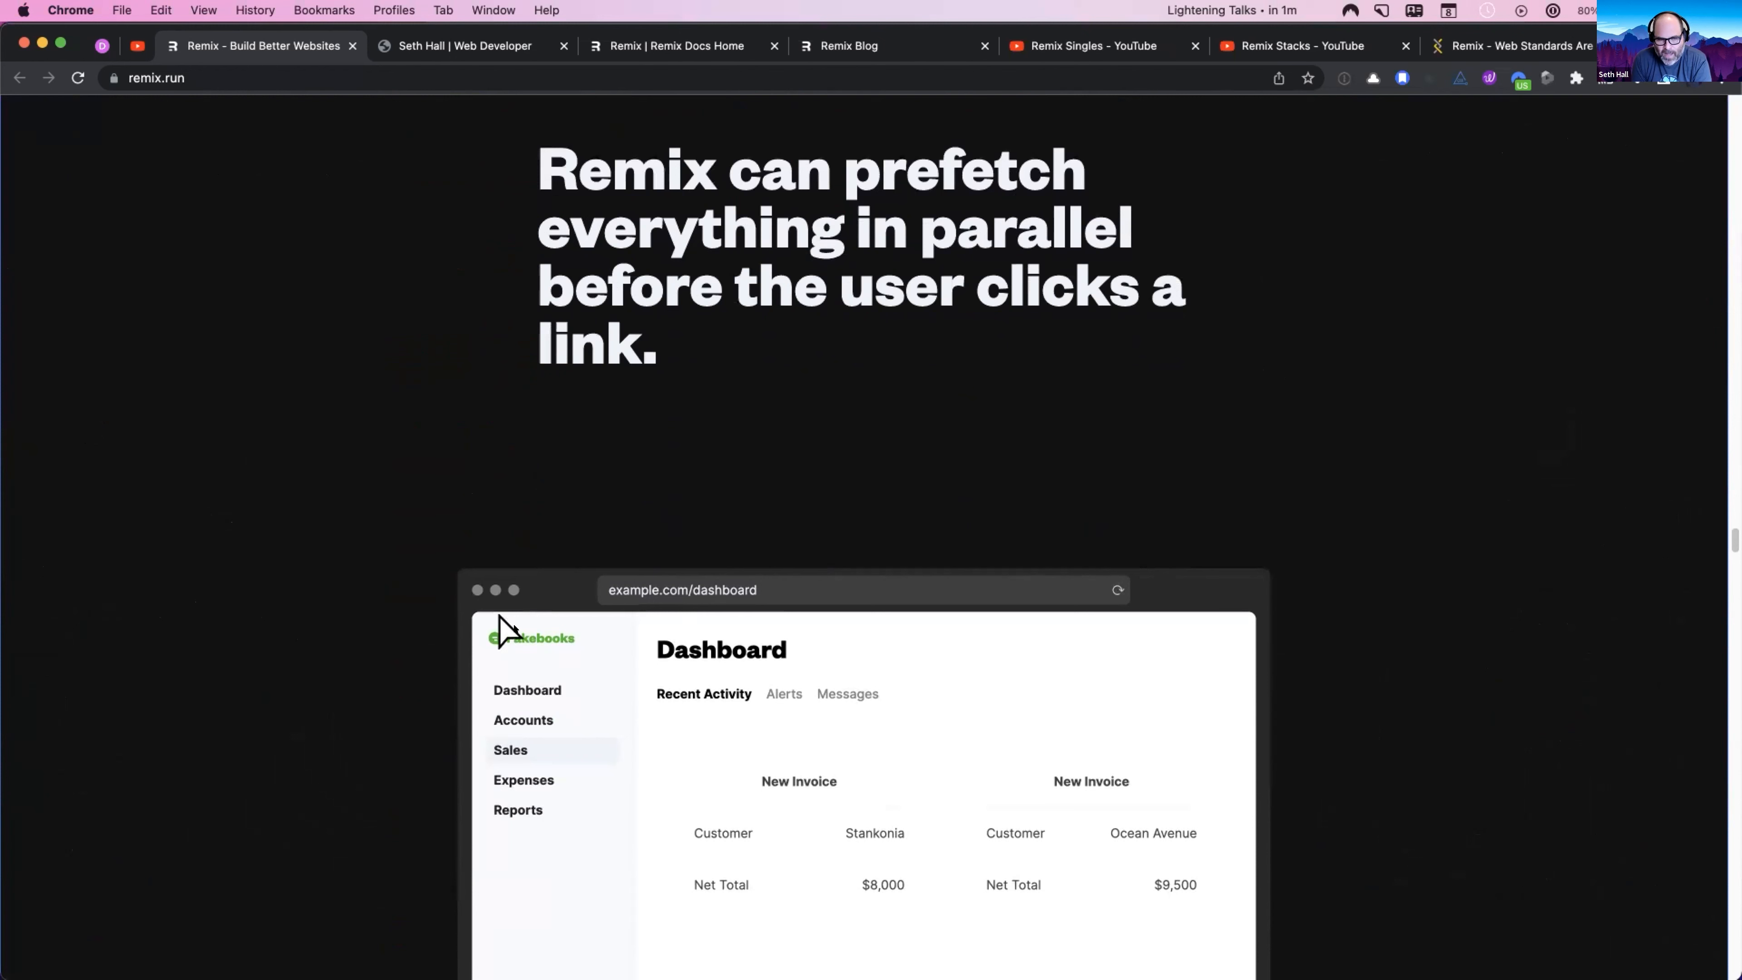
scroll(down, 3)
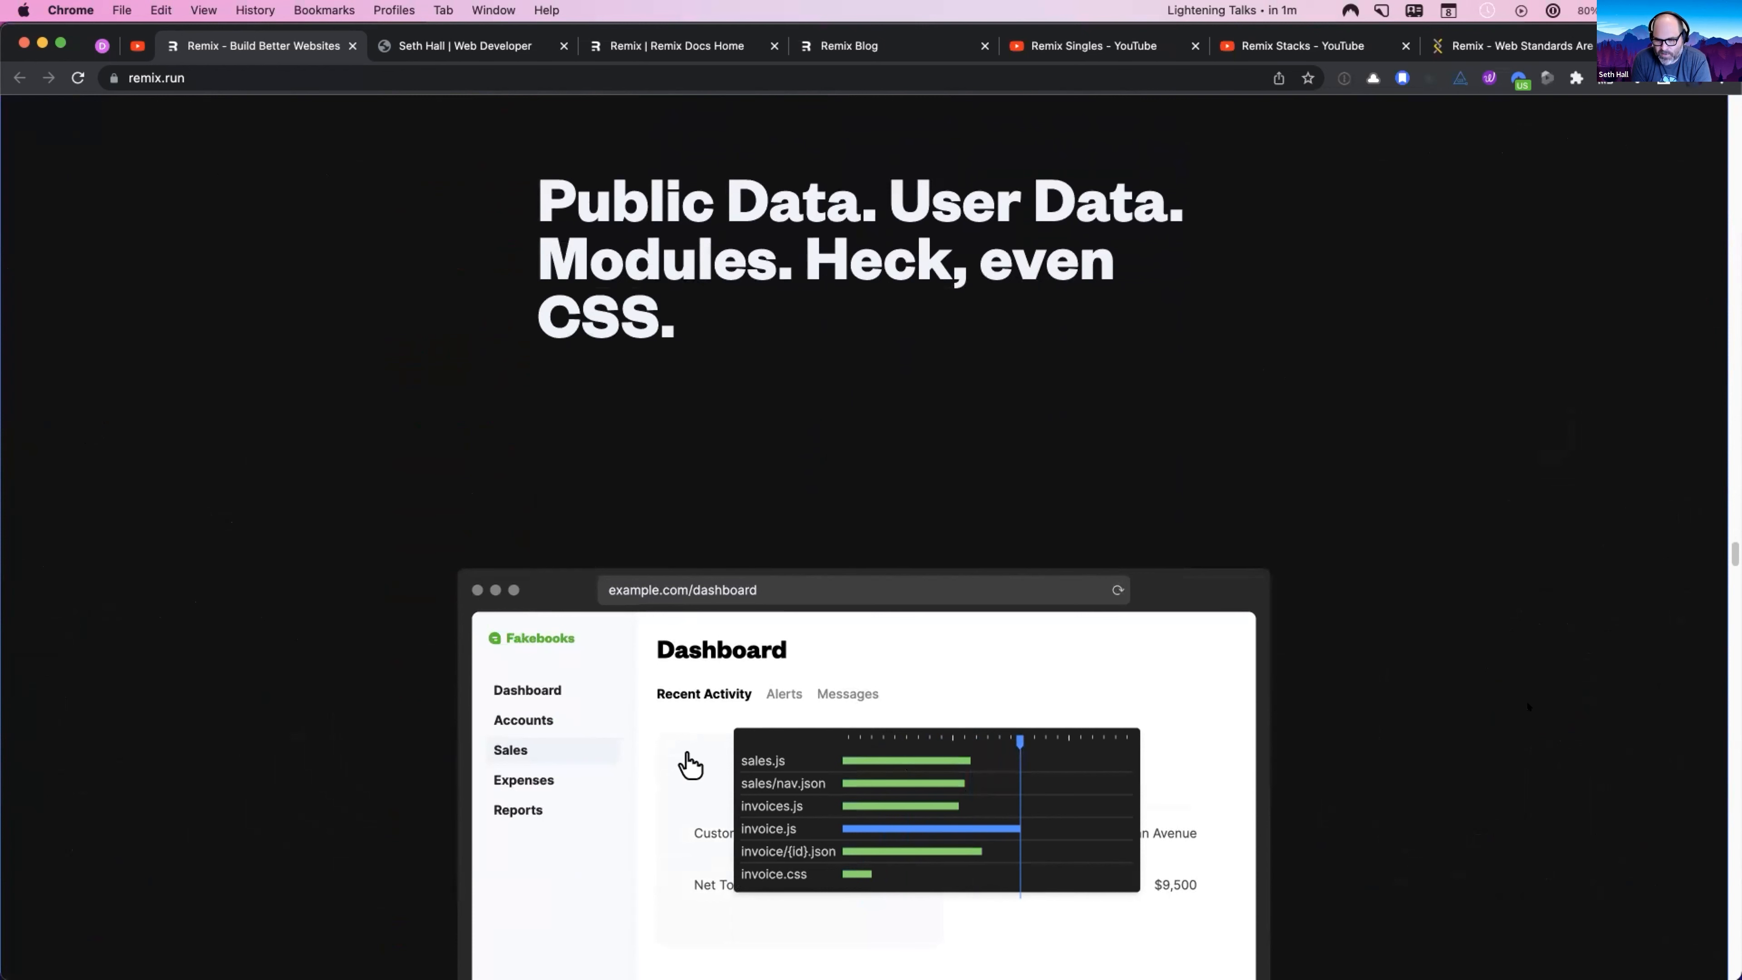
scroll(down, 3)
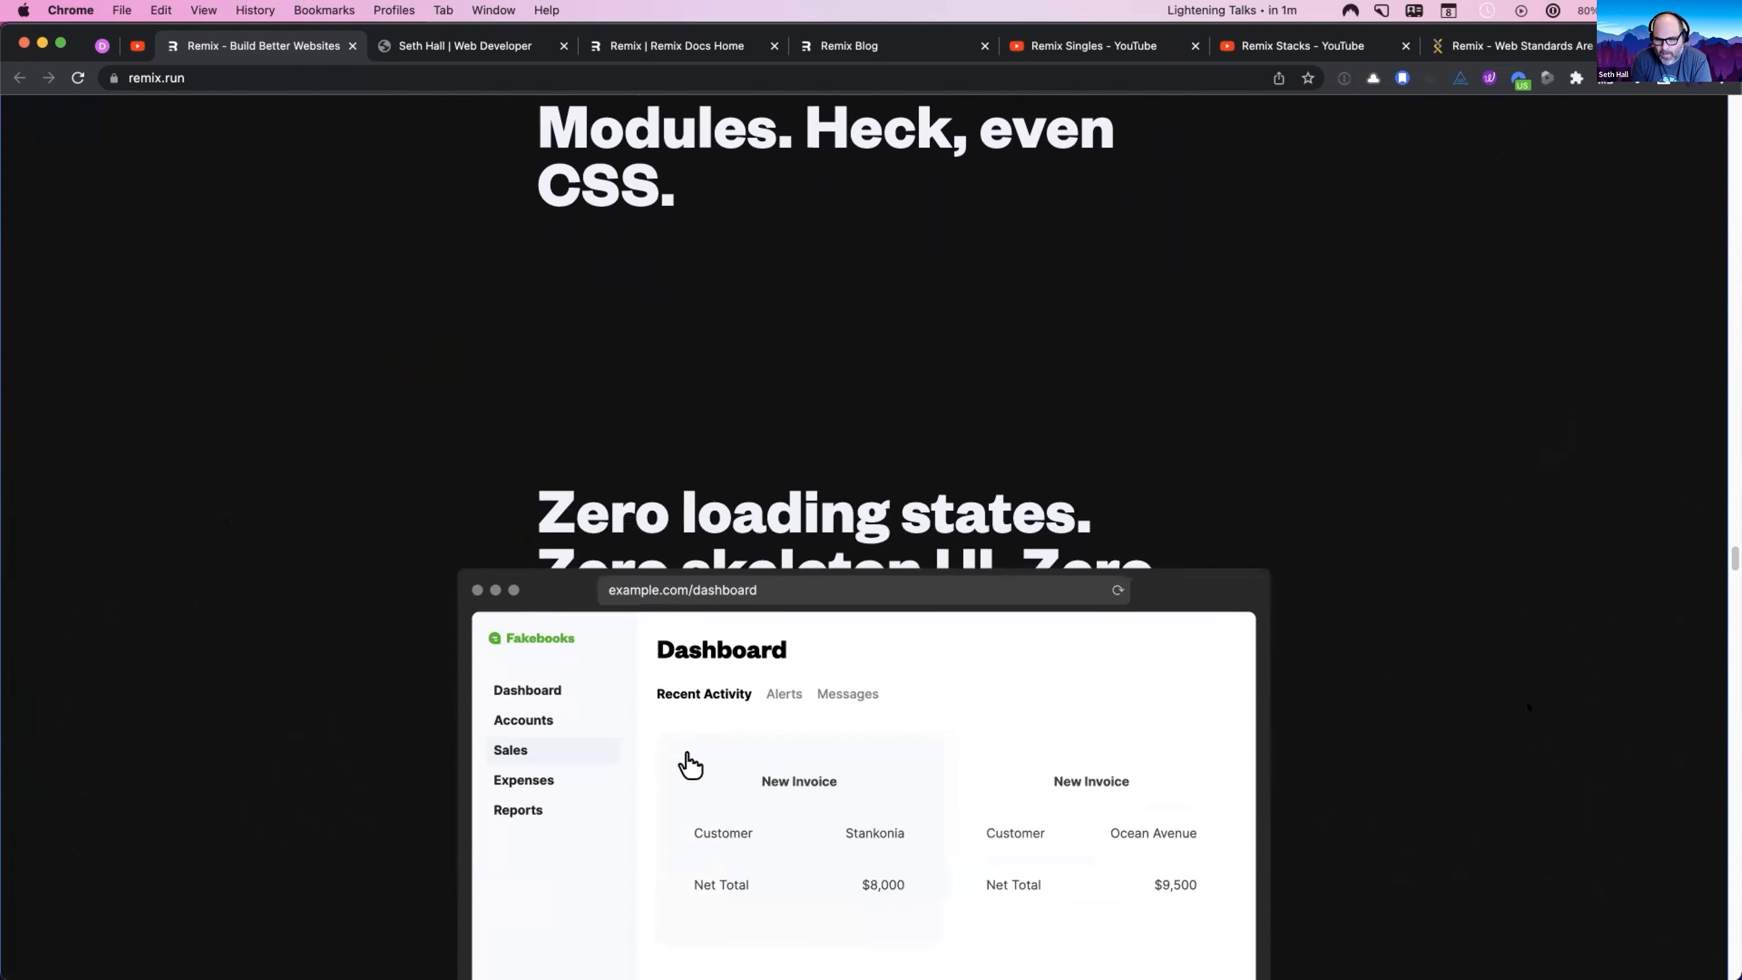
scroll(down, 3)
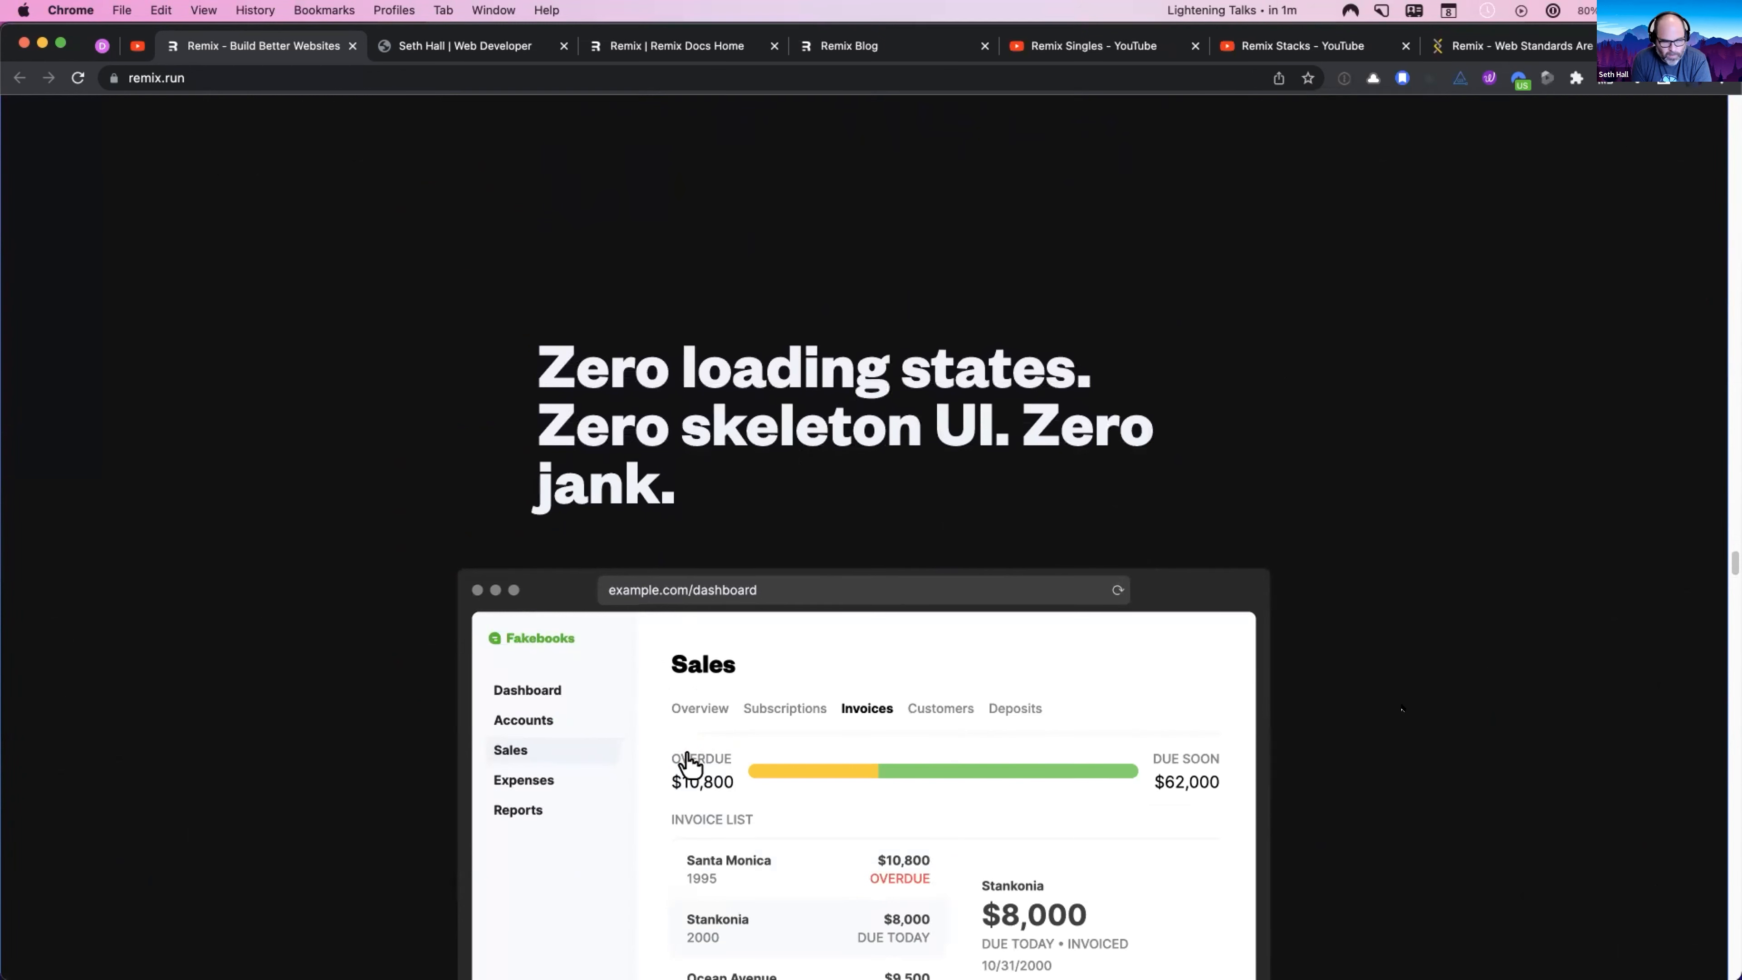
scroll(down, 3)
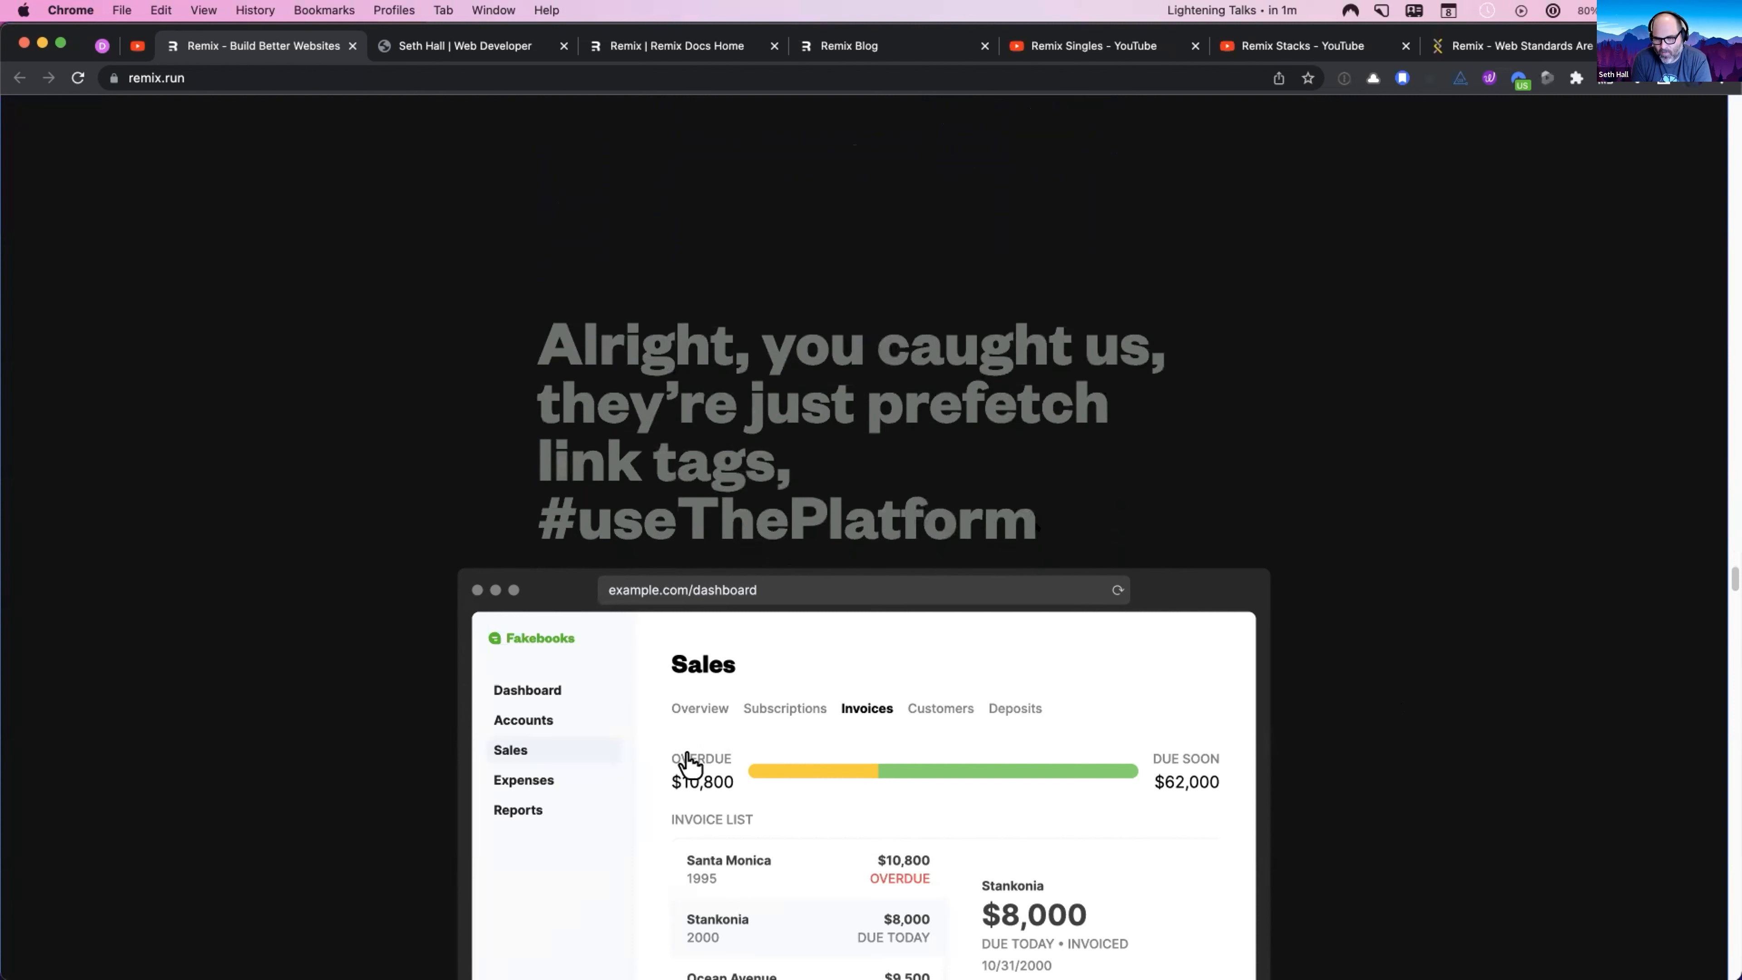
double_click(786, 516)
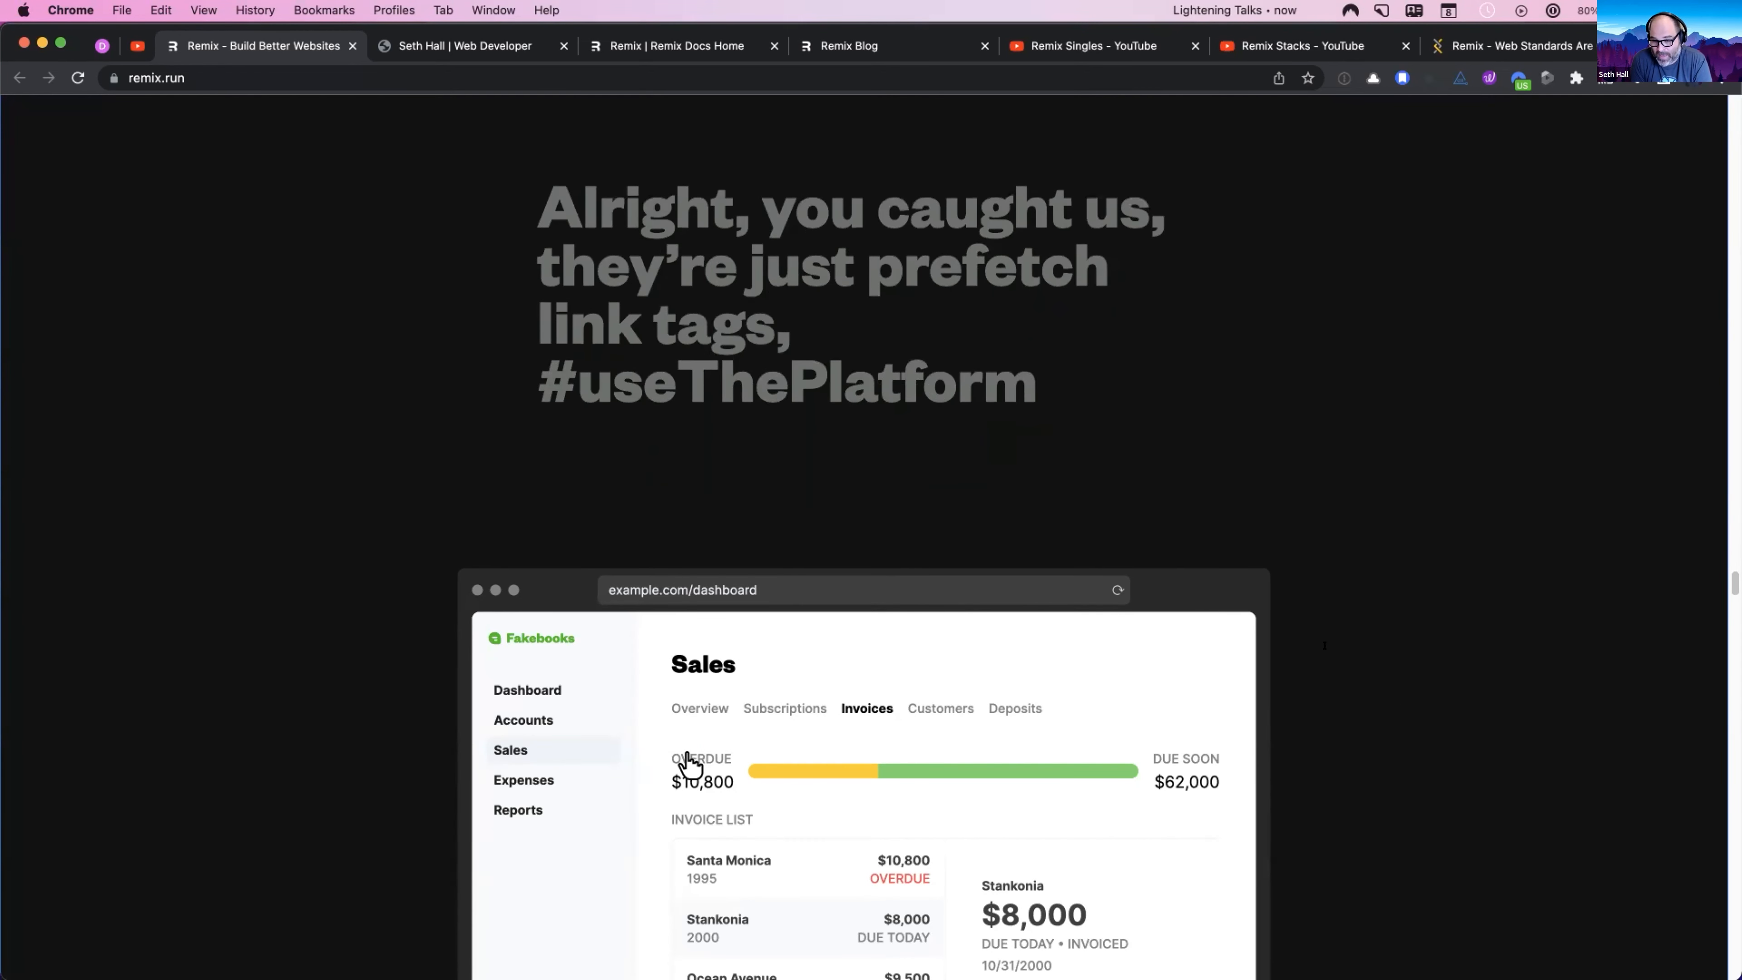
Step: Continue down to the 'Resilient, progressively enhanced data updates are built in' section
scroll(down, 3)
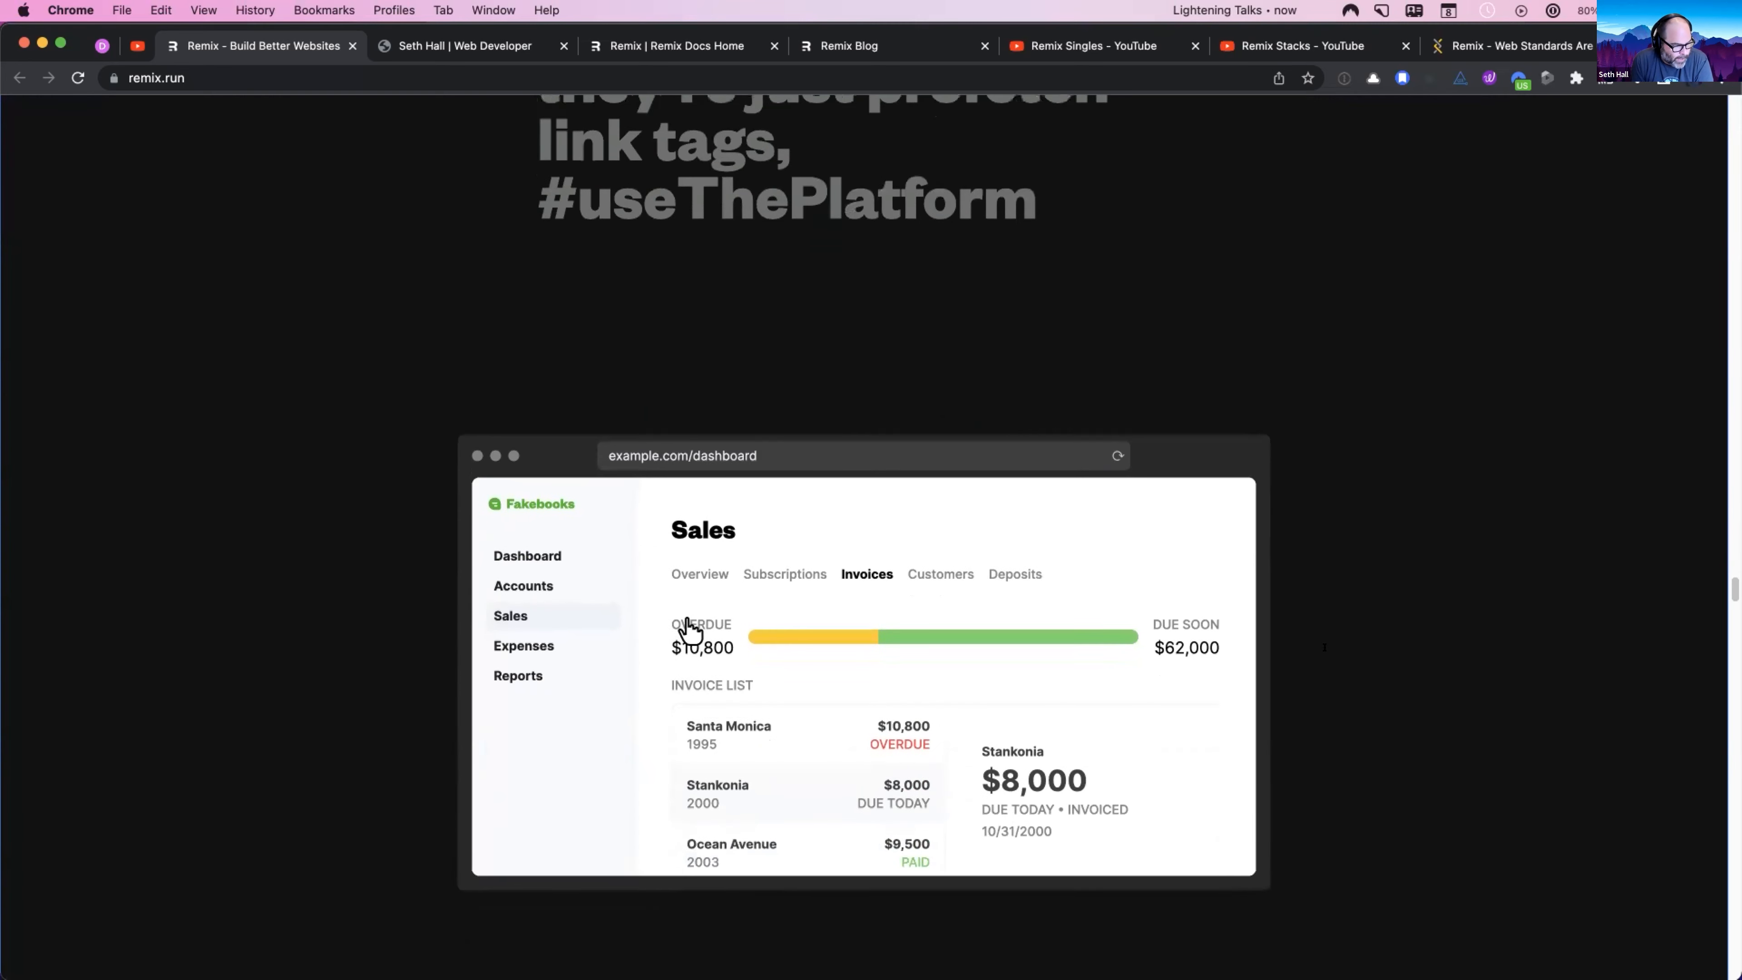
scroll(down, 3)
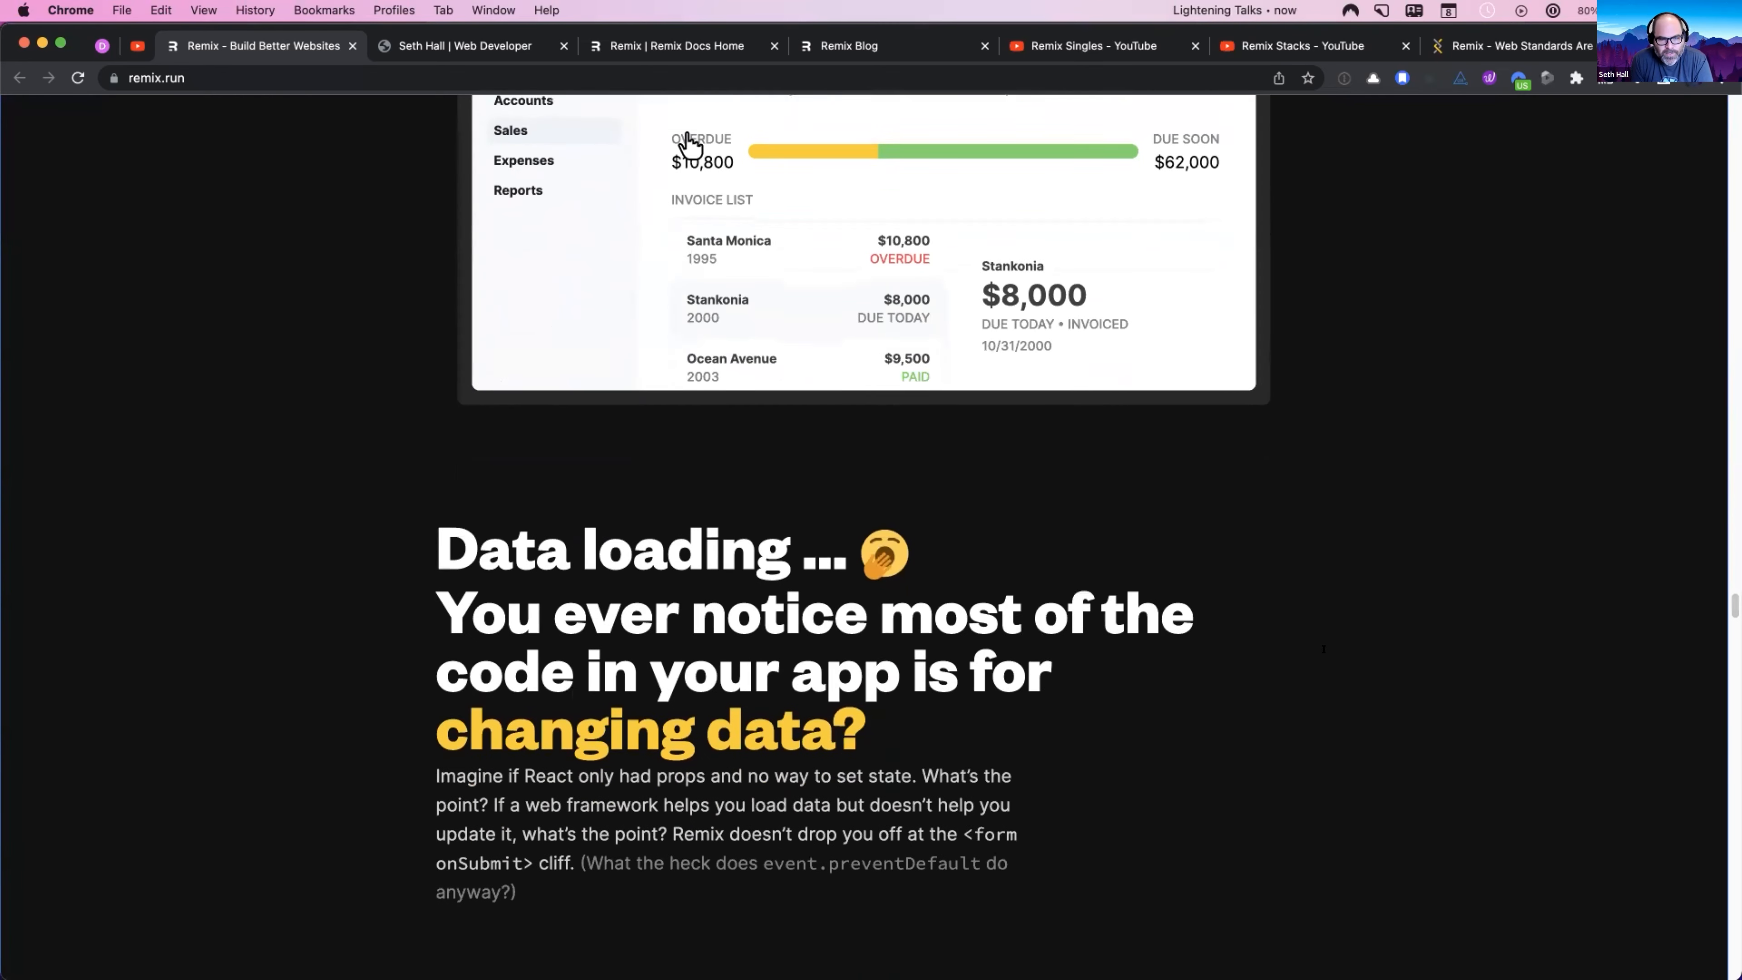
scroll(down, 3)
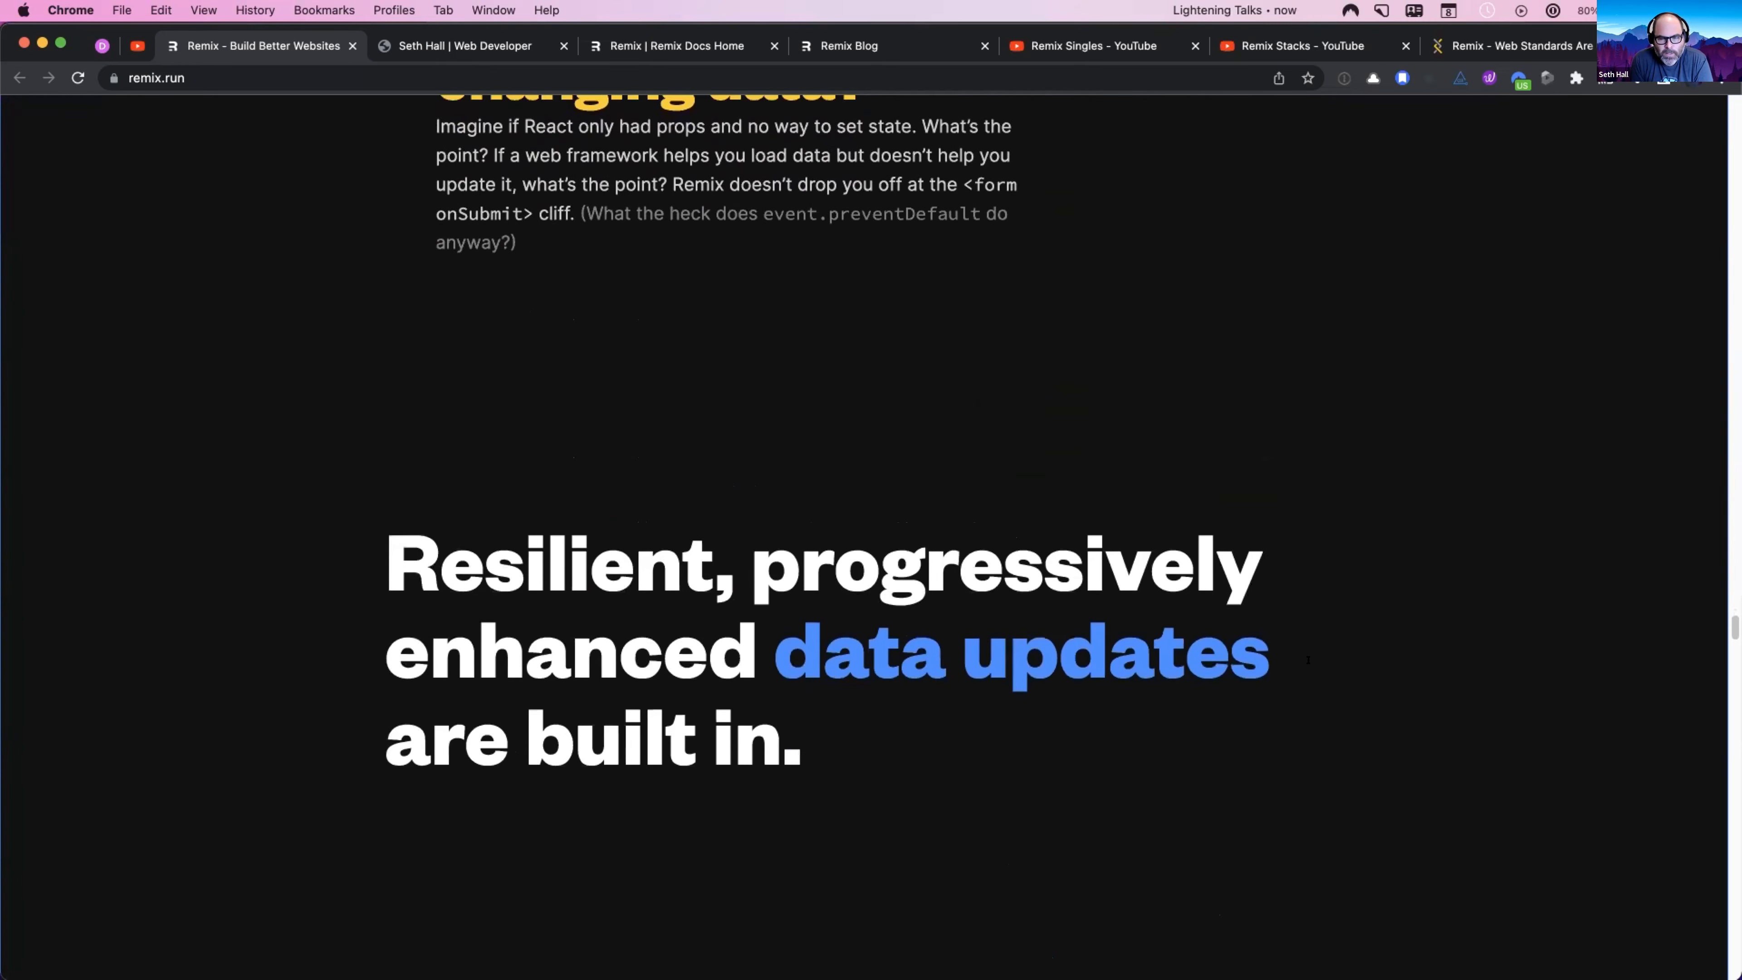
Step: Scroll through the 'Just make a form' sample, highlighting part of it, to the server-side action timeline
scroll(down, 3)
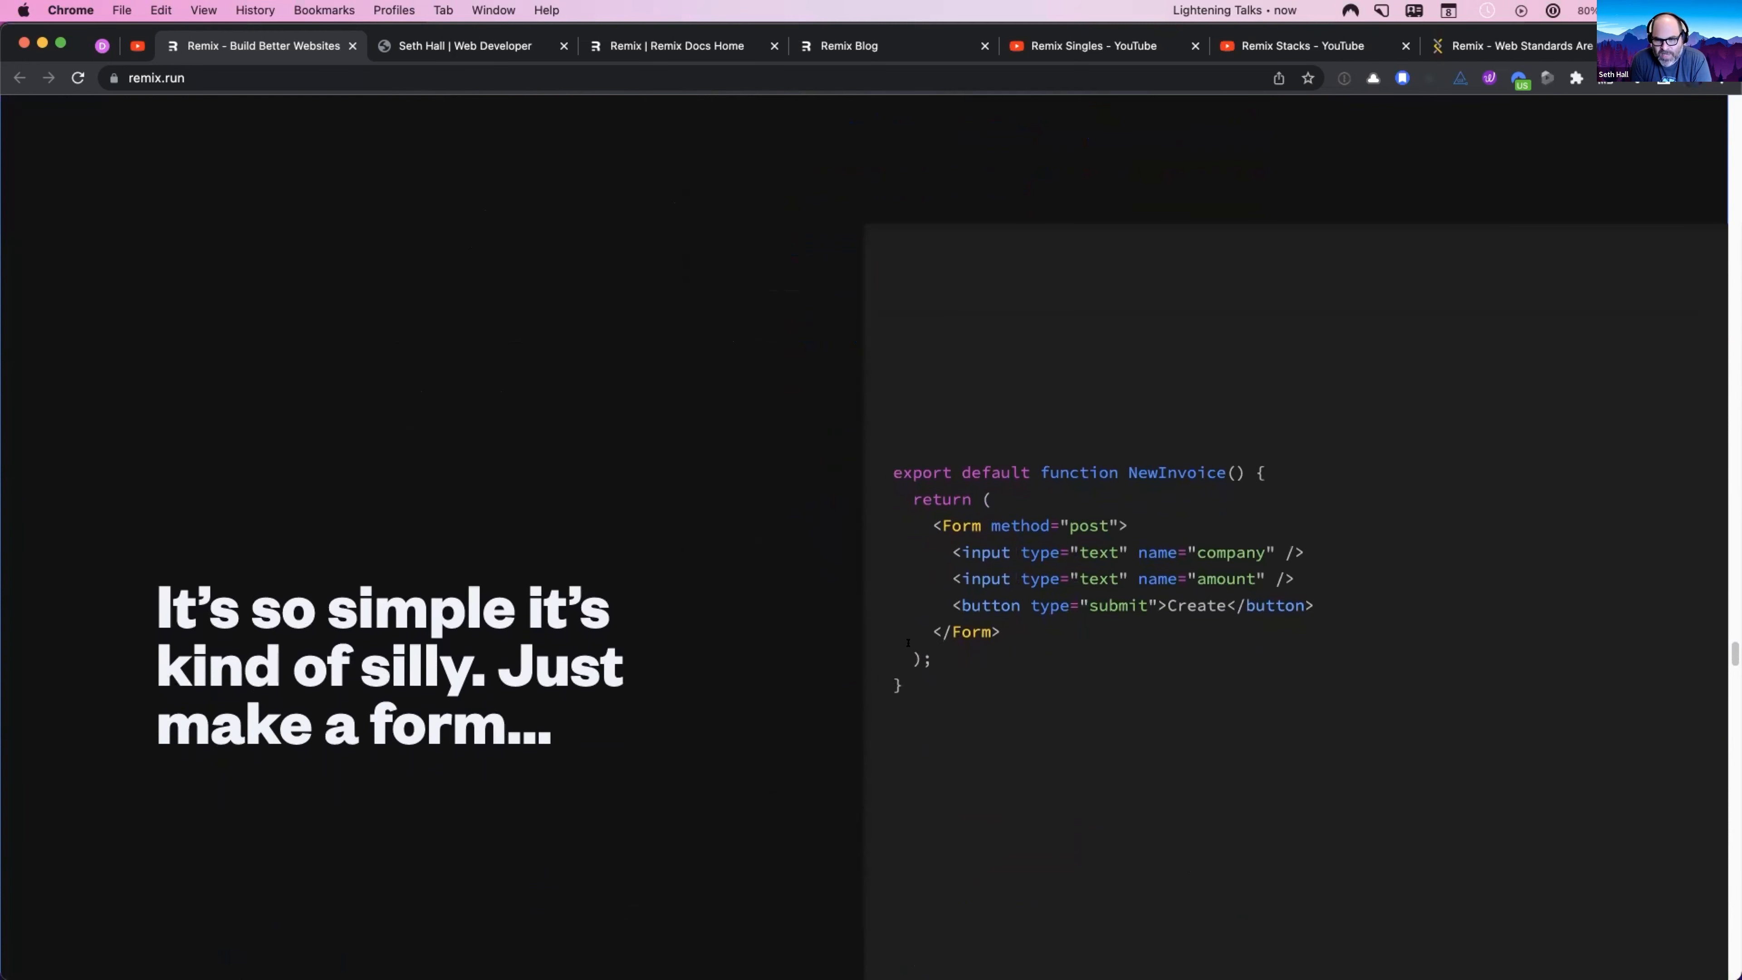
drag(933, 526, 1000, 631)
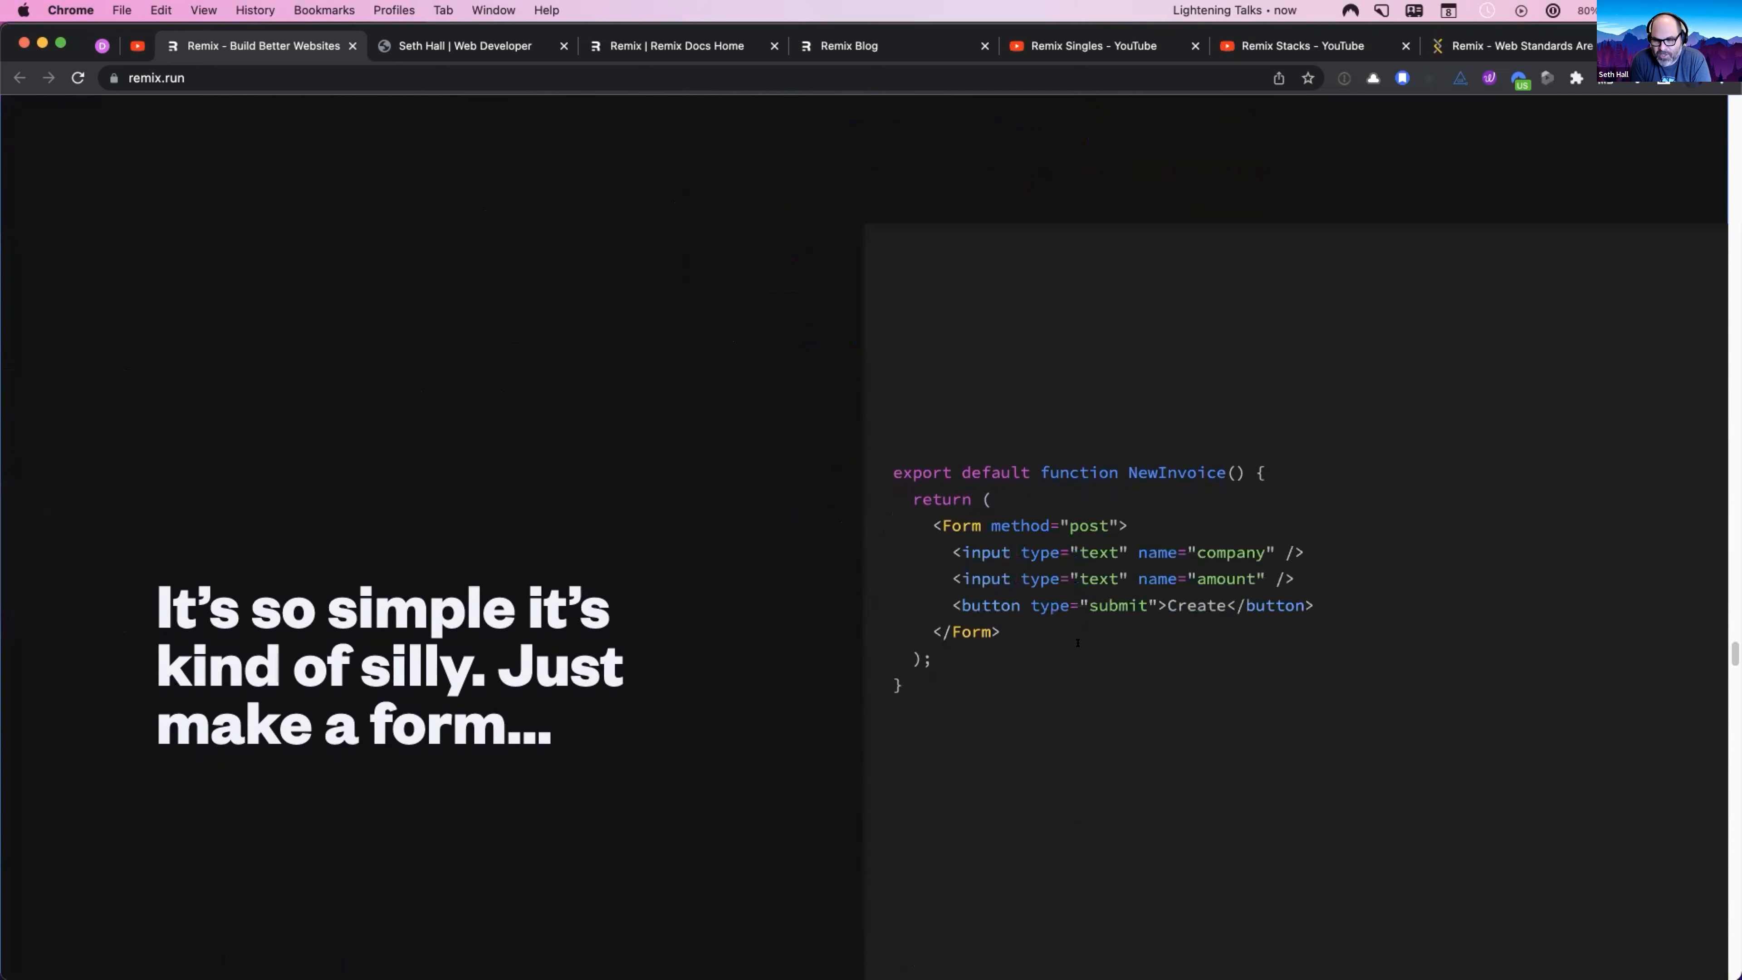
scroll(down, 3)
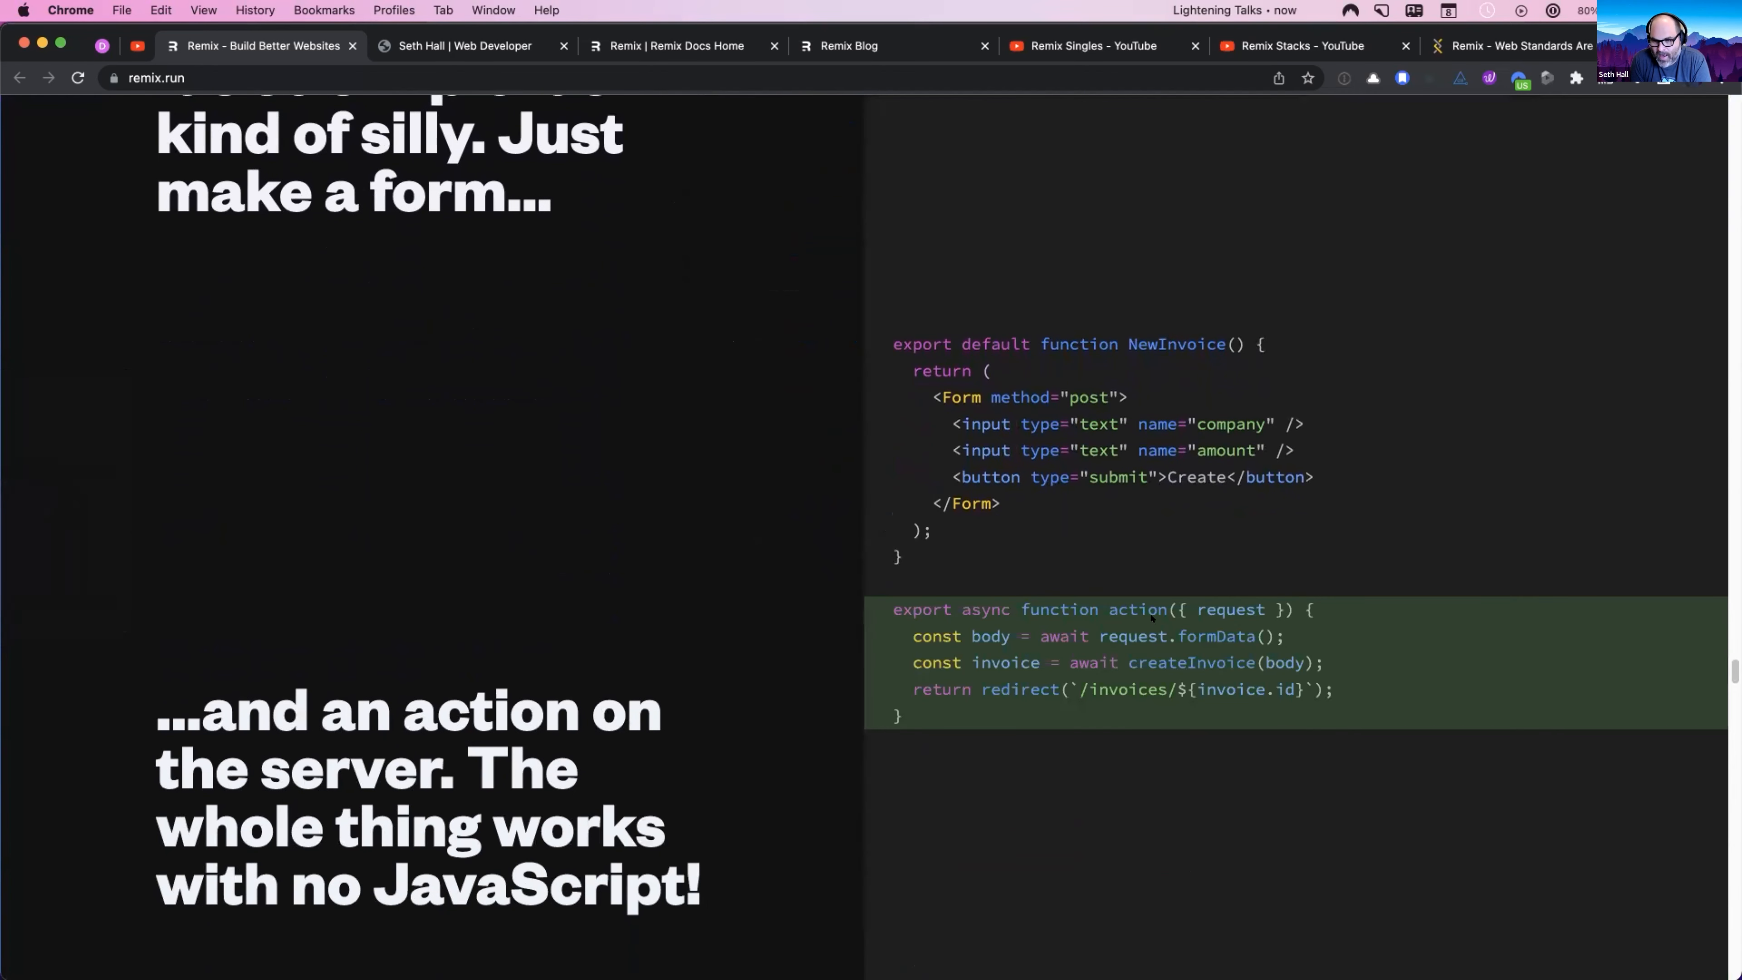
mouse_move(1123, 605)
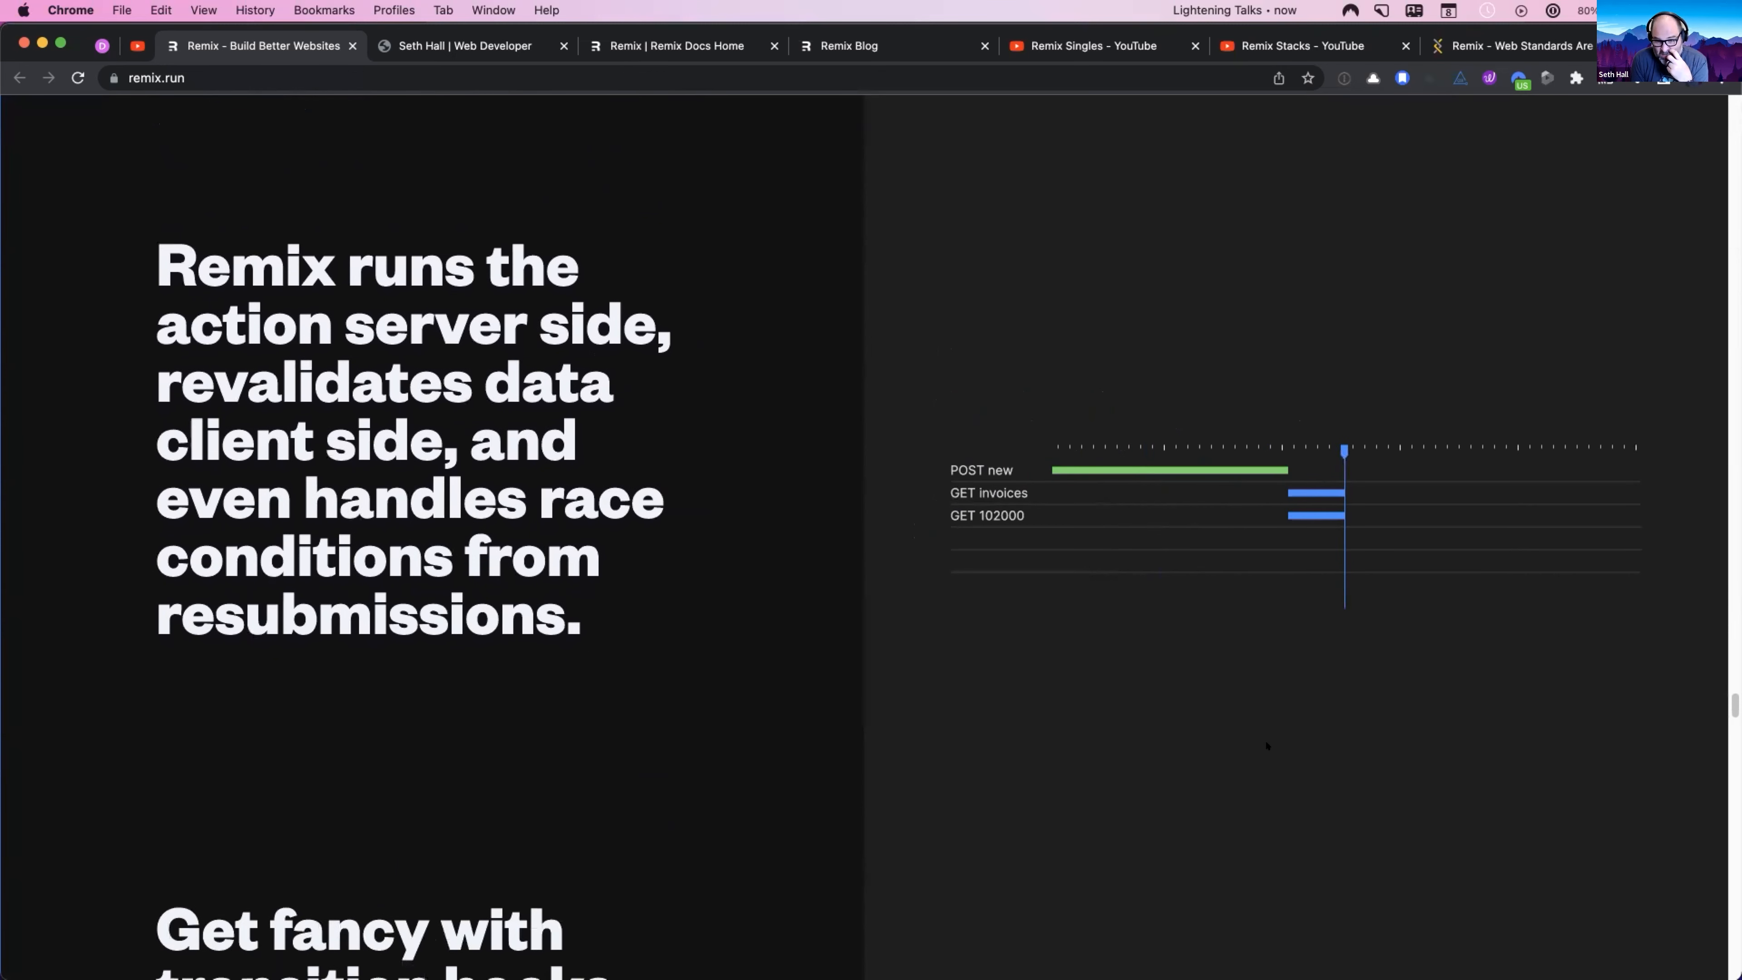
mouse_move(1018, 592)
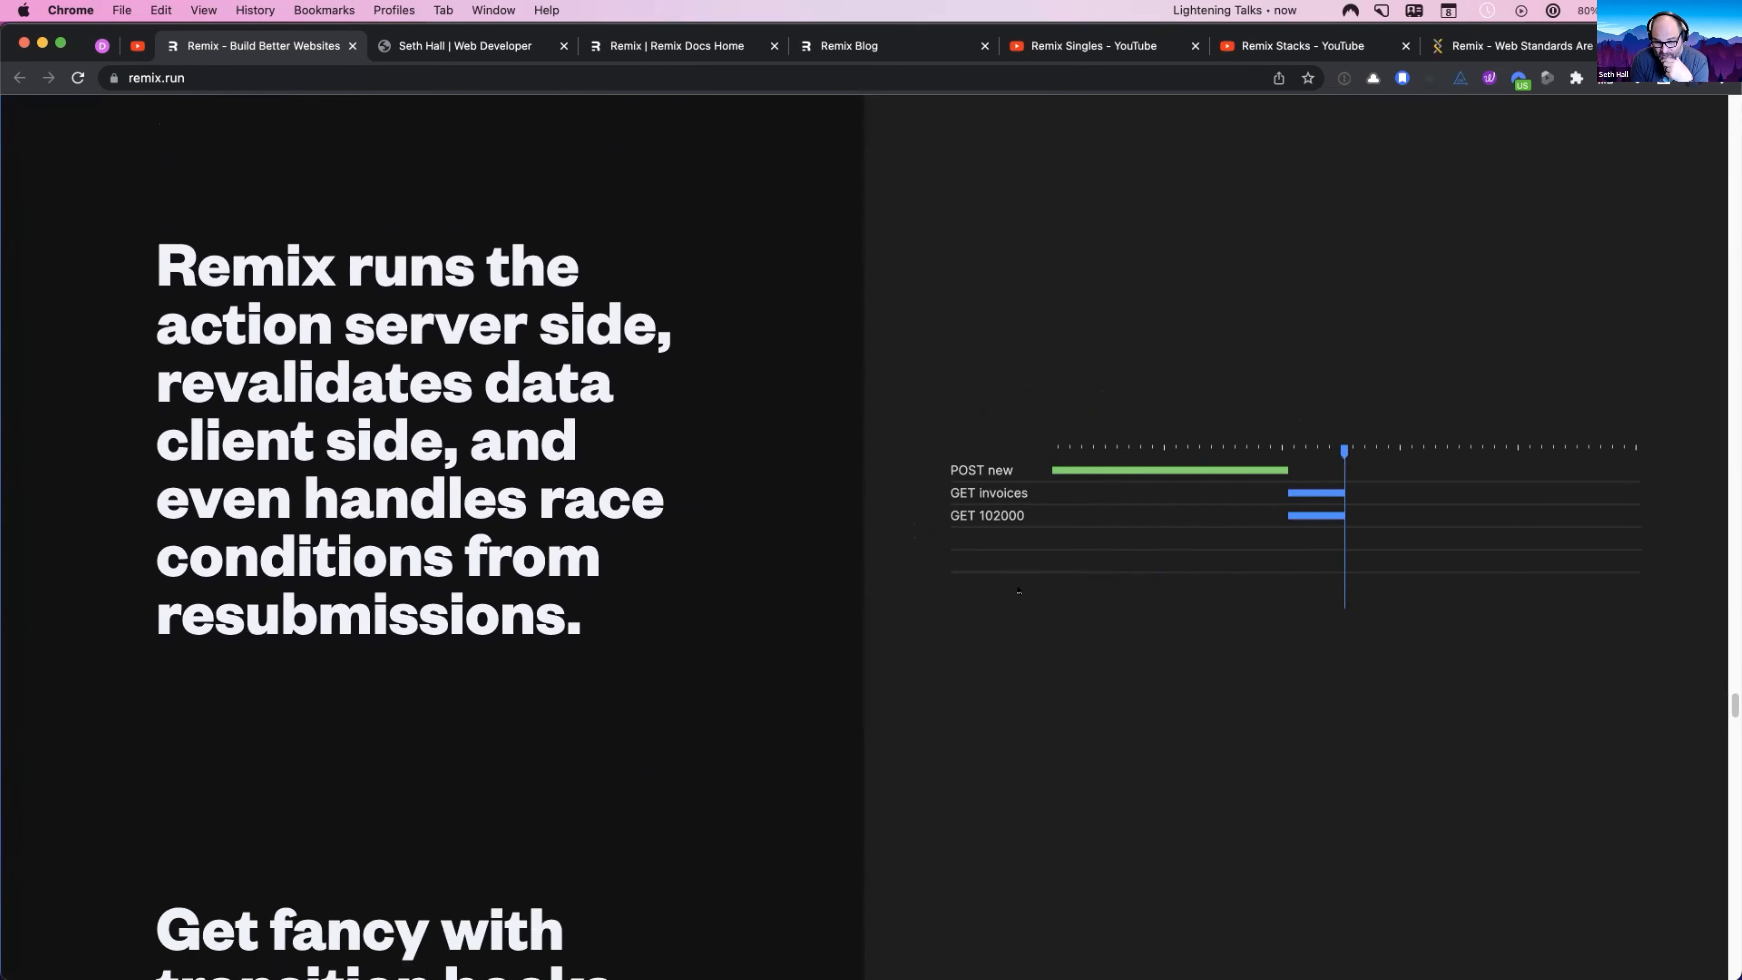
Step: Scroll past the useTransition pending UI sample to the 'get jiggy with some optimistic UI' section
scroll(down, 3)
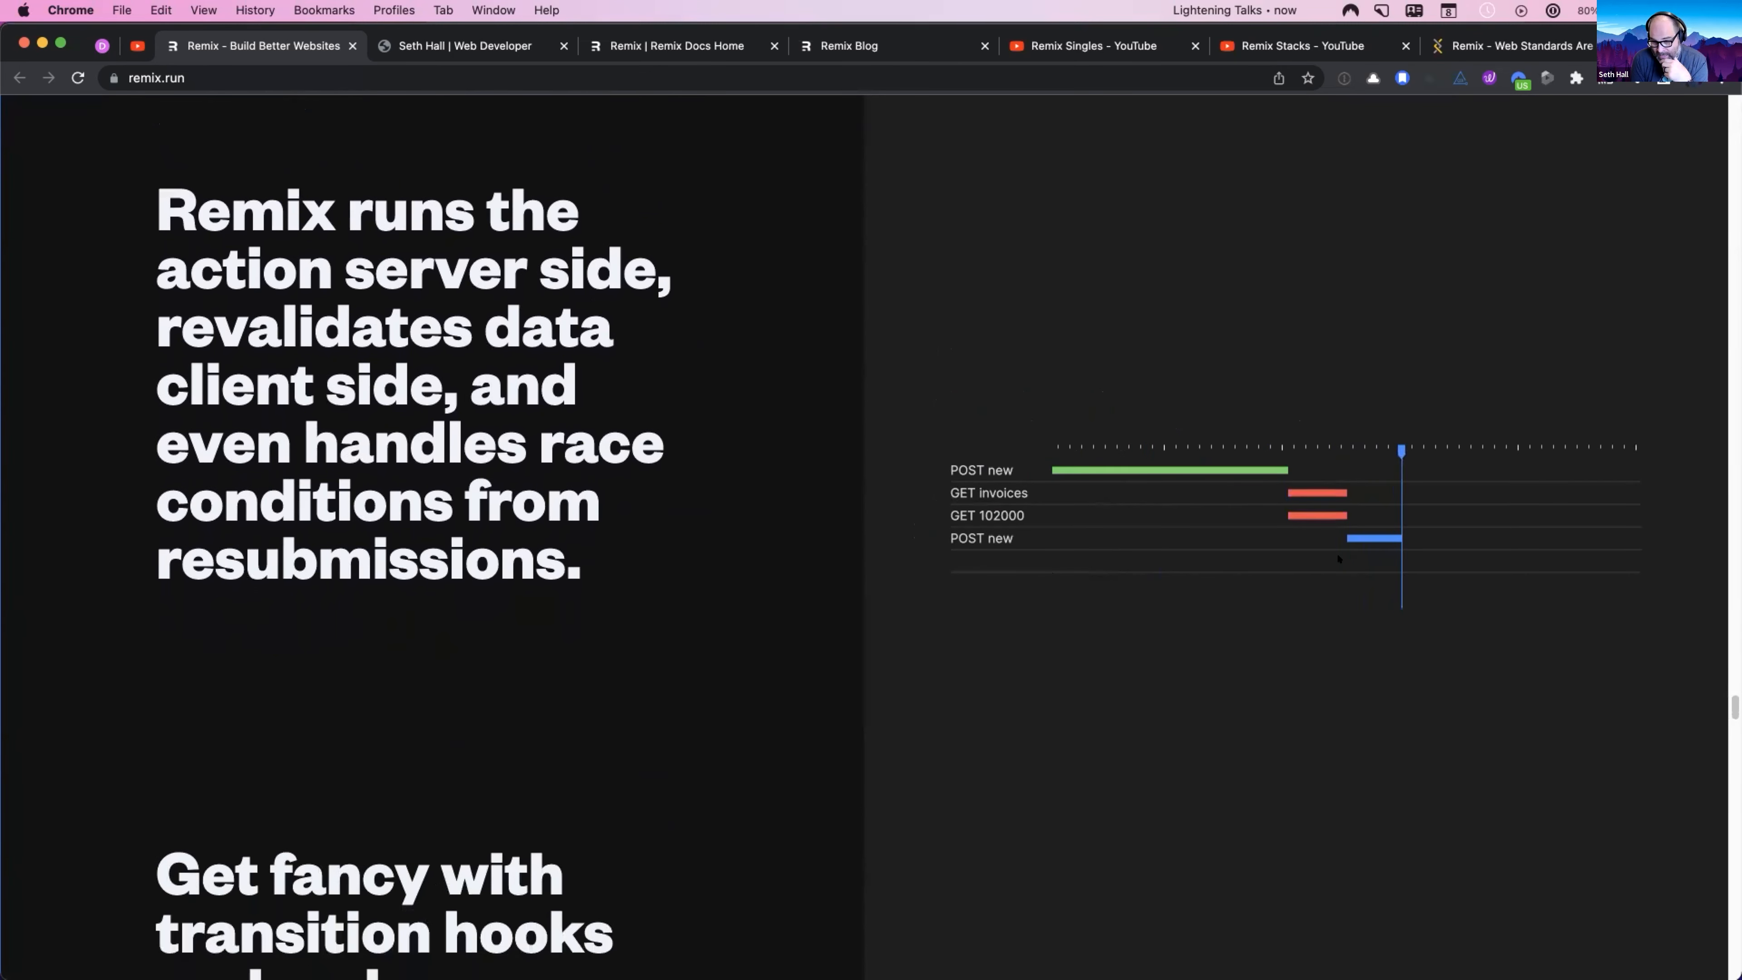
scroll(down, 3)
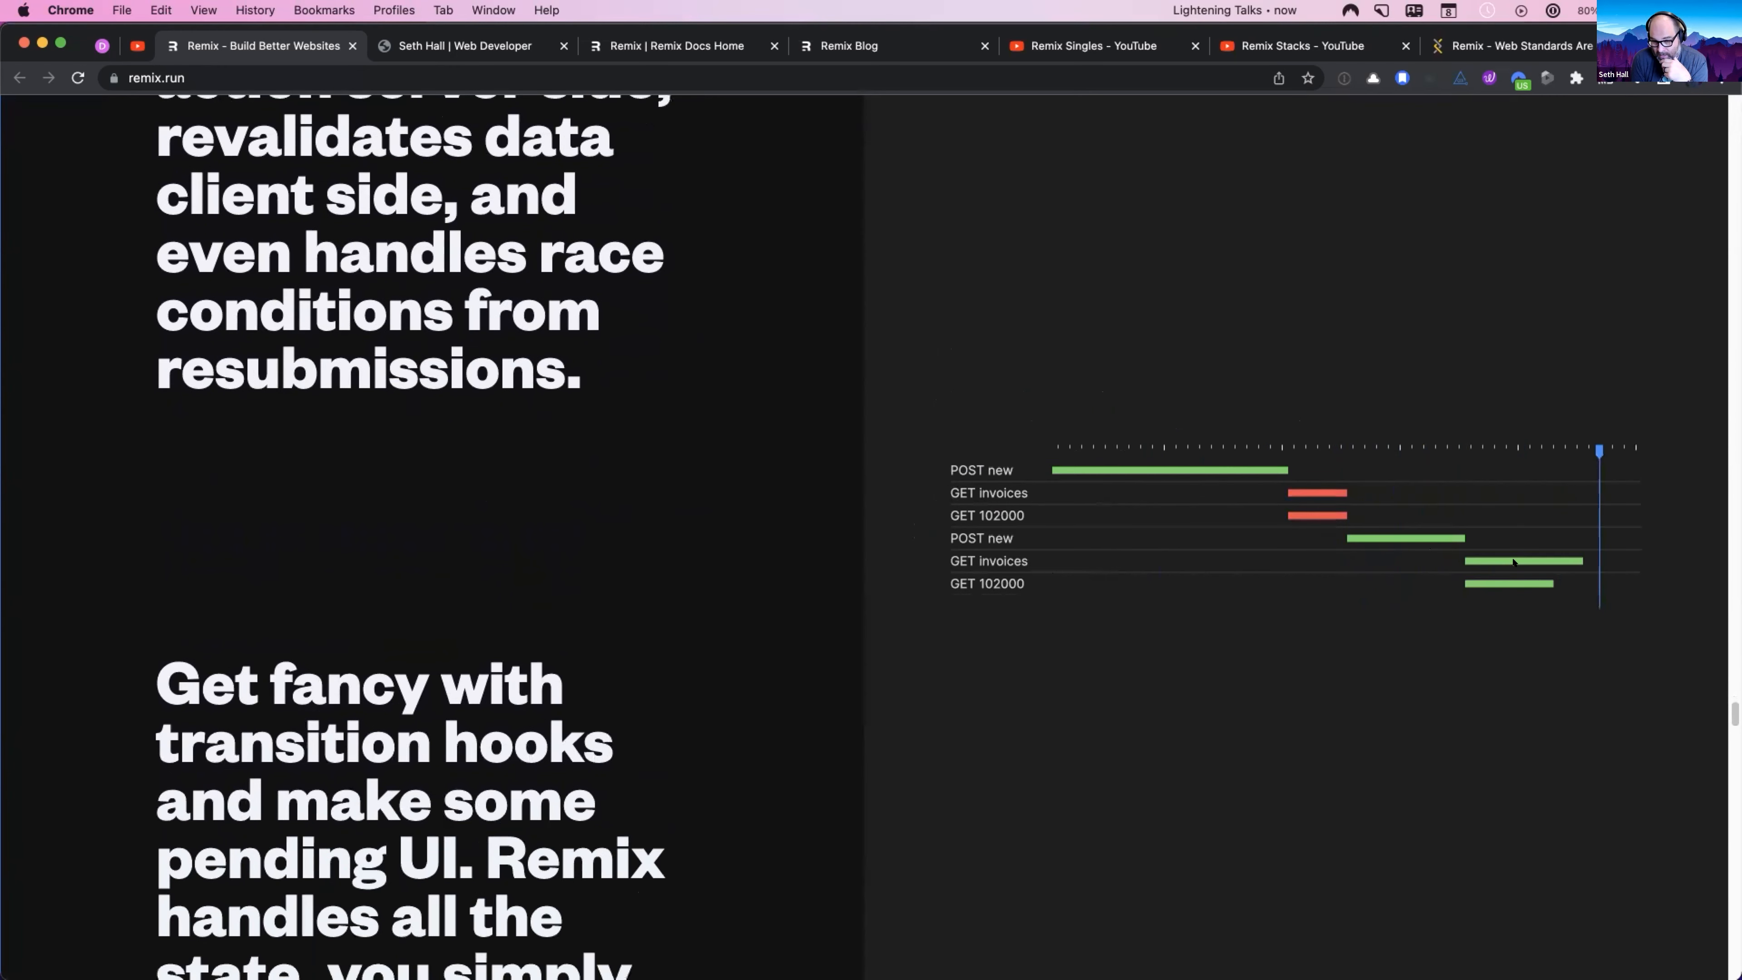
scroll(down, 3)
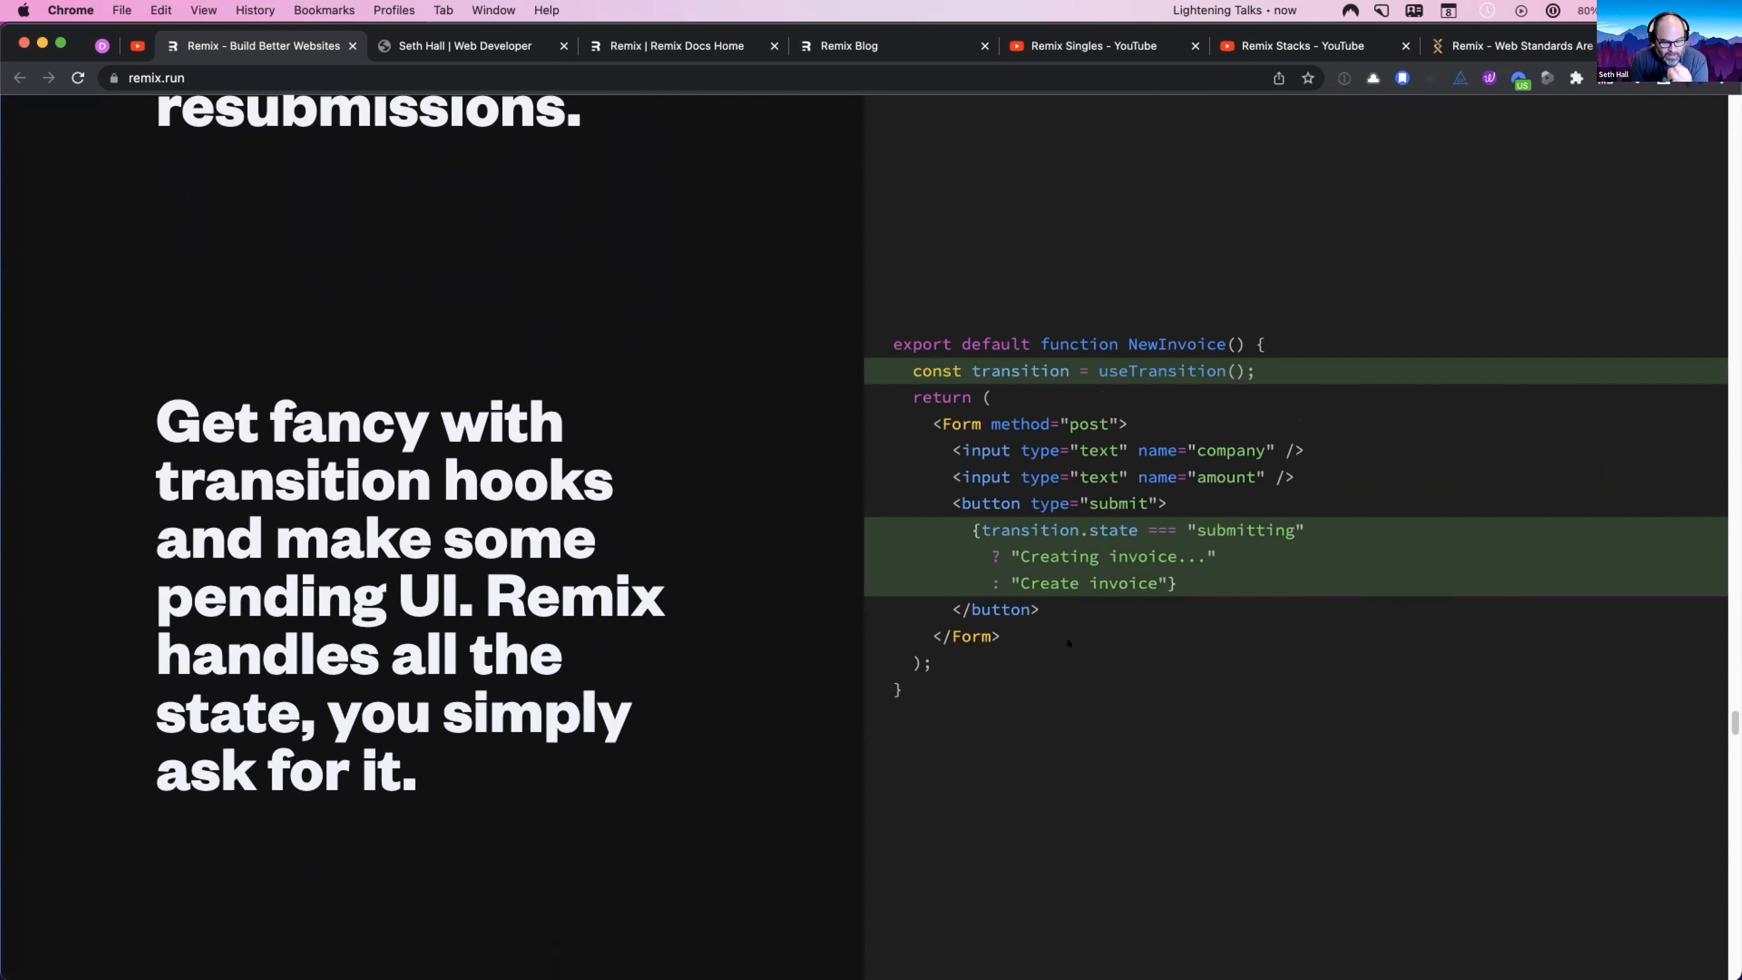
mouse_move(1122, 603)
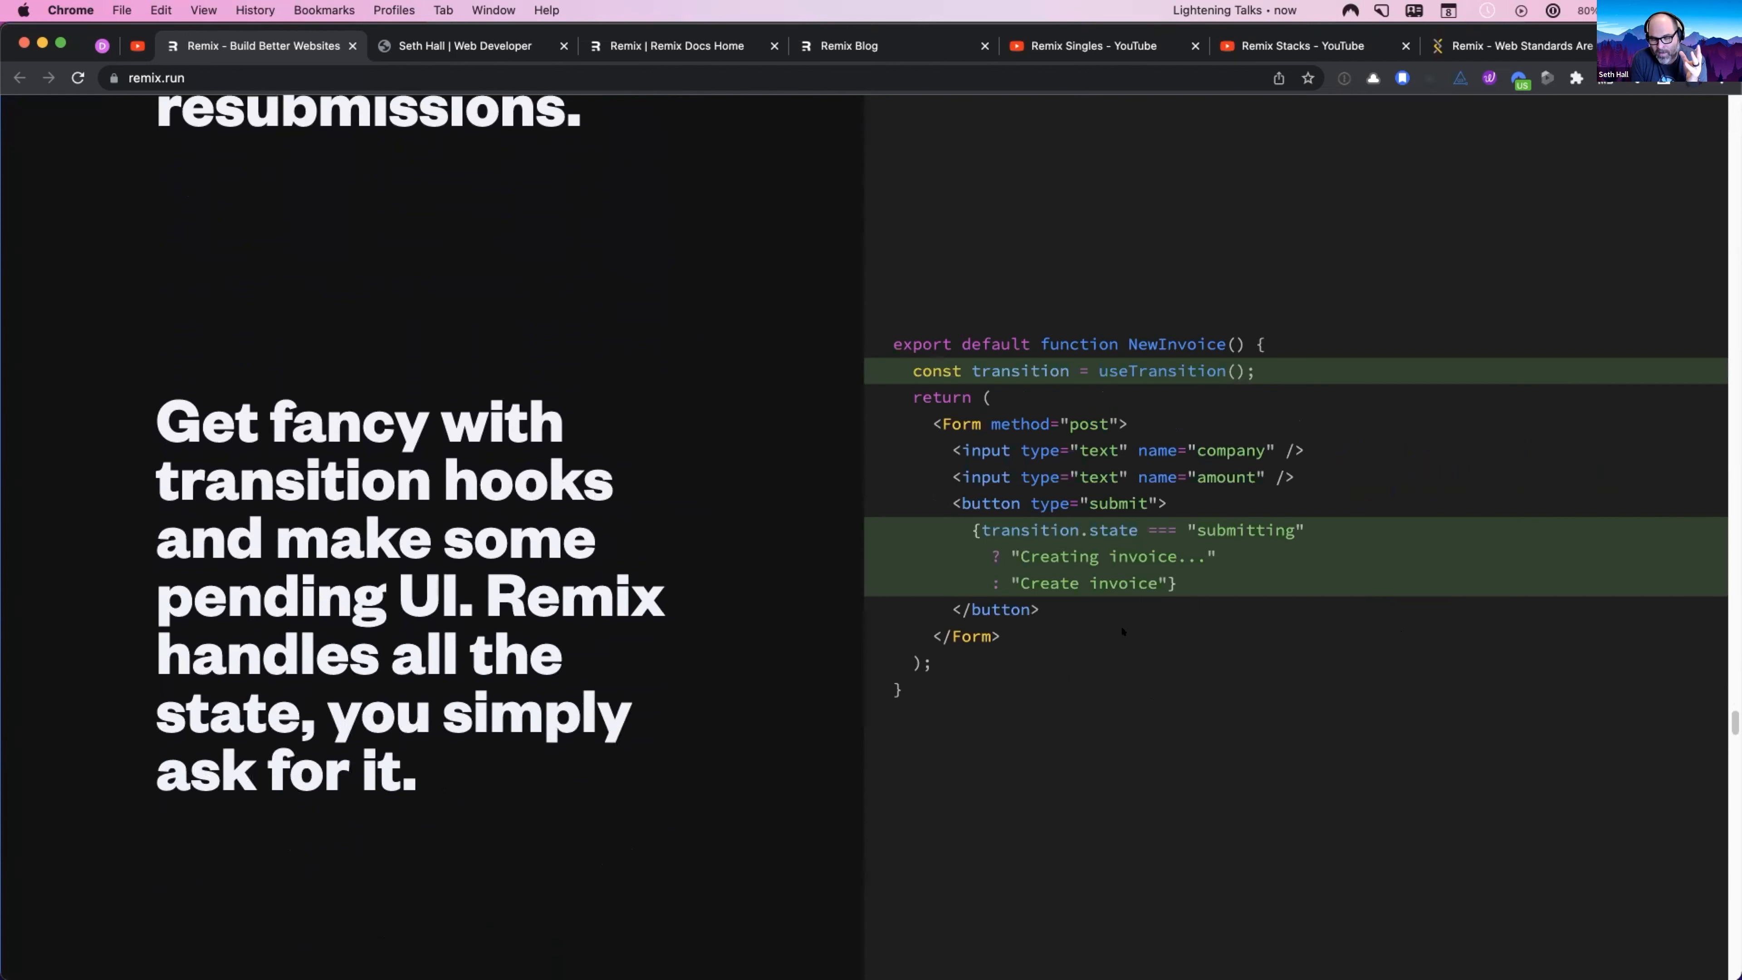
mouse_move(1105, 630)
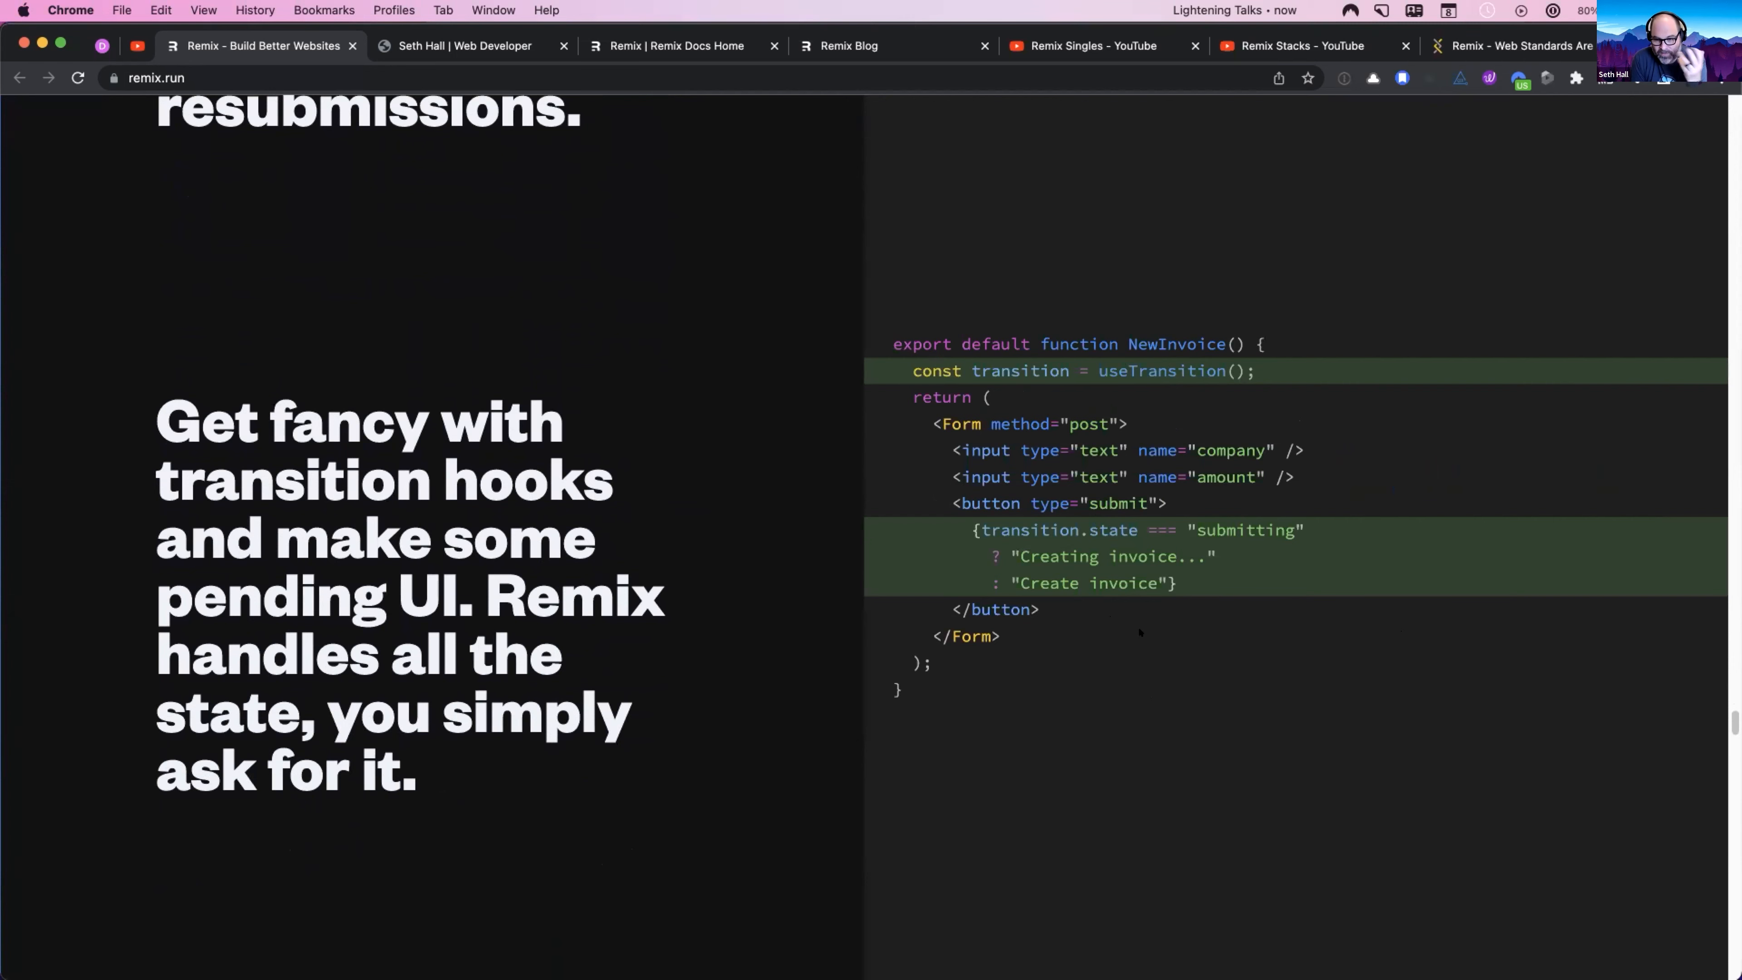
scroll(down, 3)
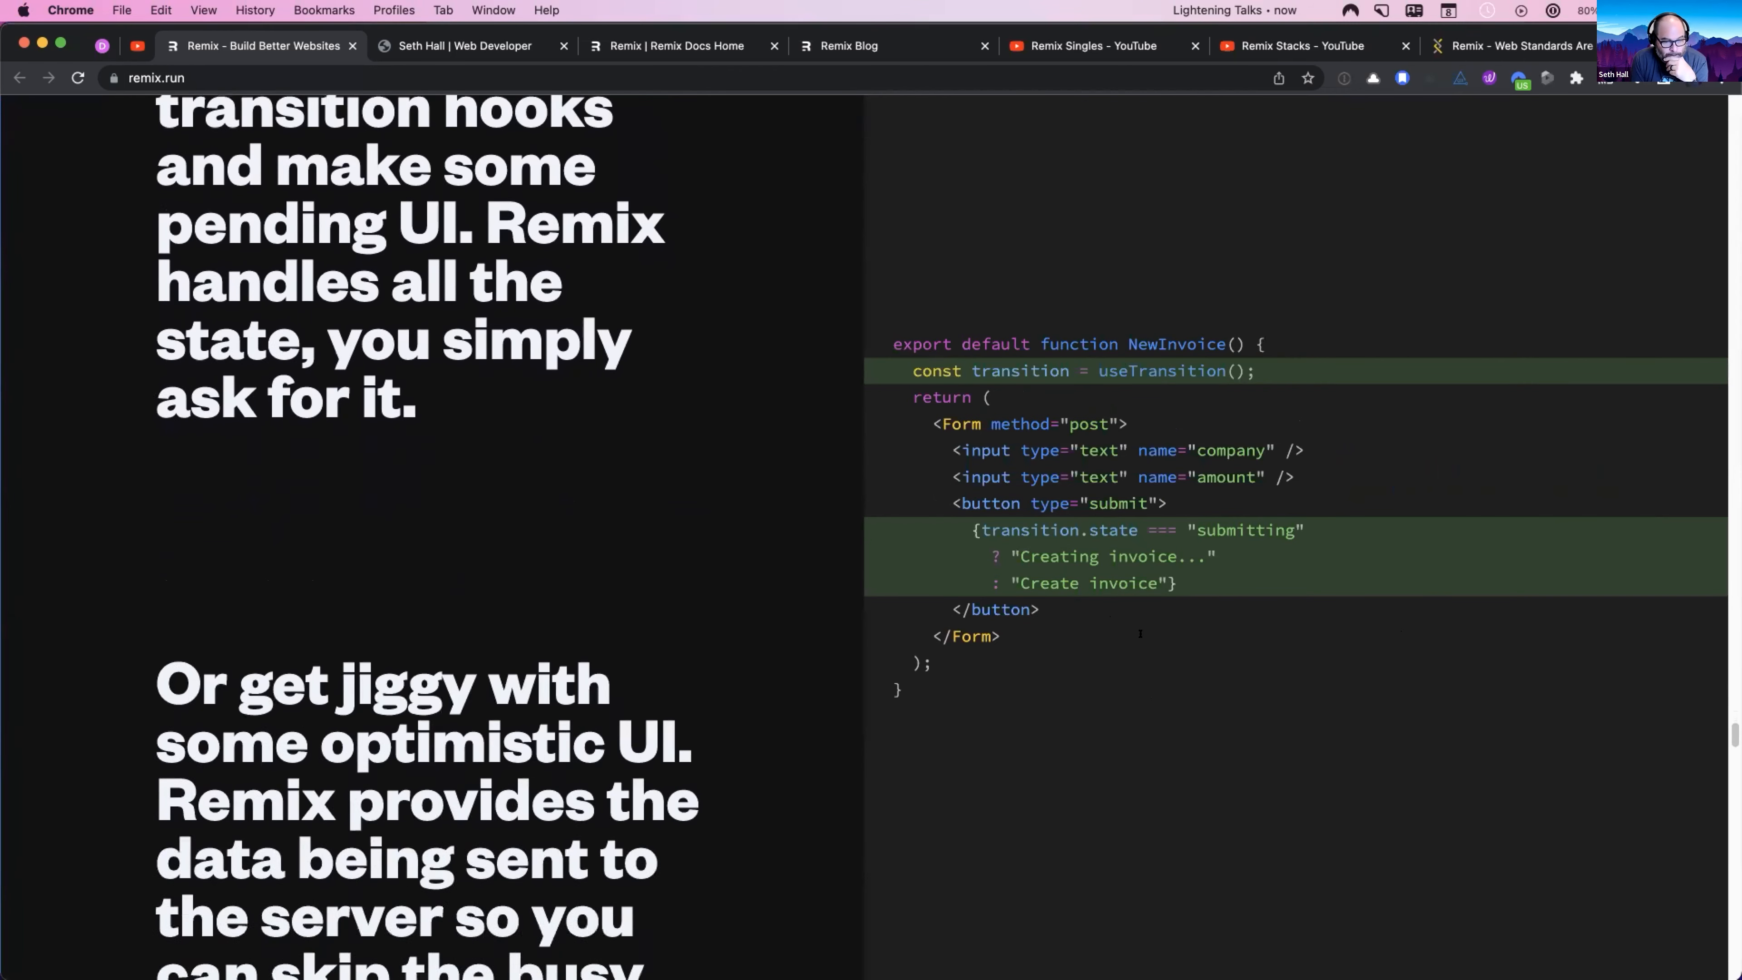
Step: Scroll past the optimistic UI code example, highlighting a word in it, to the blue error handling section
scroll(down, 3)
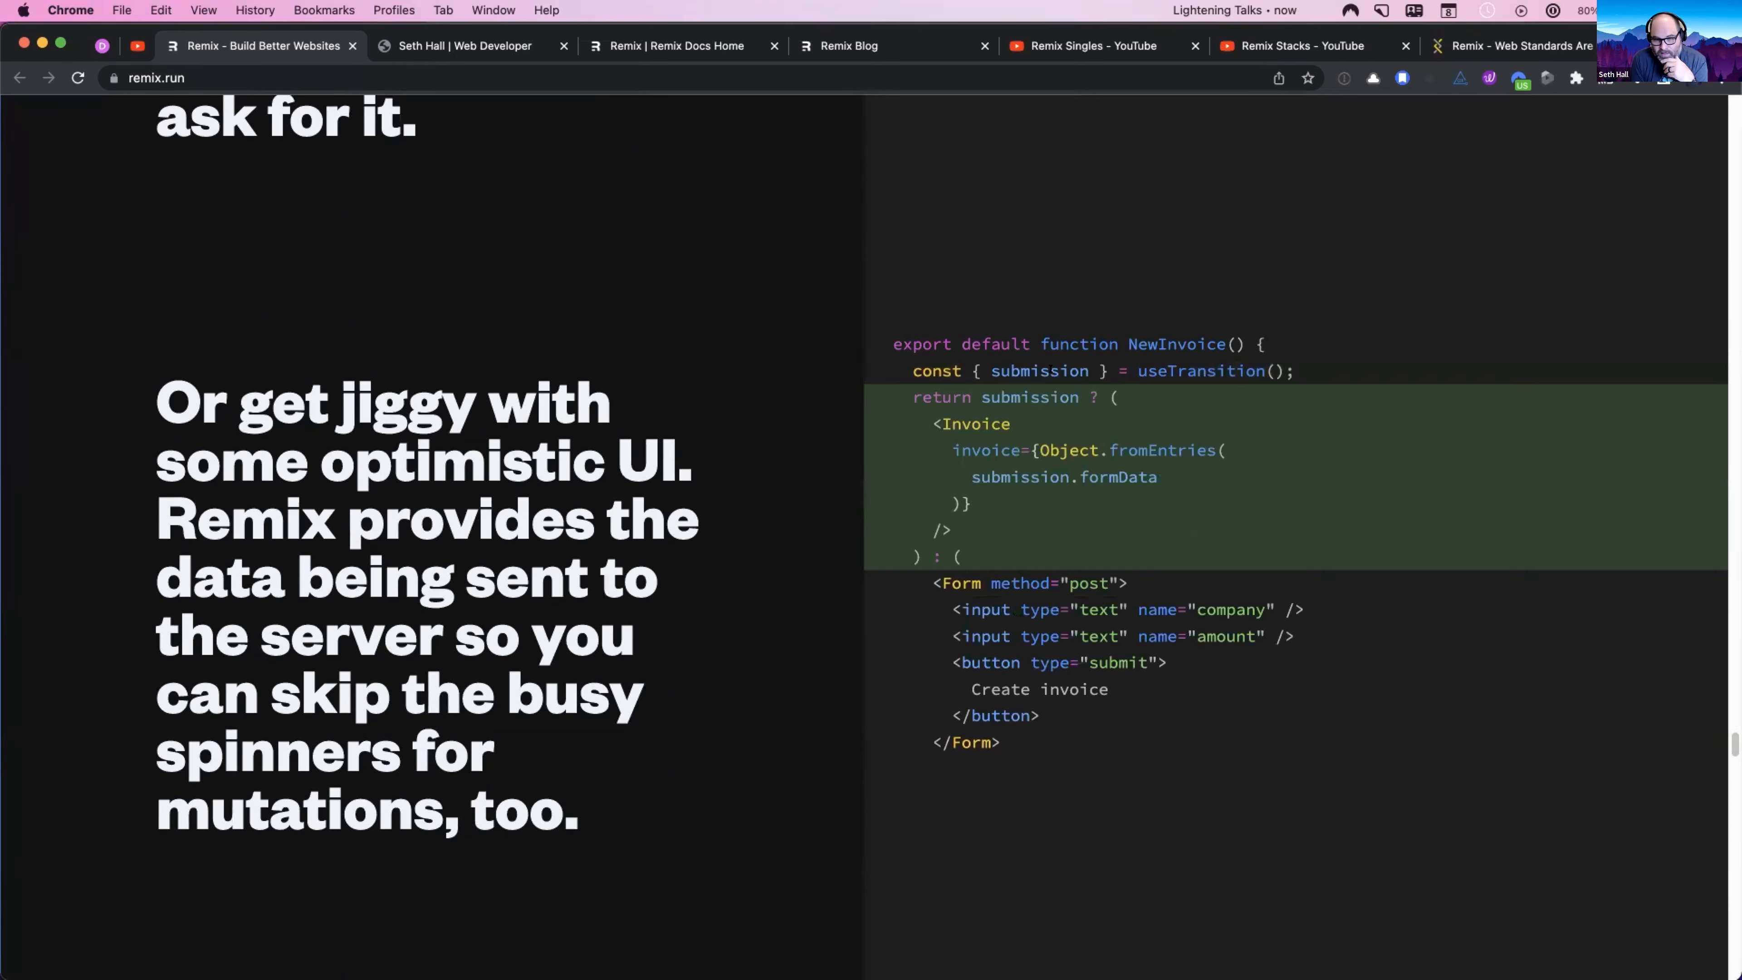
double_click(1040, 370)
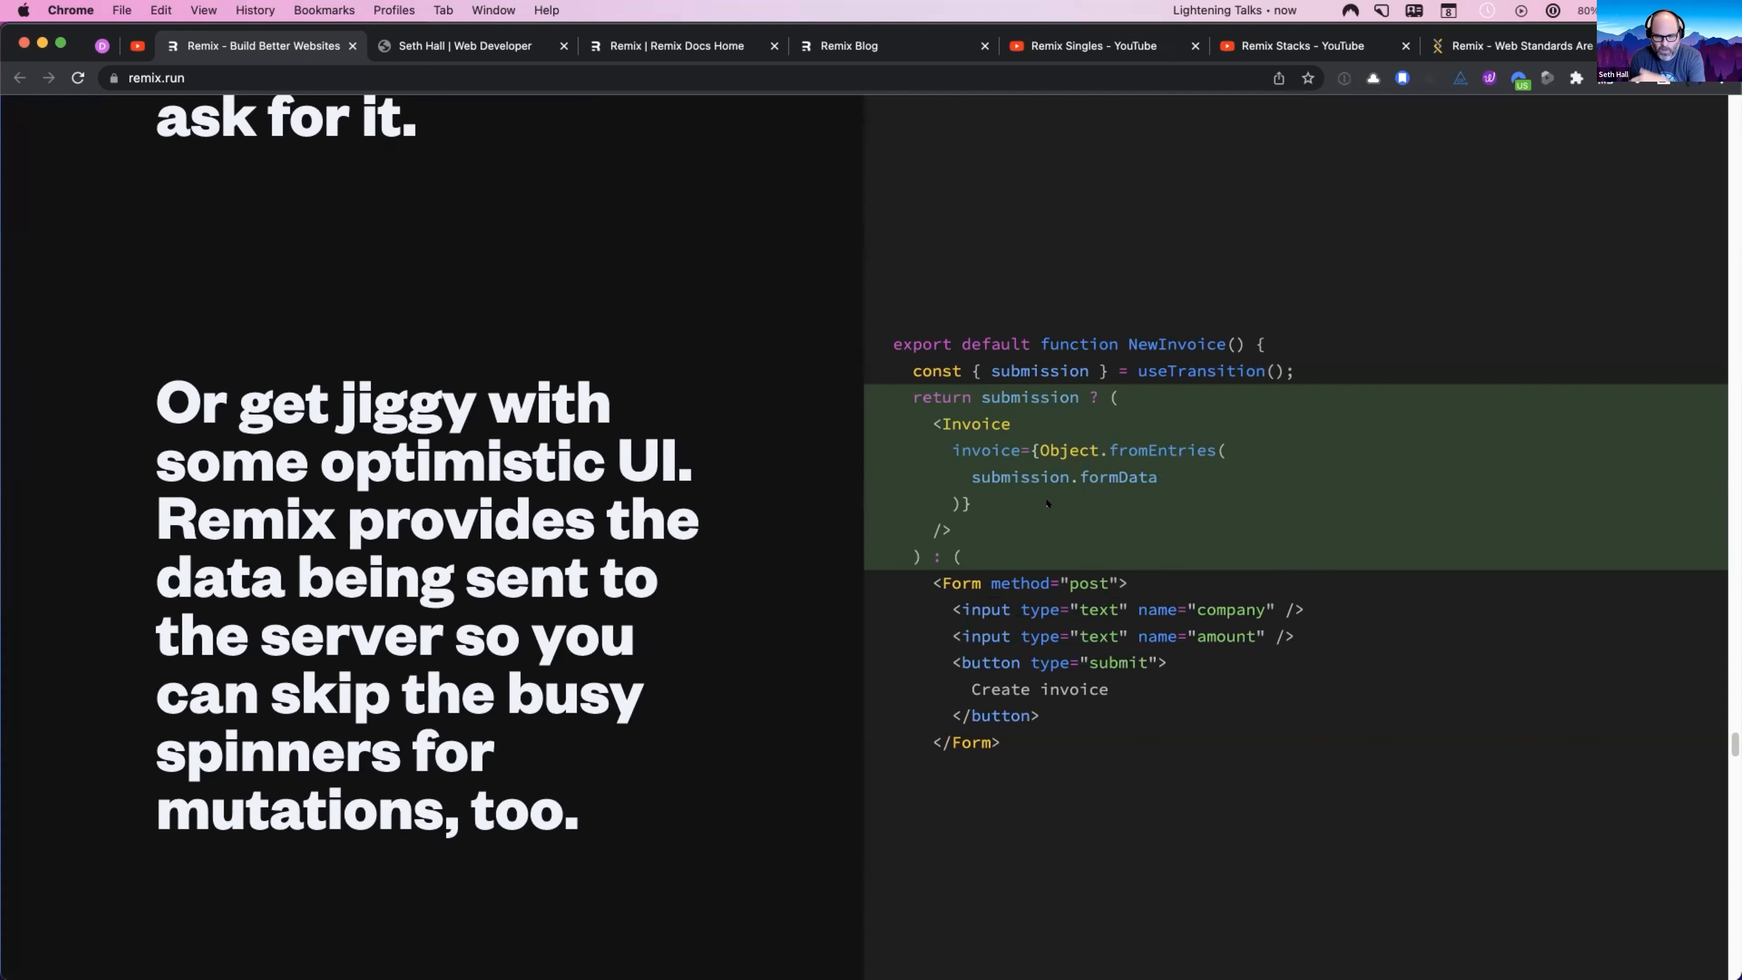
scroll(down, 3)
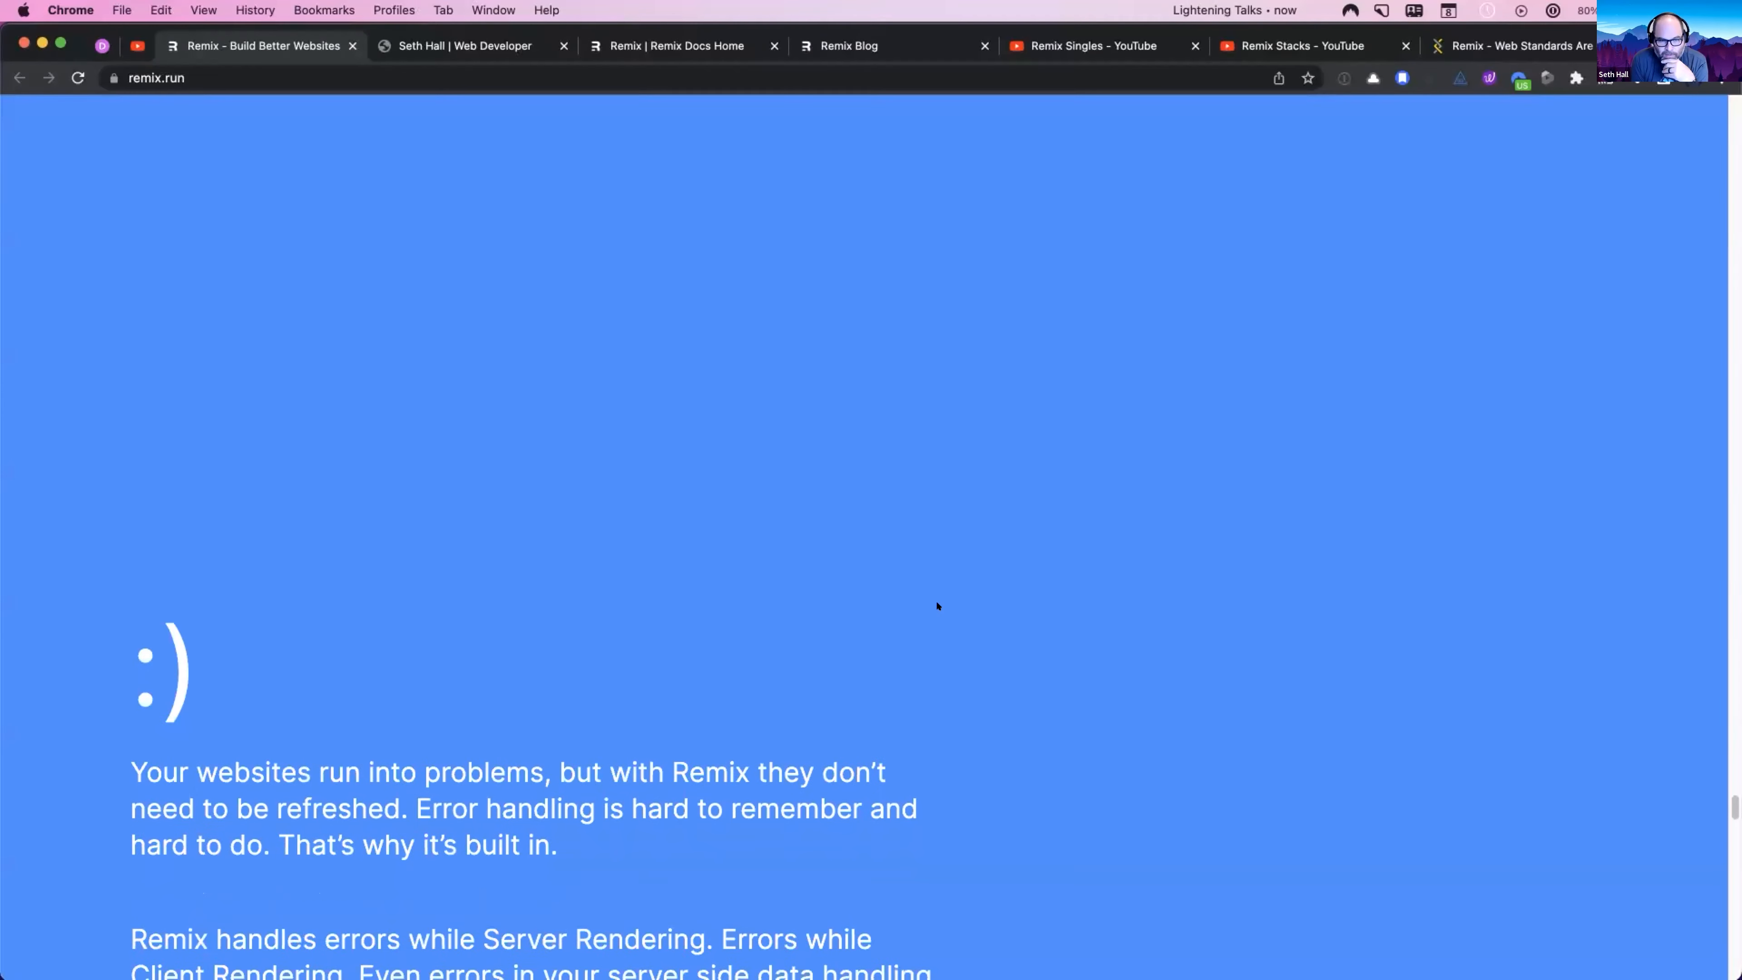
Step: Scroll through the ErrorBoundary examples to the closing 'That's probably enough for now' call to action
scroll(down, 3)
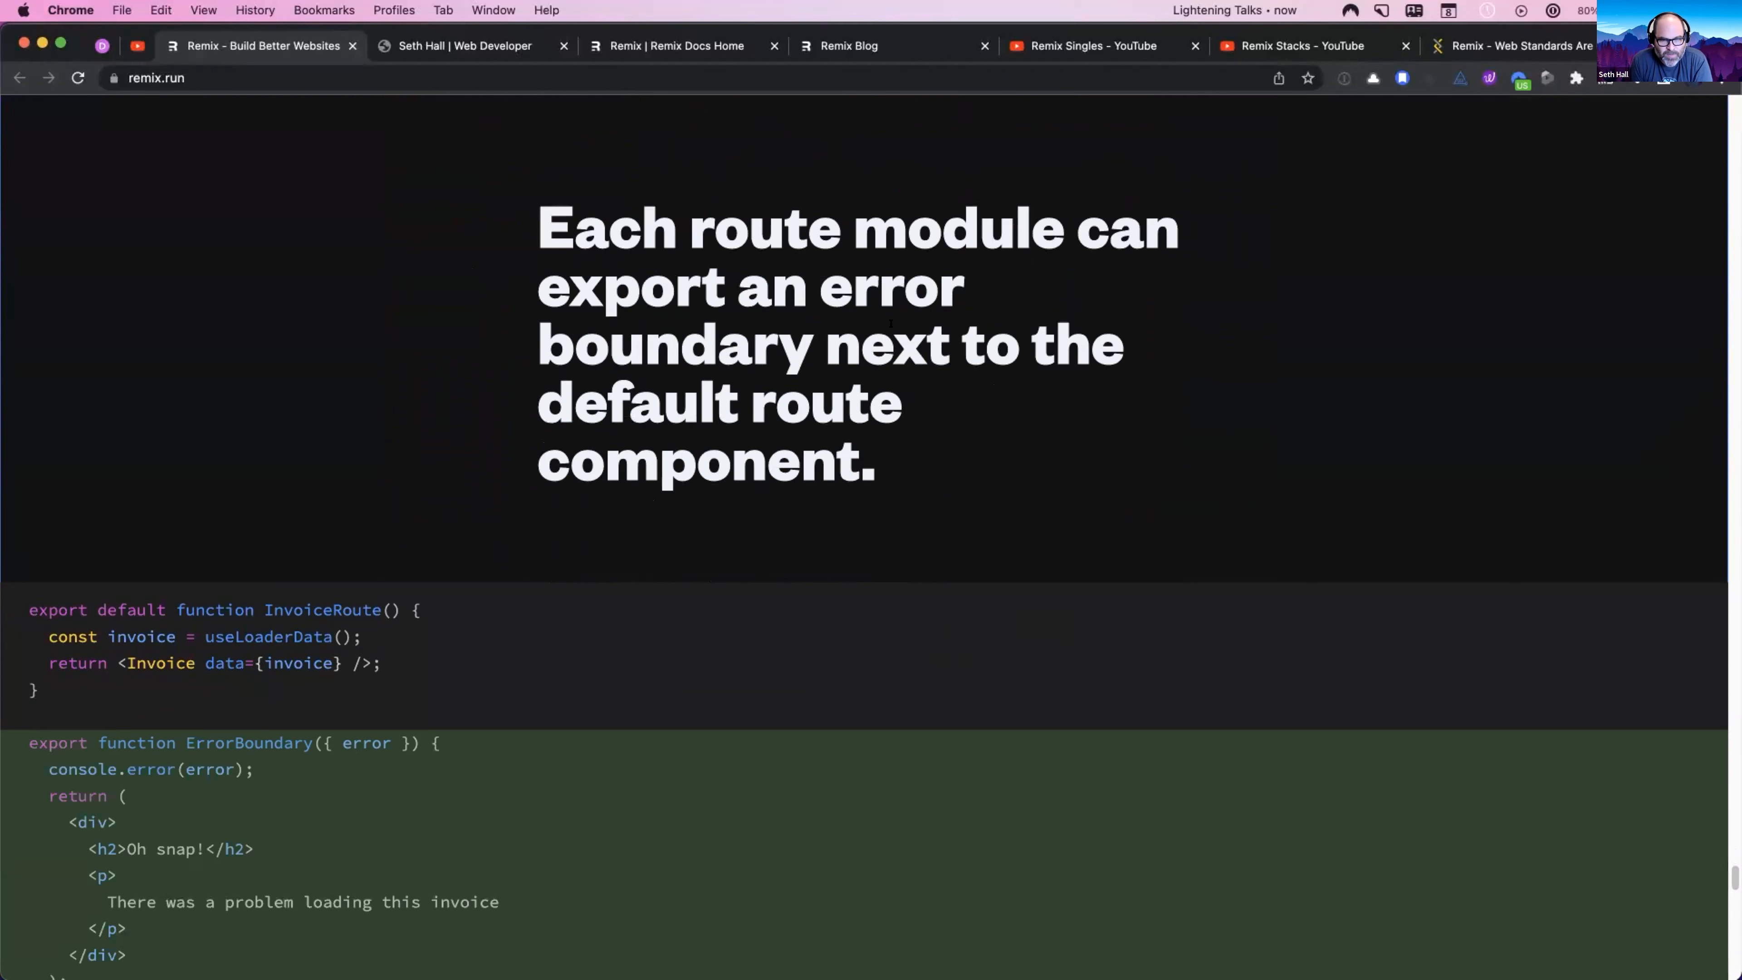
mouse_move(937, 416)
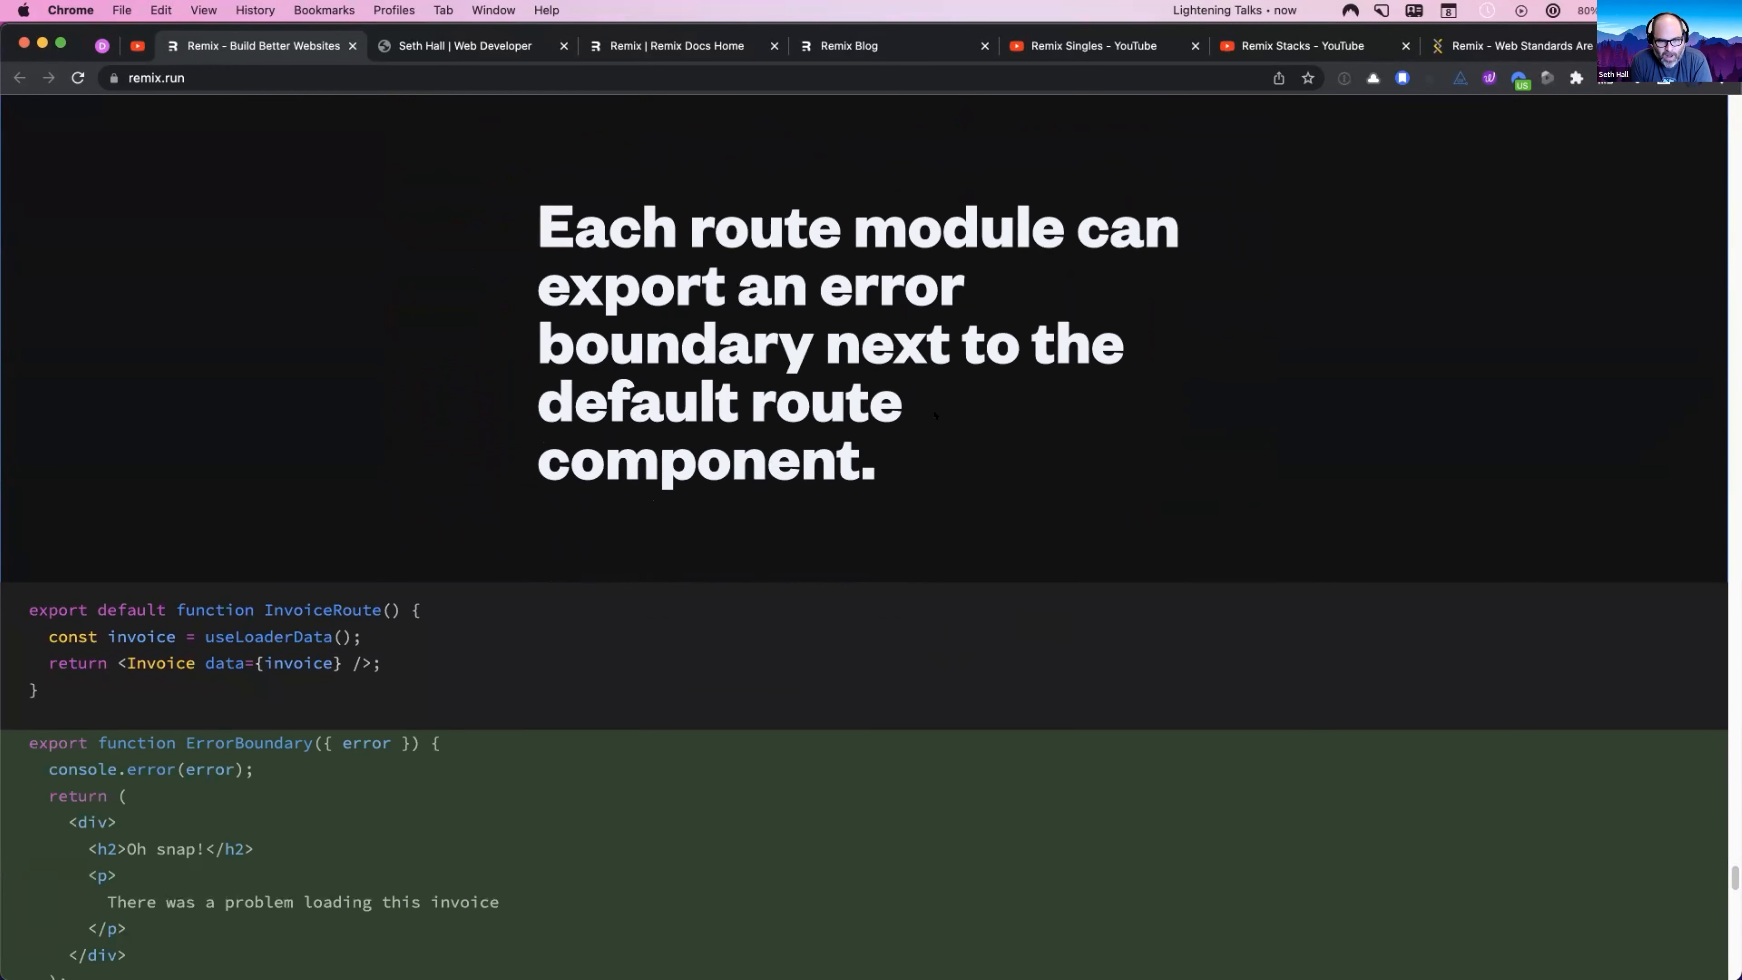
scroll(down, 3)
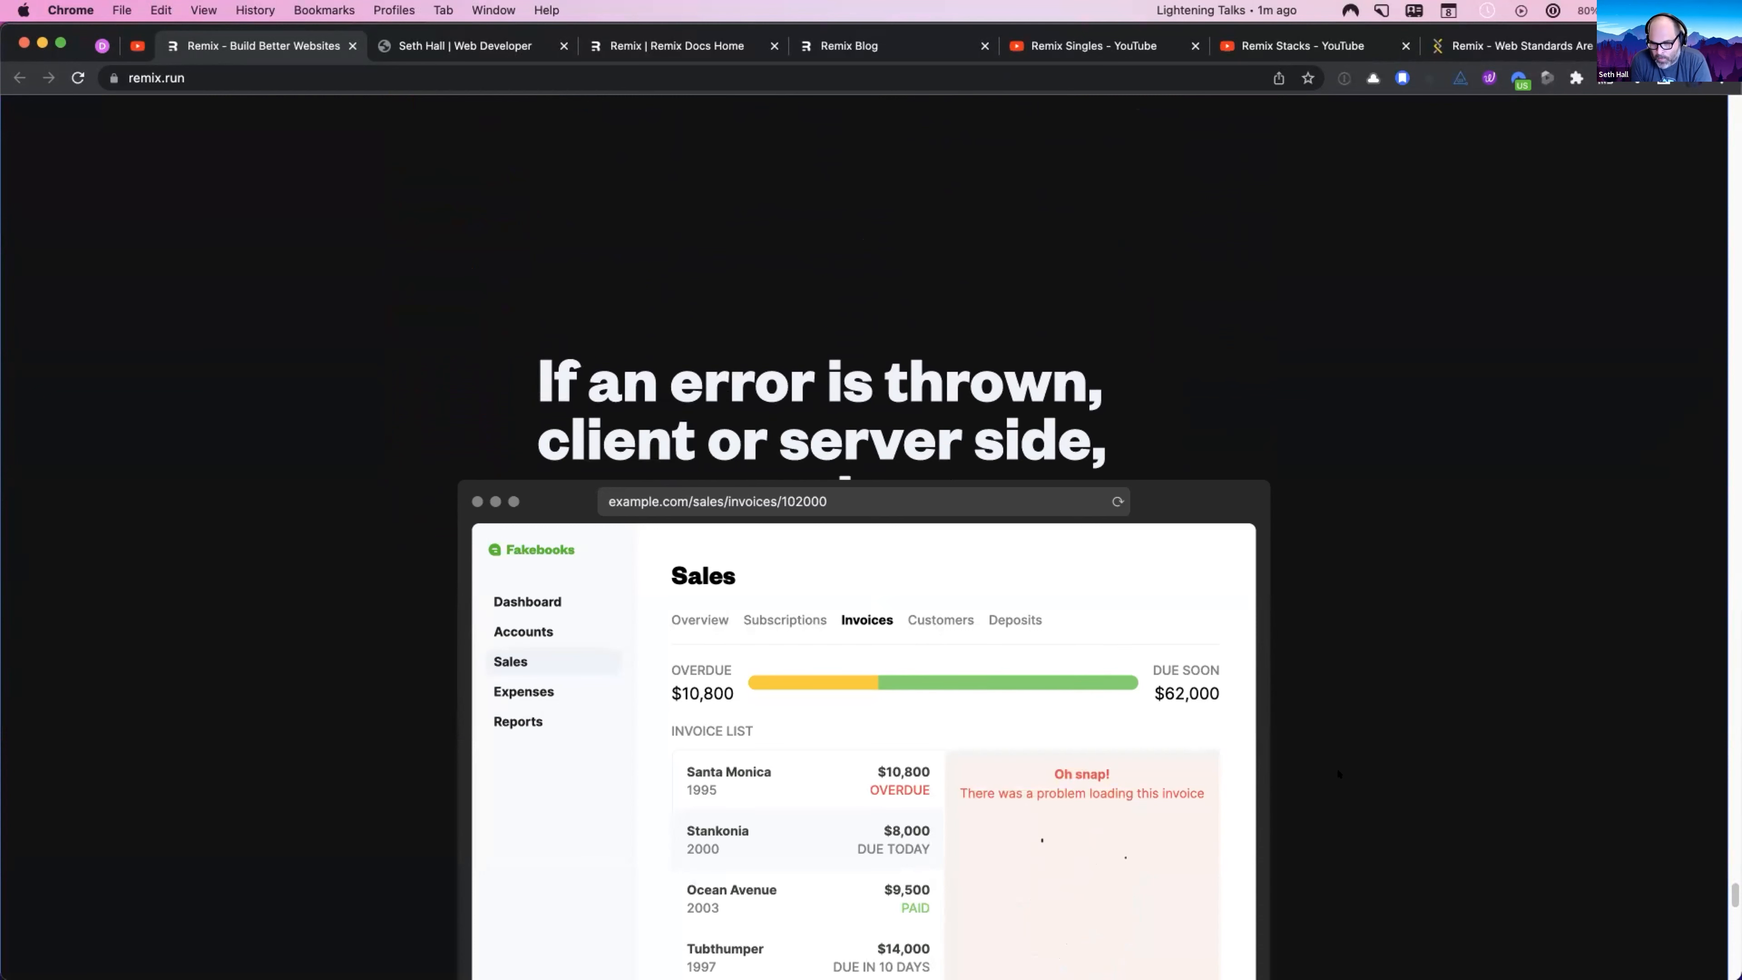
scroll(down, 3)
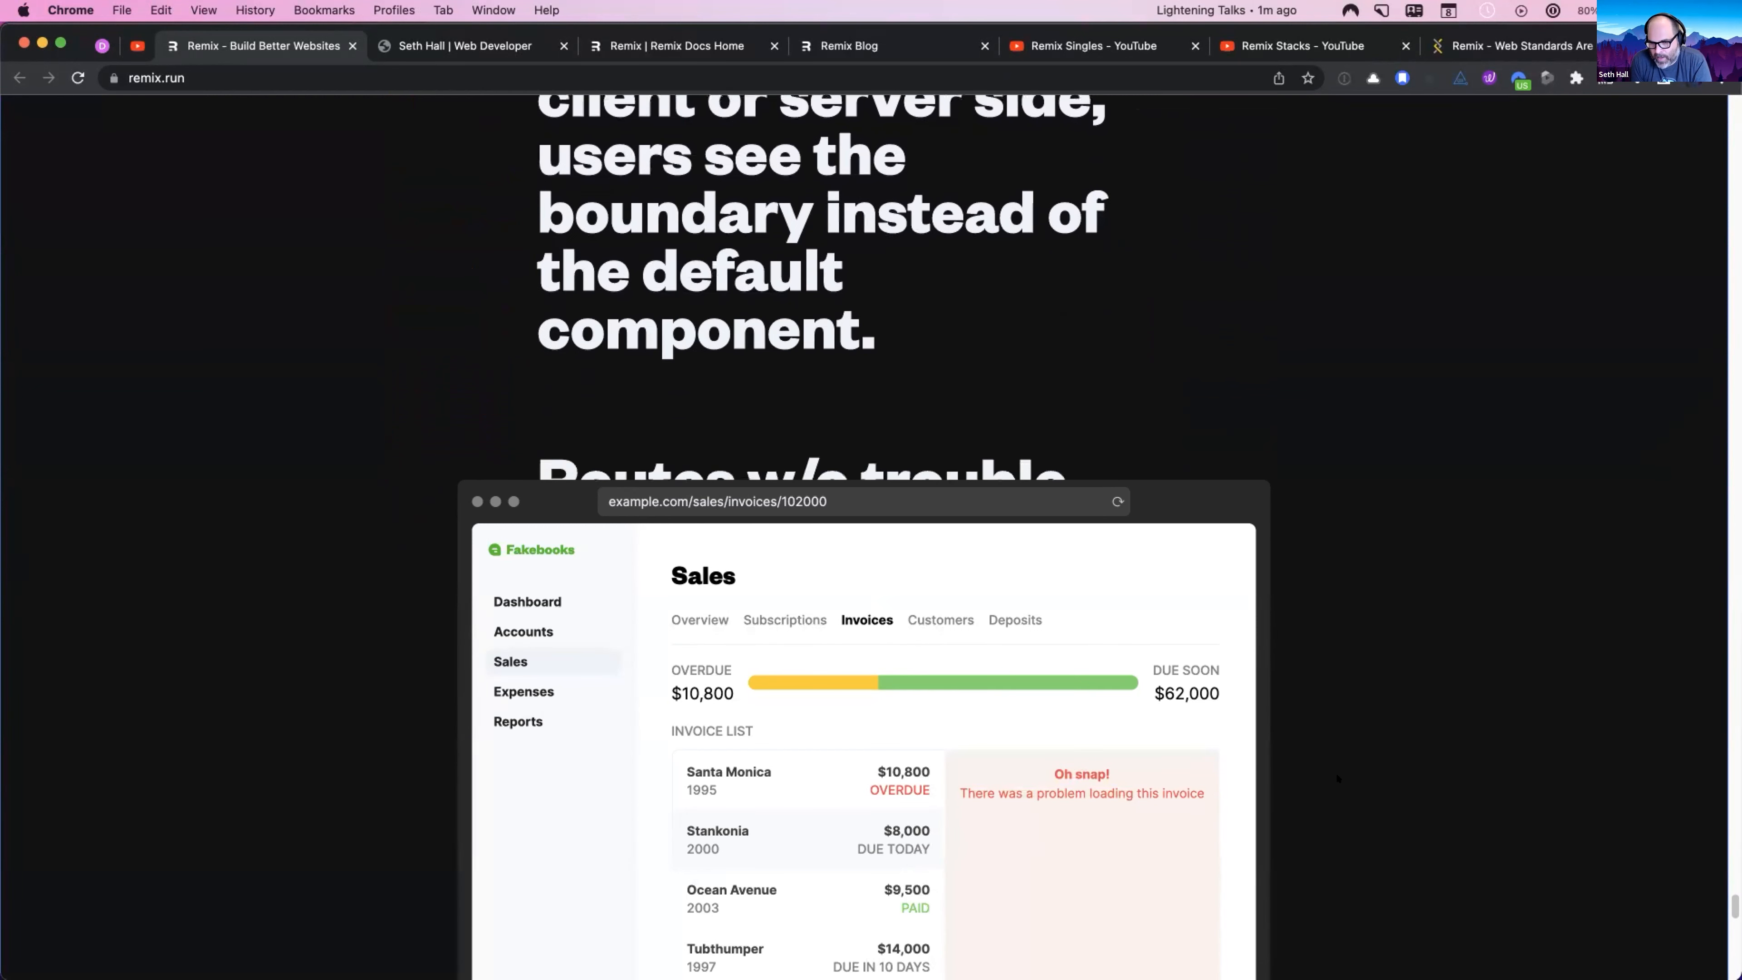
scroll(down, 3)
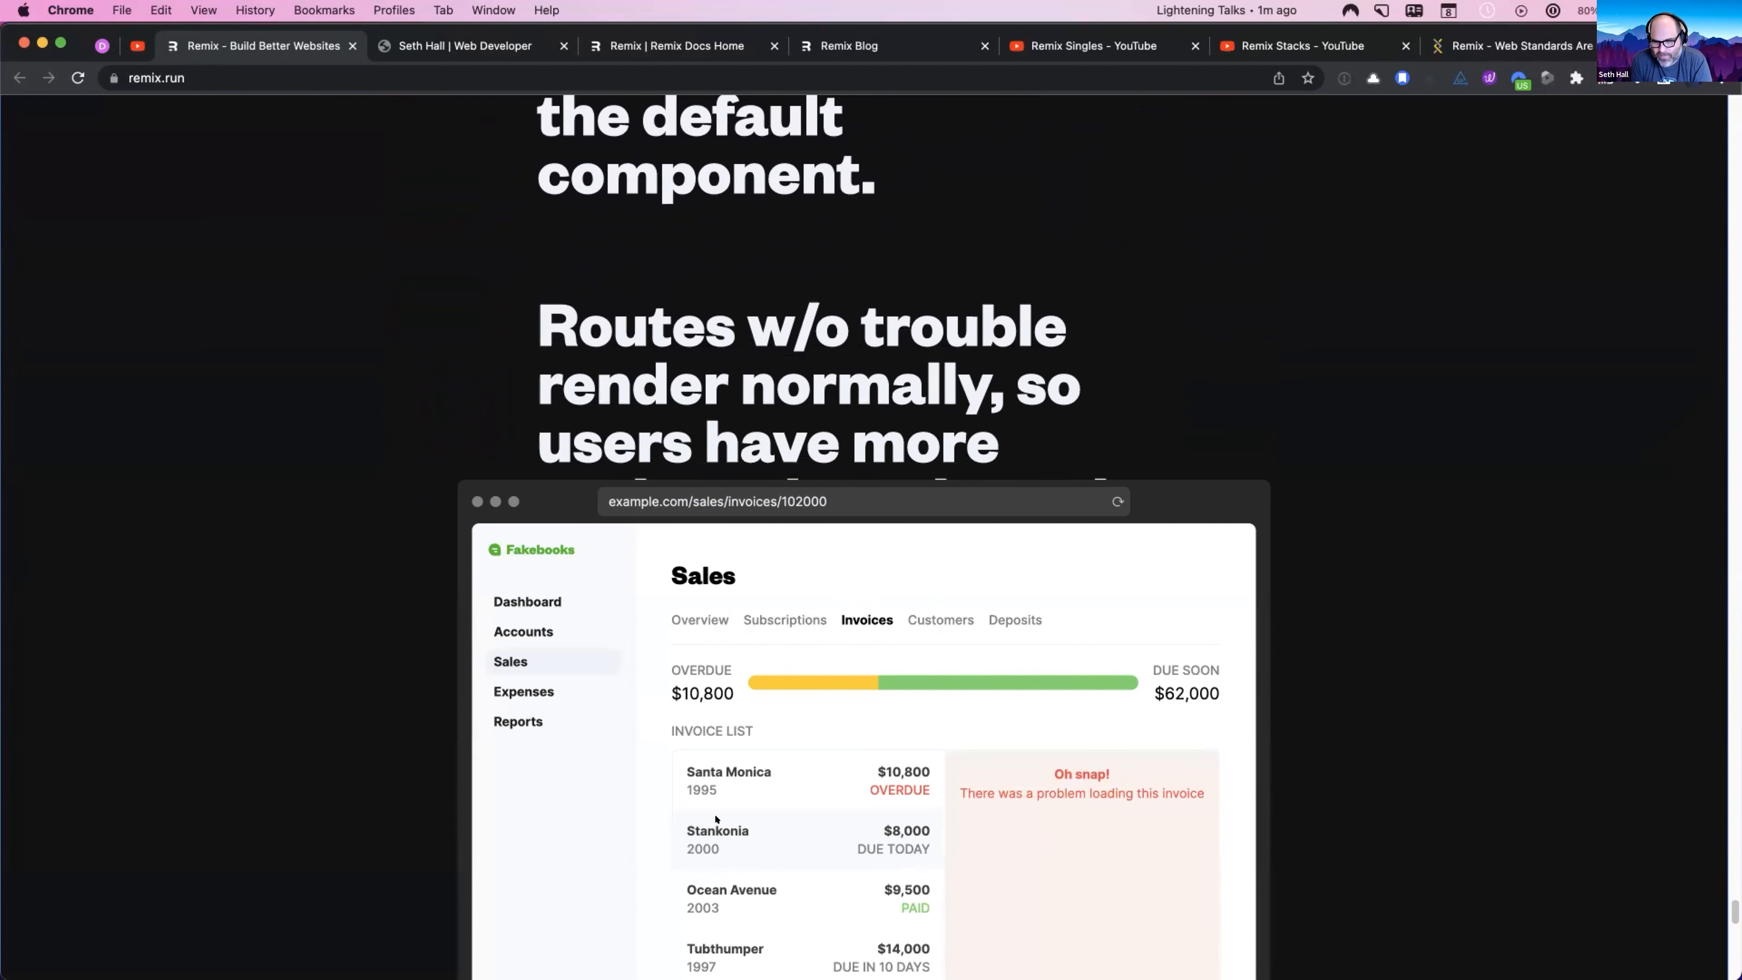
mouse_move(933, 649)
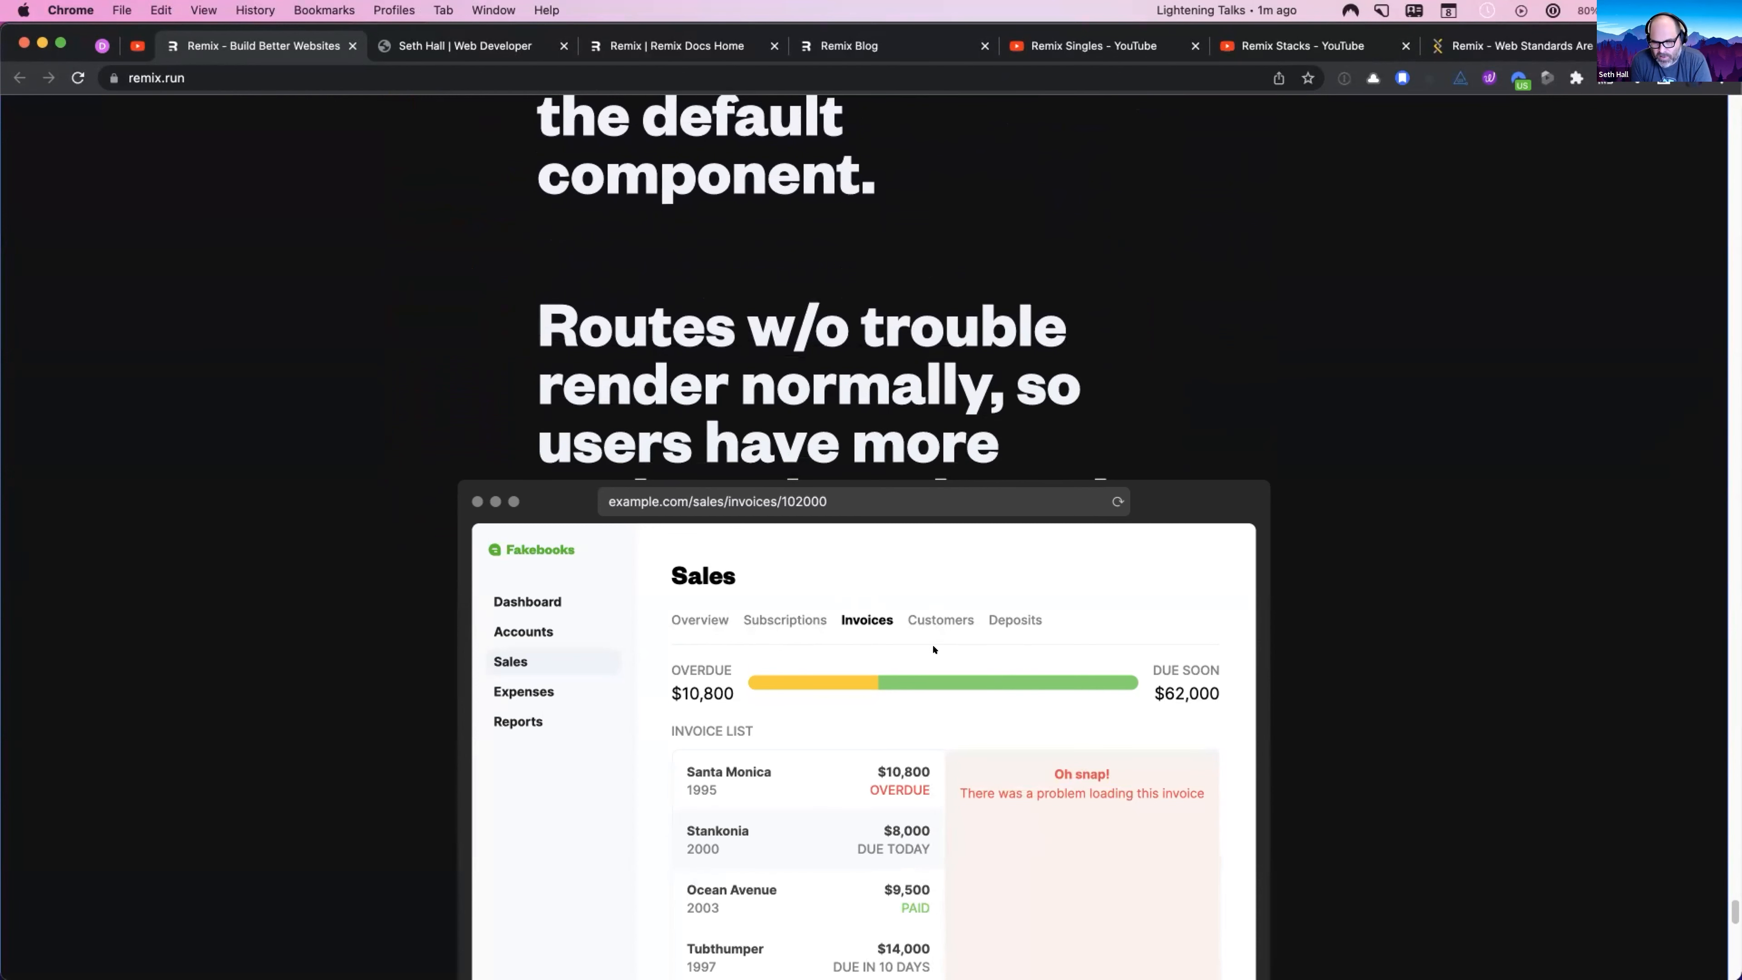
scroll(down, 3)
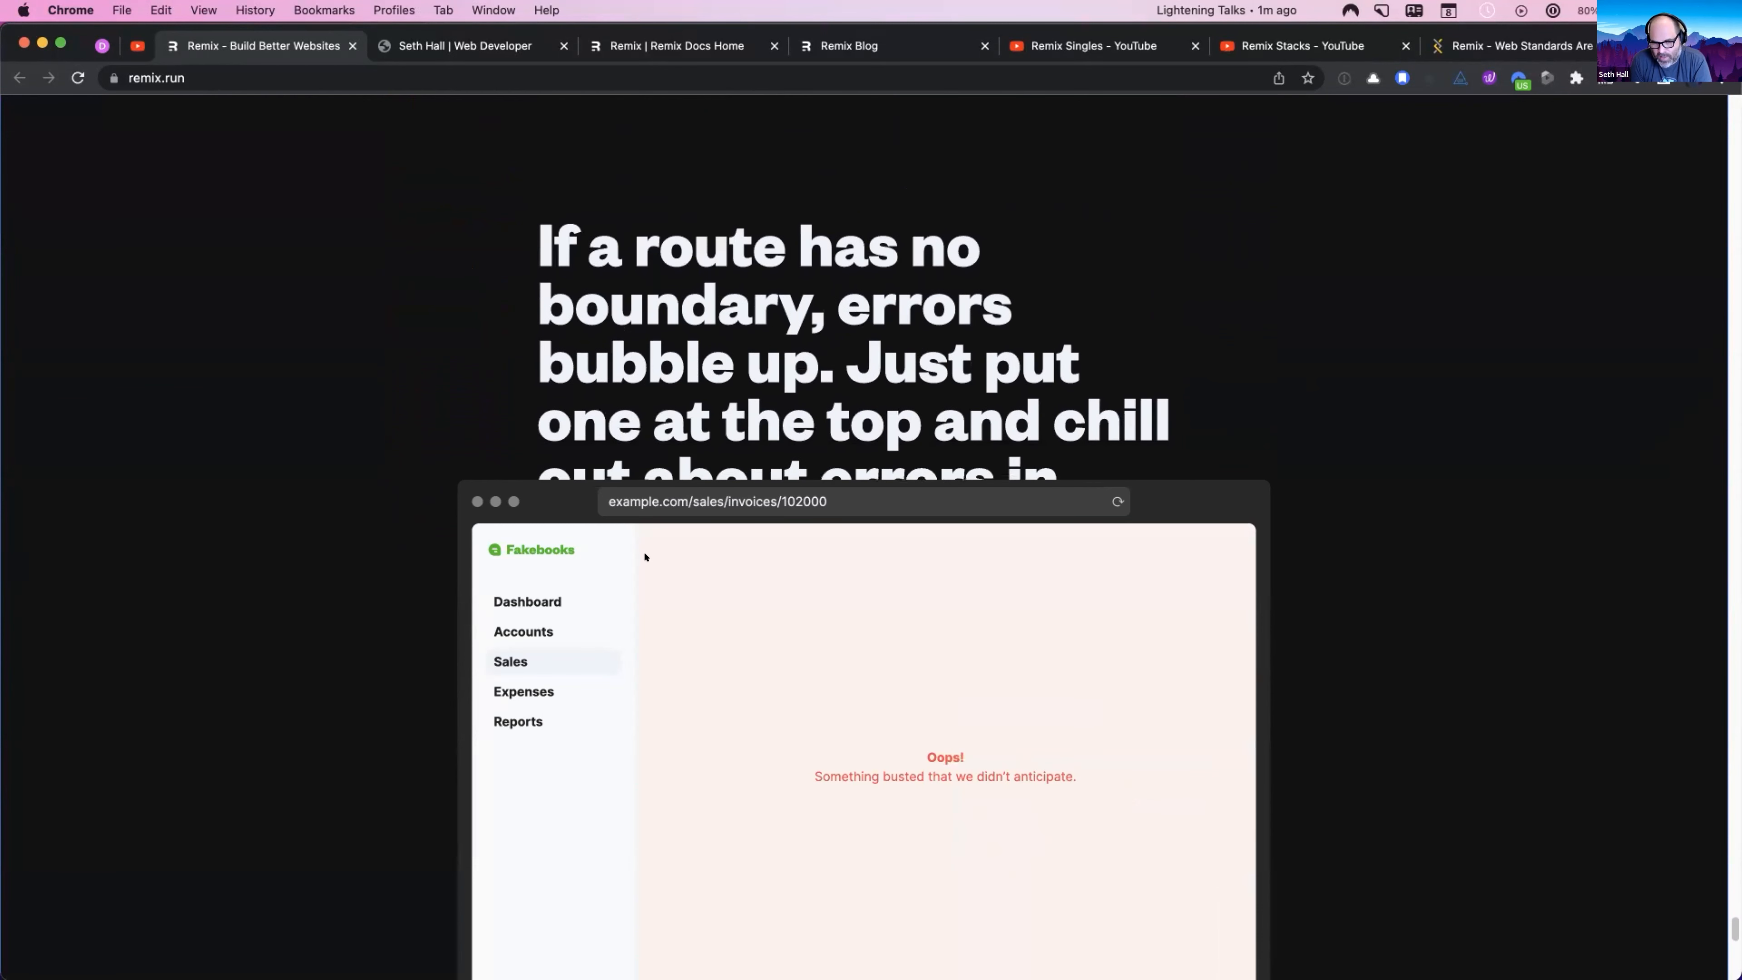
mouse_move(712, 662)
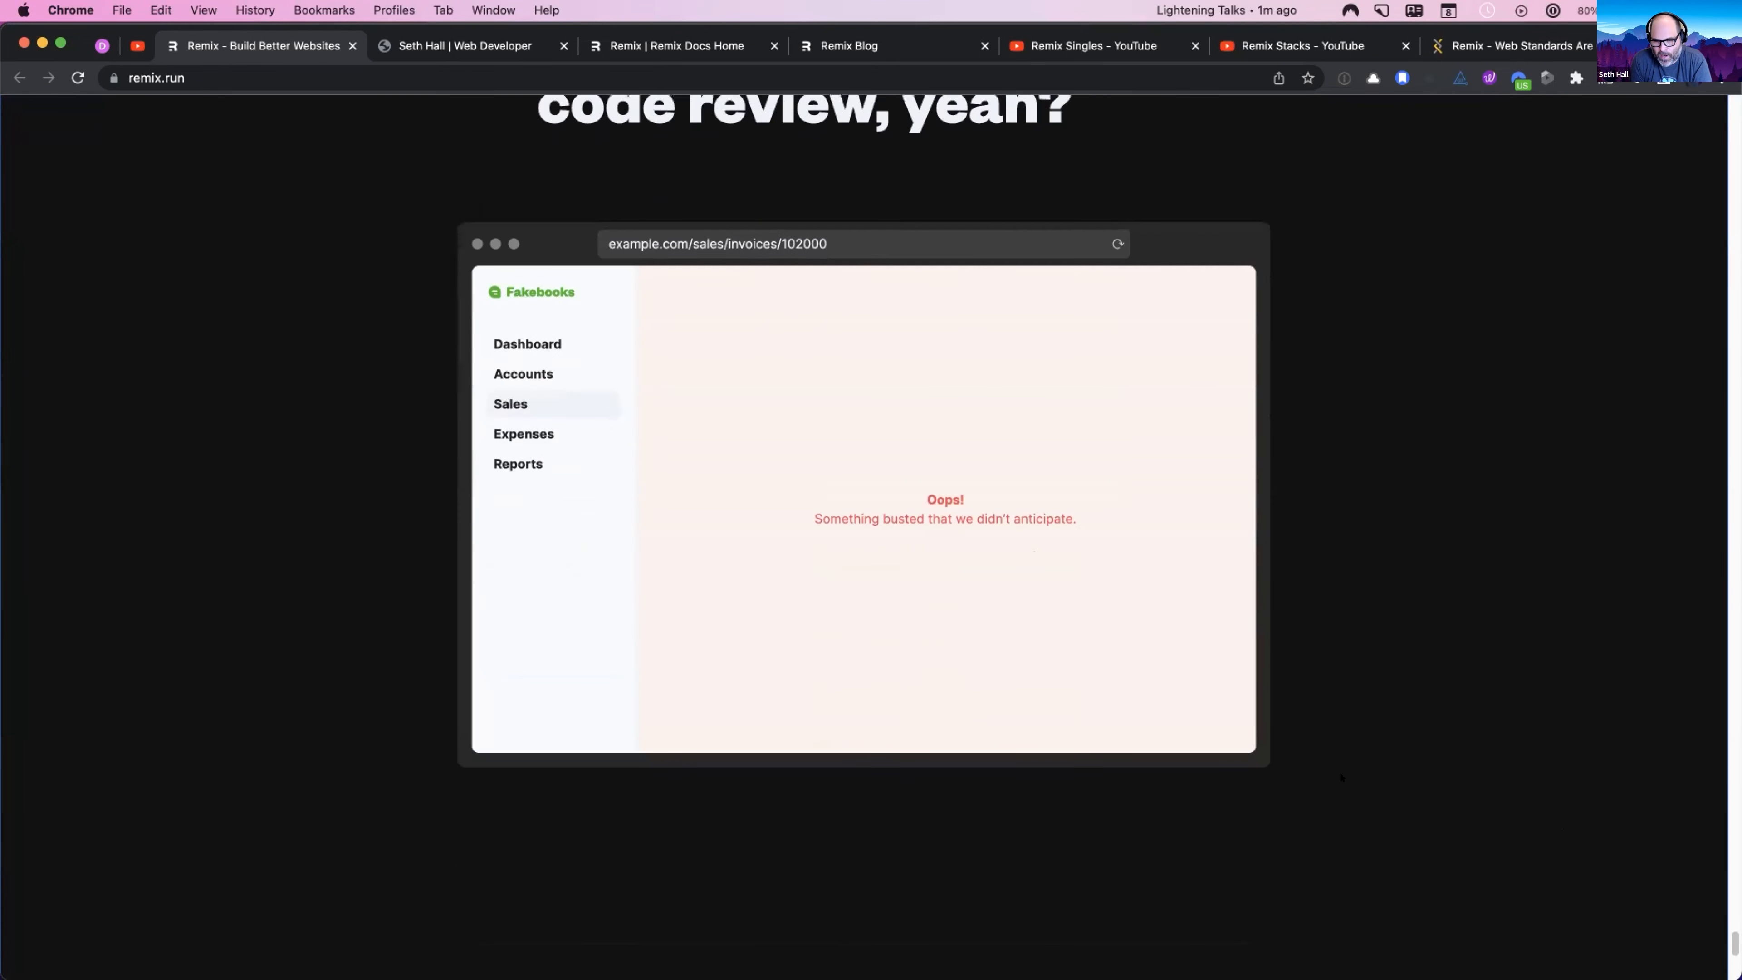
scroll(down, 3)
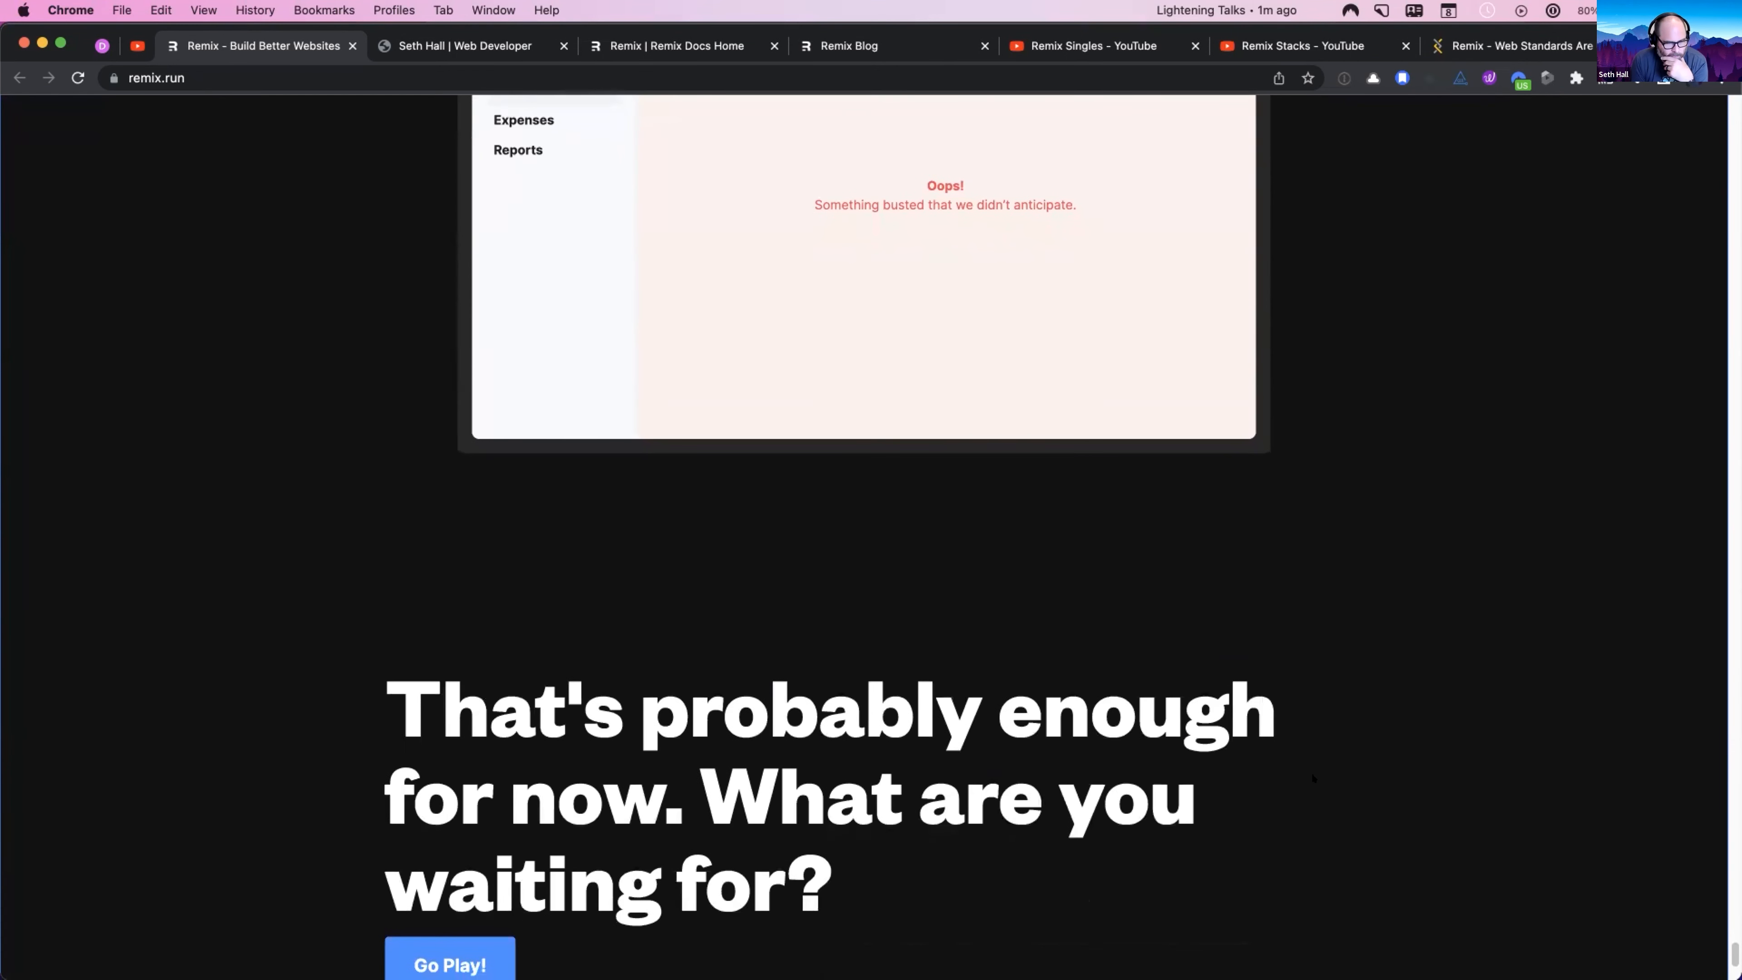
Step: Switch to the 'Web Developer' tab showing the localhost personal site built with Remix
scroll(down, 3)
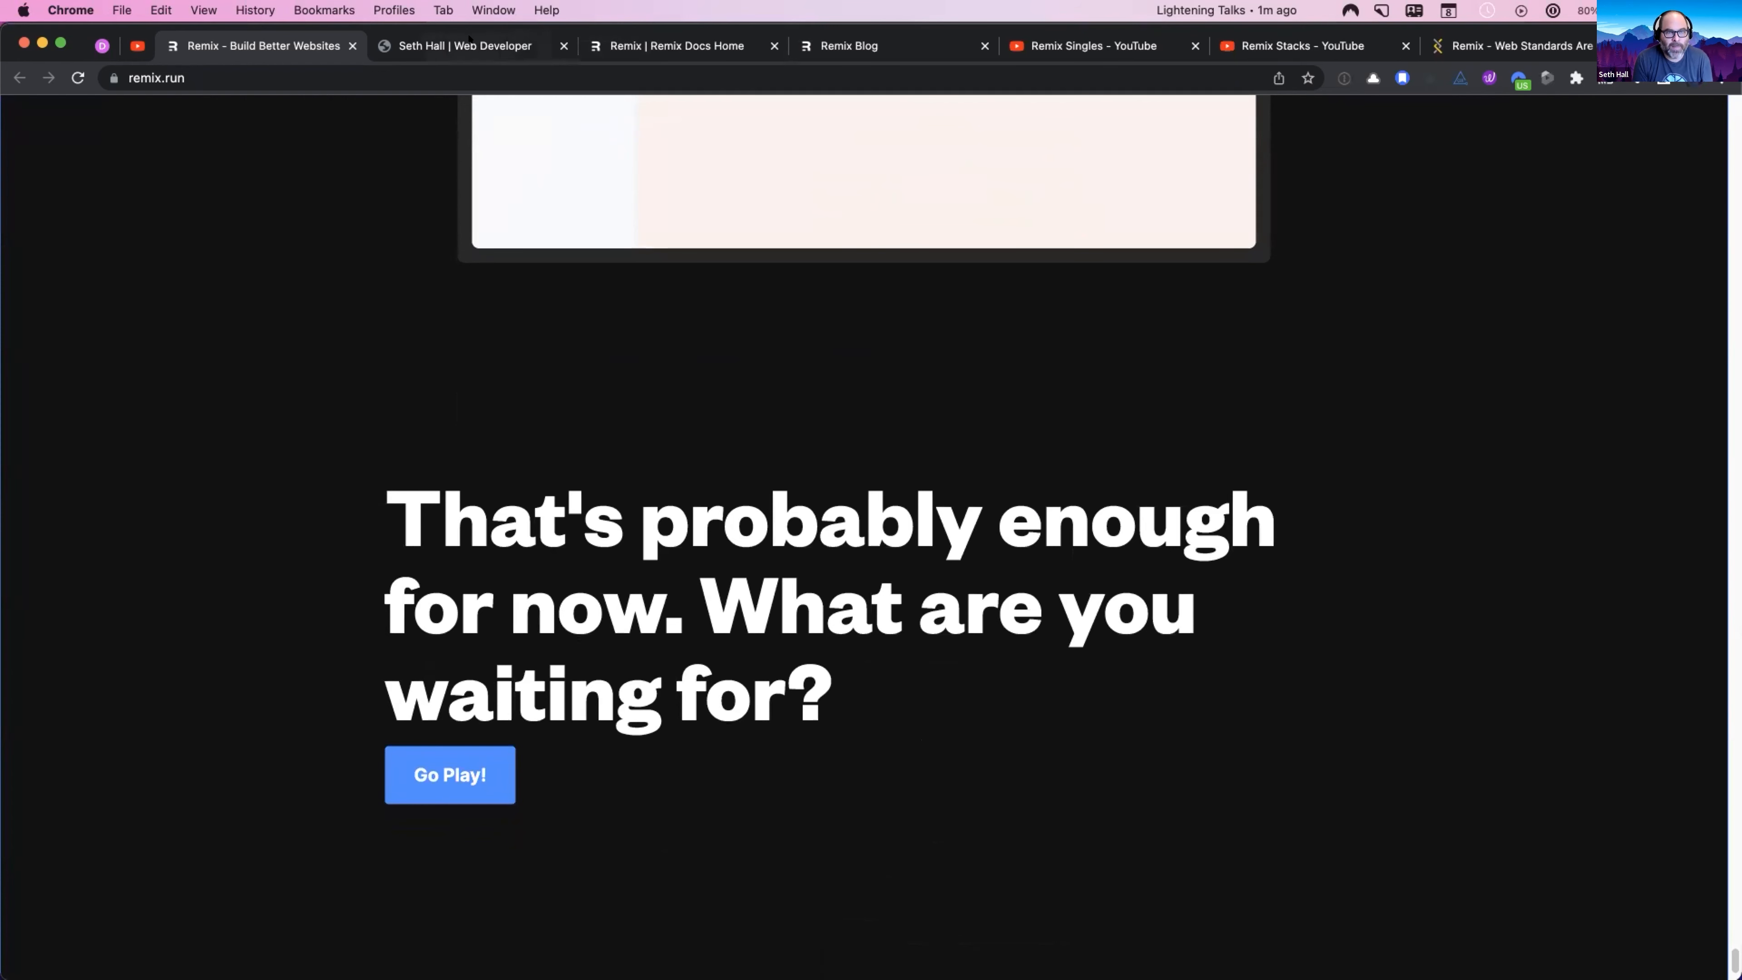
click(462, 45)
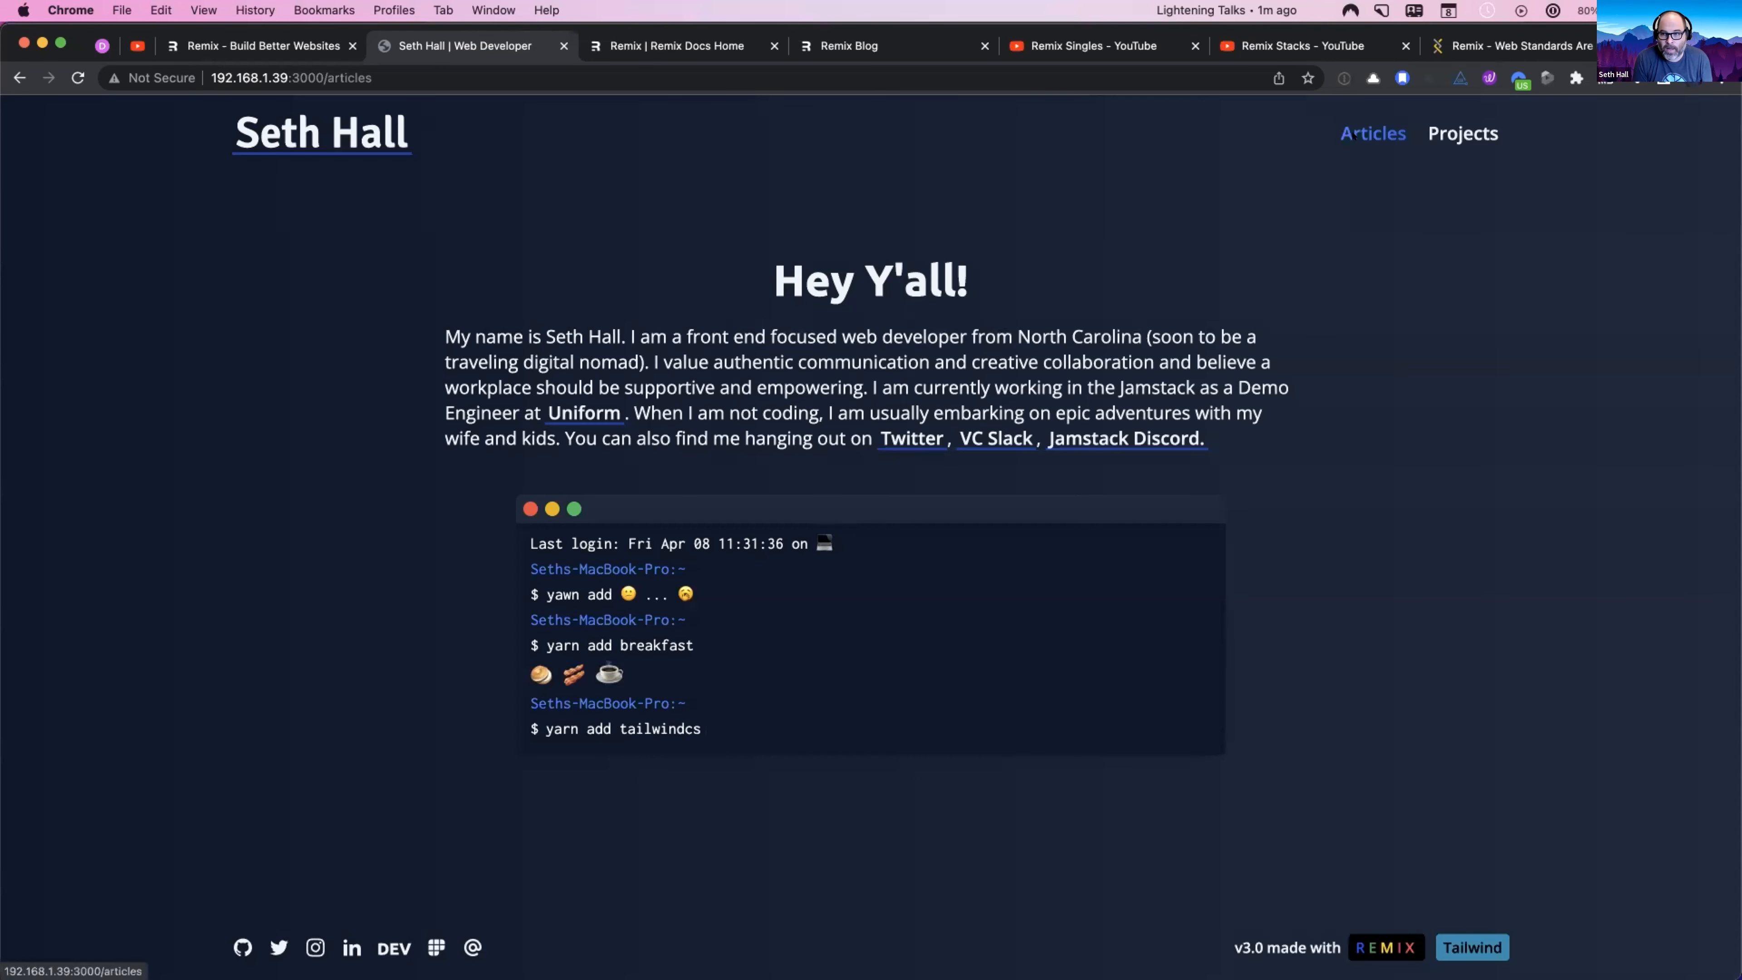
Step: Show the Articles listing with its three cards including #normalizetech and More Dad Jokes
click(1372, 133)
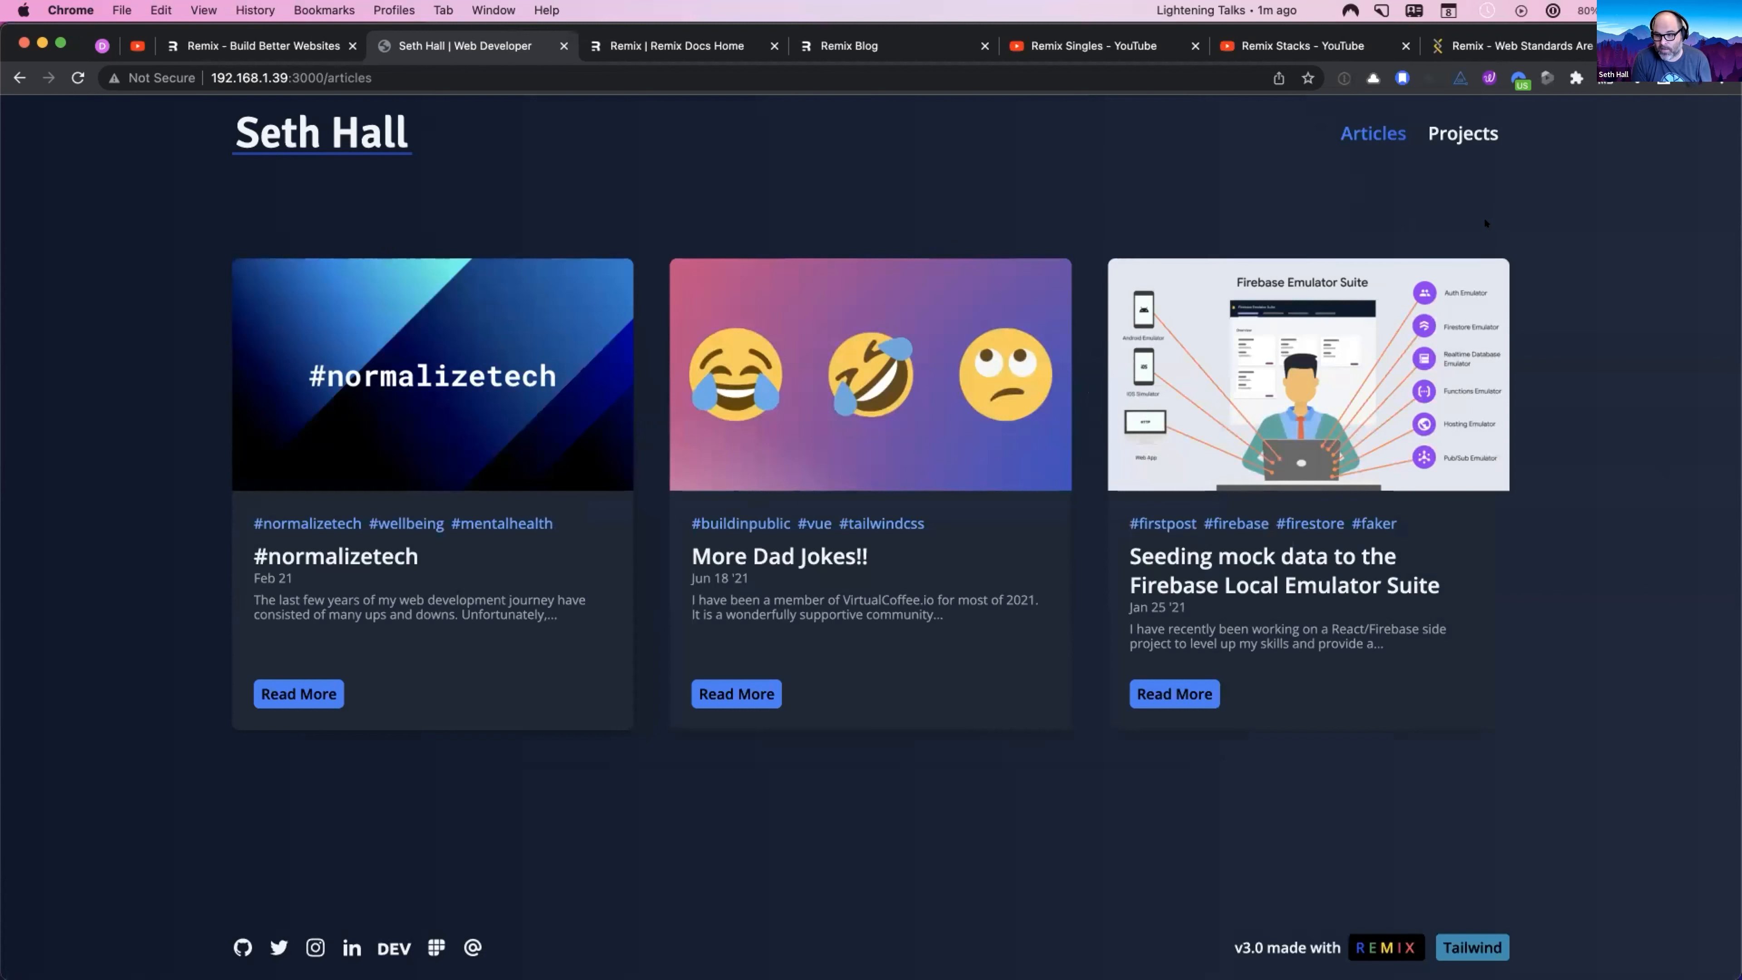
mouse_move(1478, 224)
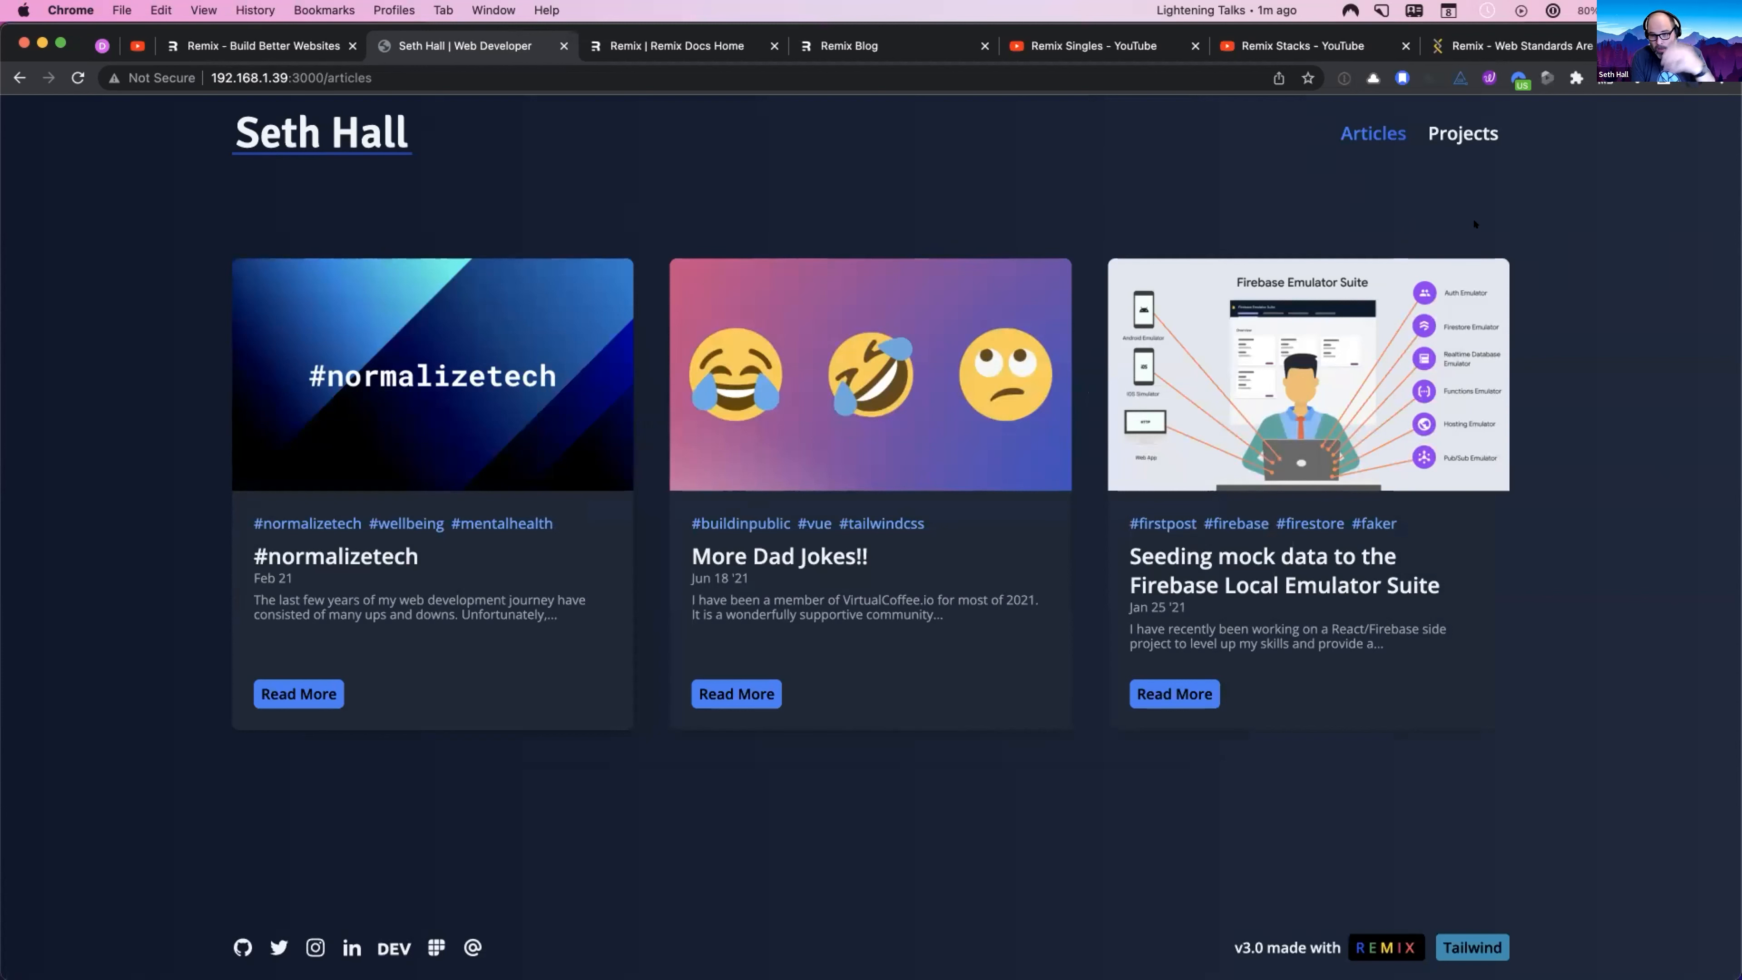
Step: Show the Projects page with its project and ShortStacks cards, scrolling through them
click(1462, 132)
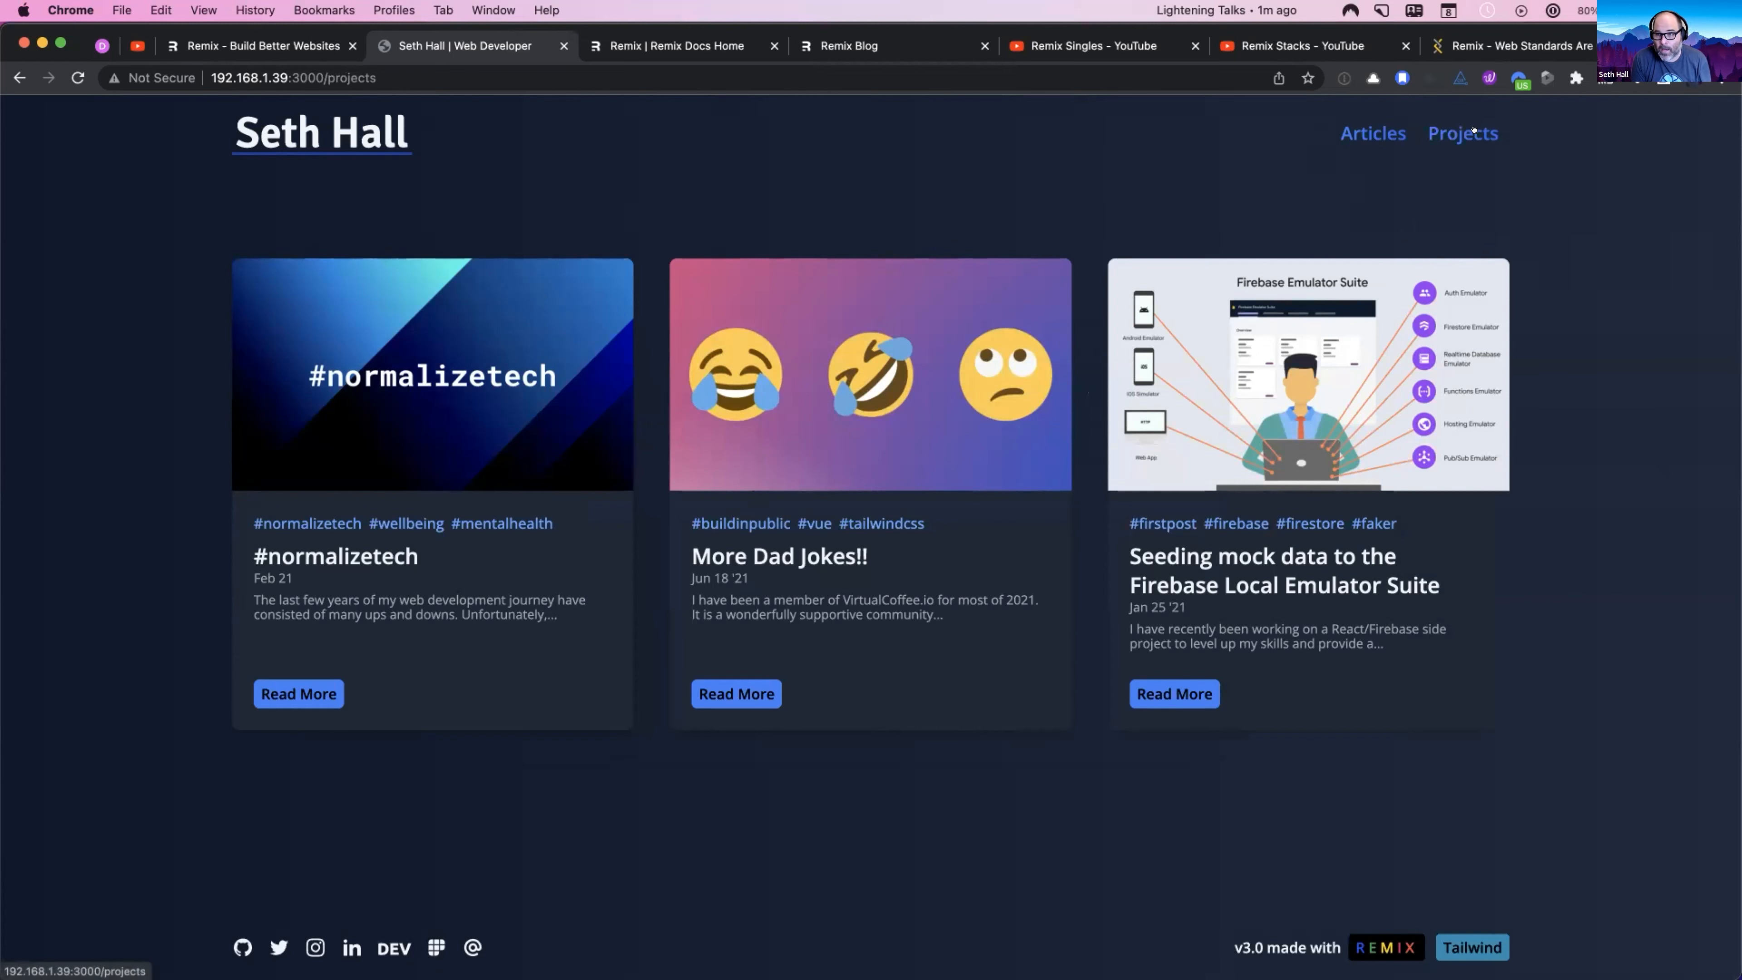
click(1462, 133)
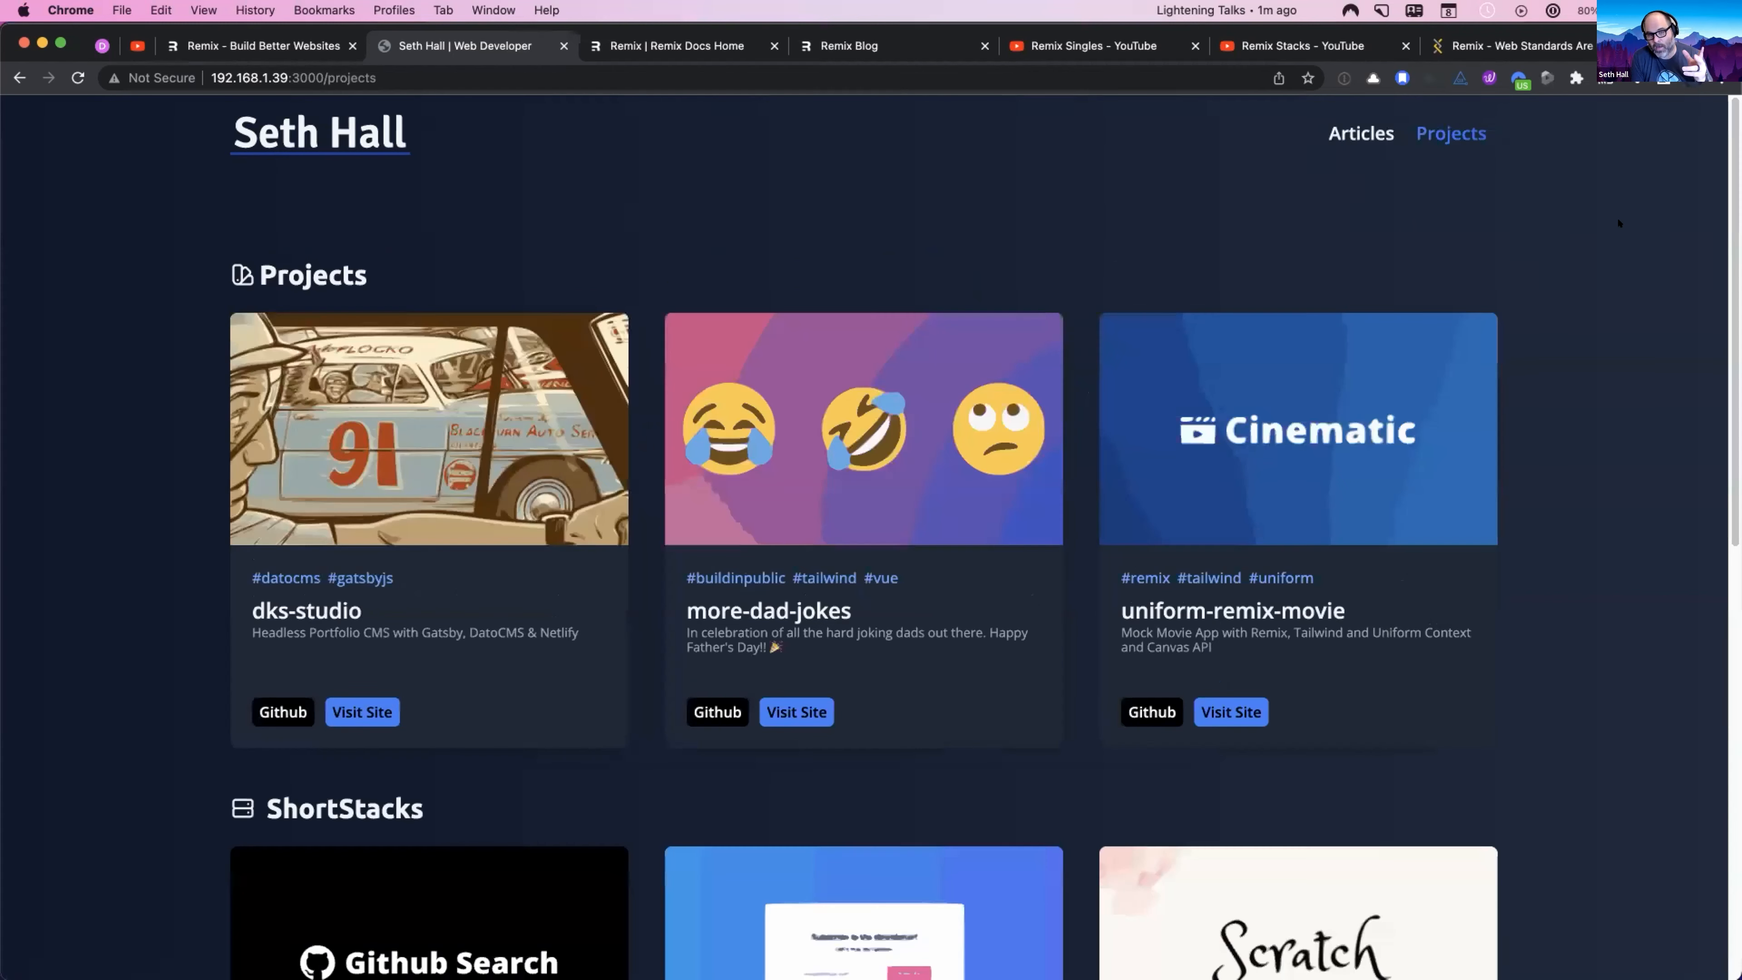
scroll(down, 3)
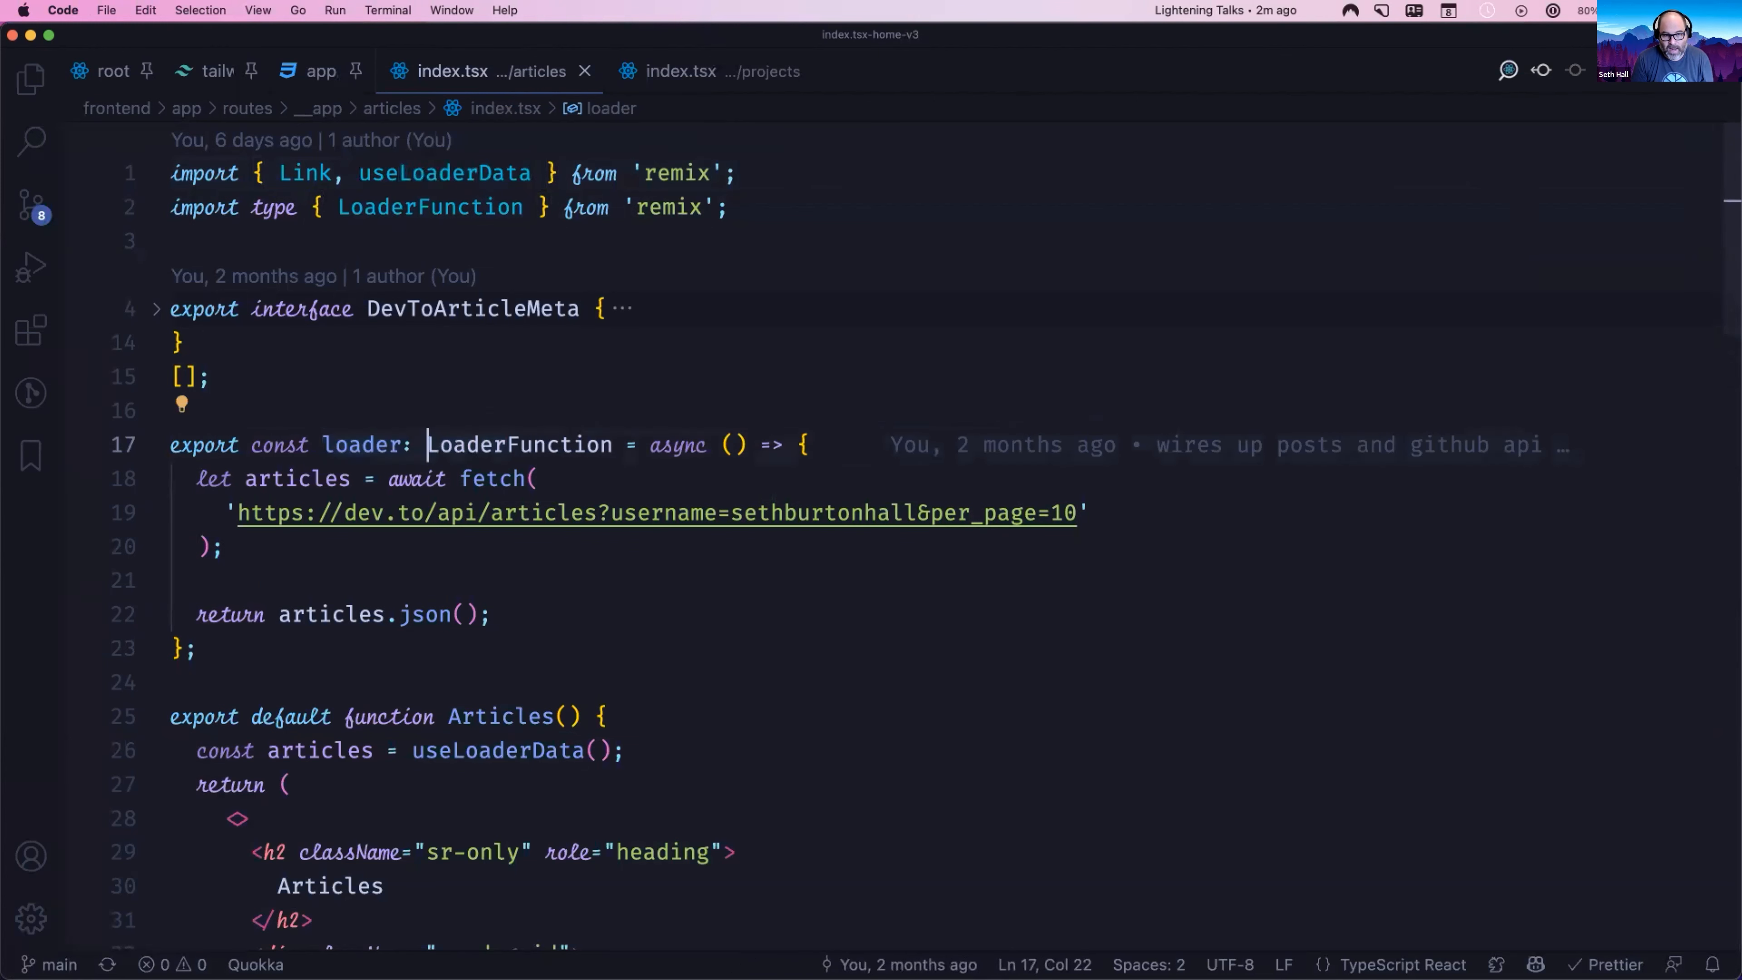
Step: Highlight the articles variable's uses, then switch to the projects index.tsx route file
double_click(519, 445)
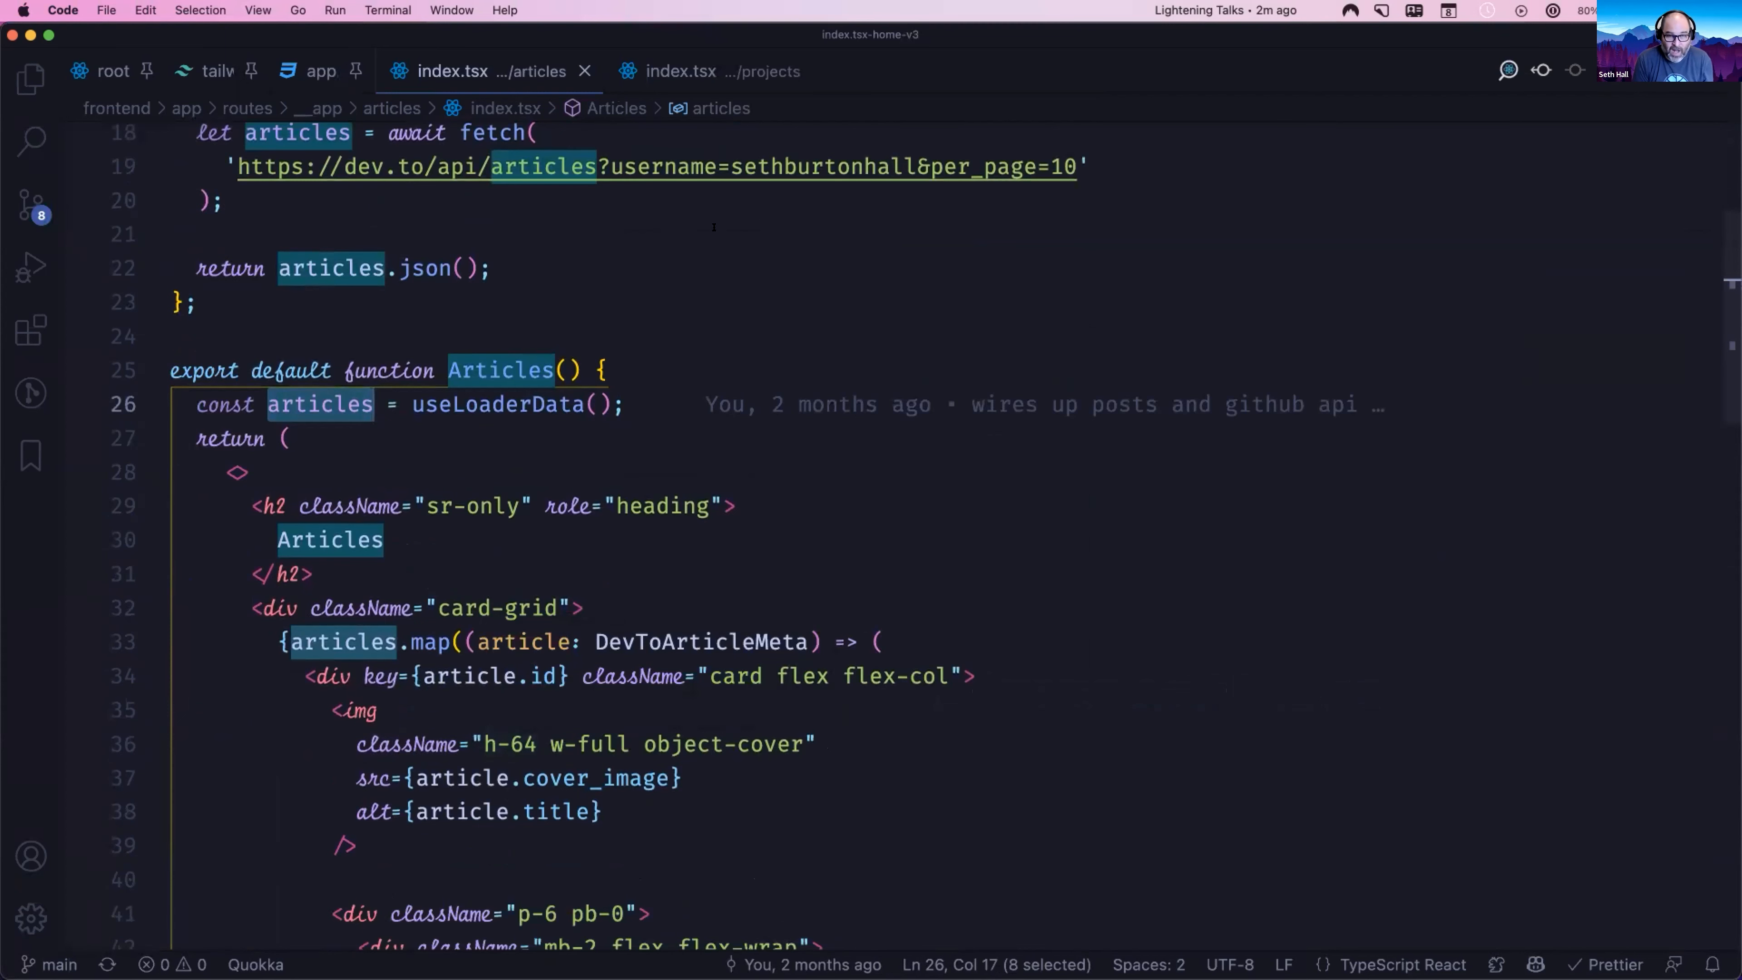
click(679, 70)
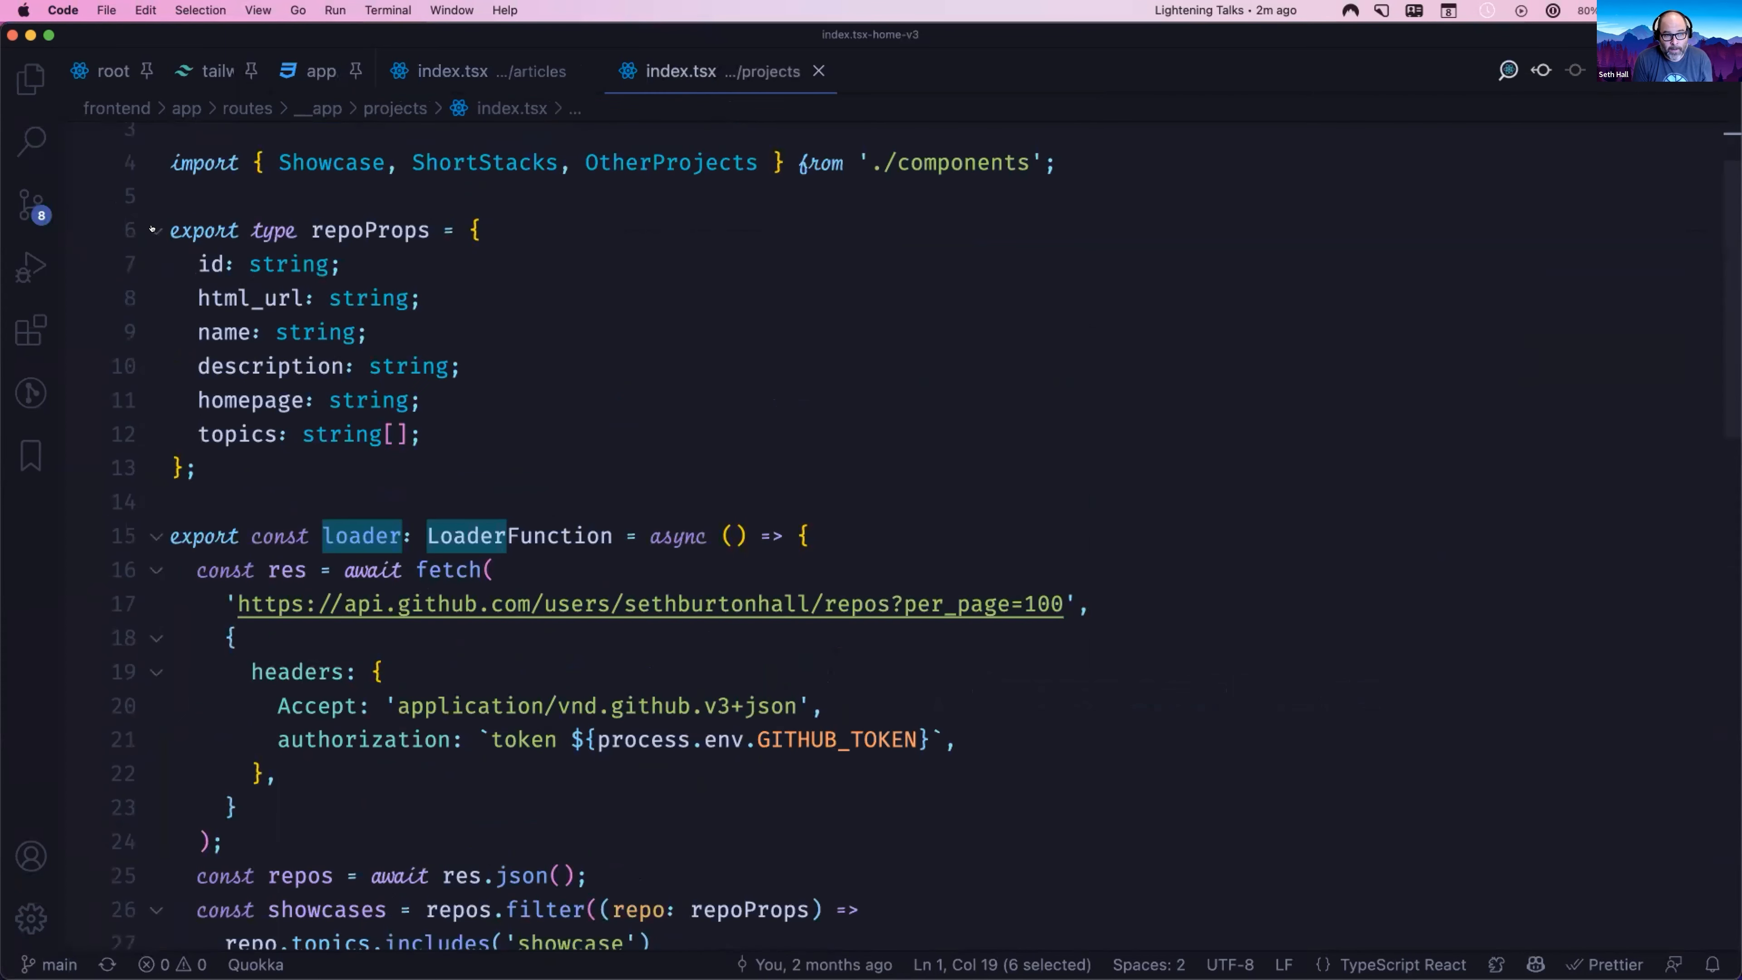
Step: Collapse the repoProps type definition and scroll through the projects loader code
click(155, 230)
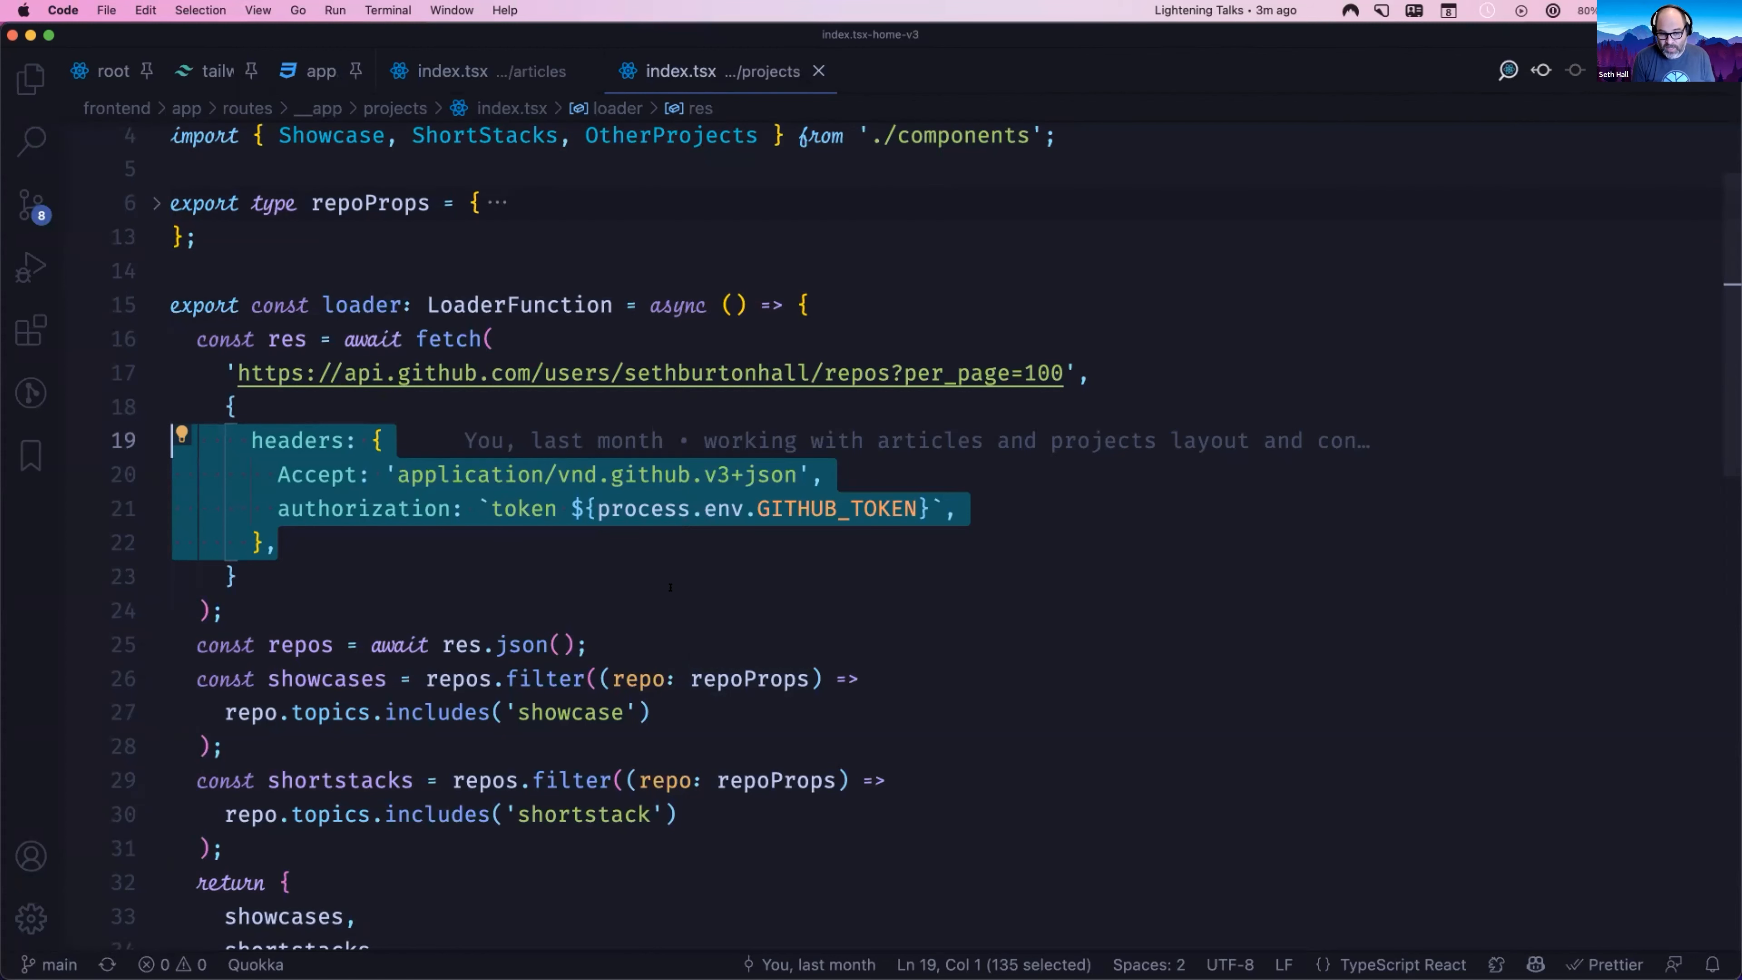
scroll(down, 3)
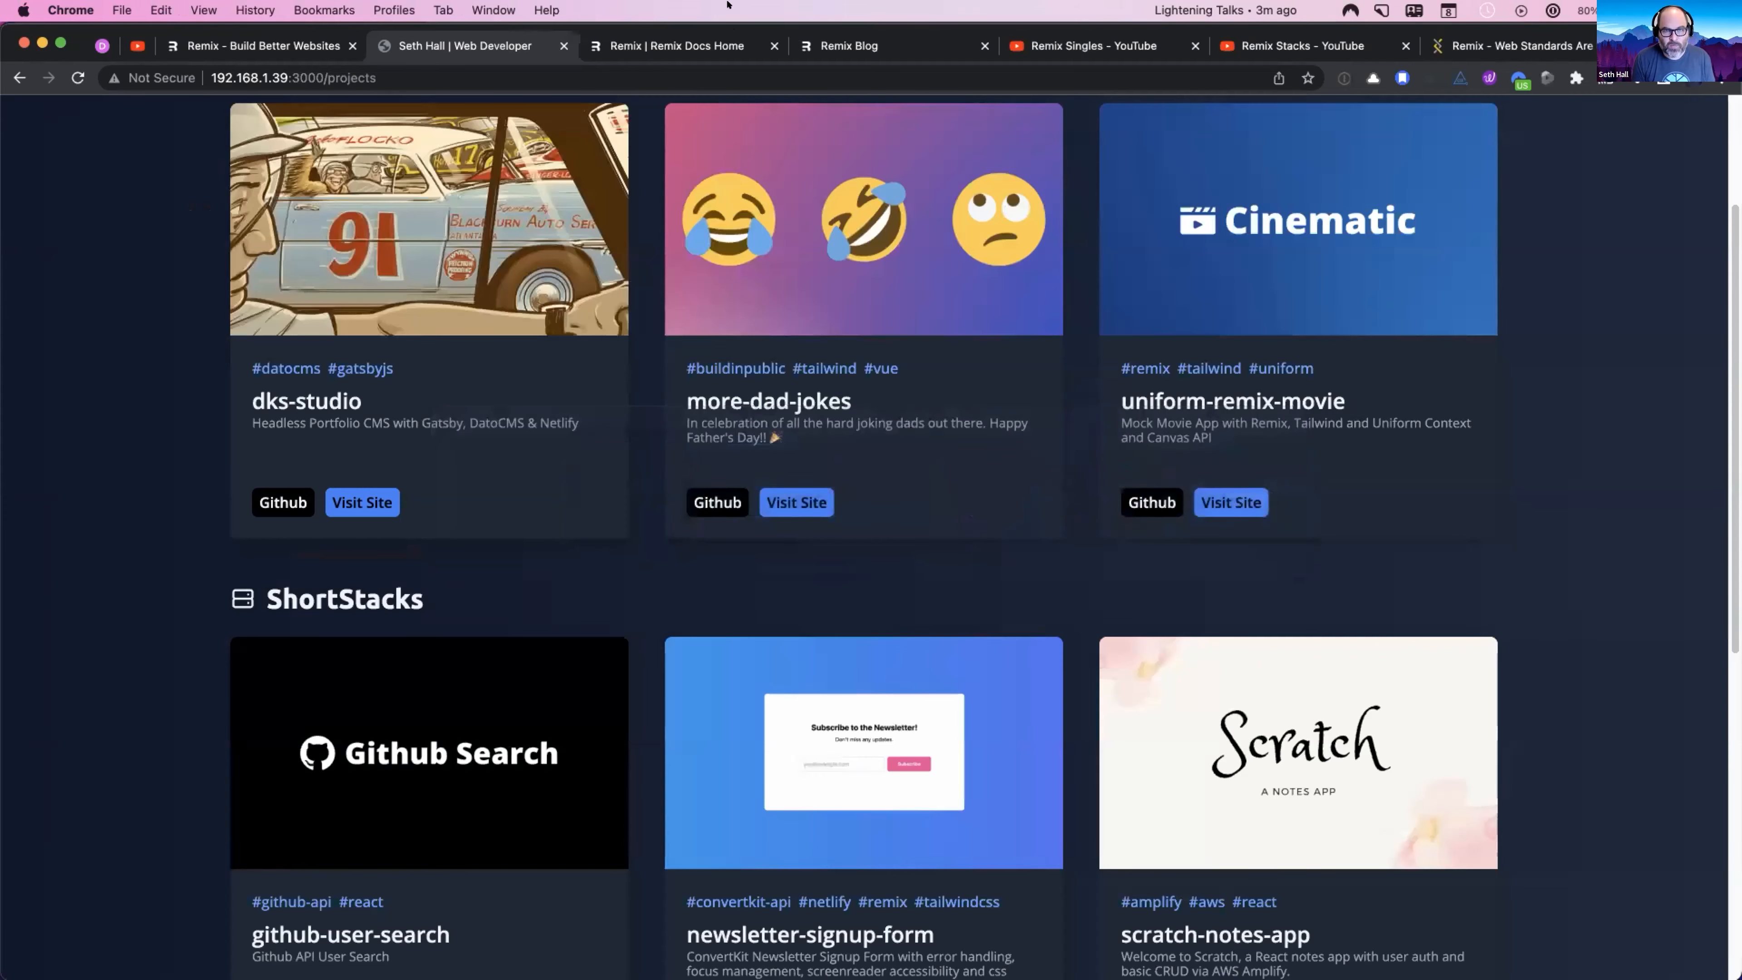
Step: Switch to the Remix Docs tab showing the v1 docs home with Getting Started
click(674, 45)
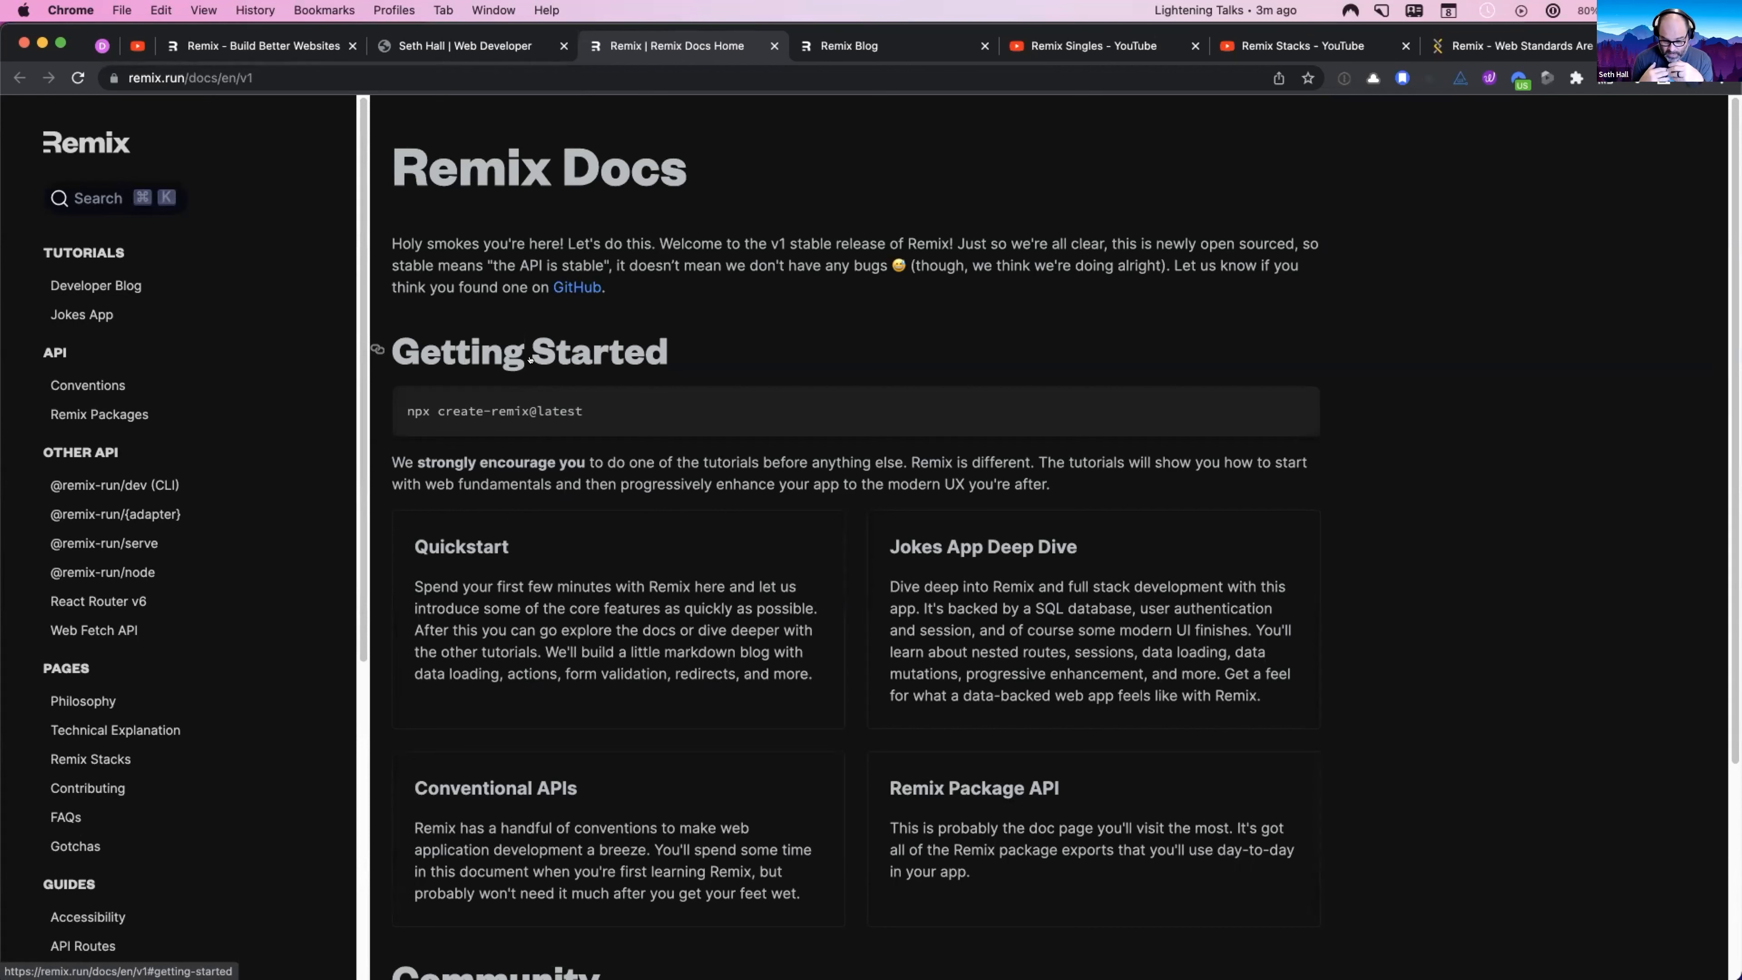
mouse_move(555, 402)
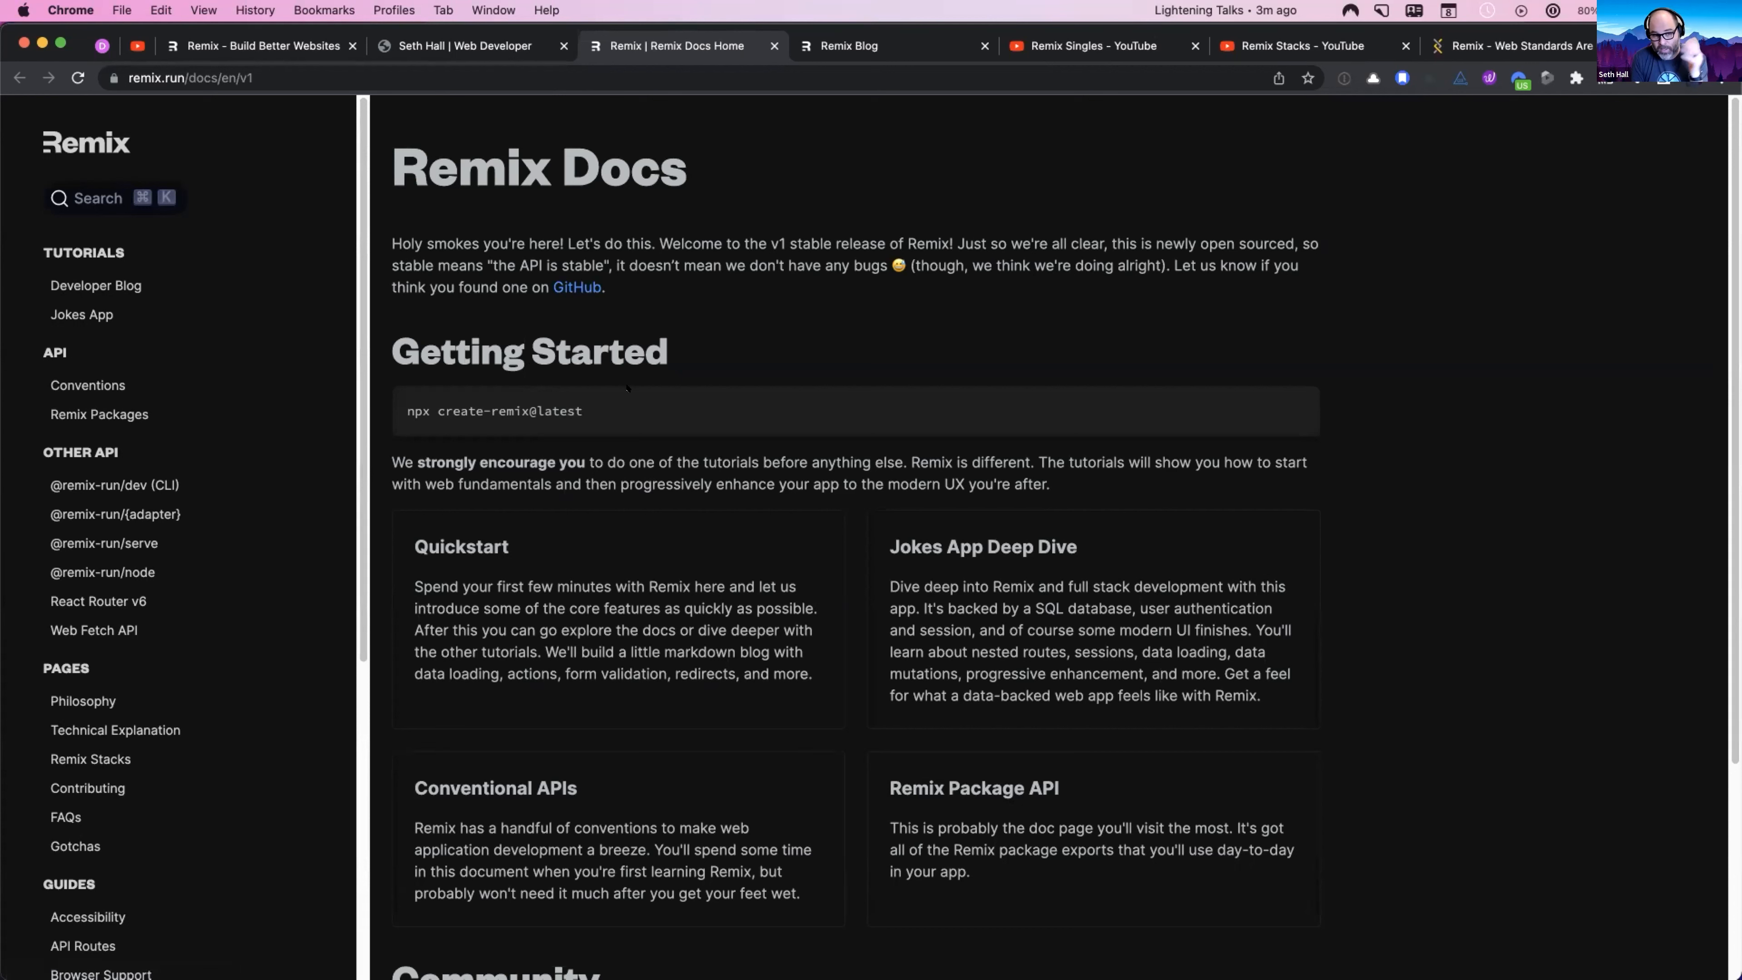
mouse_move(721, 327)
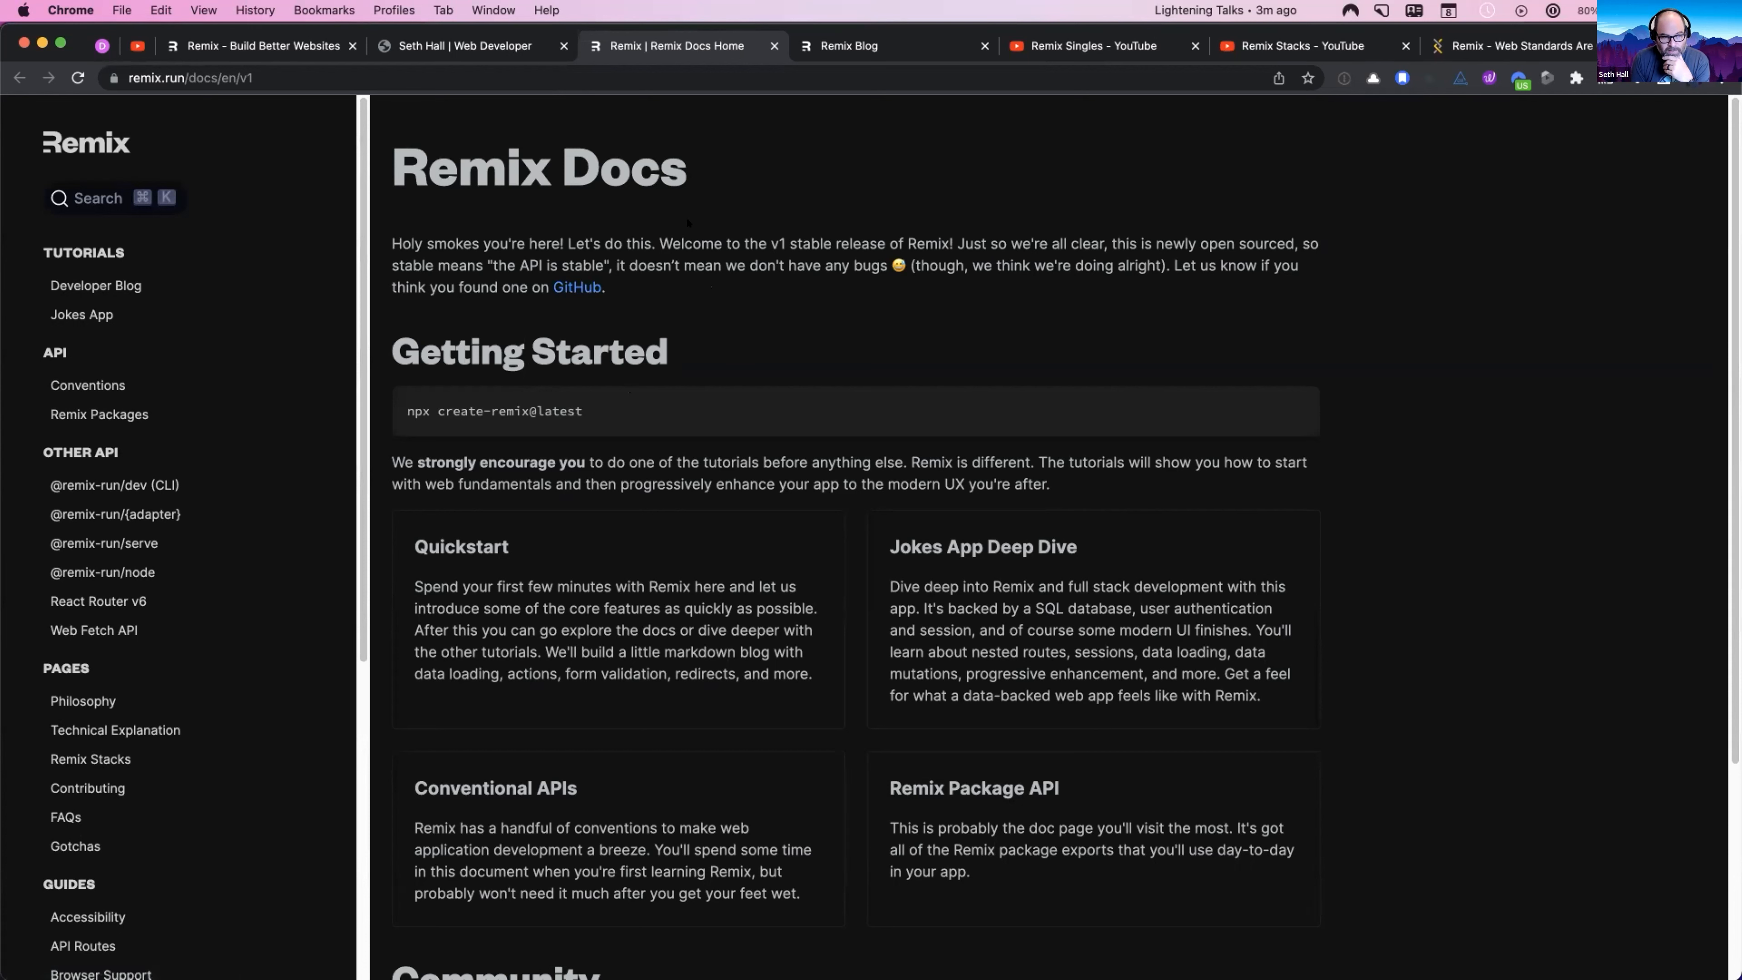
Step: Browse the Developer Blog and Jokes App tutorials, then switch to the Remix Blog tab
click(95, 285)
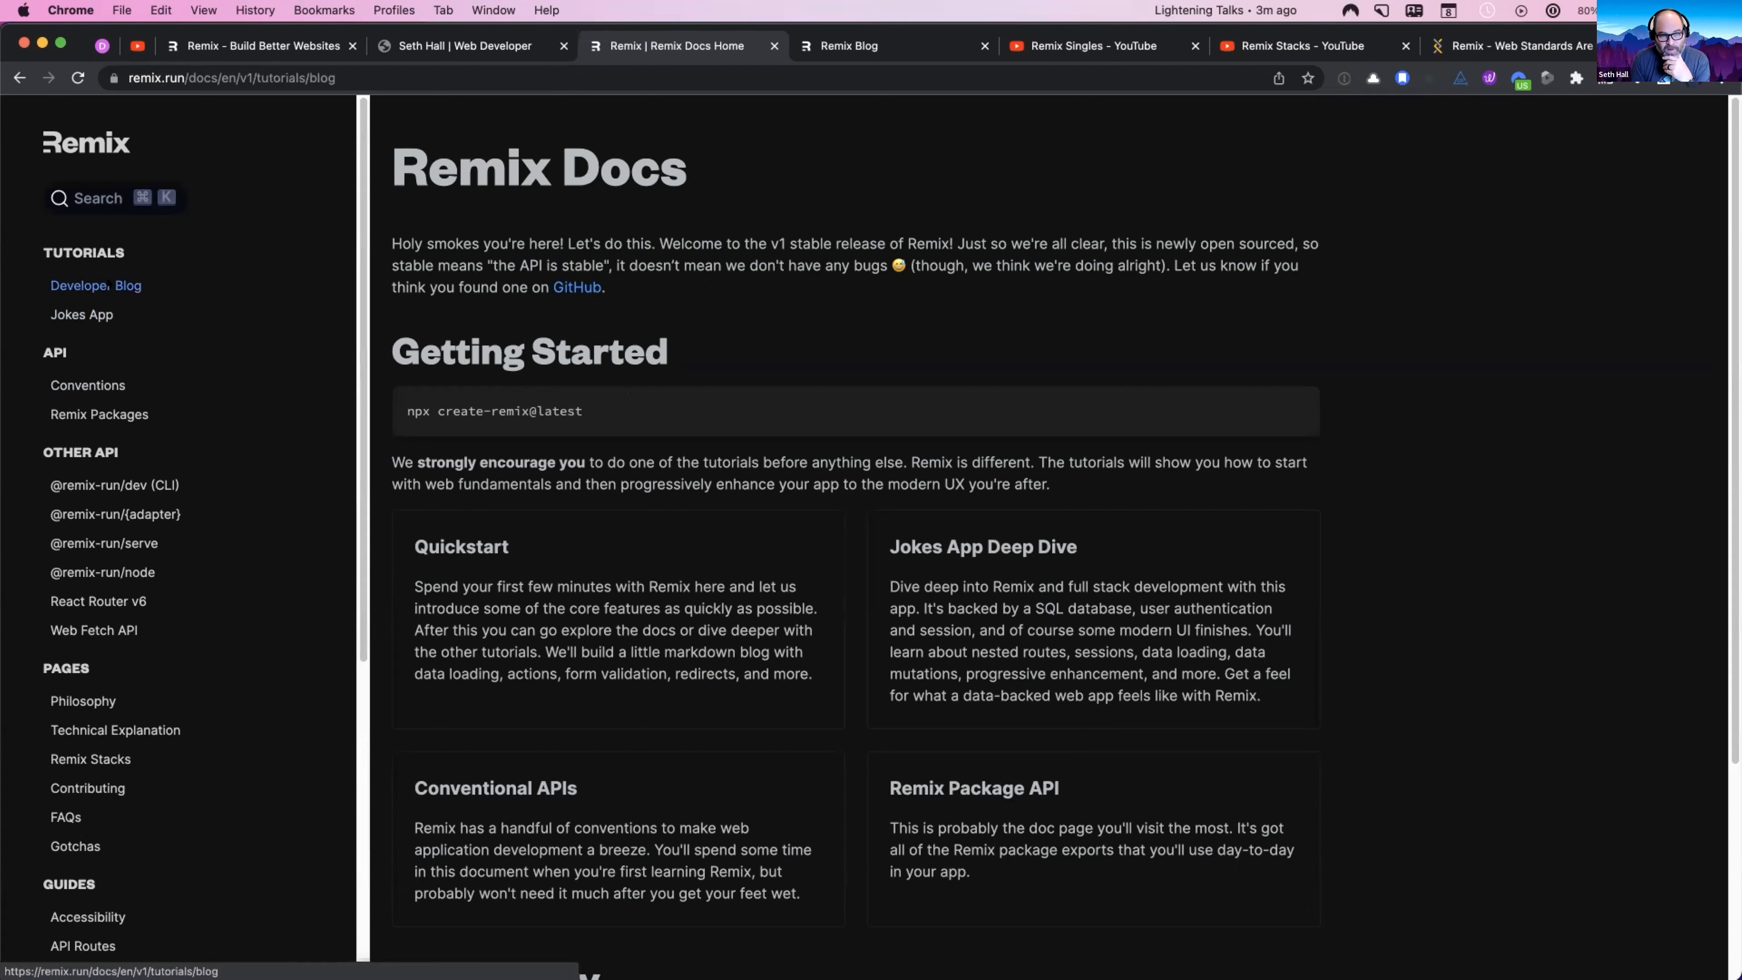
click(78, 284)
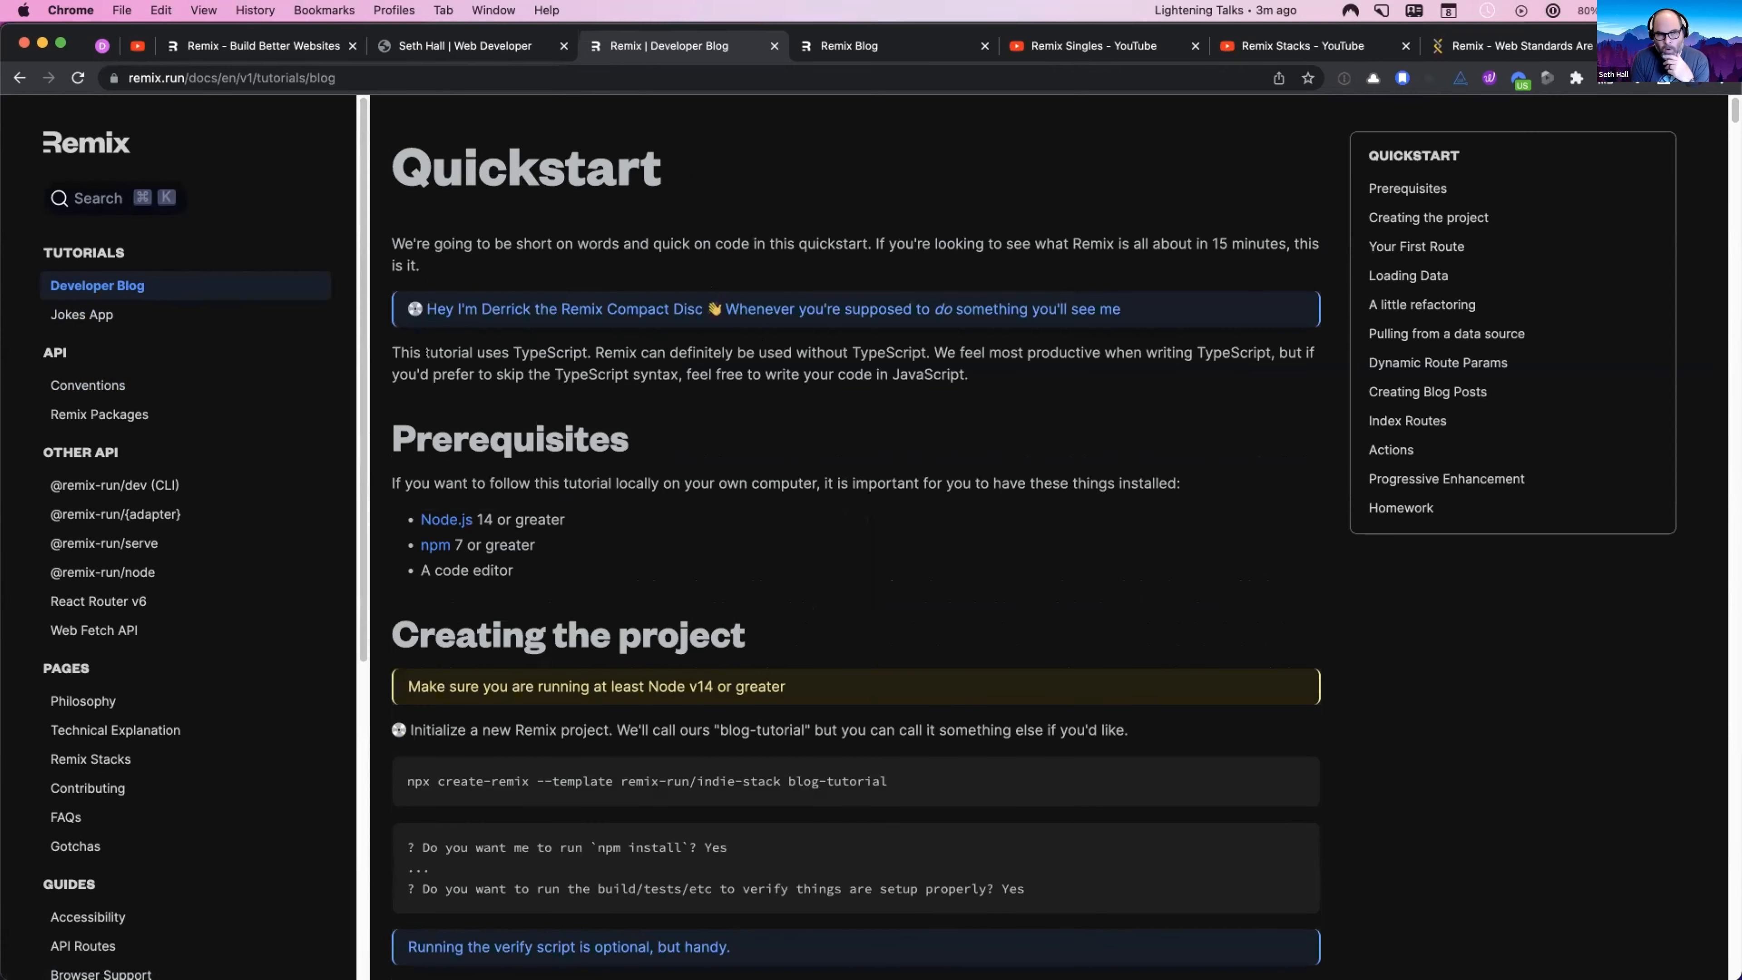
click(83, 315)
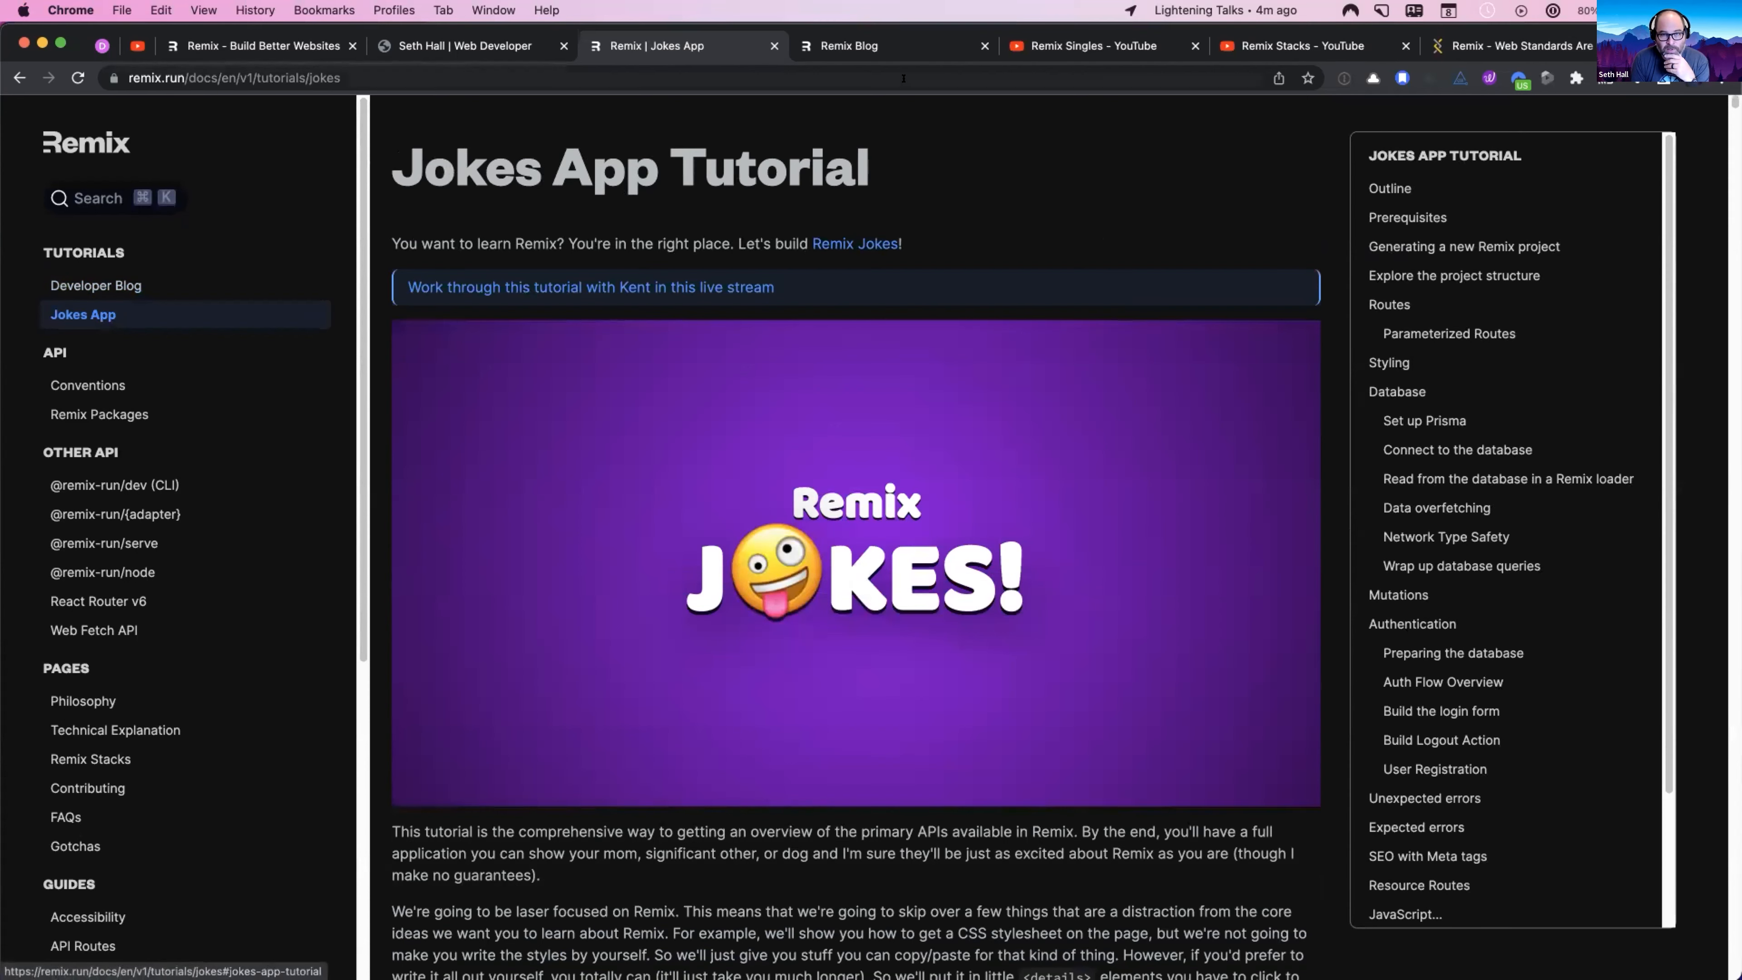
click(851, 46)
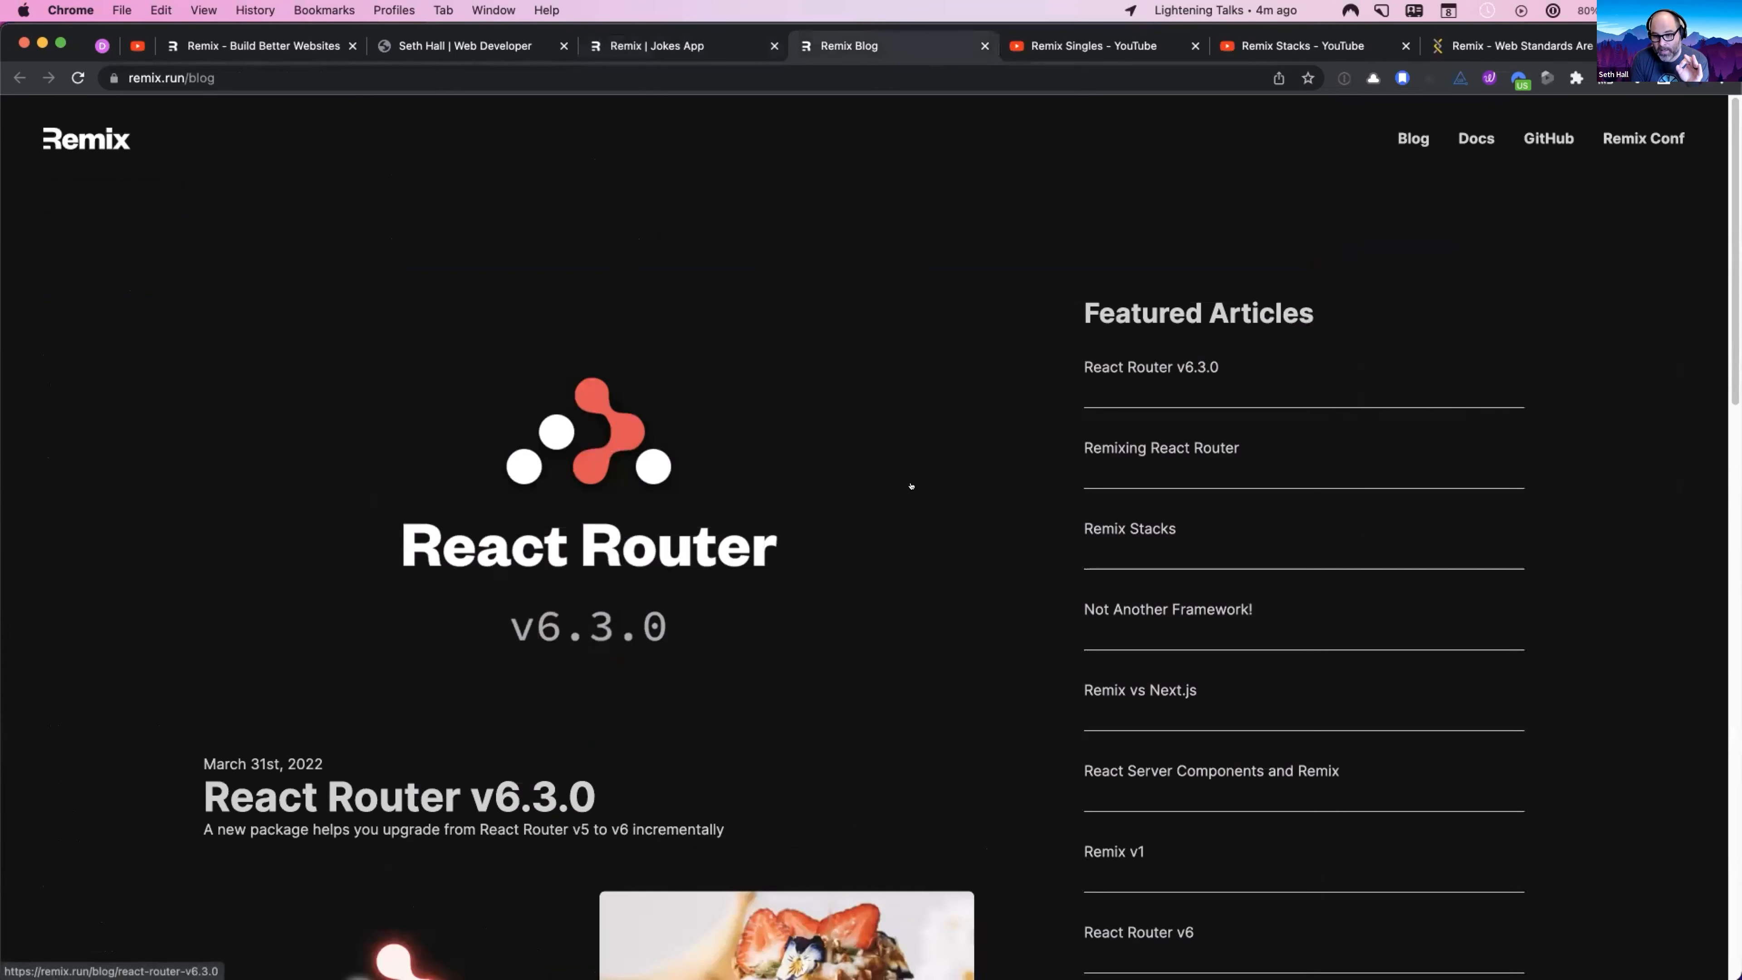
Step: Scroll through the Remix Blog's recent posts, then switch to the Remix Singles YouTube playlist
scroll(up, 3)
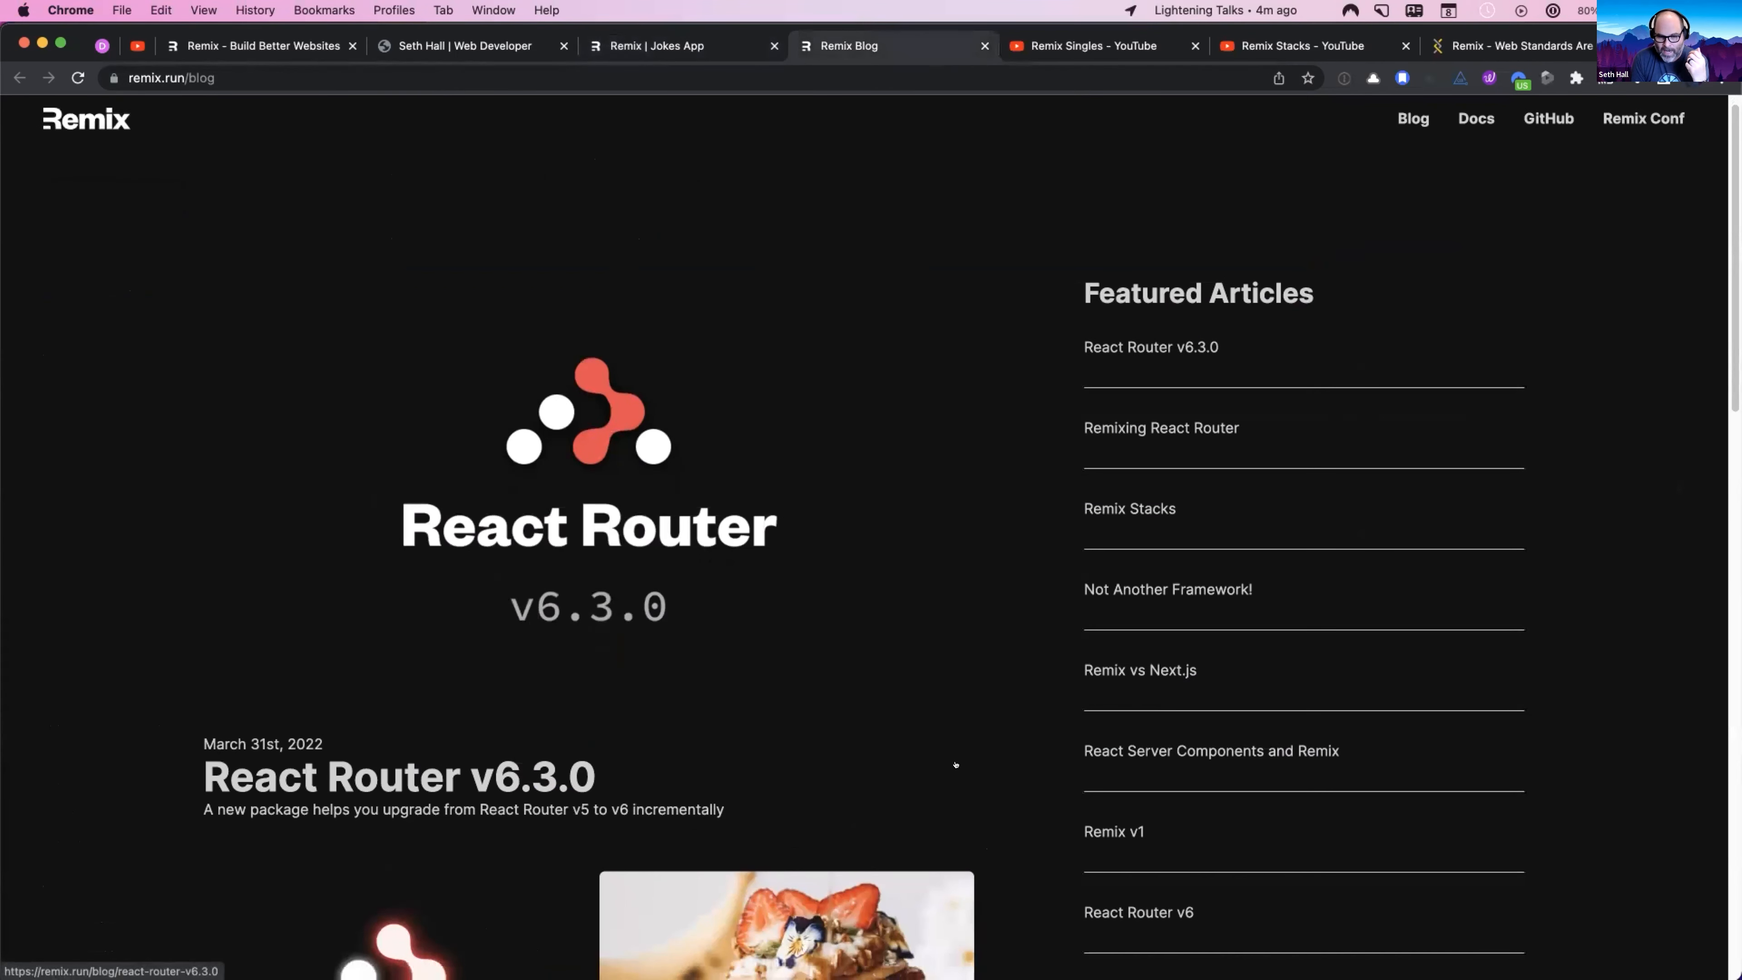
scroll(down, 3)
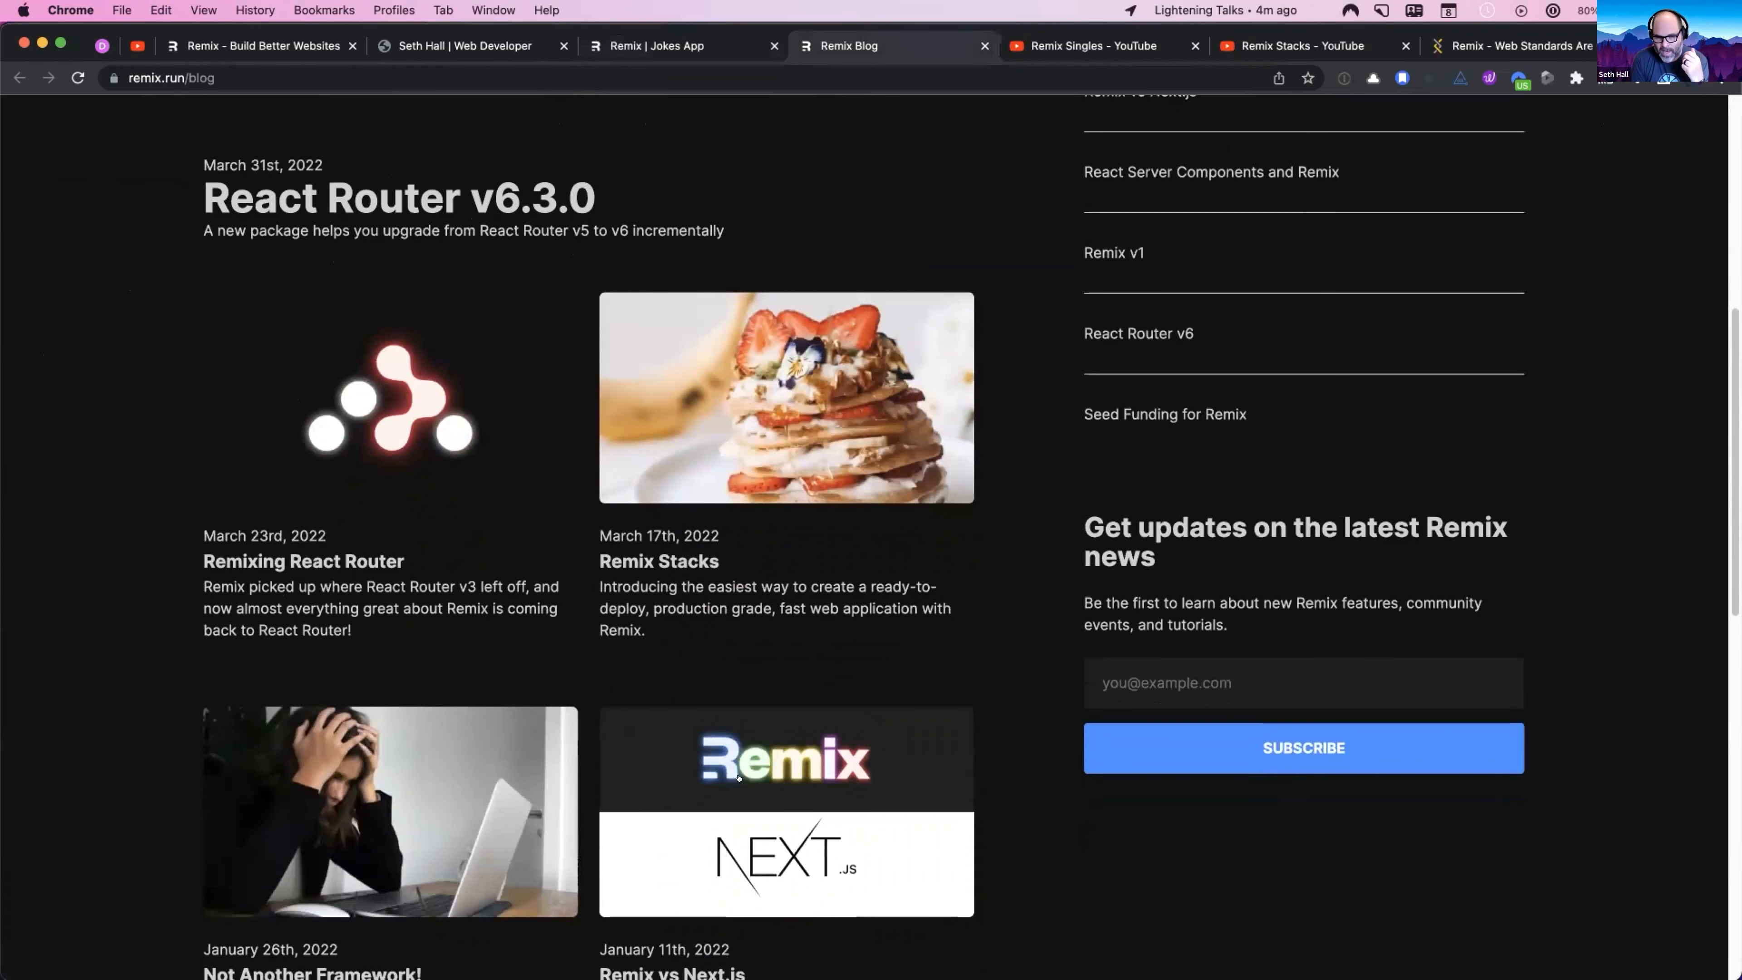
scroll(down, 3)
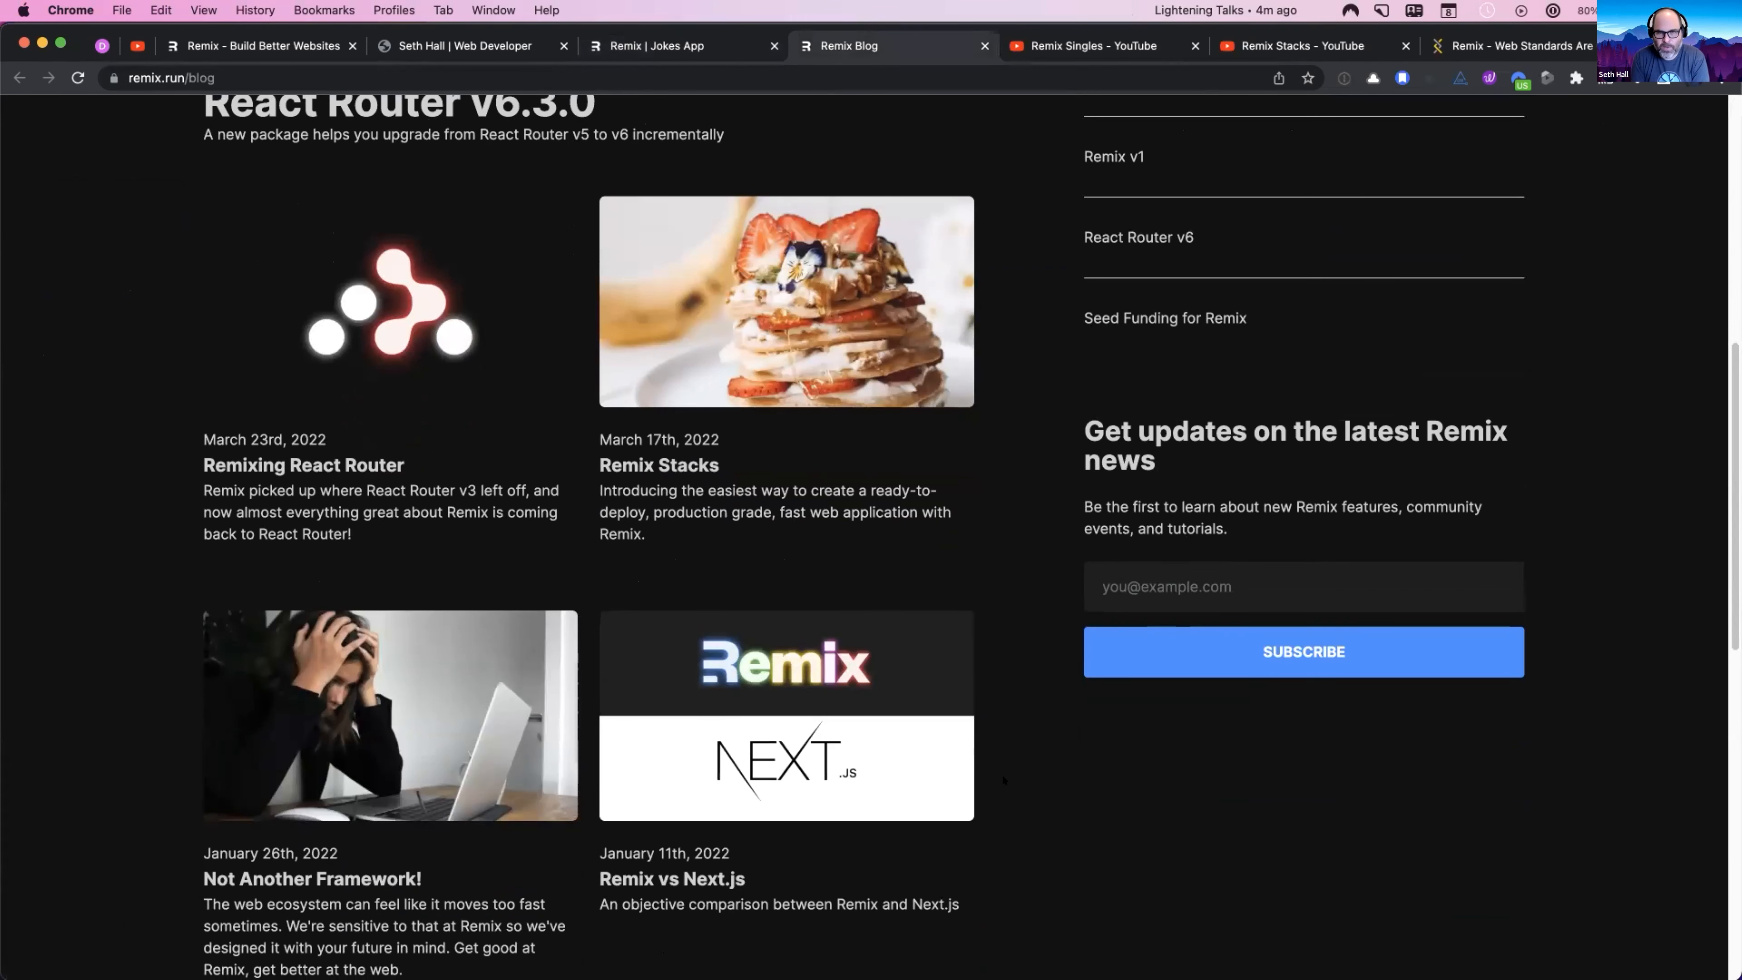
click(1091, 46)
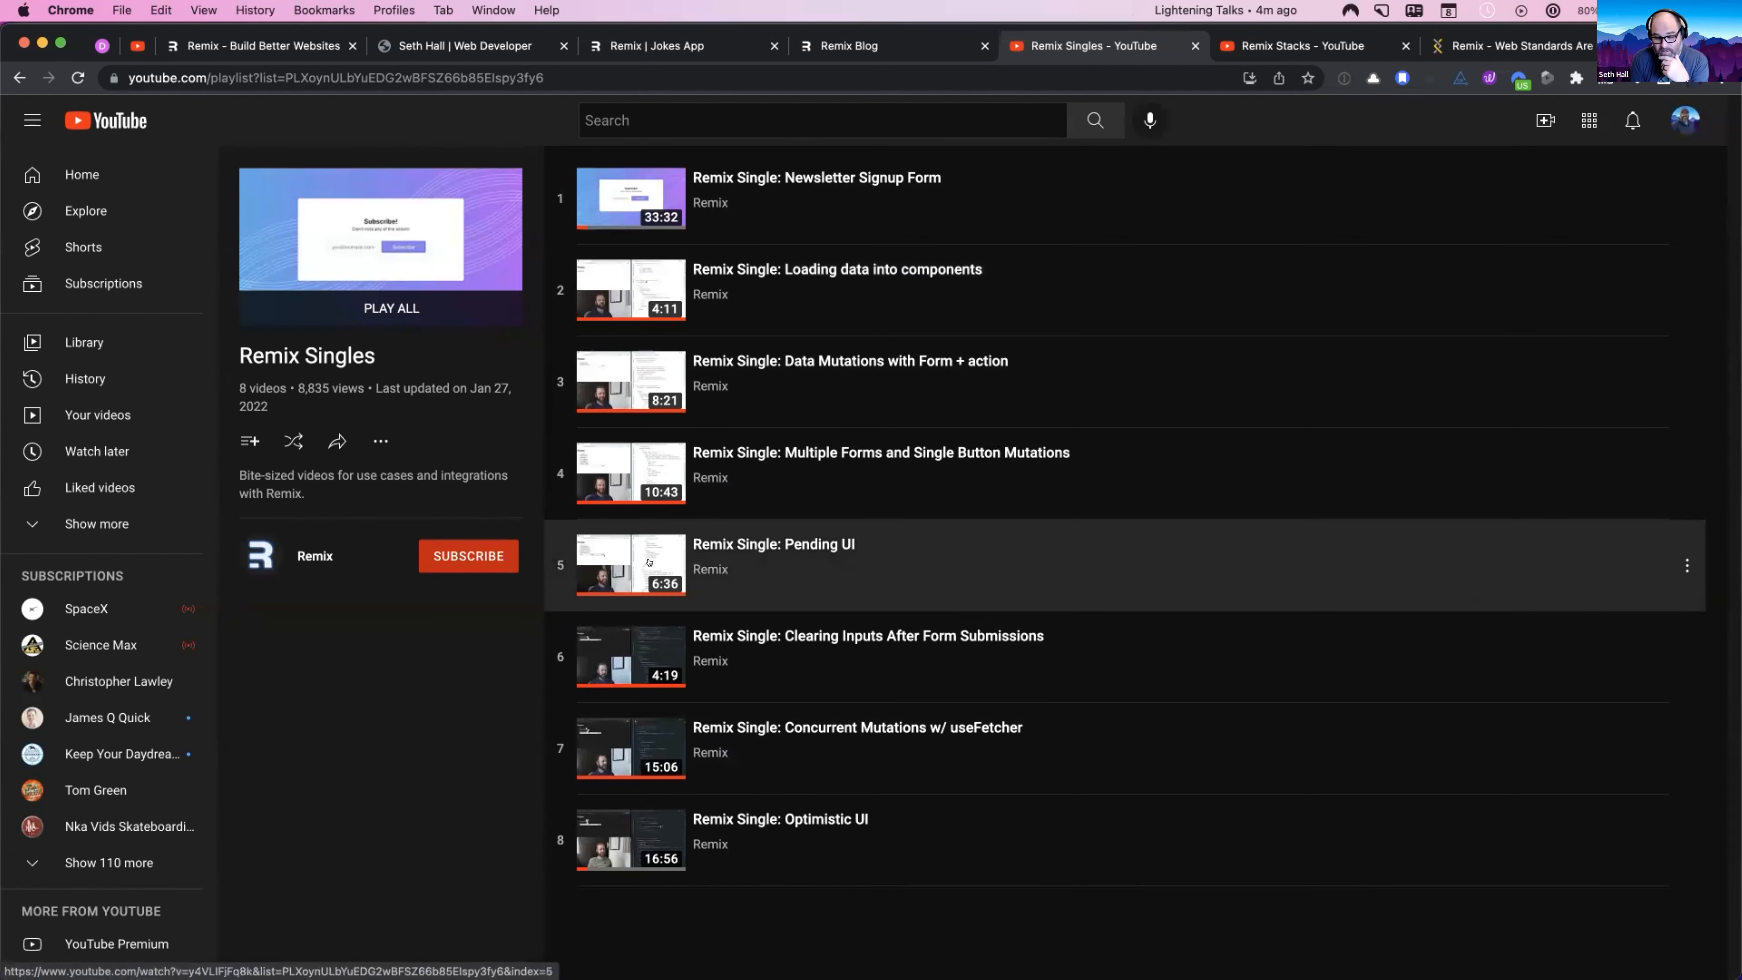
mouse_move(792, 199)
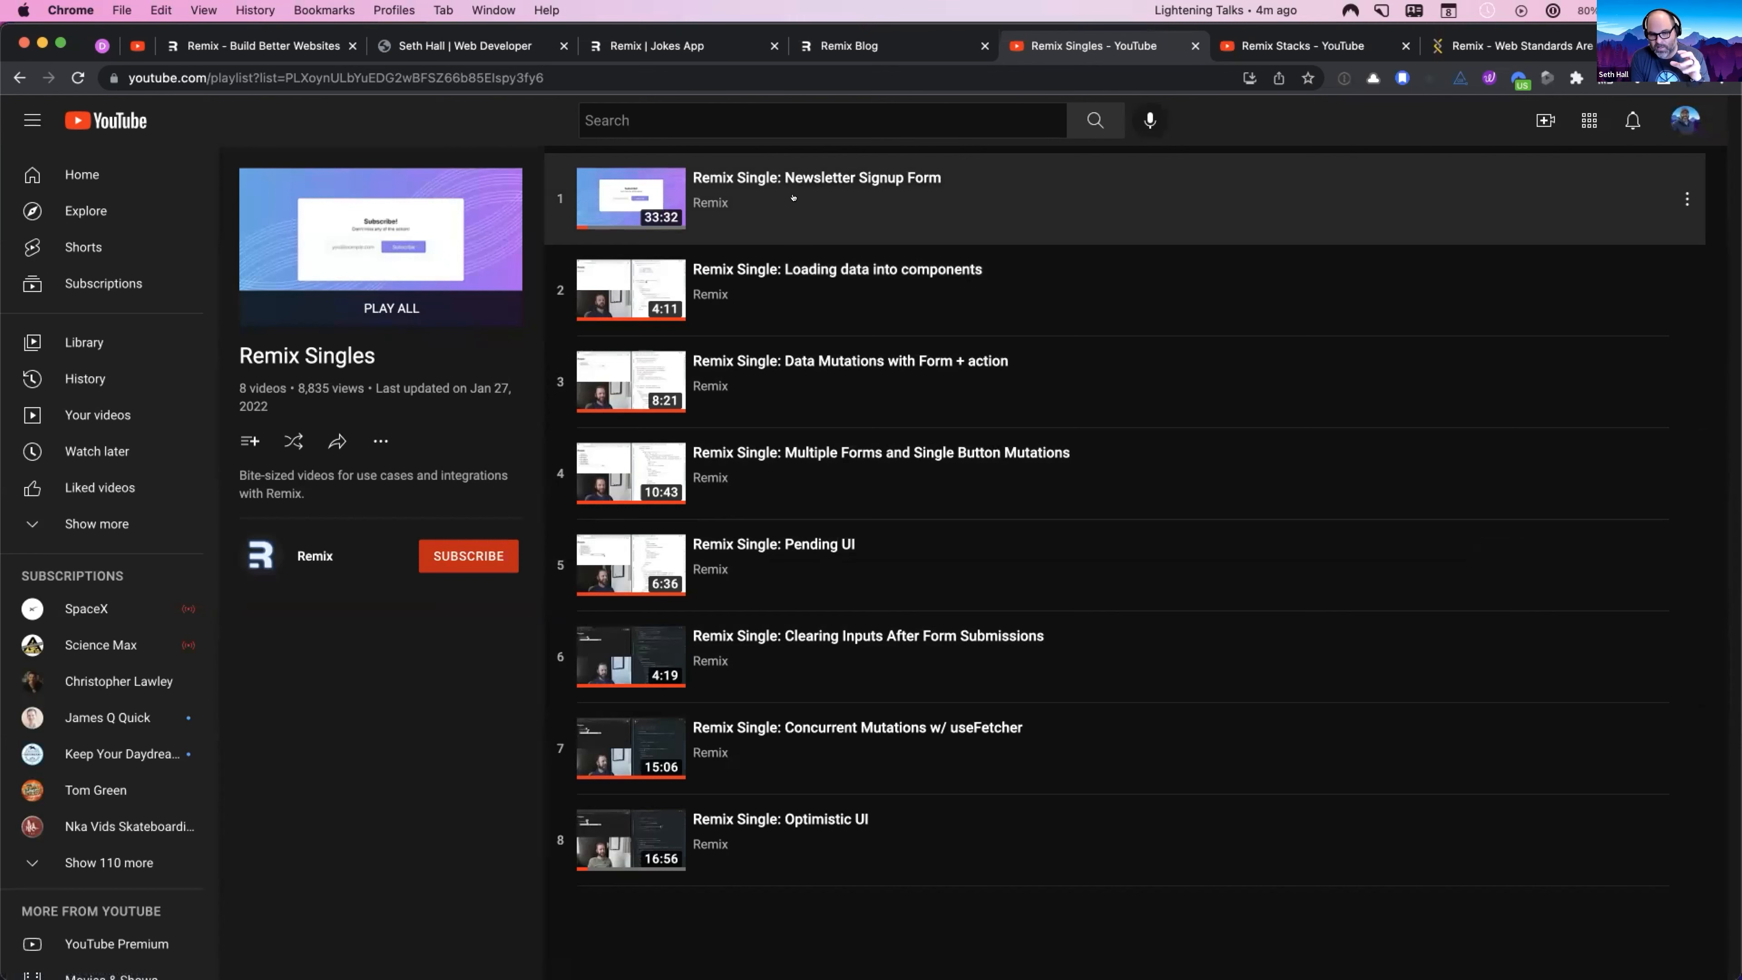
Step: Switch to the Remix Stacks video tab from Learn With Jason with Kent C. Dodds
click(1300, 46)
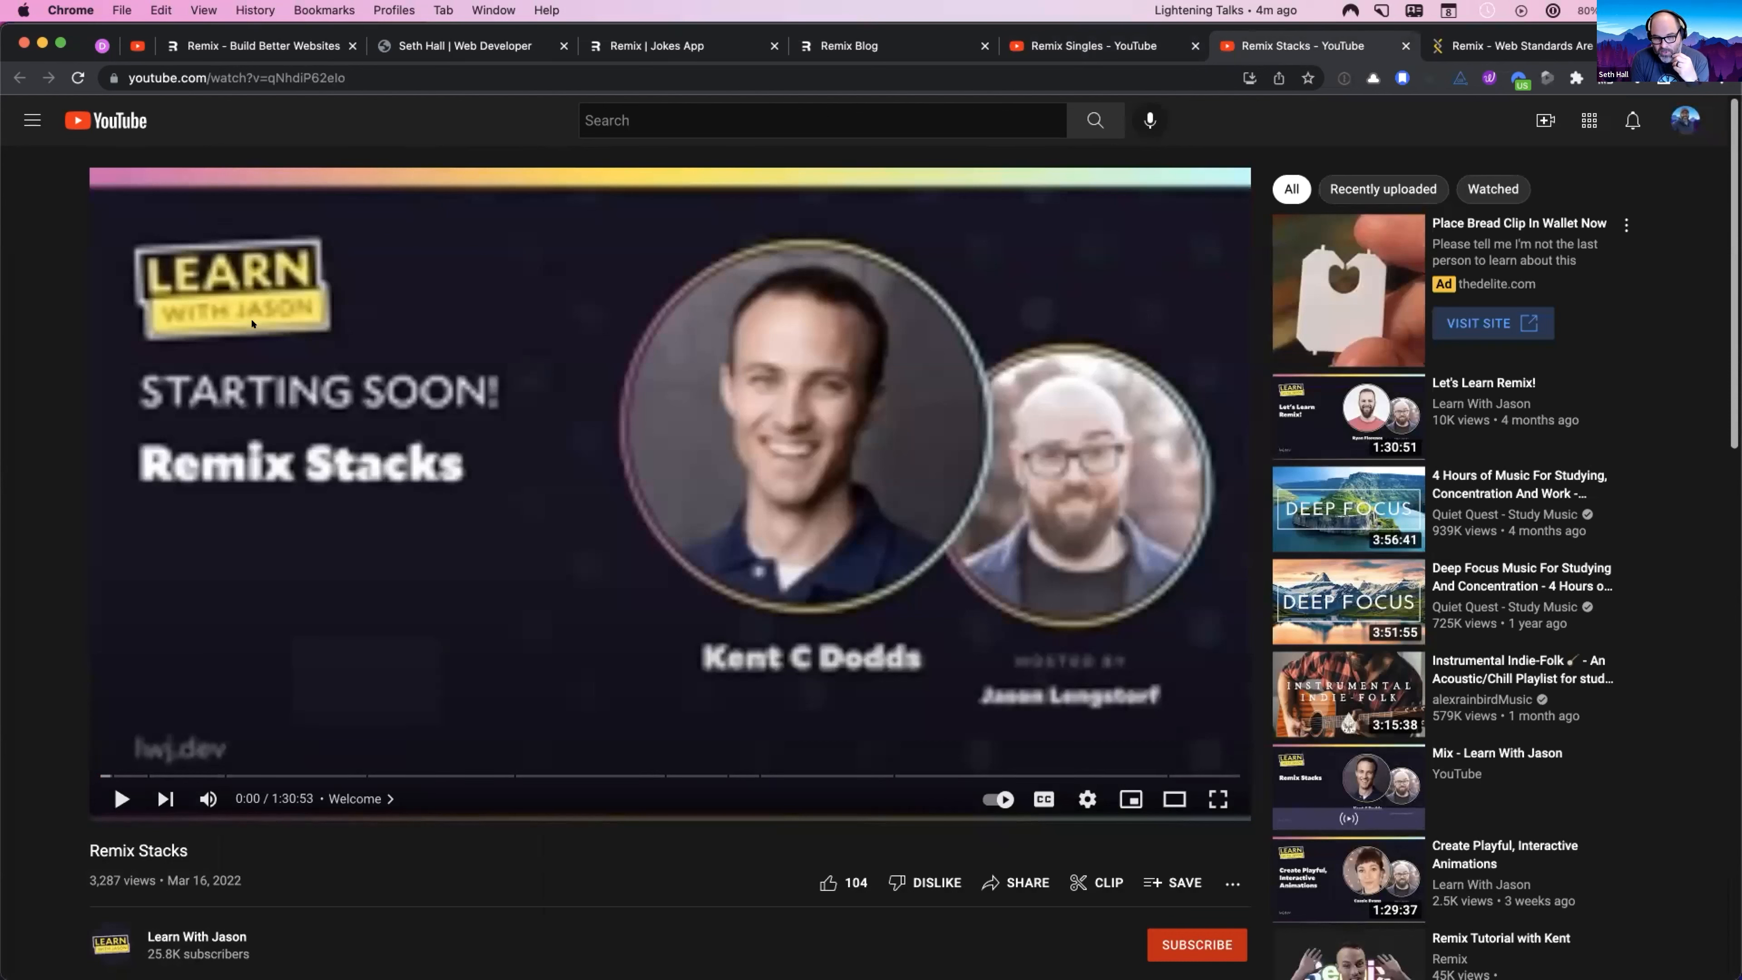
mouse_move(427, 894)
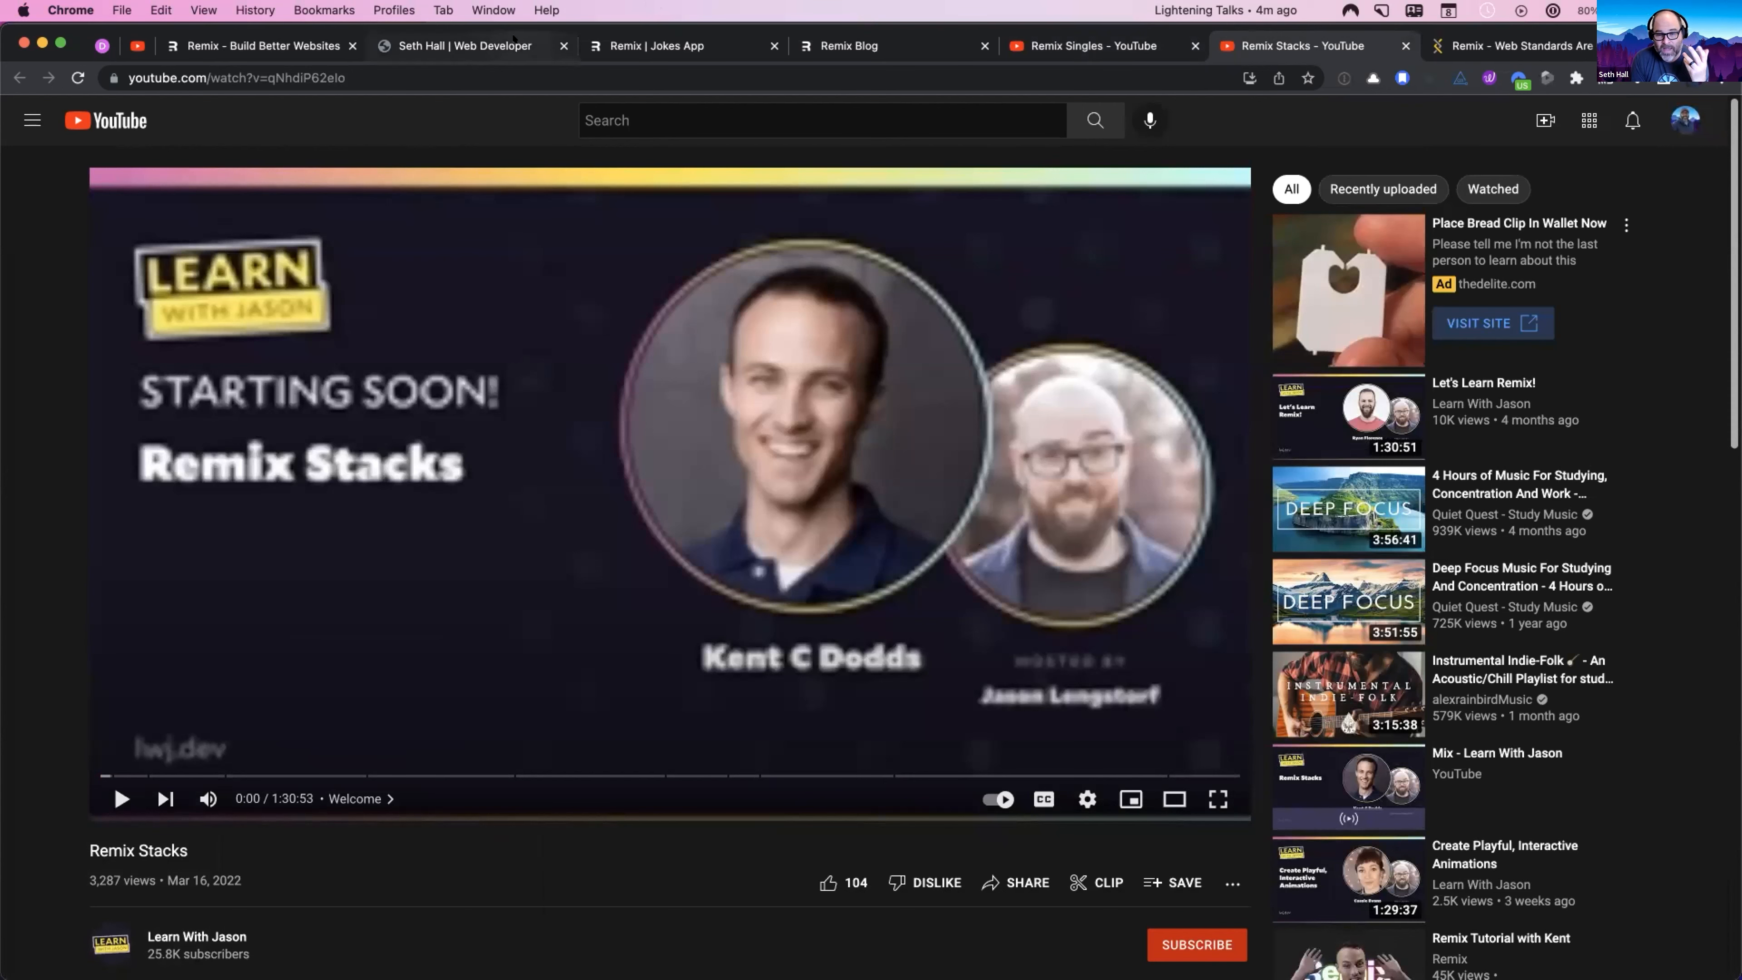
Step: Return to Remix Docs via the remix.run tabs and show the Remix Stacks page
click(261, 45)
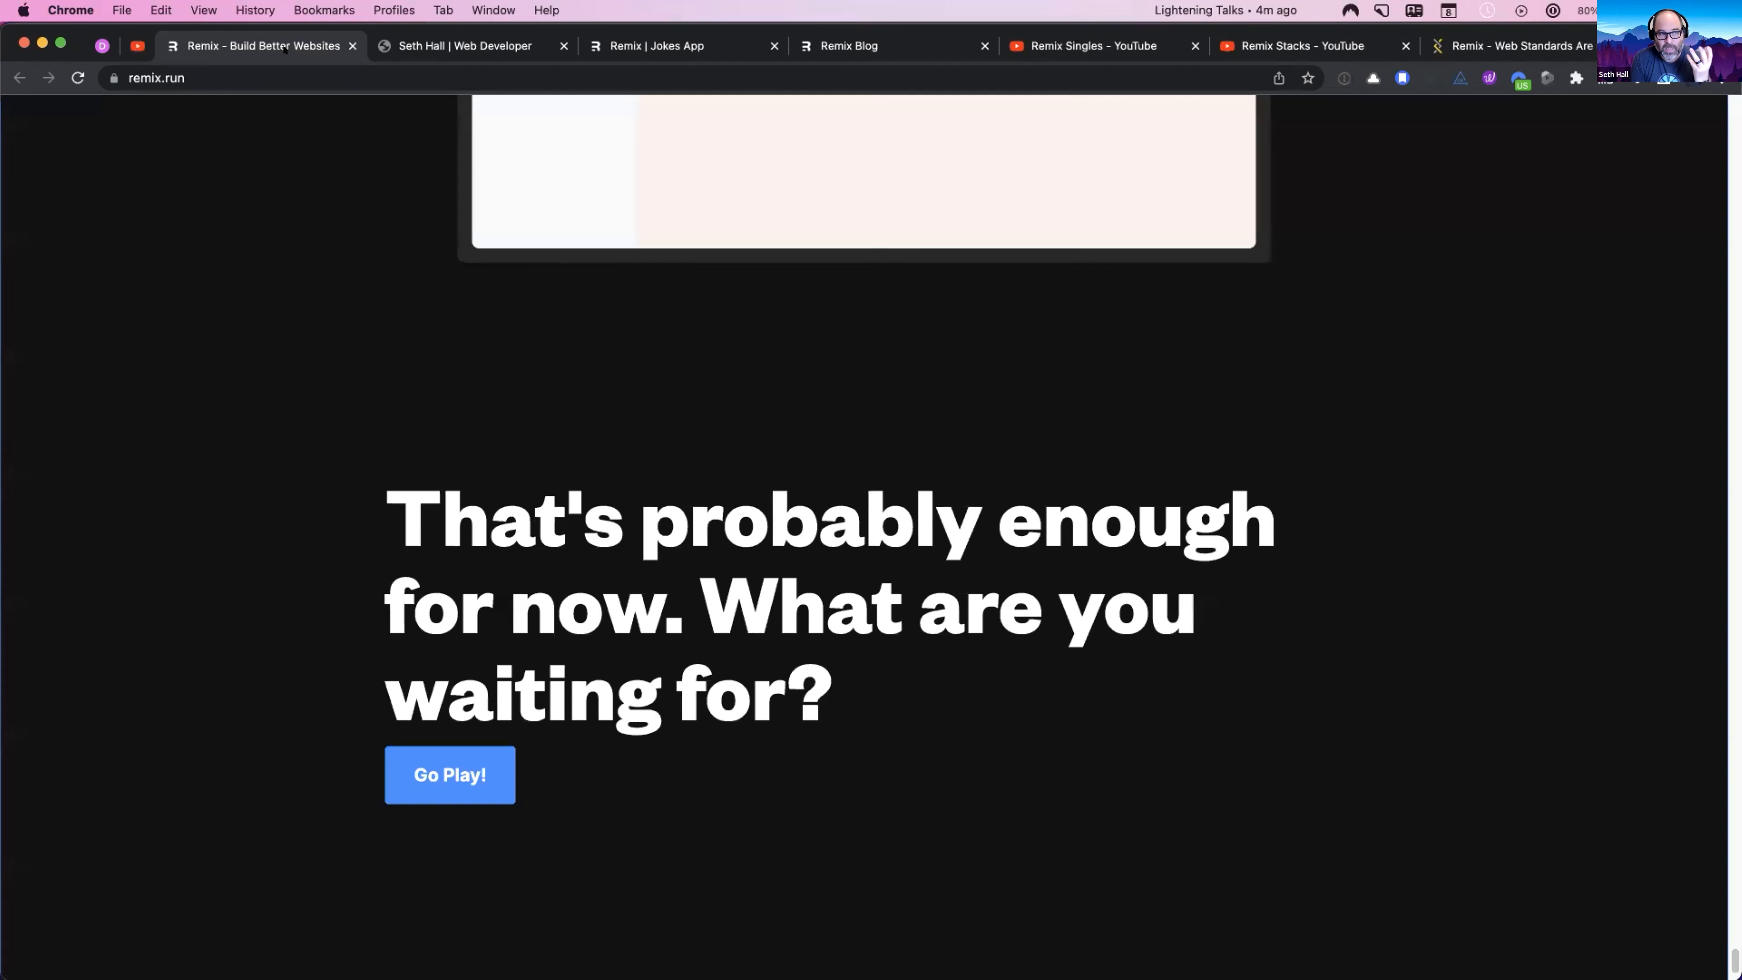
click(678, 45)
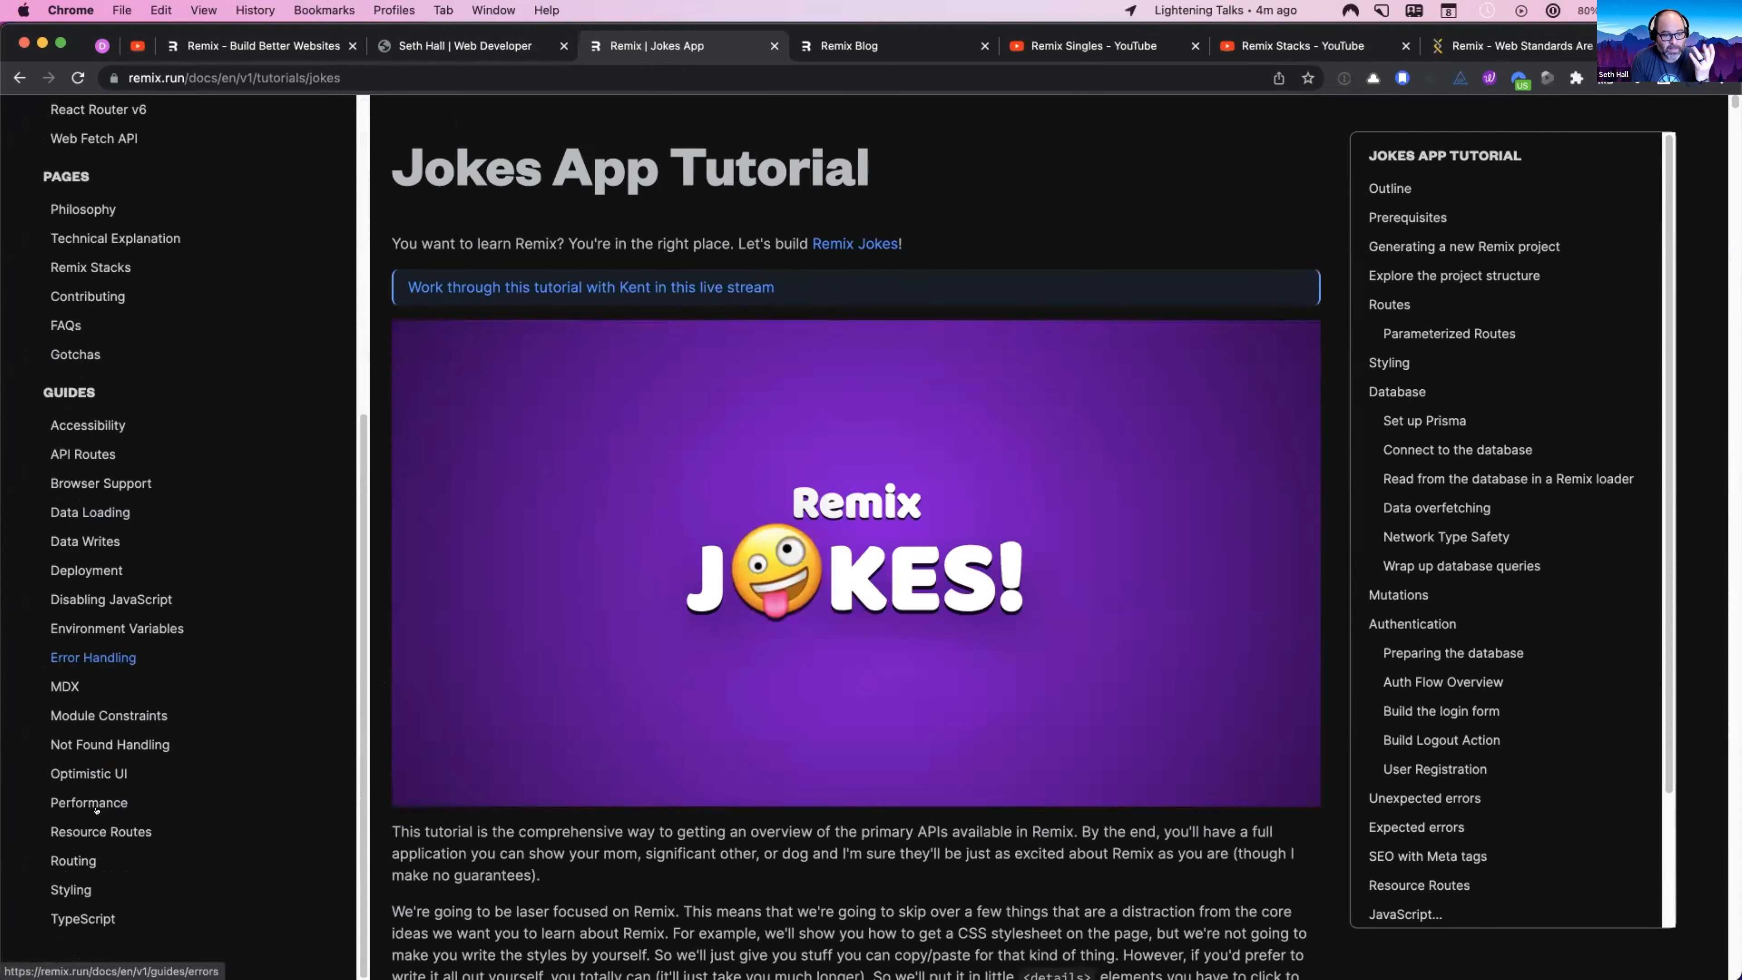
click(90, 267)
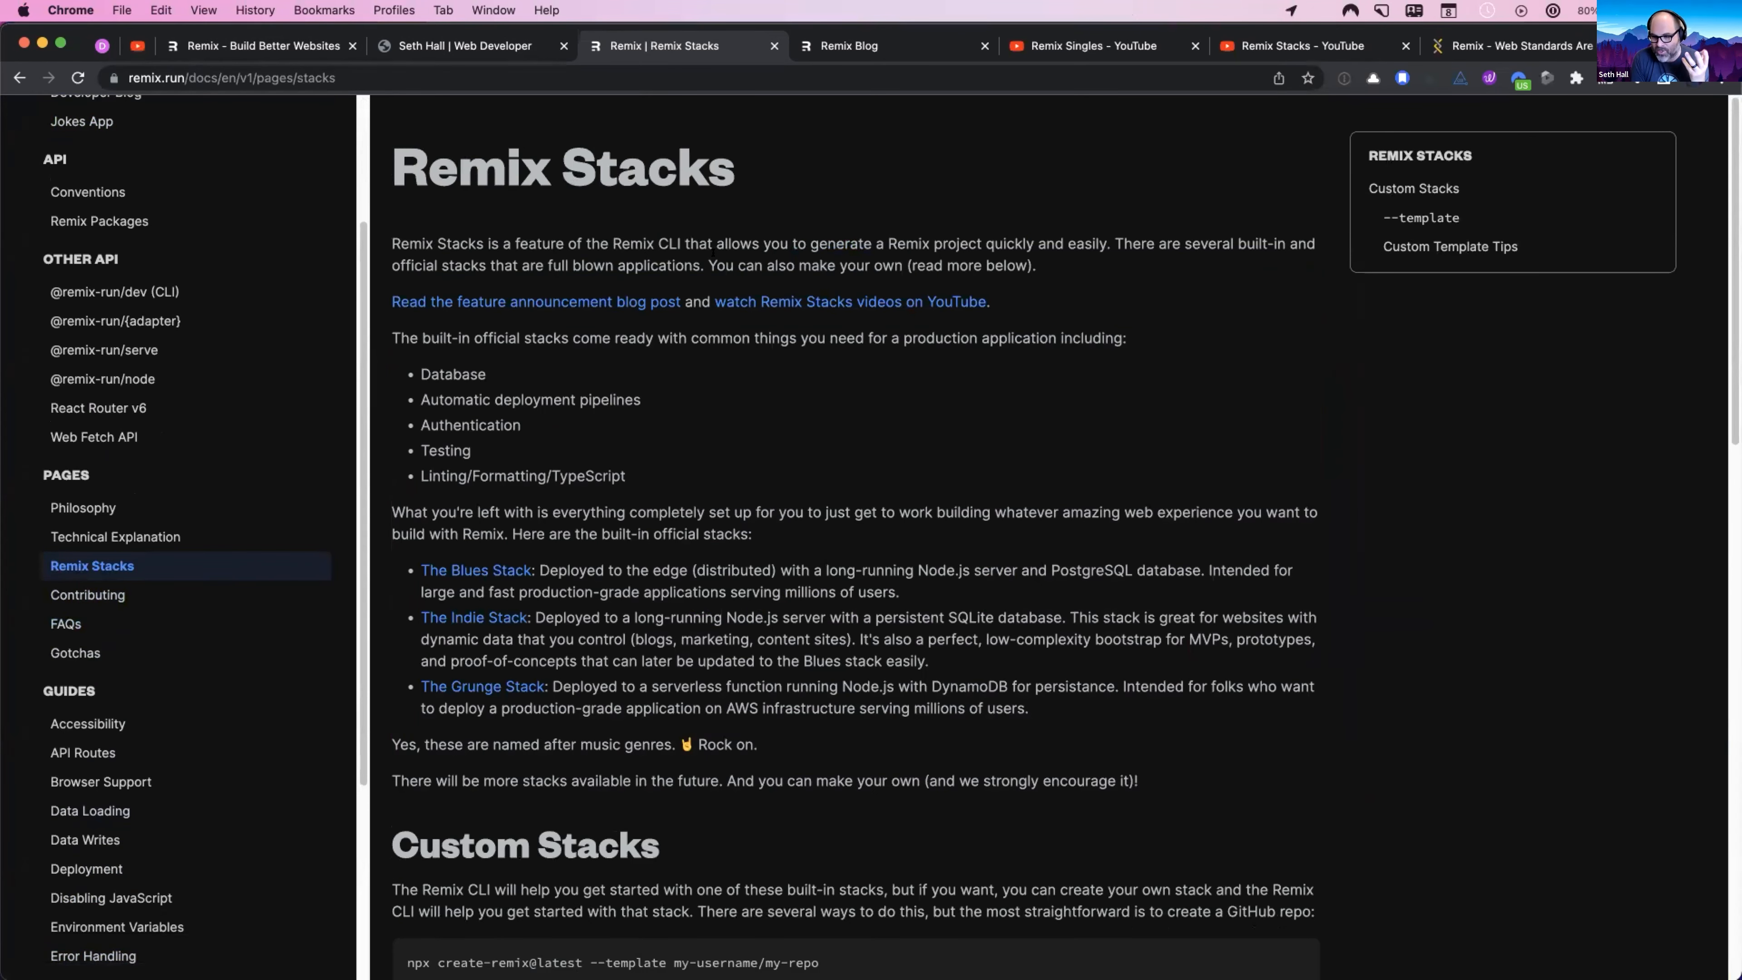
mouse_move(475, 570)
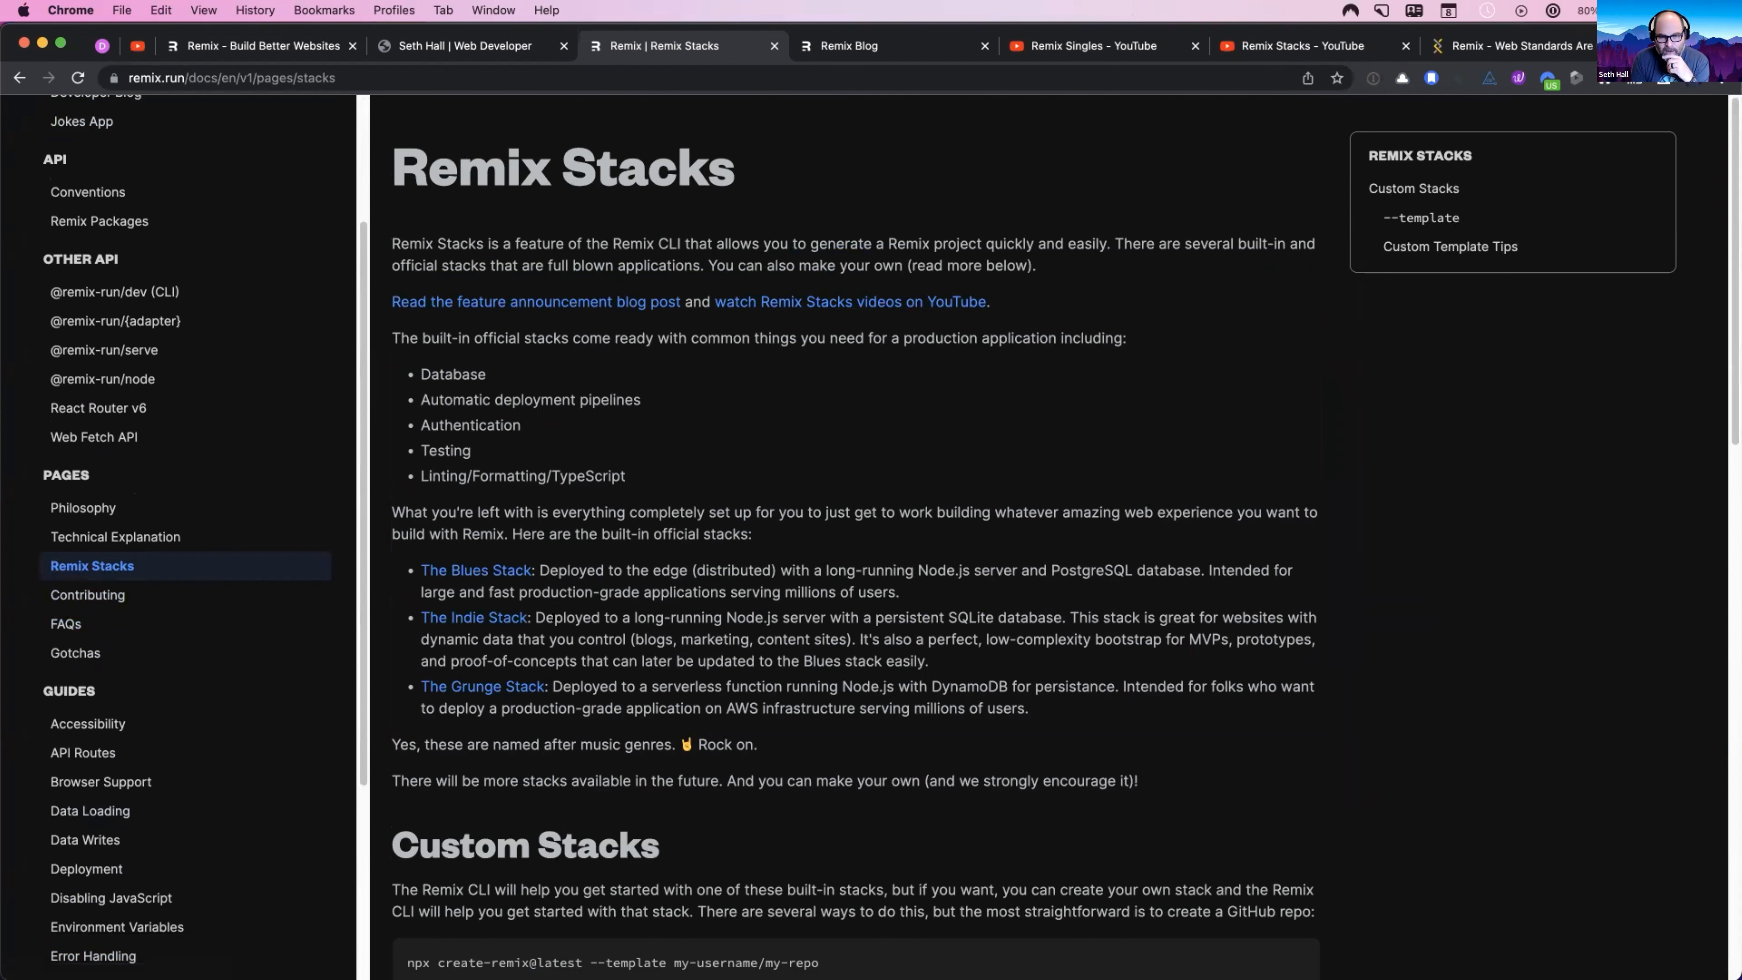
drag(539, 570, 791, 592)
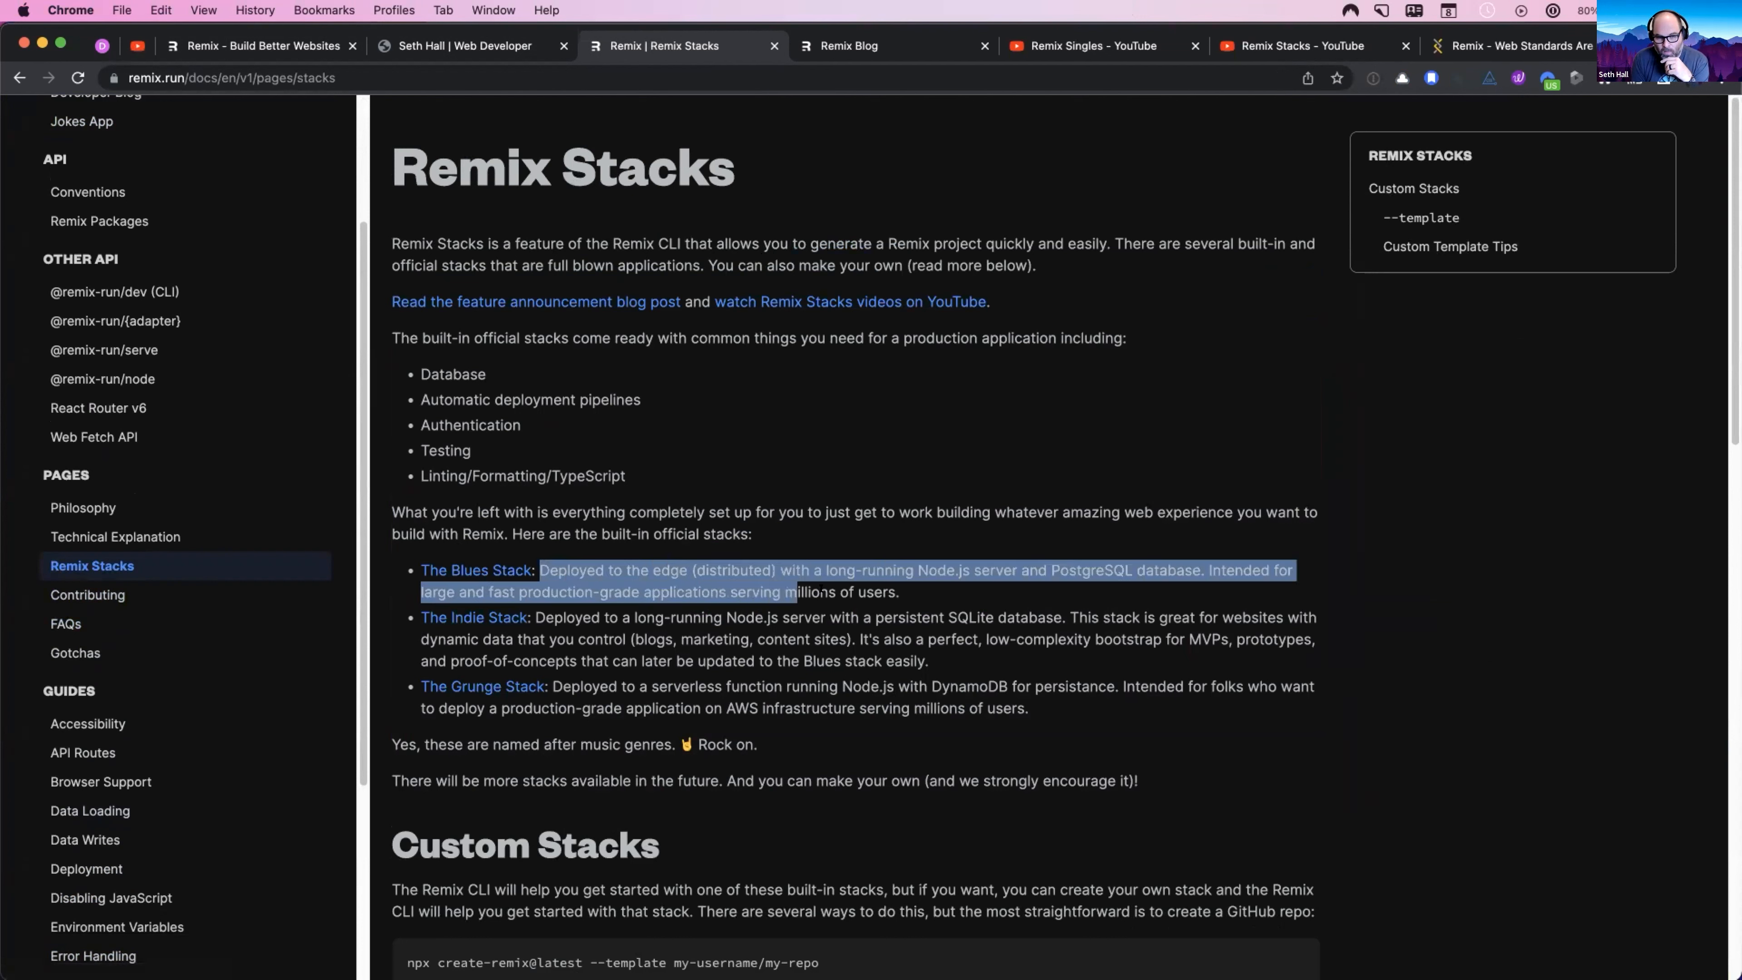
drag(795, 591, 900, 591)
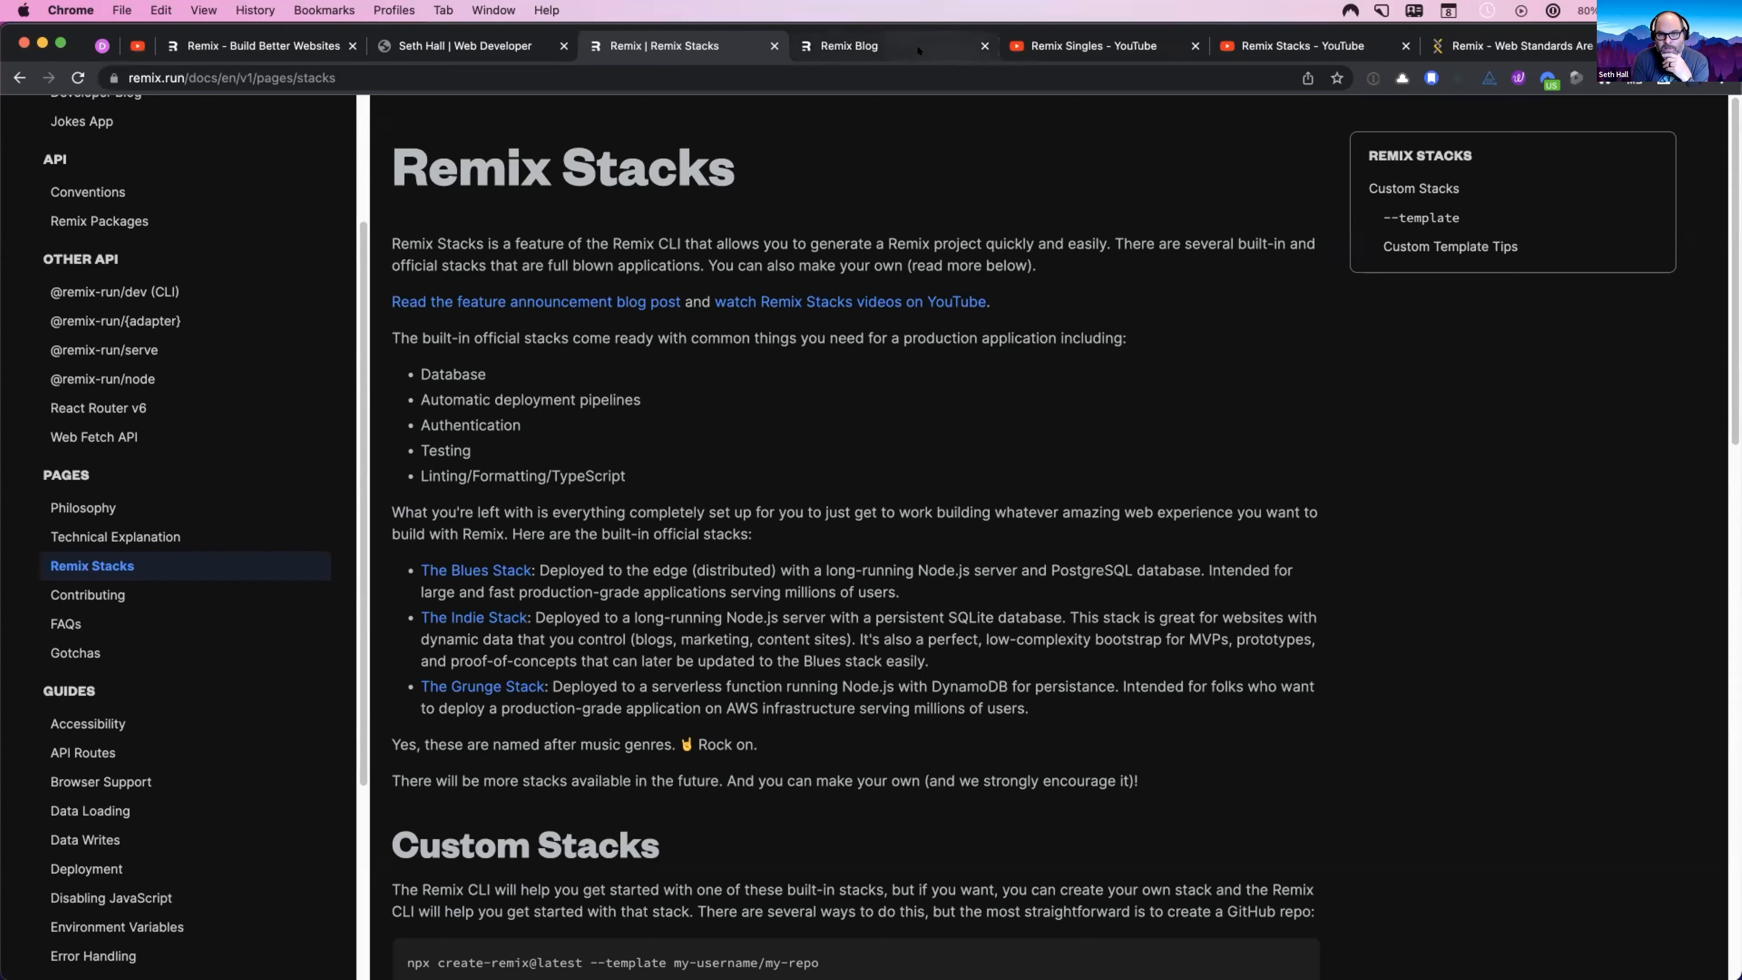
Step: Switch to the SimpleThread tab and briefly highlight 'Are Cool Again' in the post title
click(1300, 46)
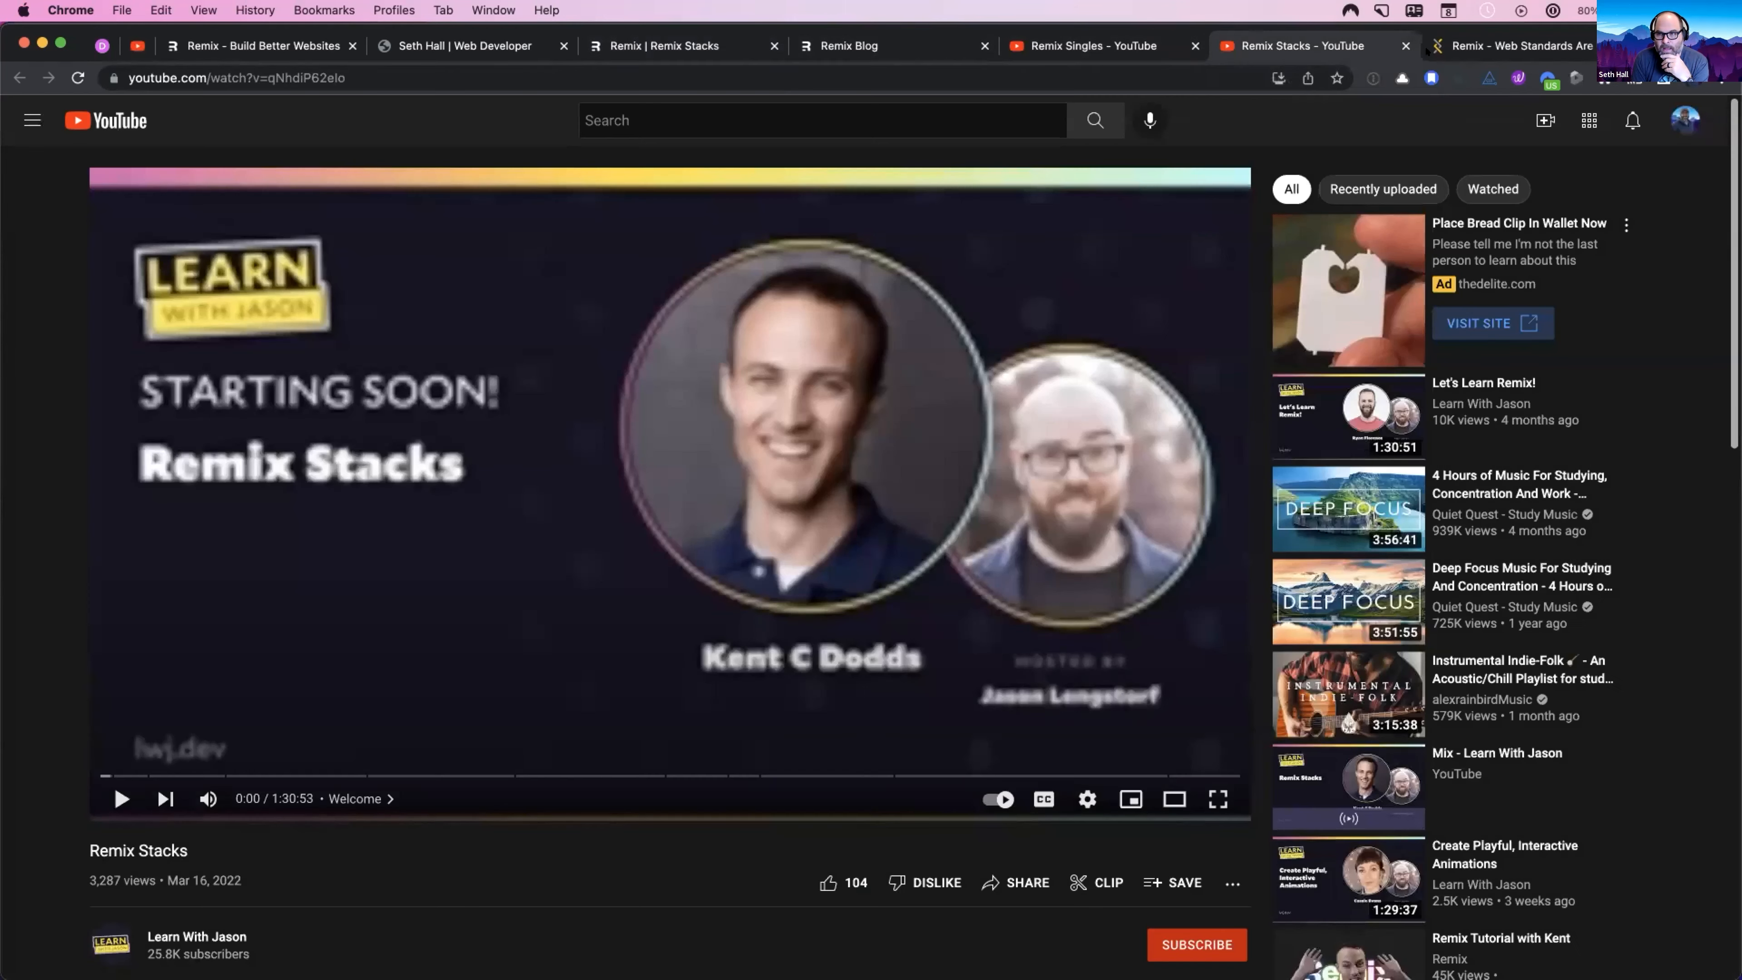
click(1511, 45)
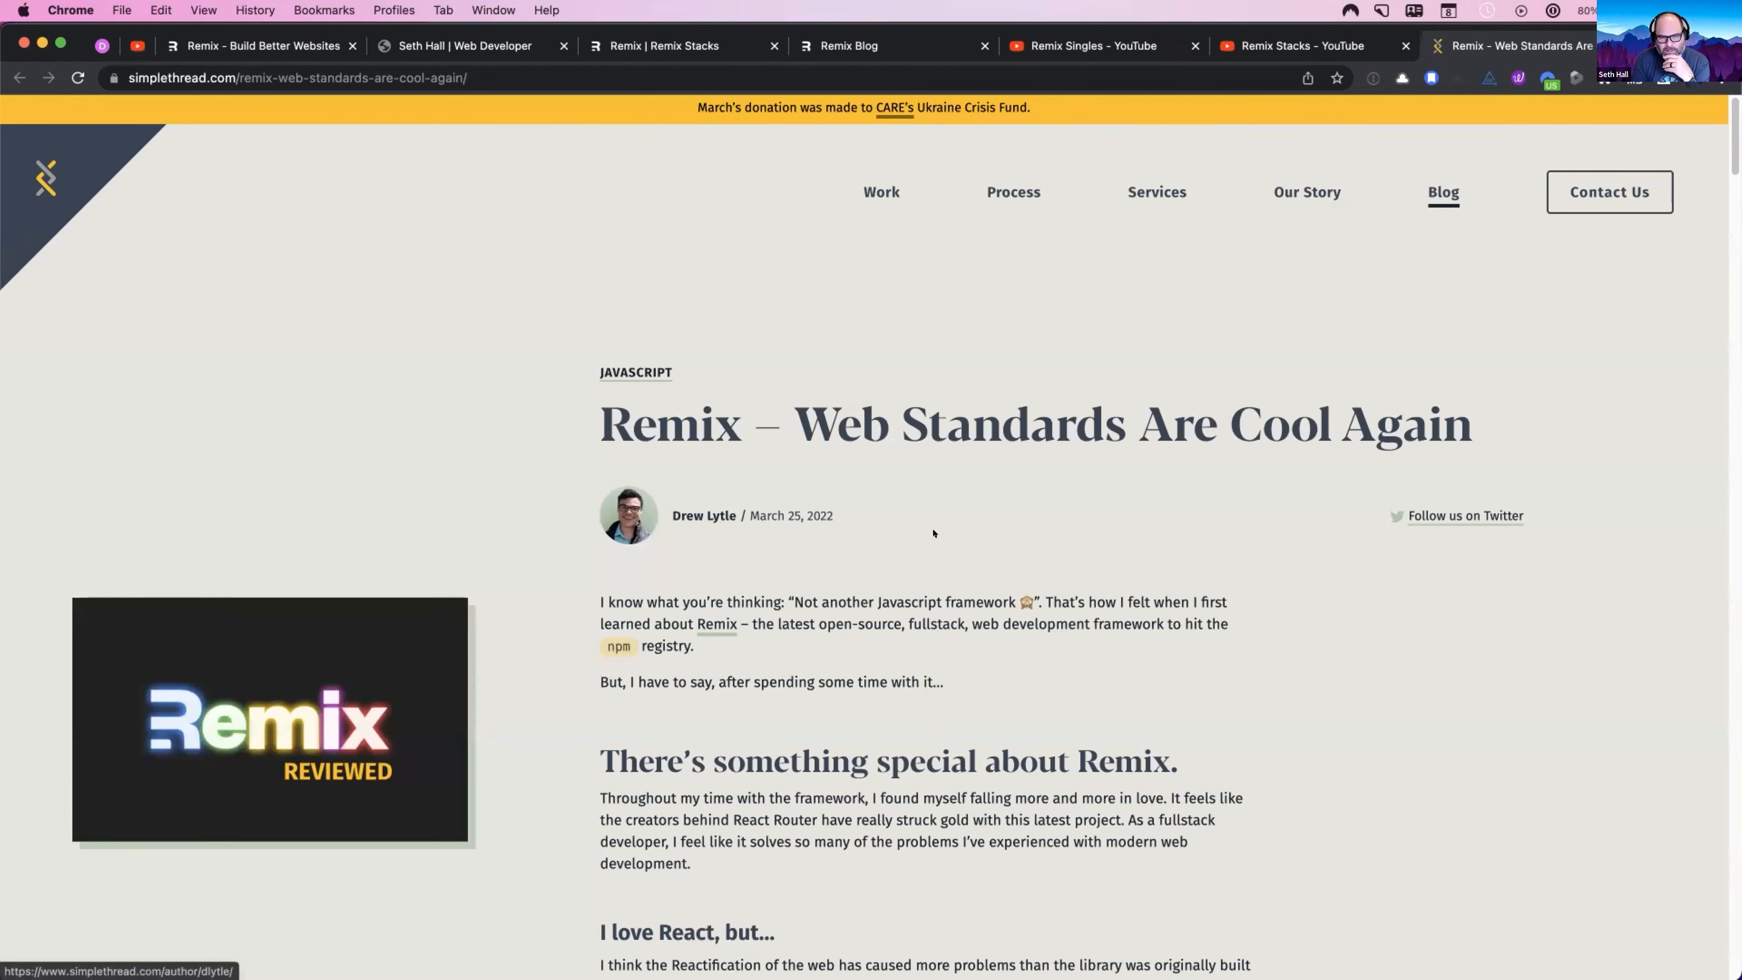
drag(793, 420, 944, 420)
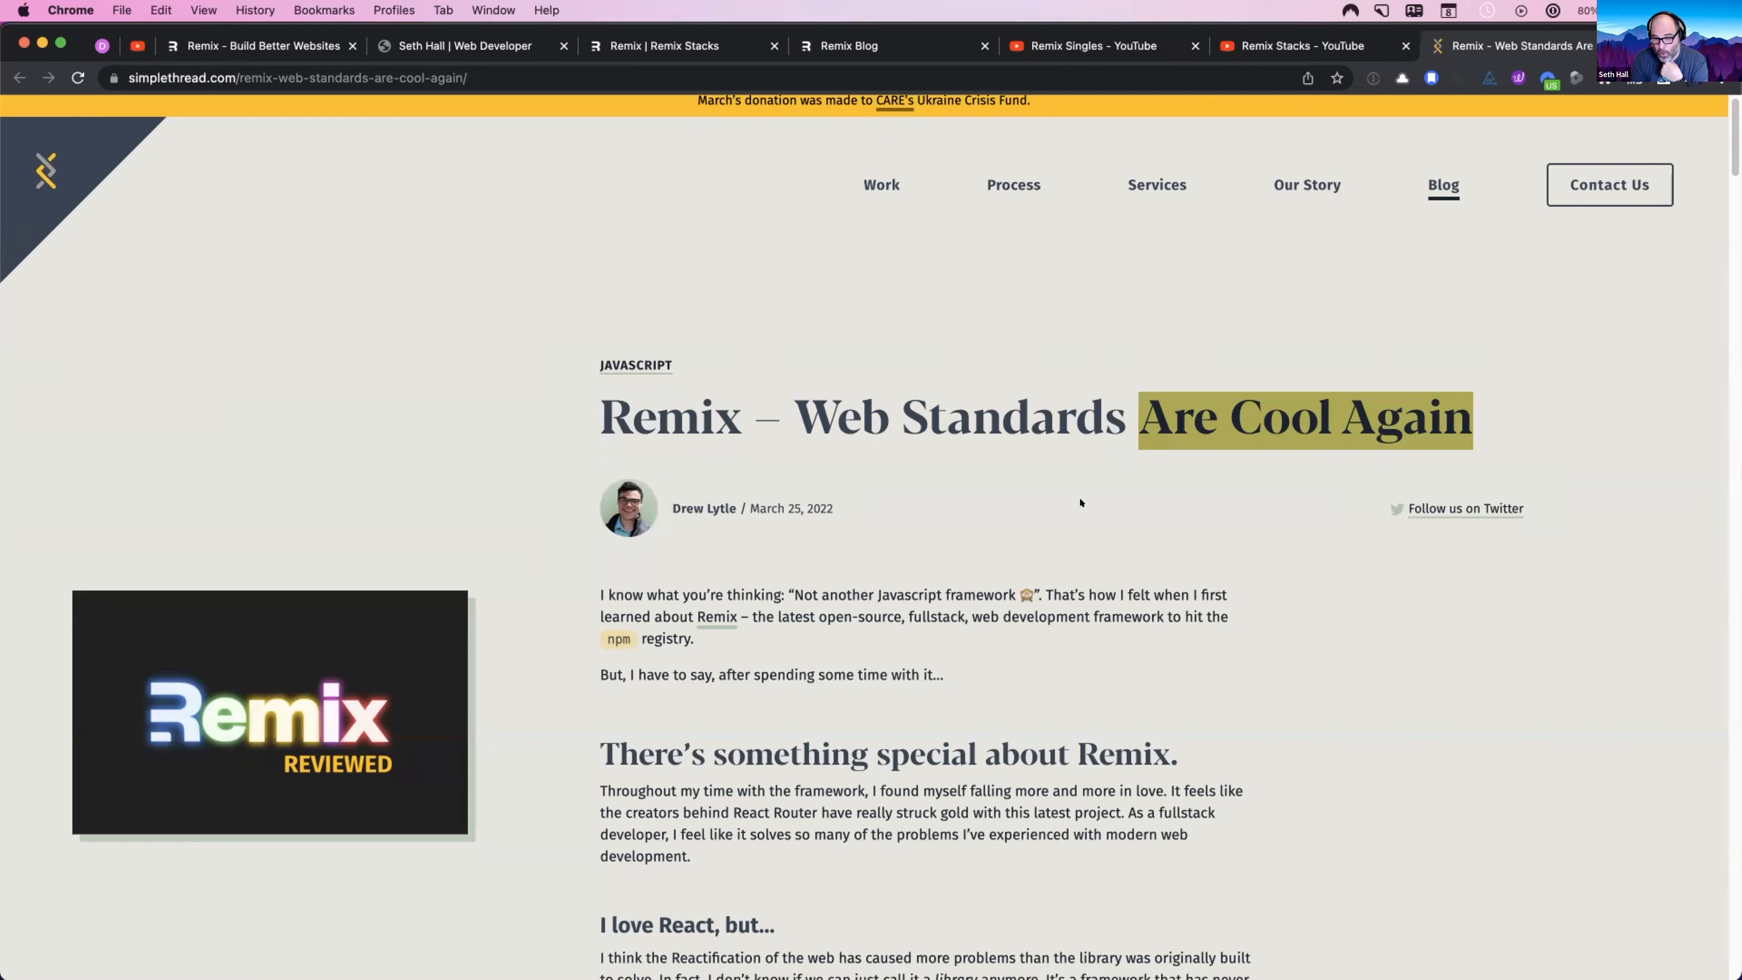
mouse_move(994, 445)
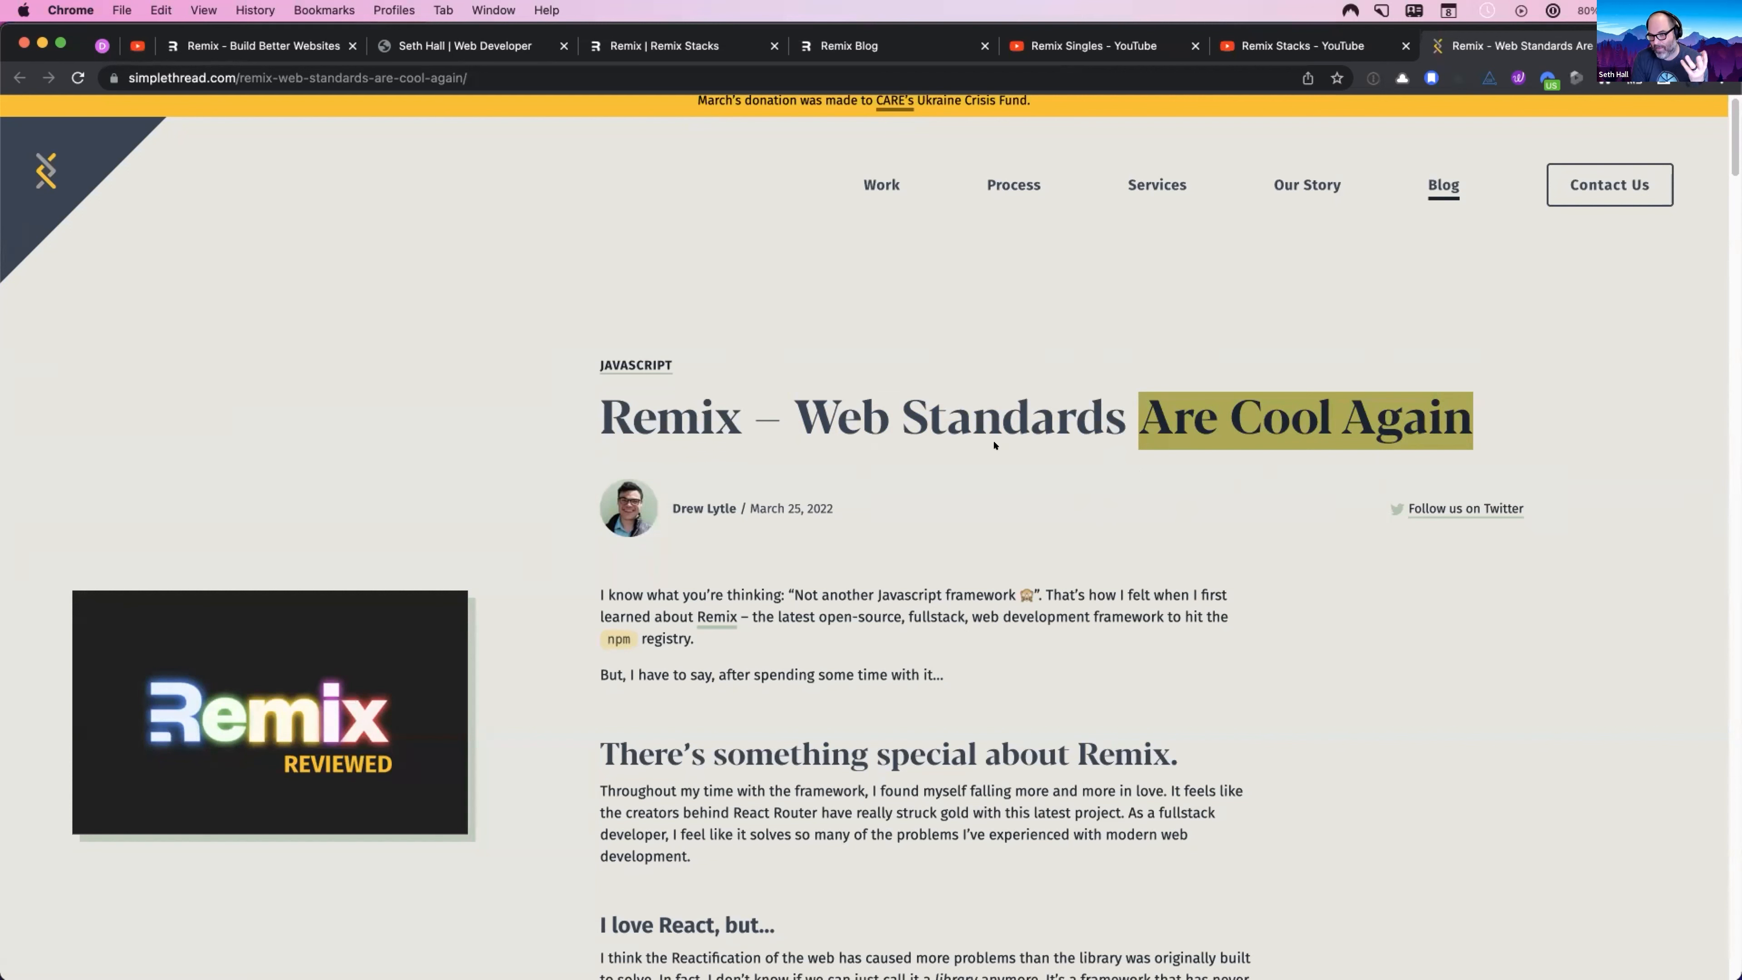
click(1094, 411)
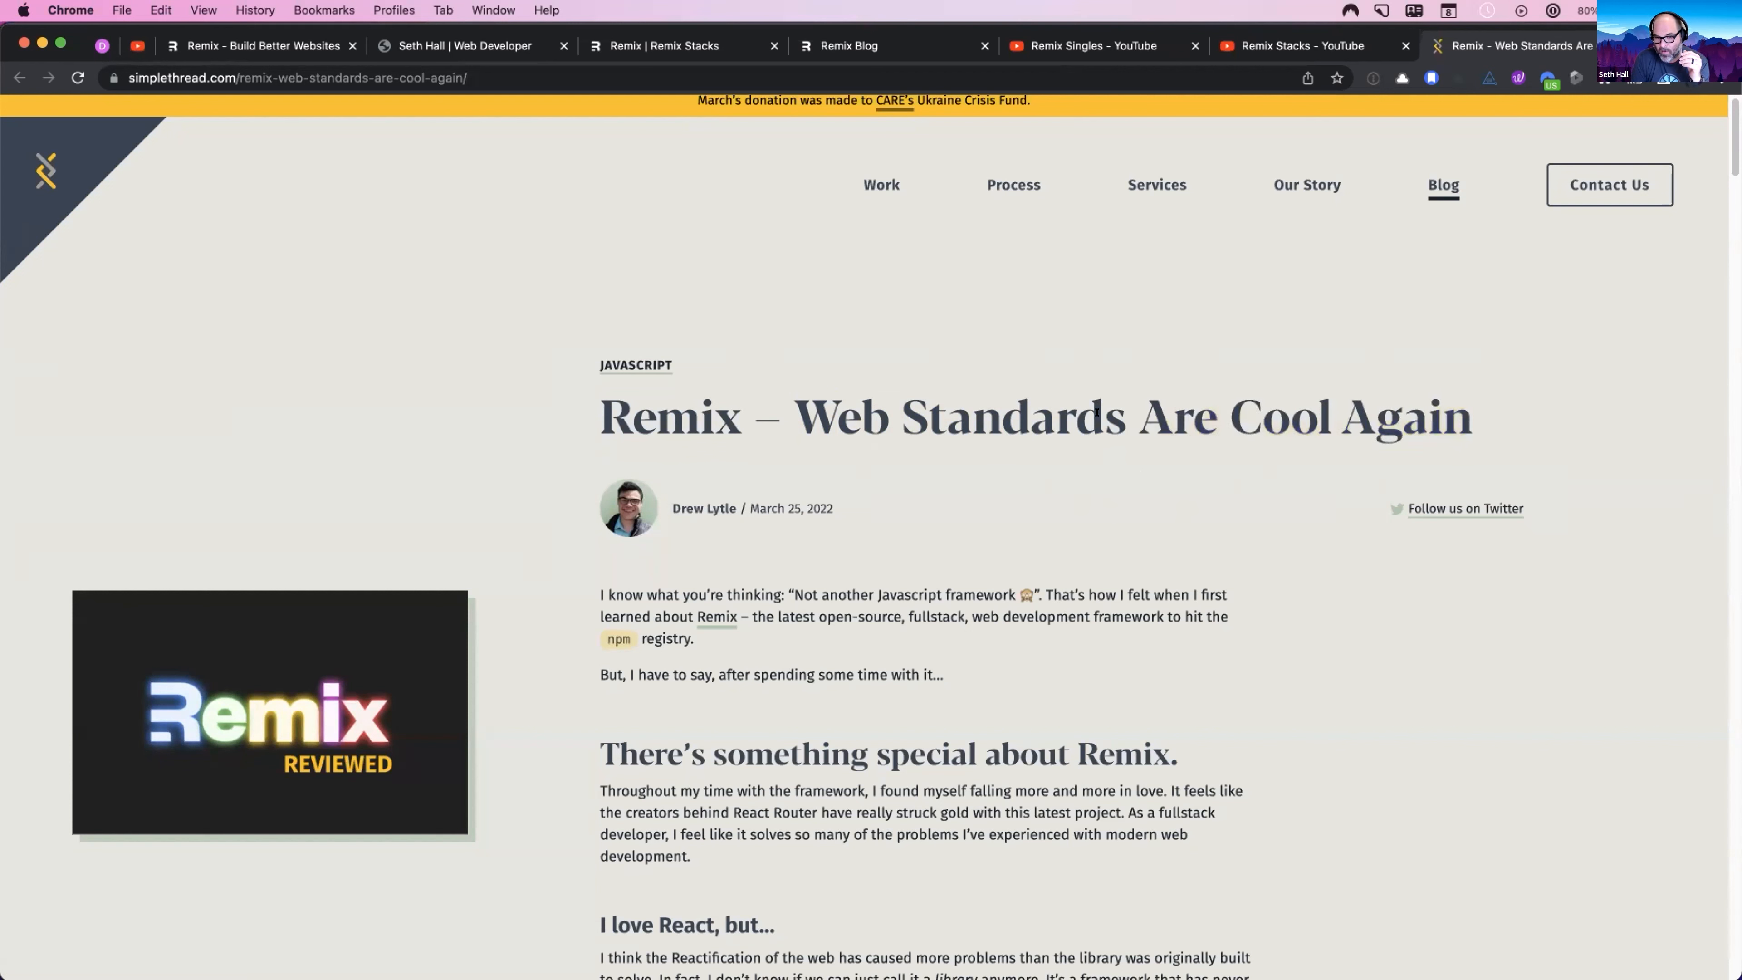